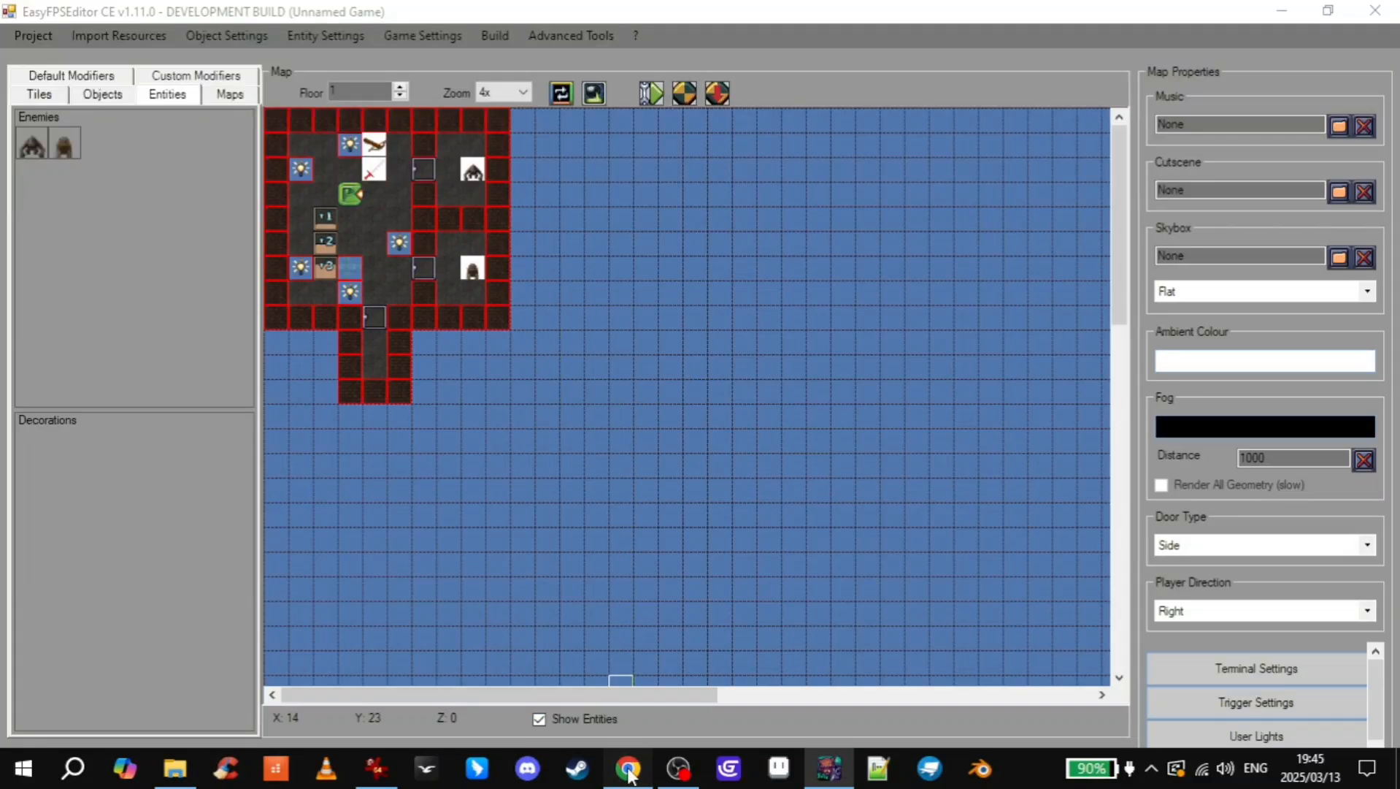
# - Review the gobbler enemy's Enemy Settings, then bring up the Sketchfab creature gallery in Chrome
pyautogui.click(628, 768)
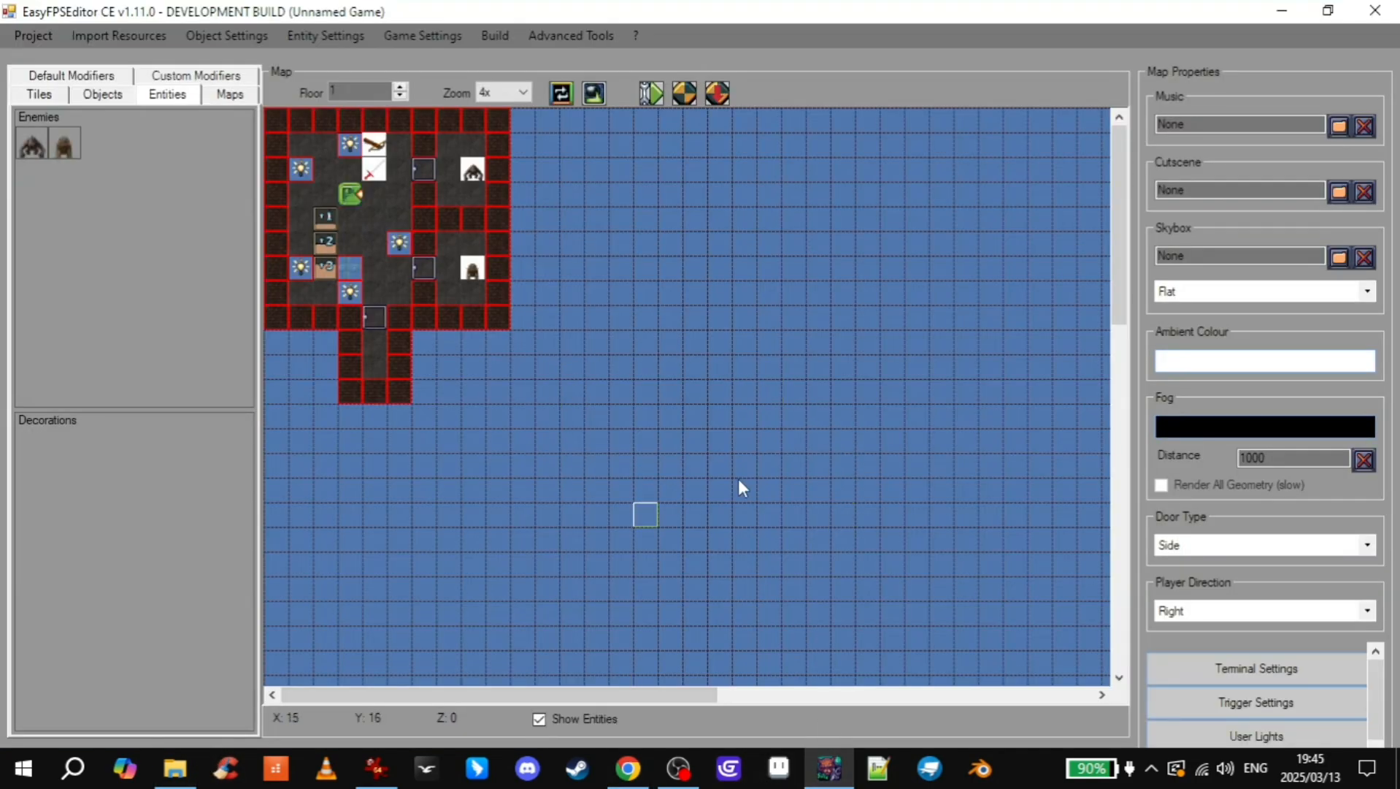
pyautogui.moveTo(669, 416)
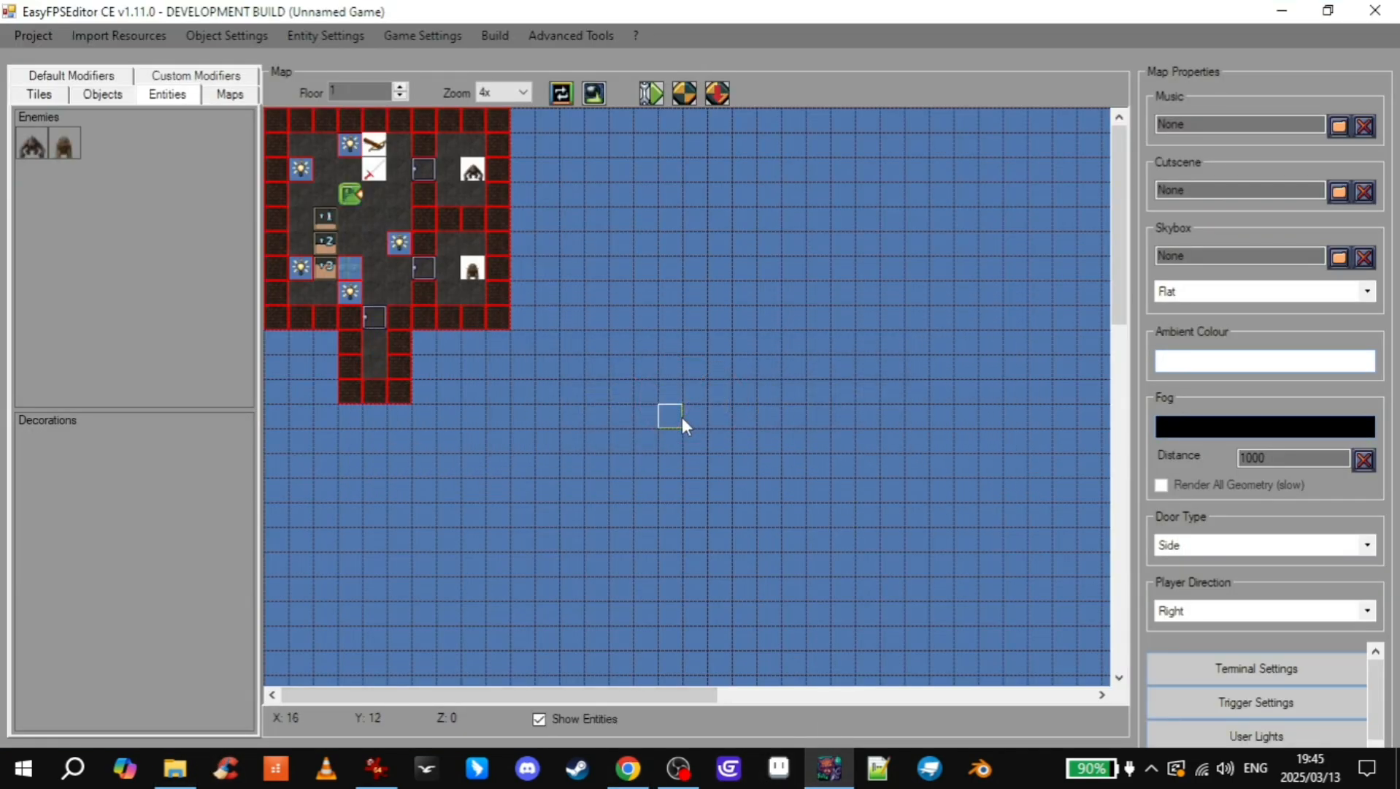
pyautogui.moveTo(401, 172)
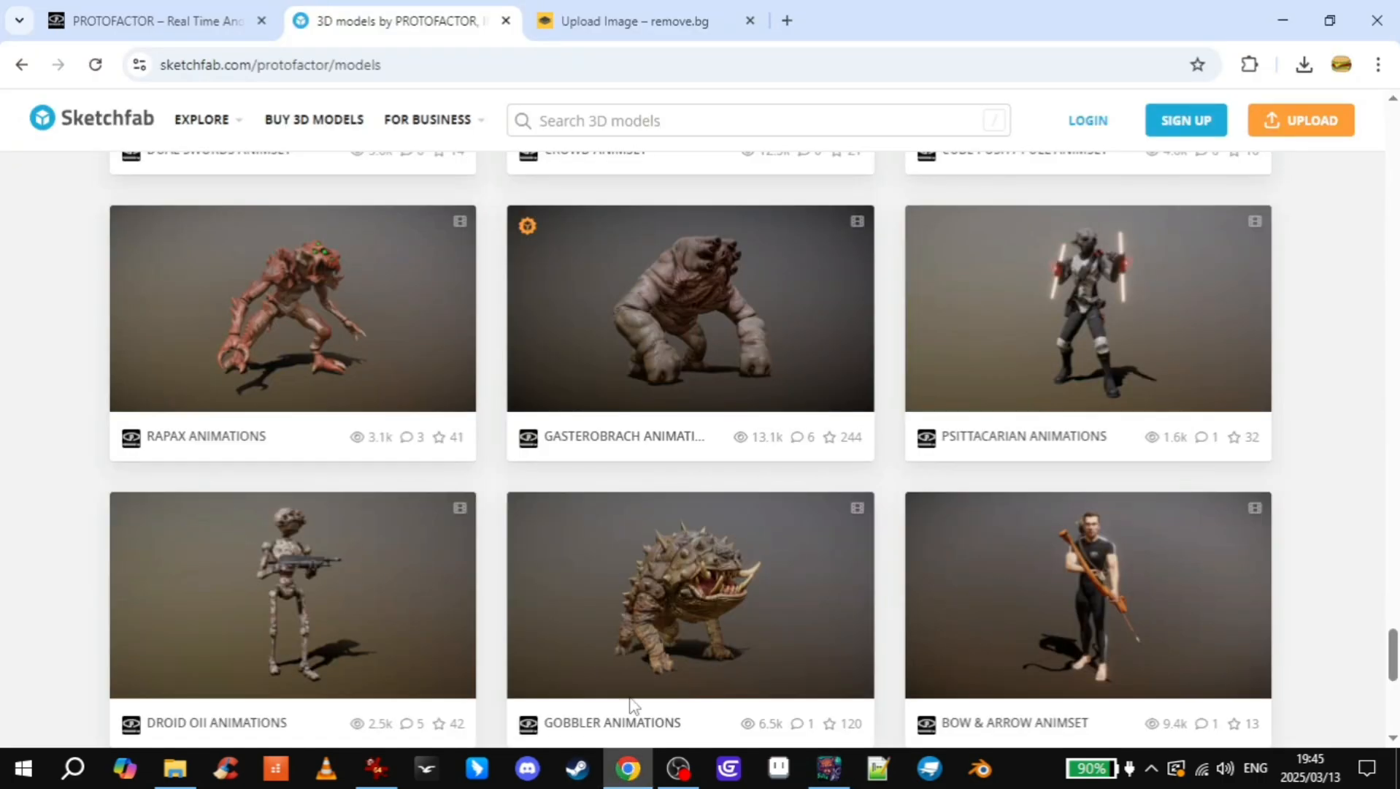
pyautogui.click(827, 767)
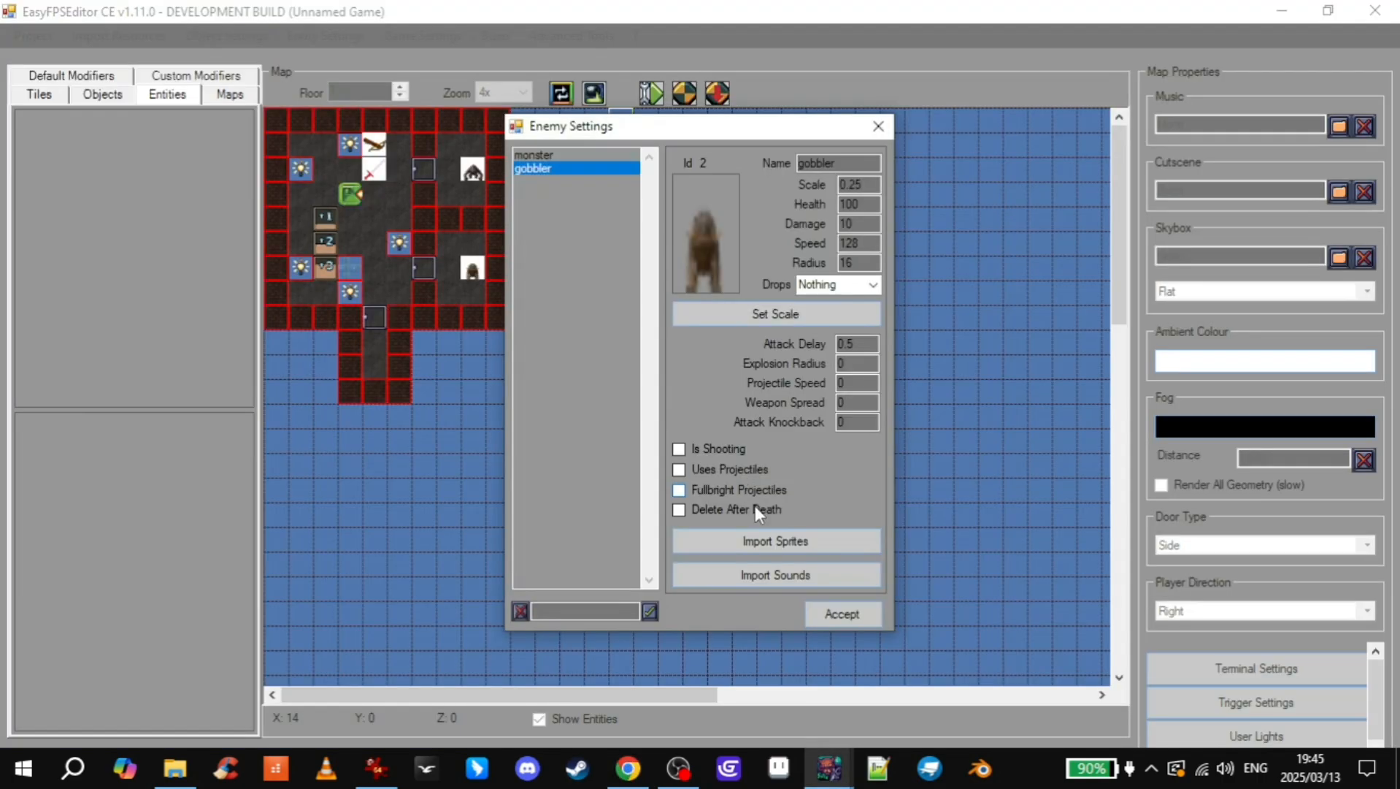
pyautogui.click(773, 541)
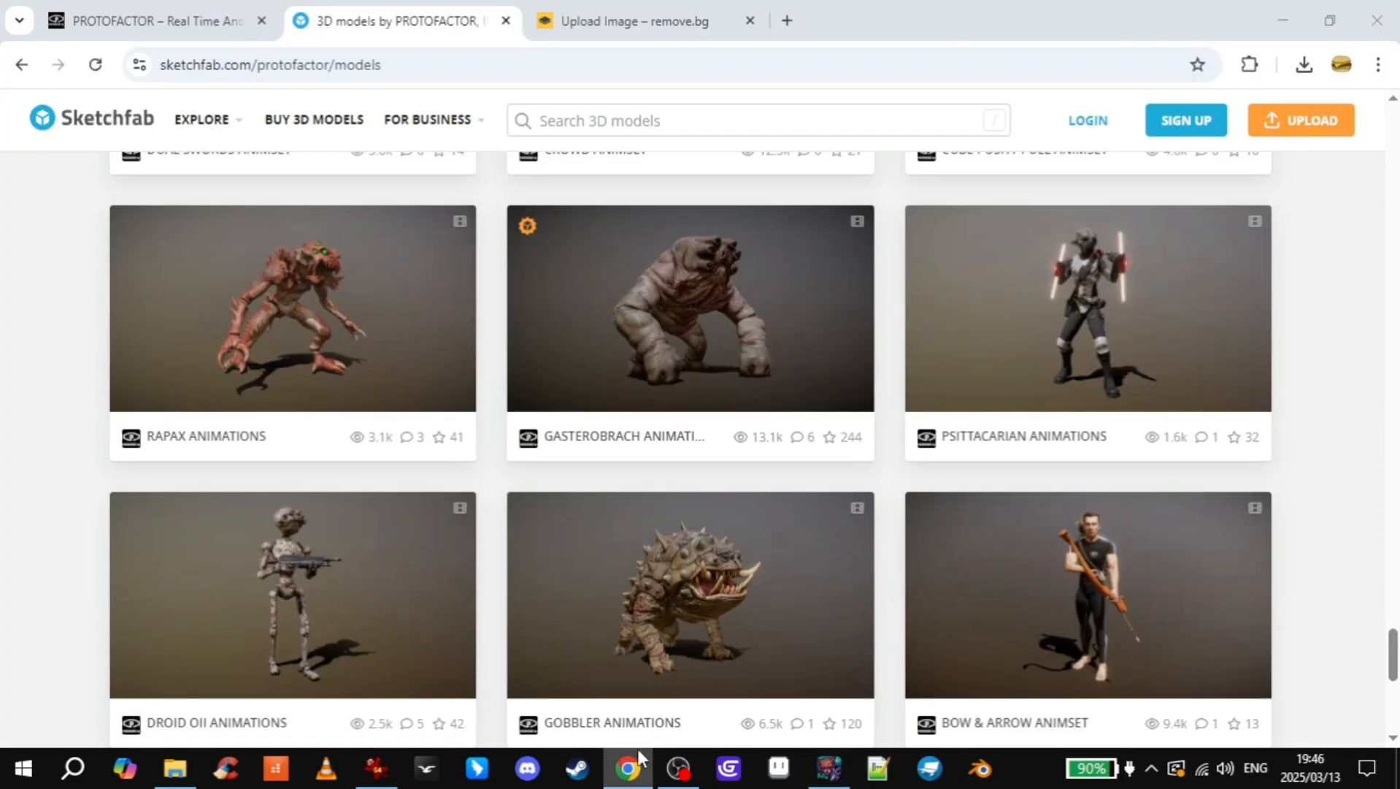
pyautogui.moveTo(101, 120)
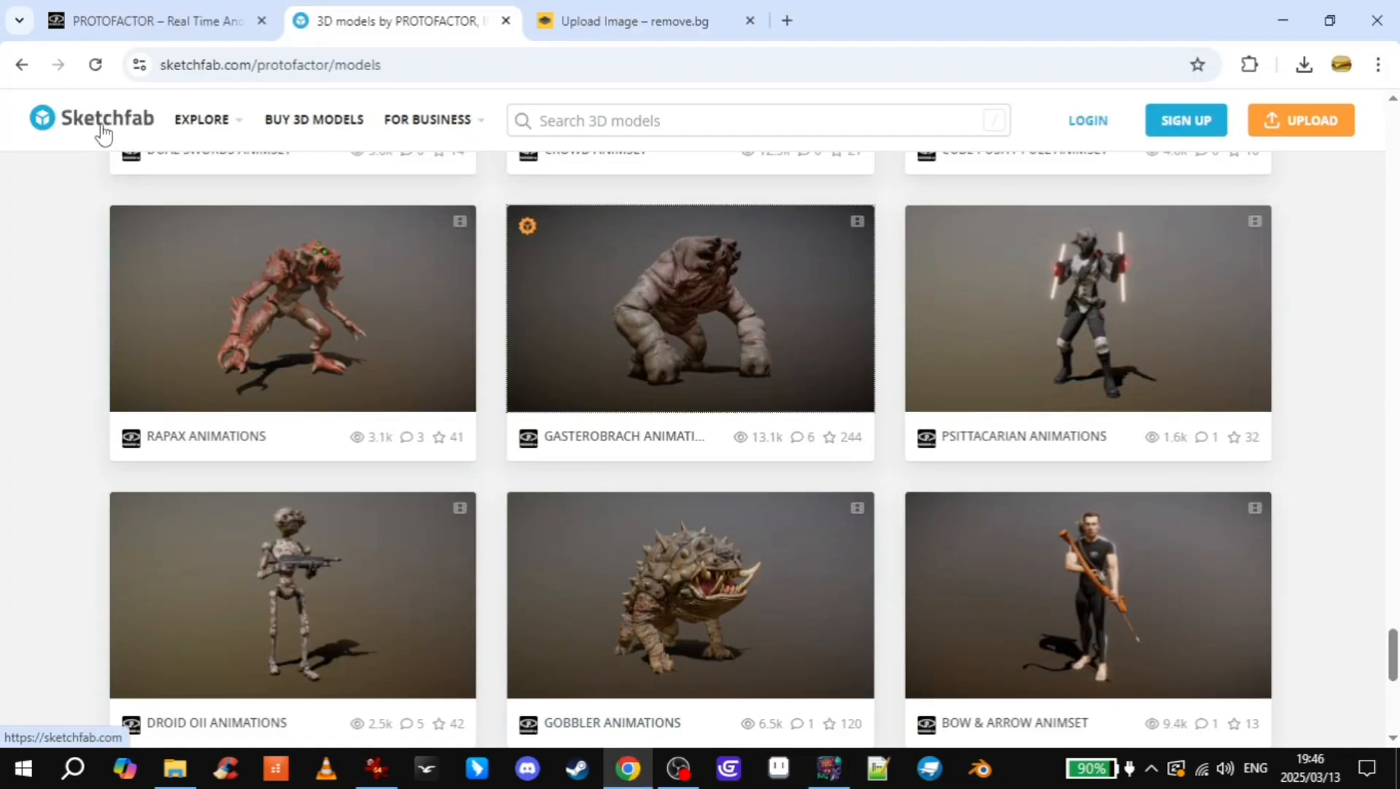
# - Open the Rapax Animations model page and render it with No Post-Processing in Model Inspector
pyautogui.click(152, 20)
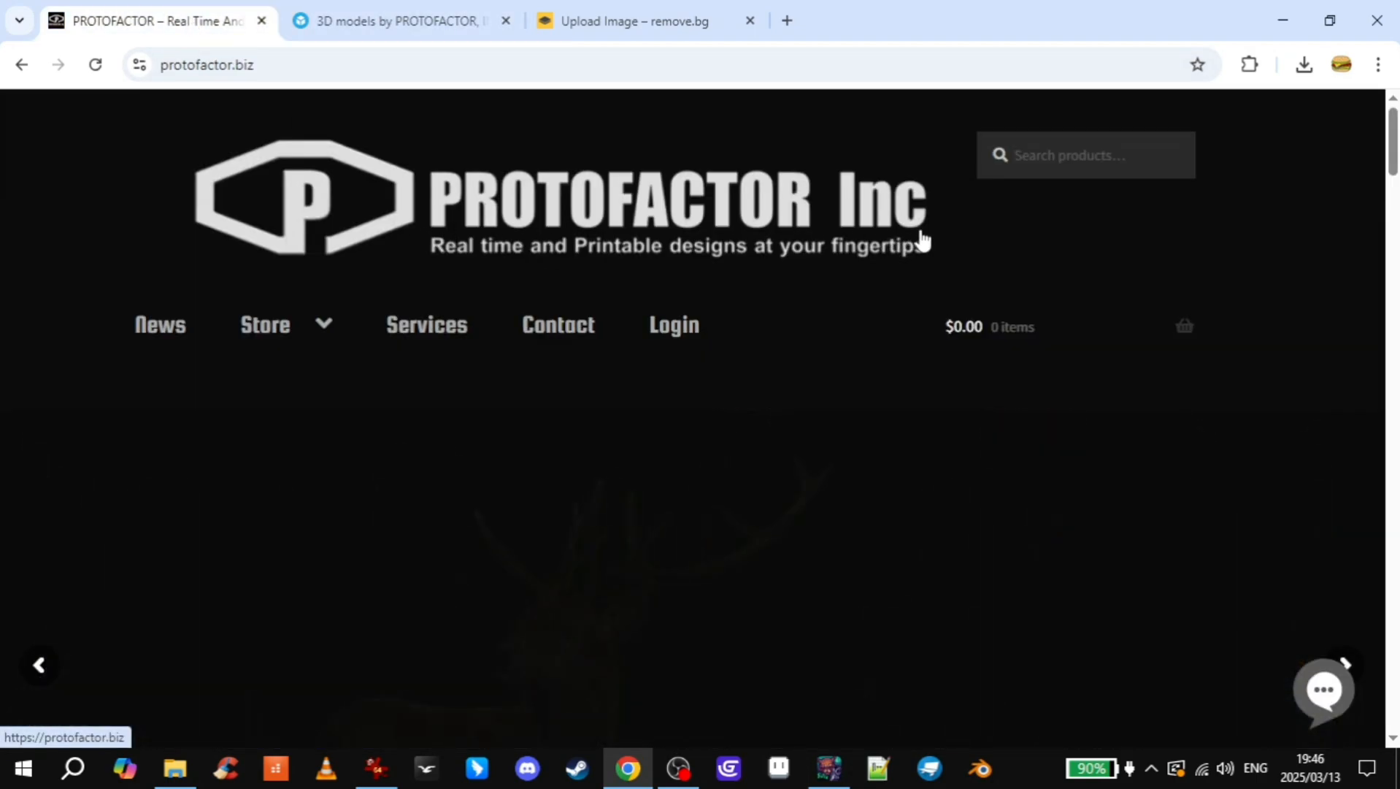
pyautogui.click(397, 20)
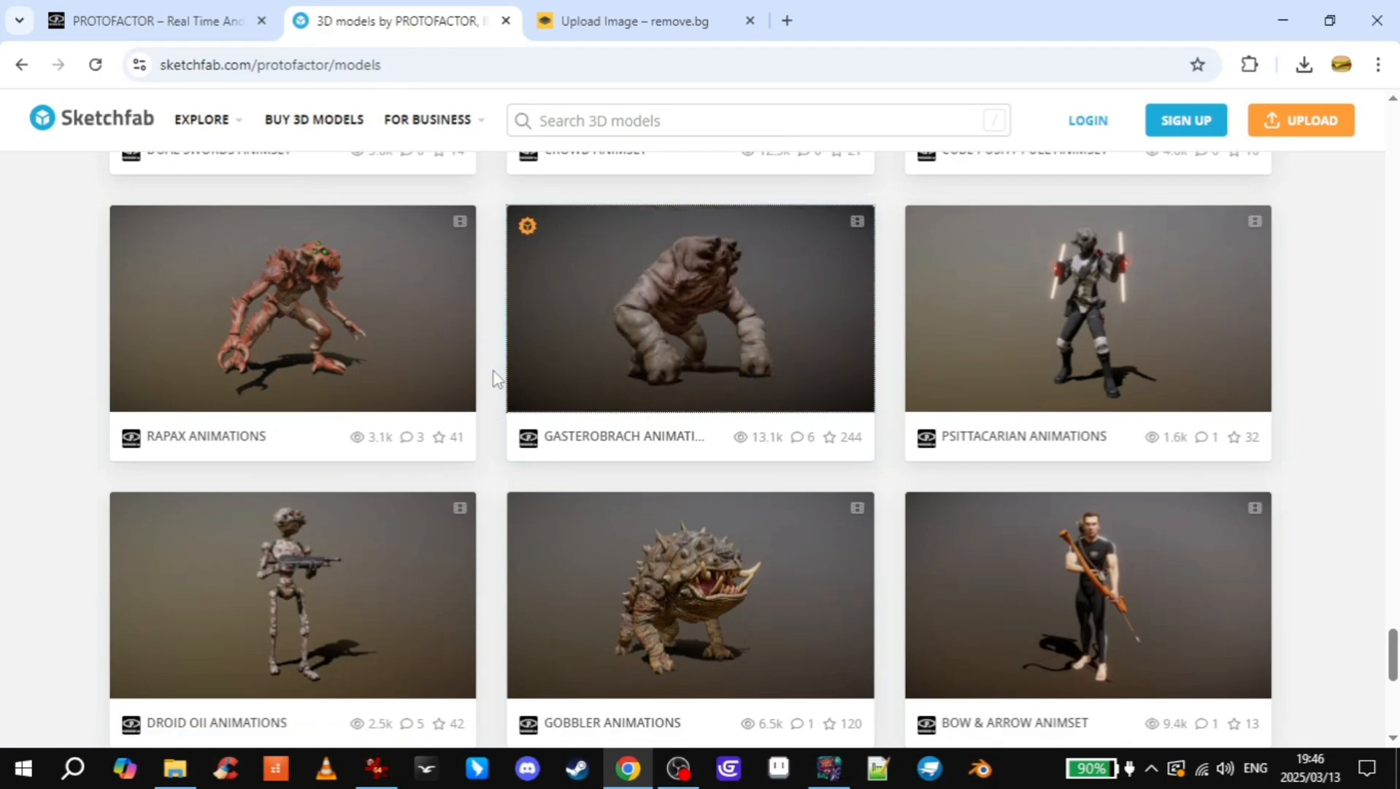
pyautogui.moveTo(494, 482)
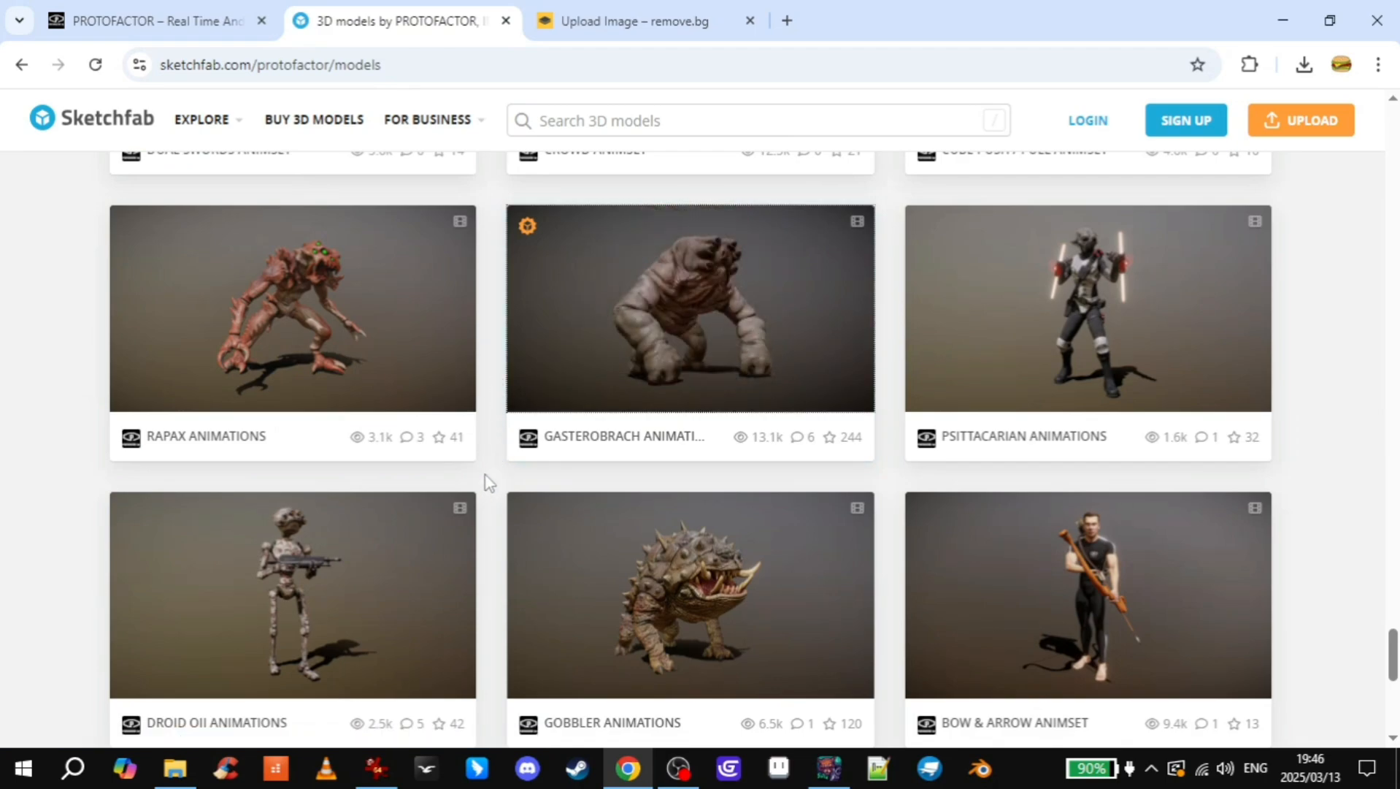
pyautogui.moveTo(407, 305)
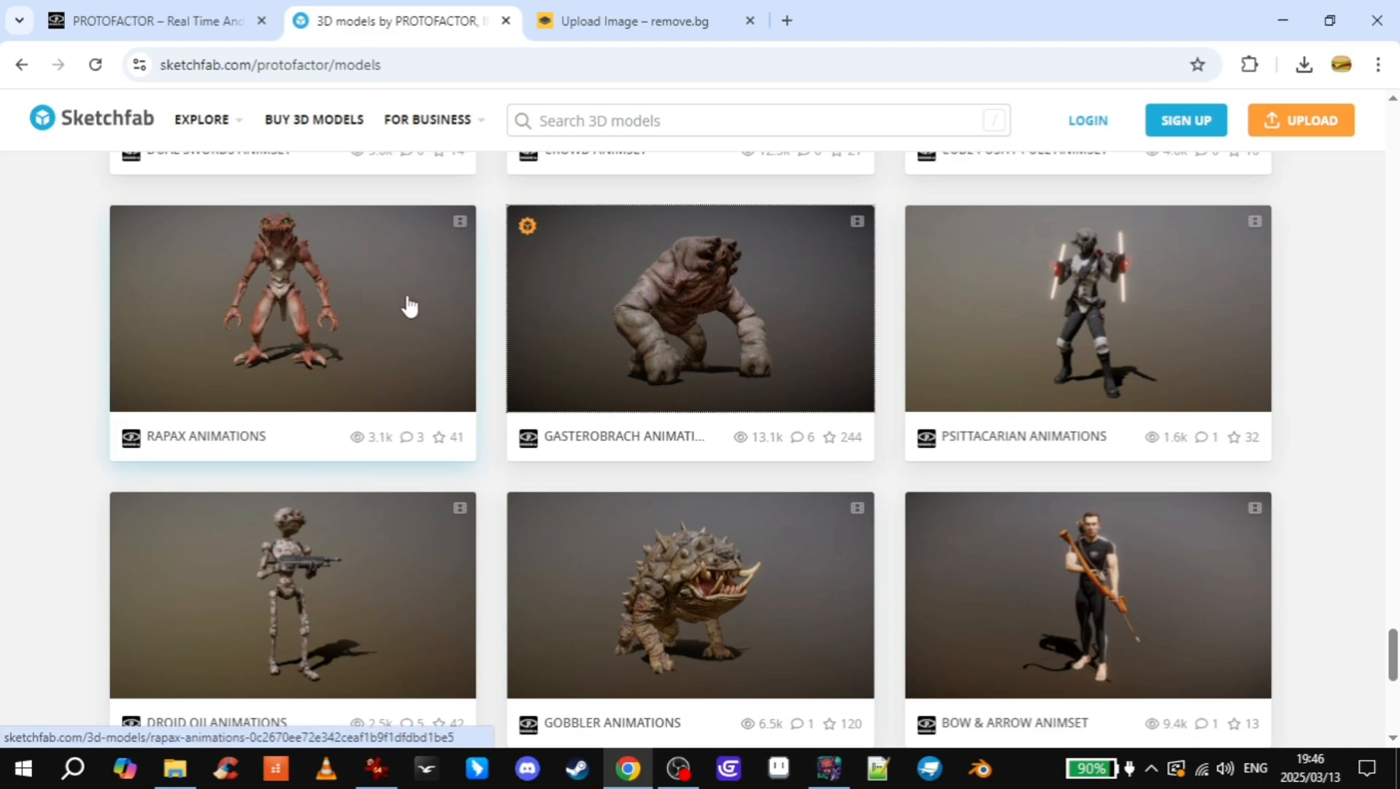
pyautogui.click(291, 308)
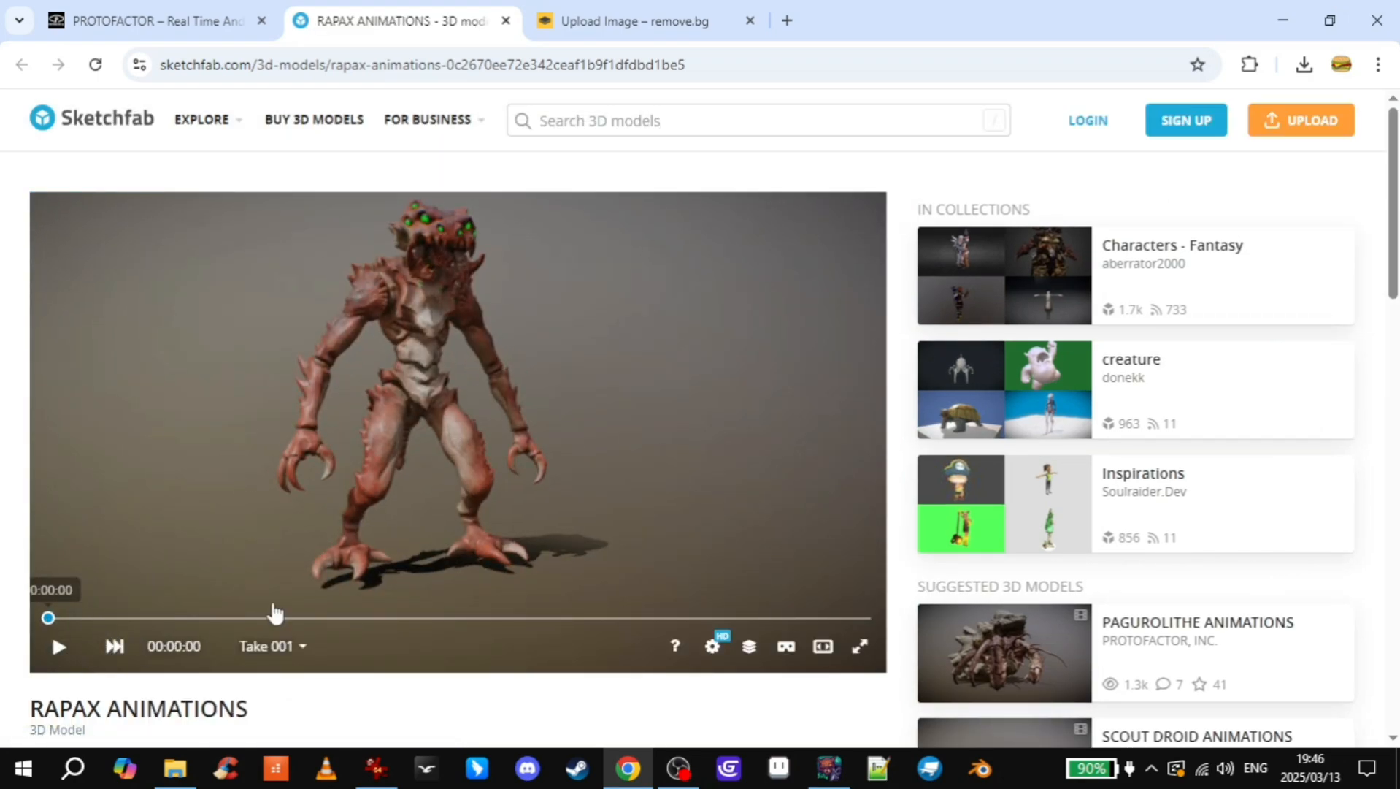
pyautogui.click(748, 645)
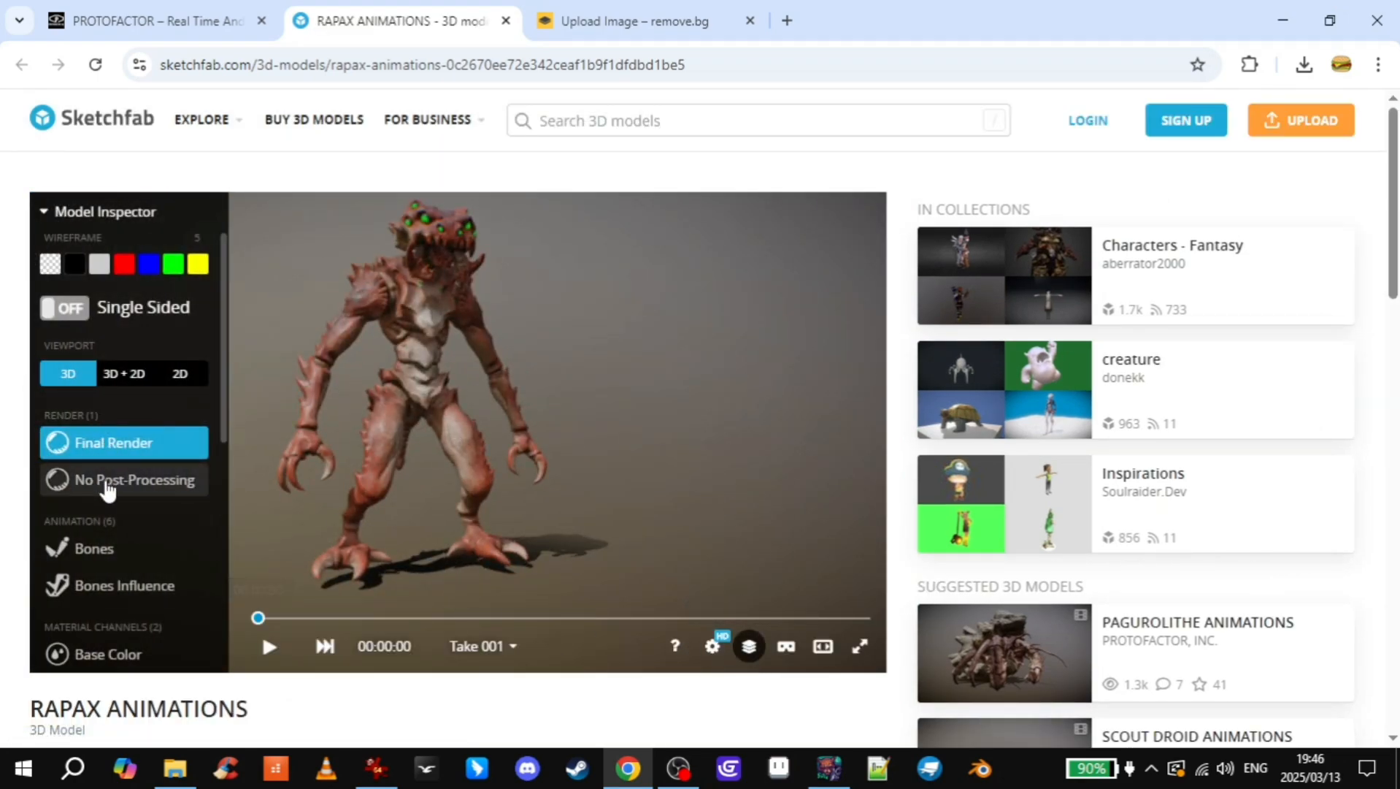
pyautogui.click(124, 479)
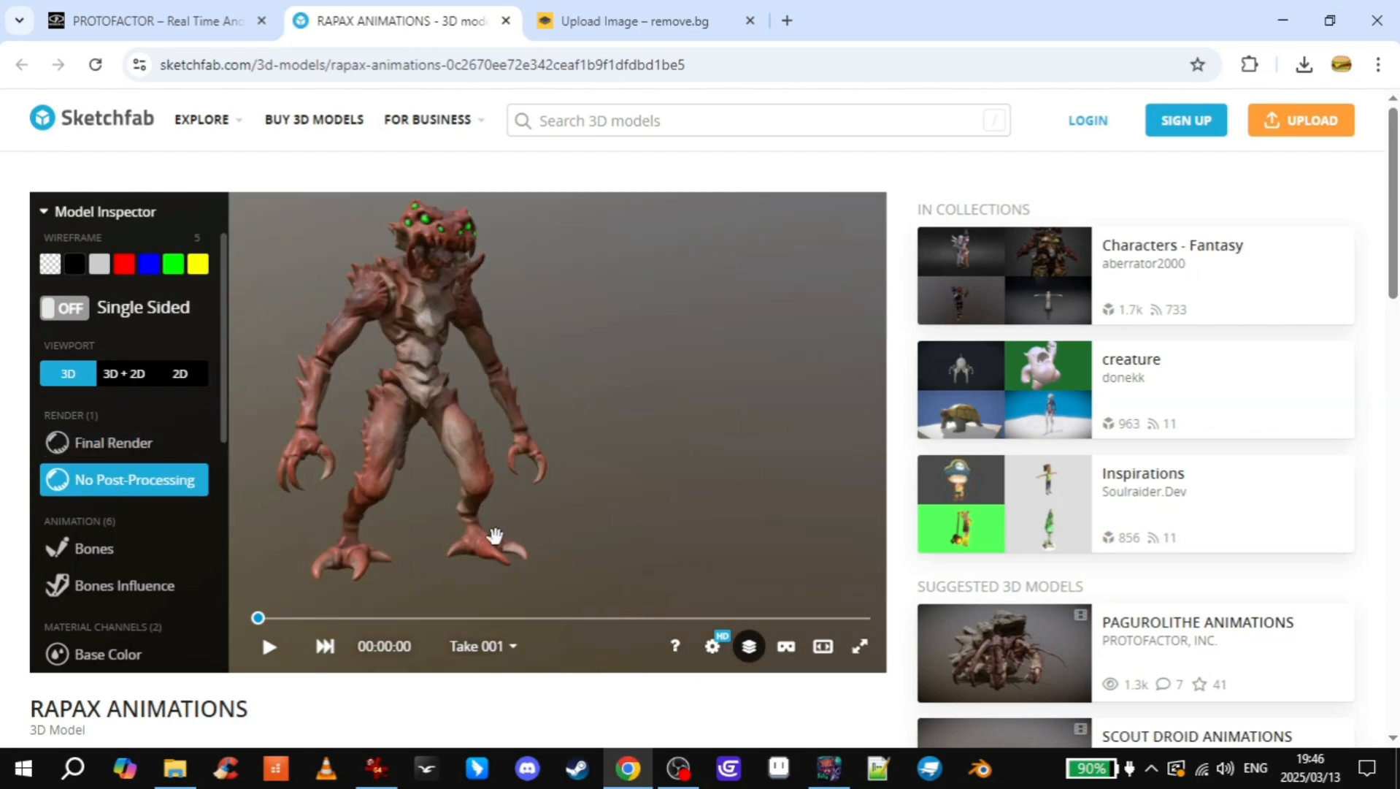
pyautogui.moveTo(673, 650)
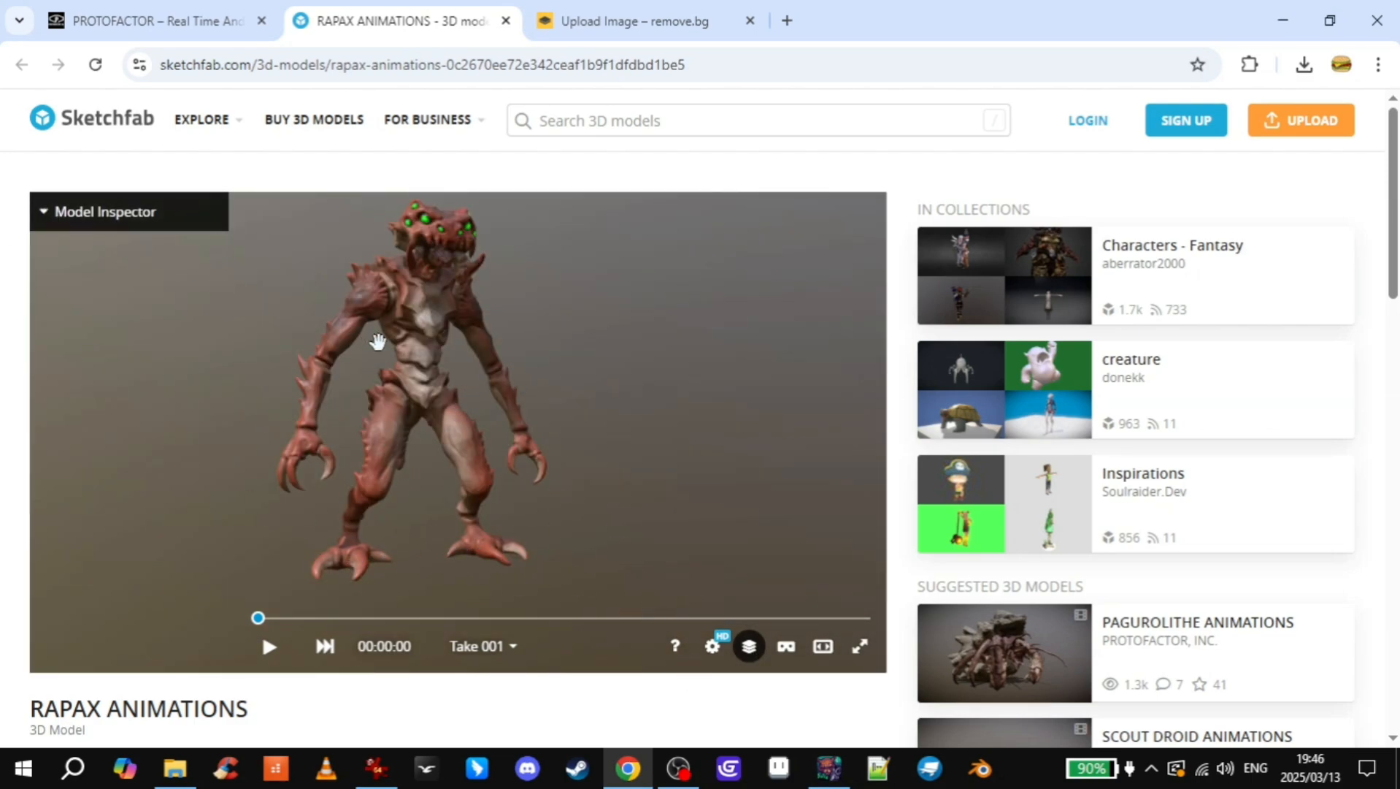
# - Show the Rapax model full screen and start its animation playing
pyautogui.click(859, 645)
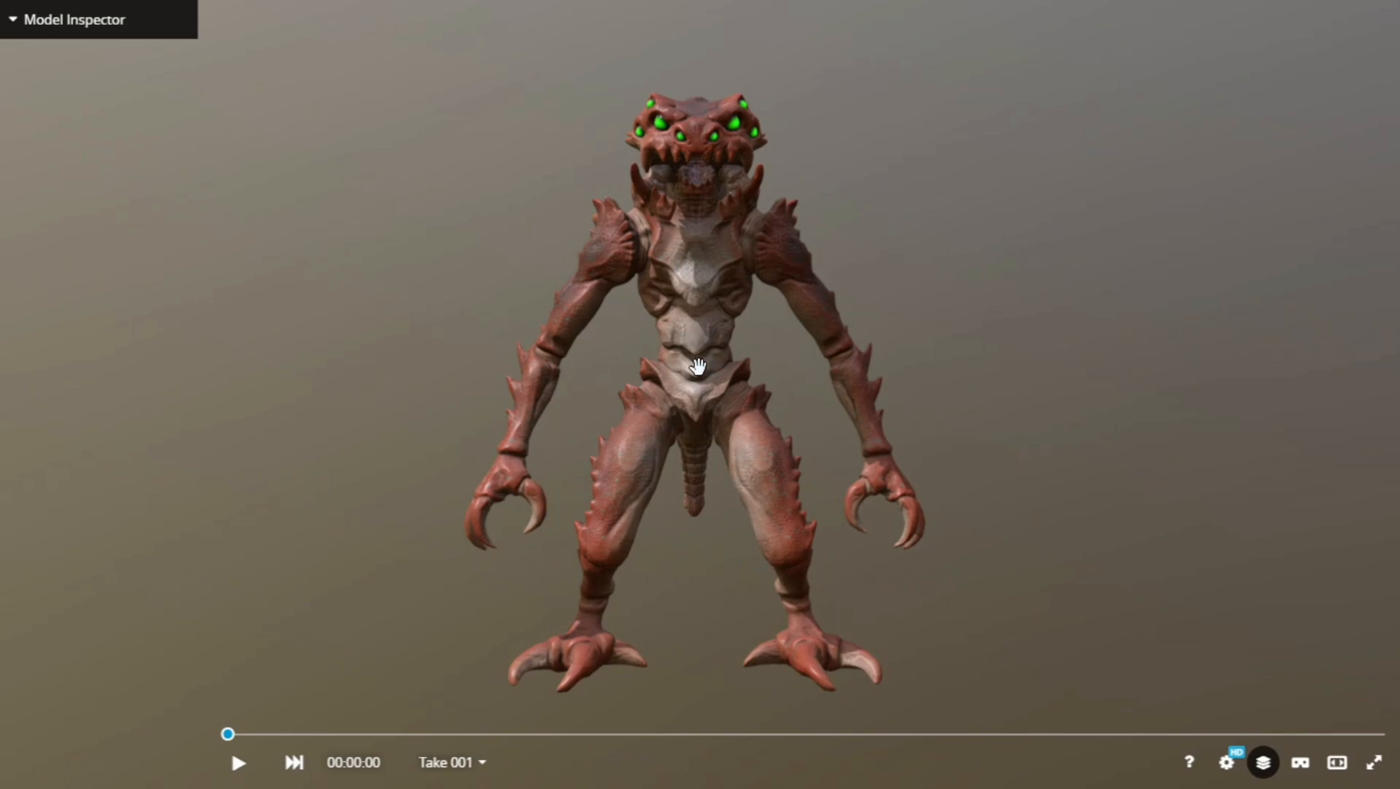
pyautogui.moveTo(696, 297)
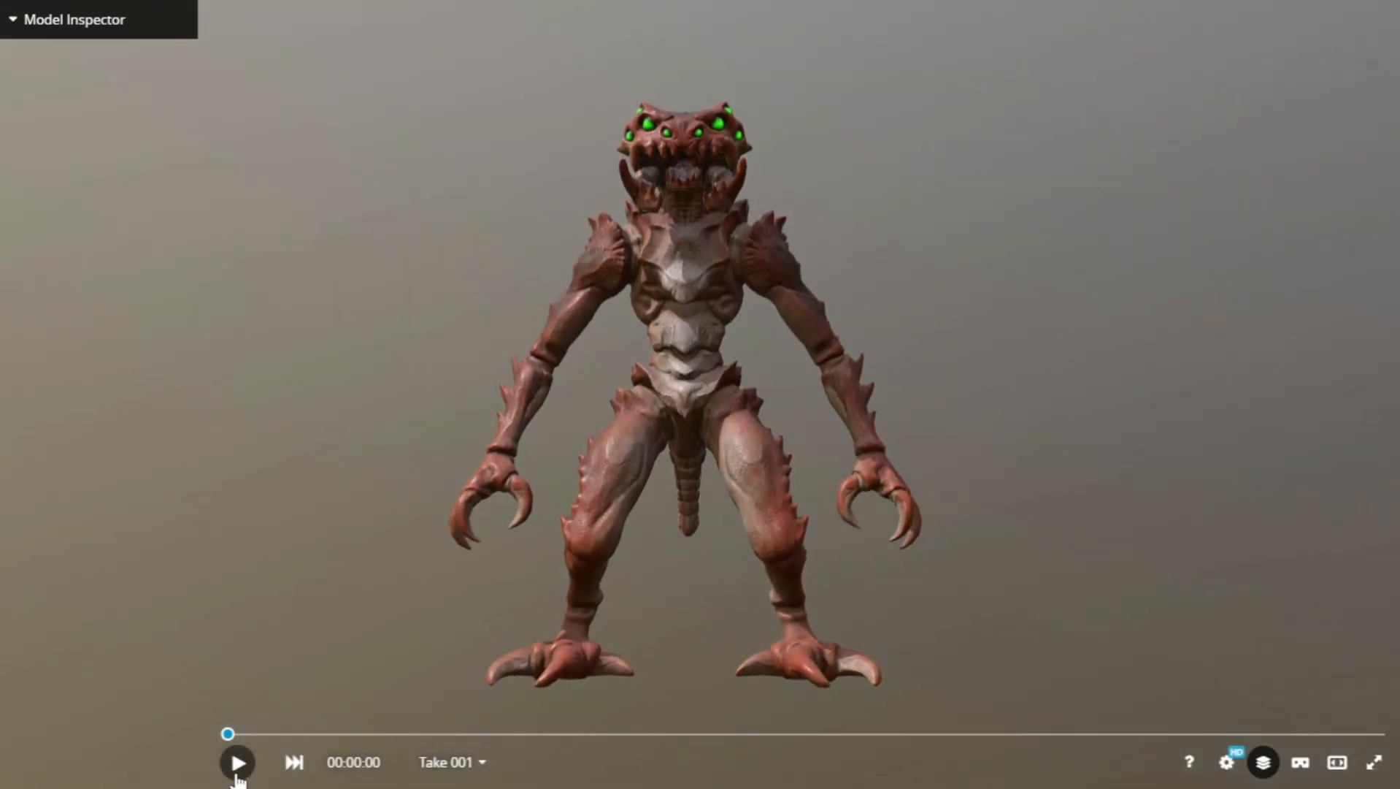
pyautogui.click(237, 761)
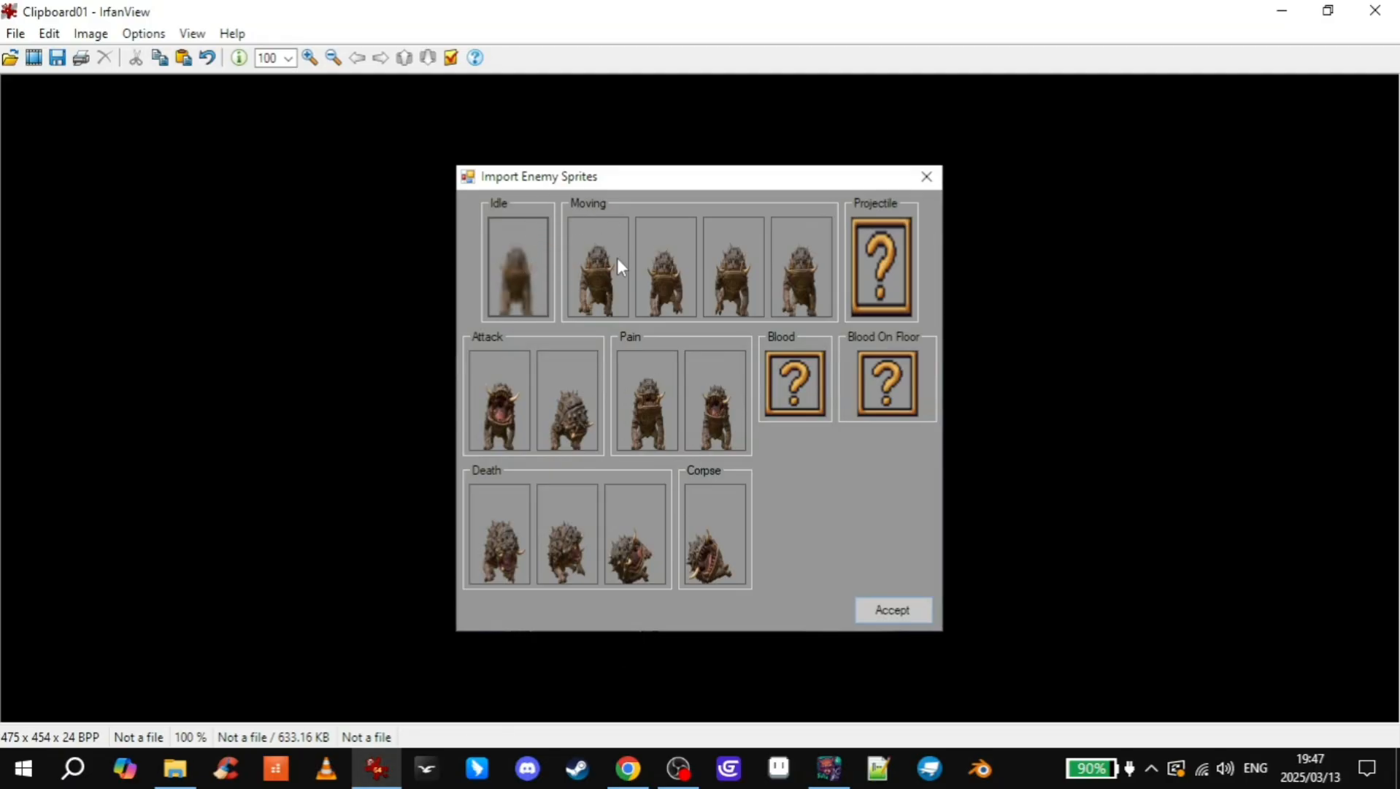
pyautogui.moveTo(621, 561)
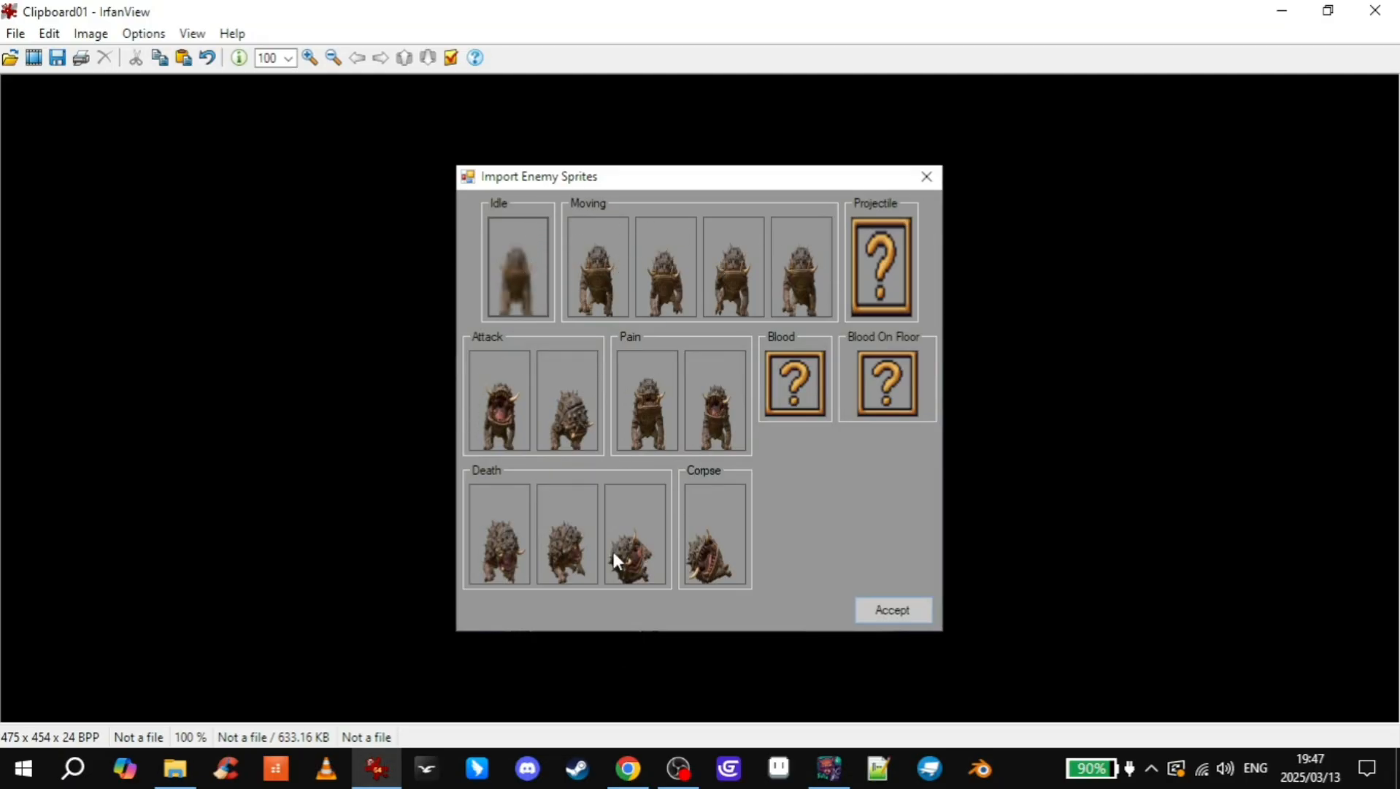
pyautogui.moveTo(500, 279)
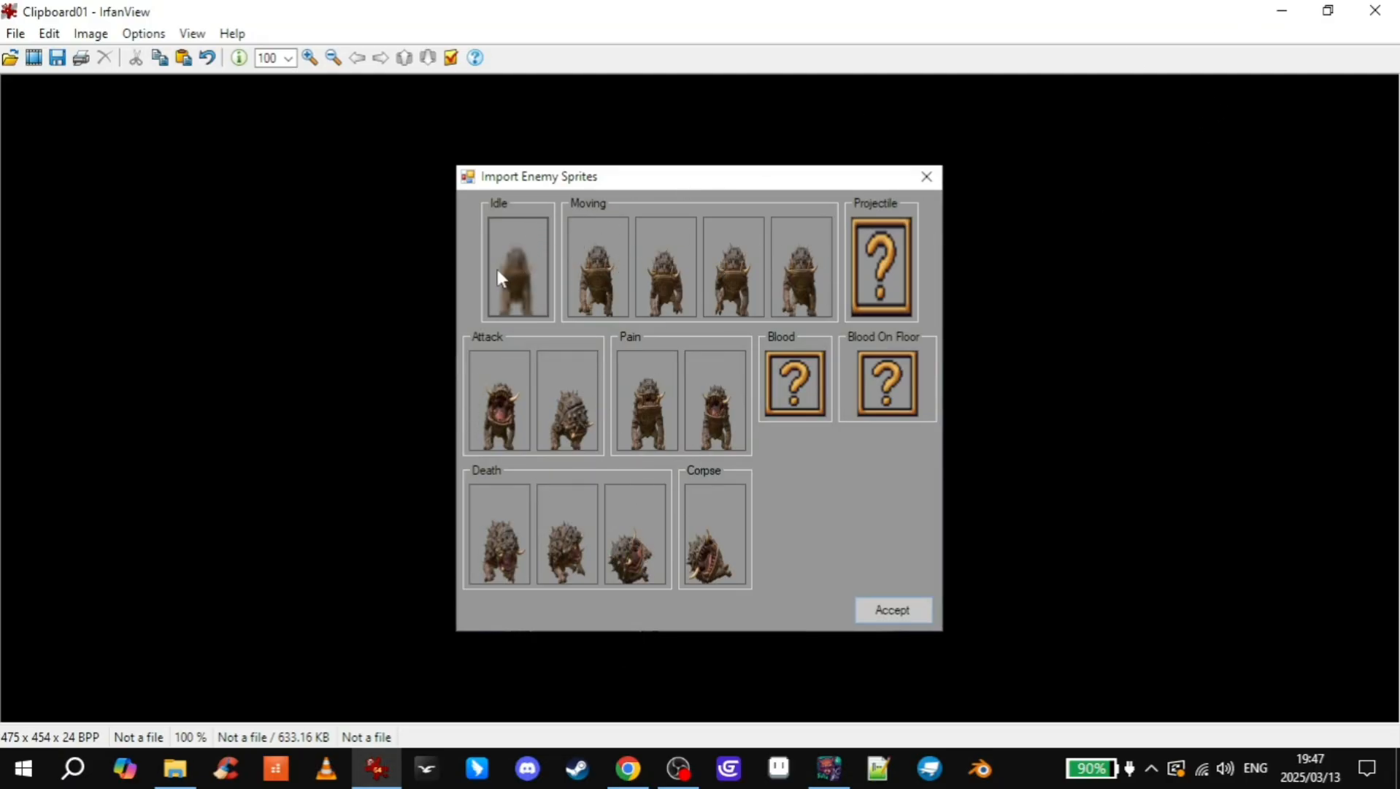
pyautogui.moveTo(670, 232)
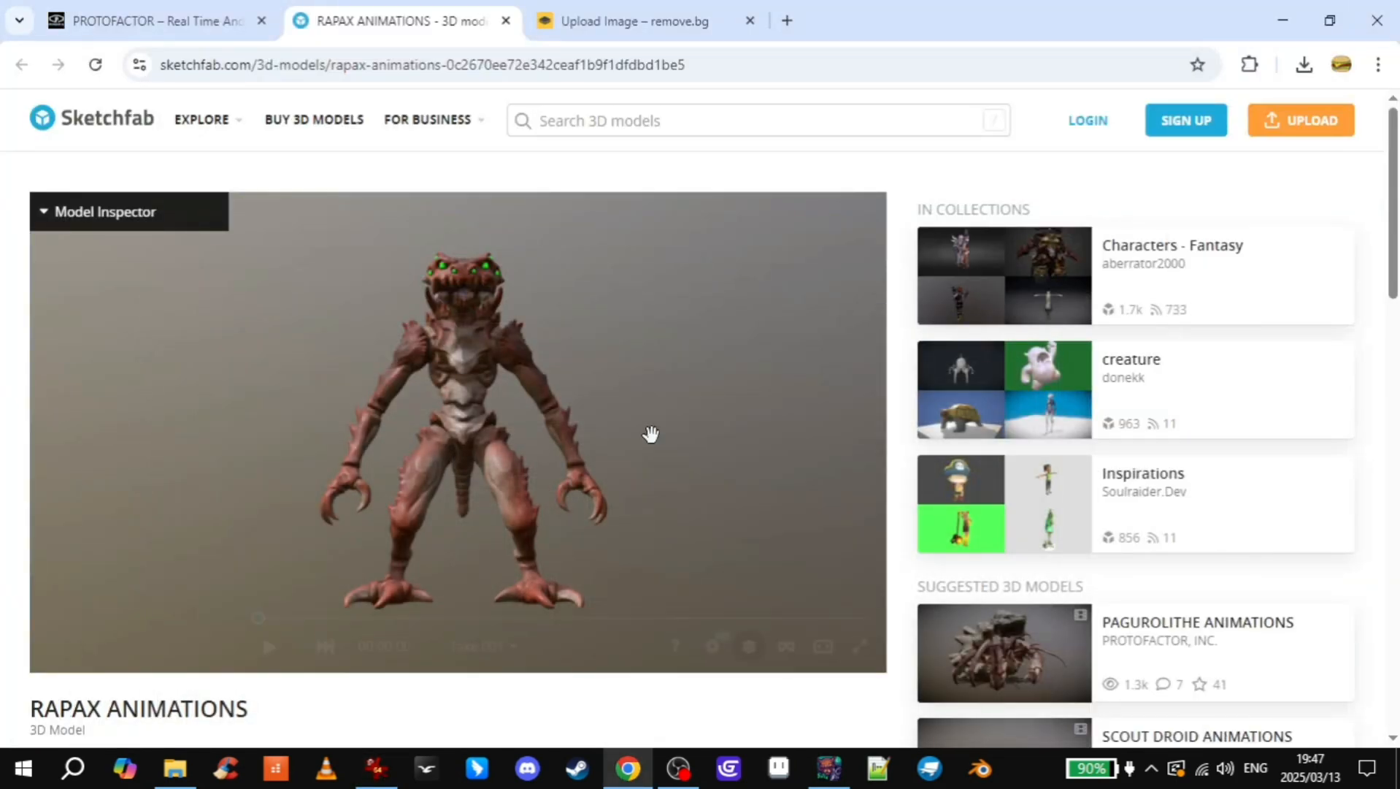
pyautogui.click(856, 645)
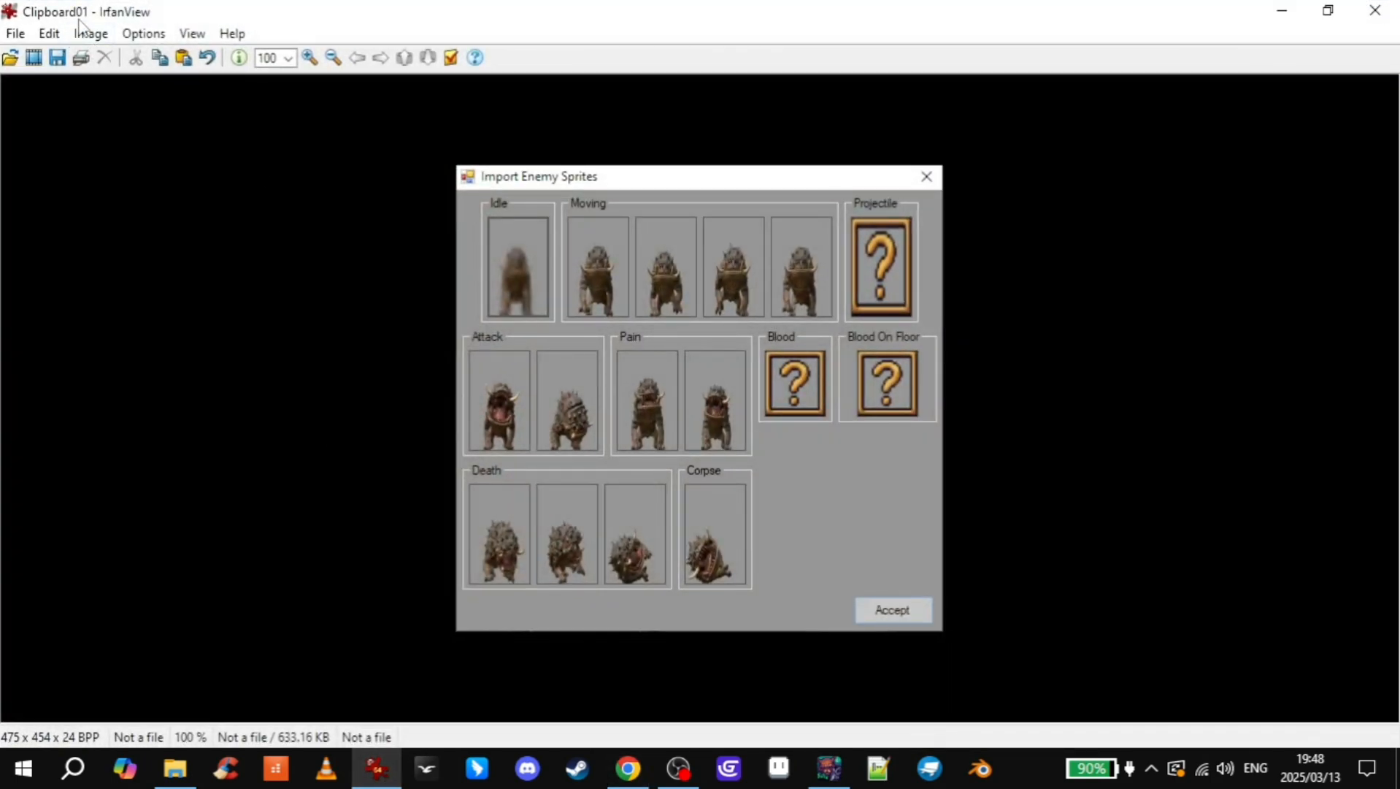
# - Open a fresh IrfanView window and crop the screenshot down to the Rapax figure
pyautogui.click(628, 767)
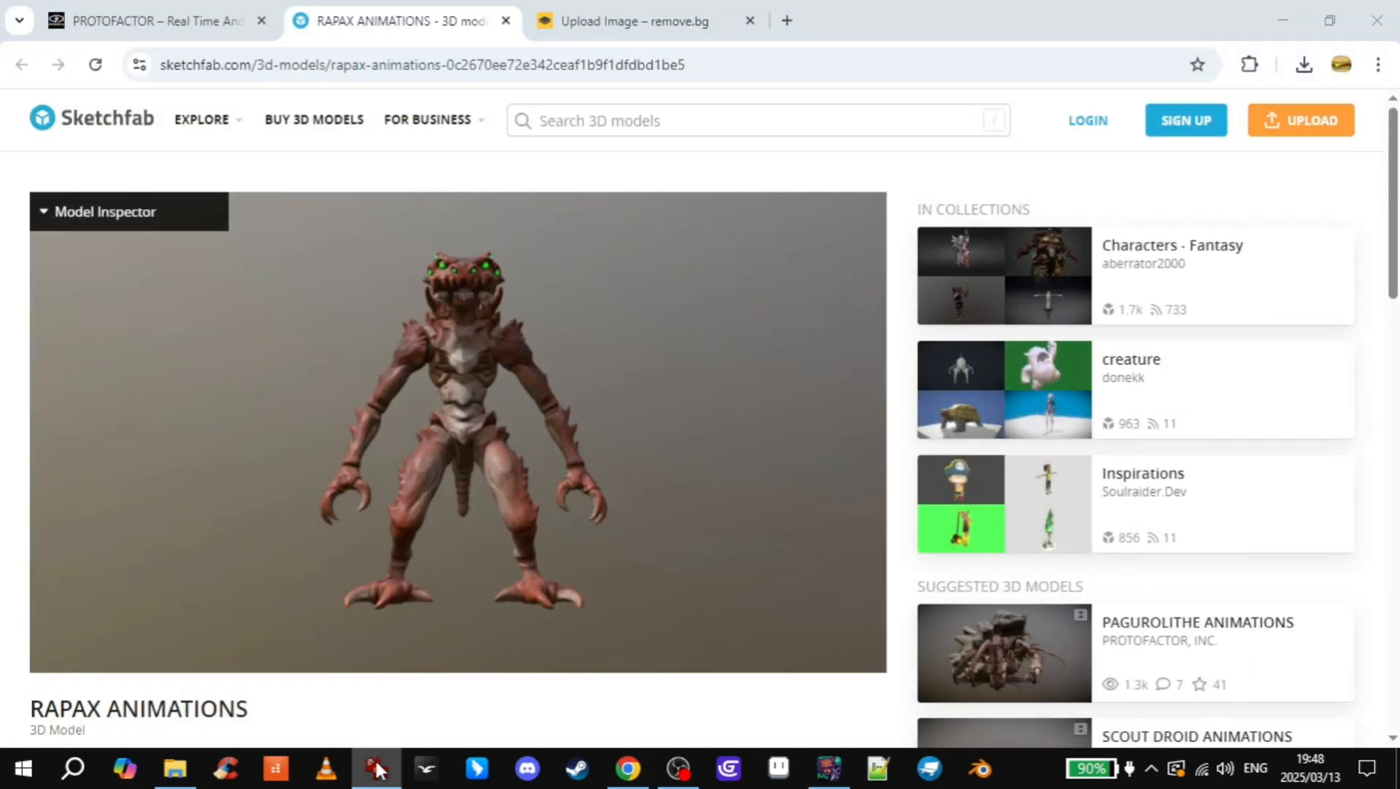
pyautogui.rightClick(375, 768)
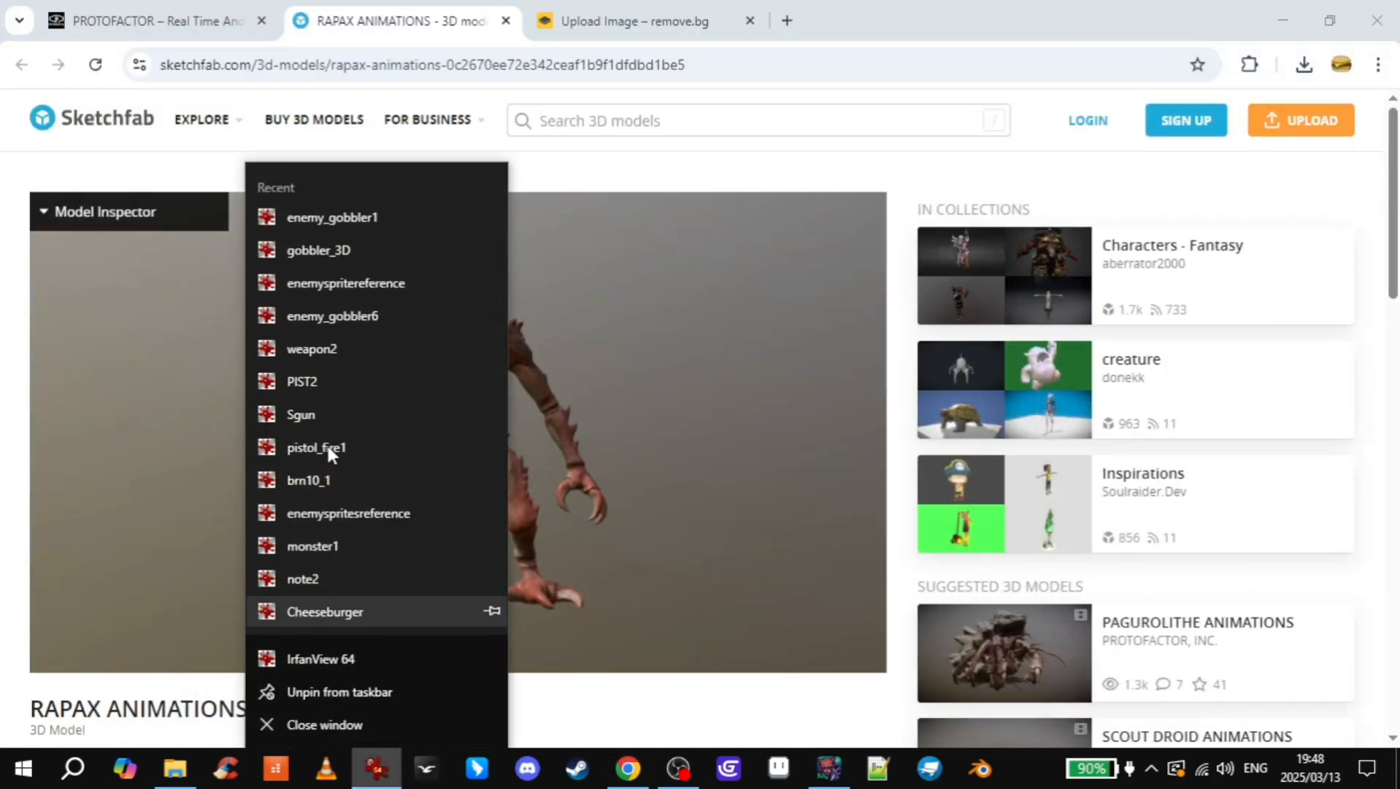
pyautogui.click(320, 658)
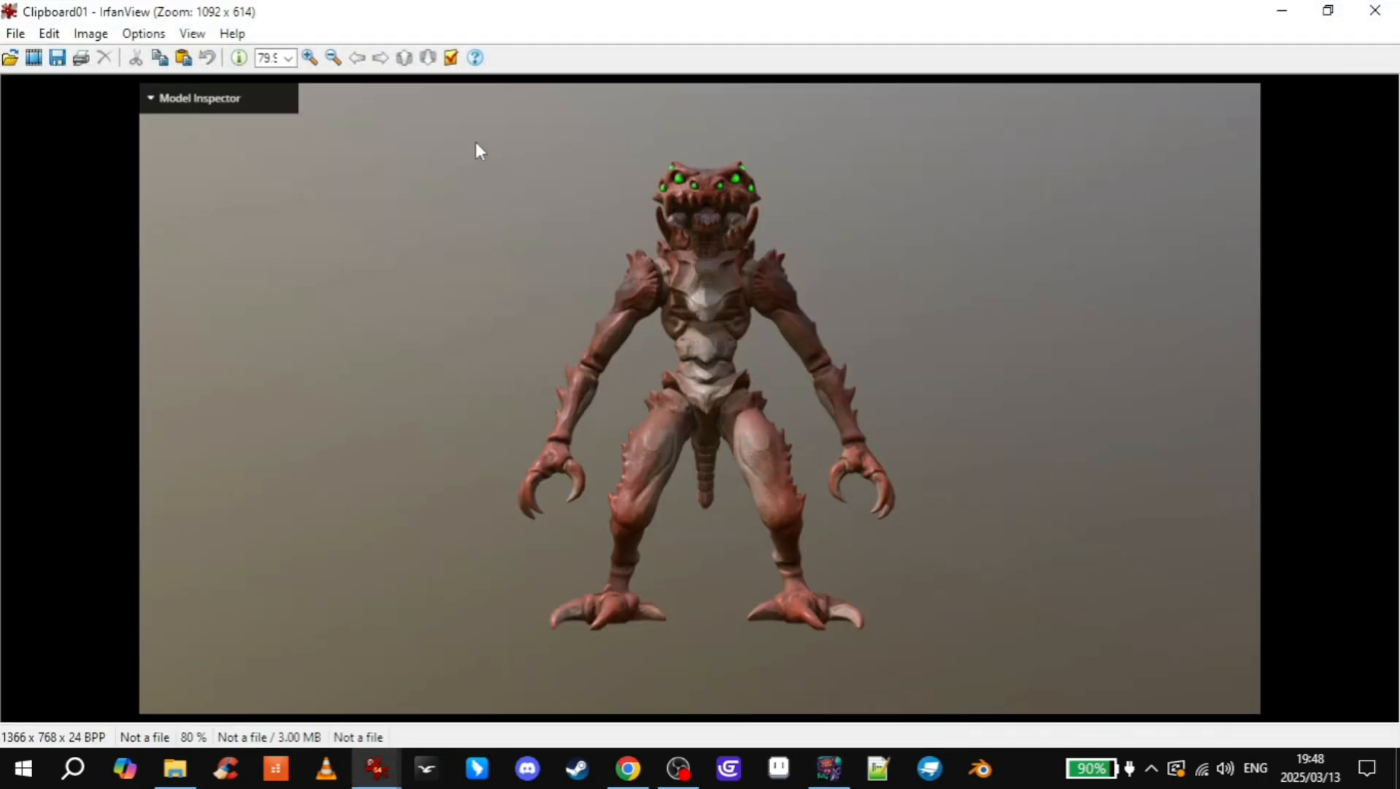
pyautogui.click(48, 33)
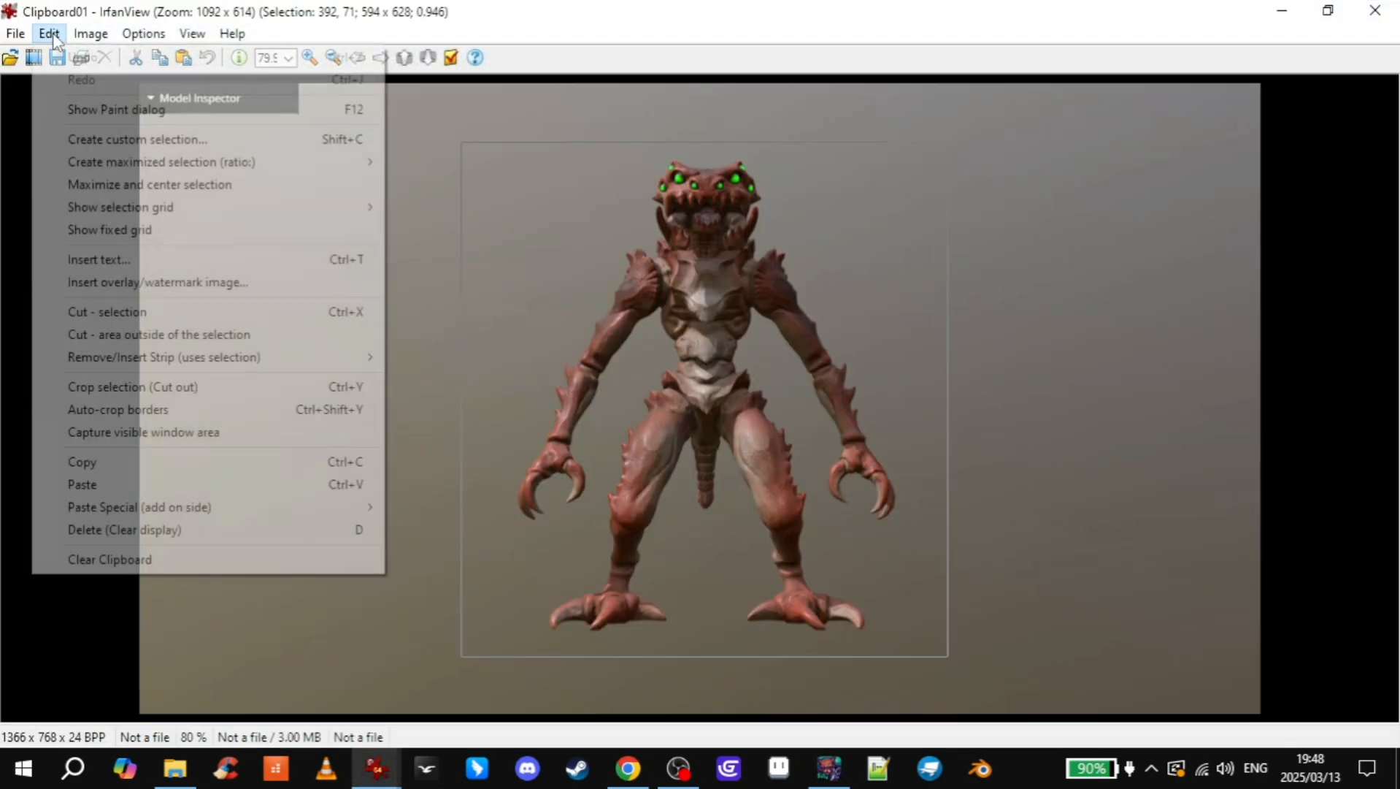
pyautogui.click(15, 33)
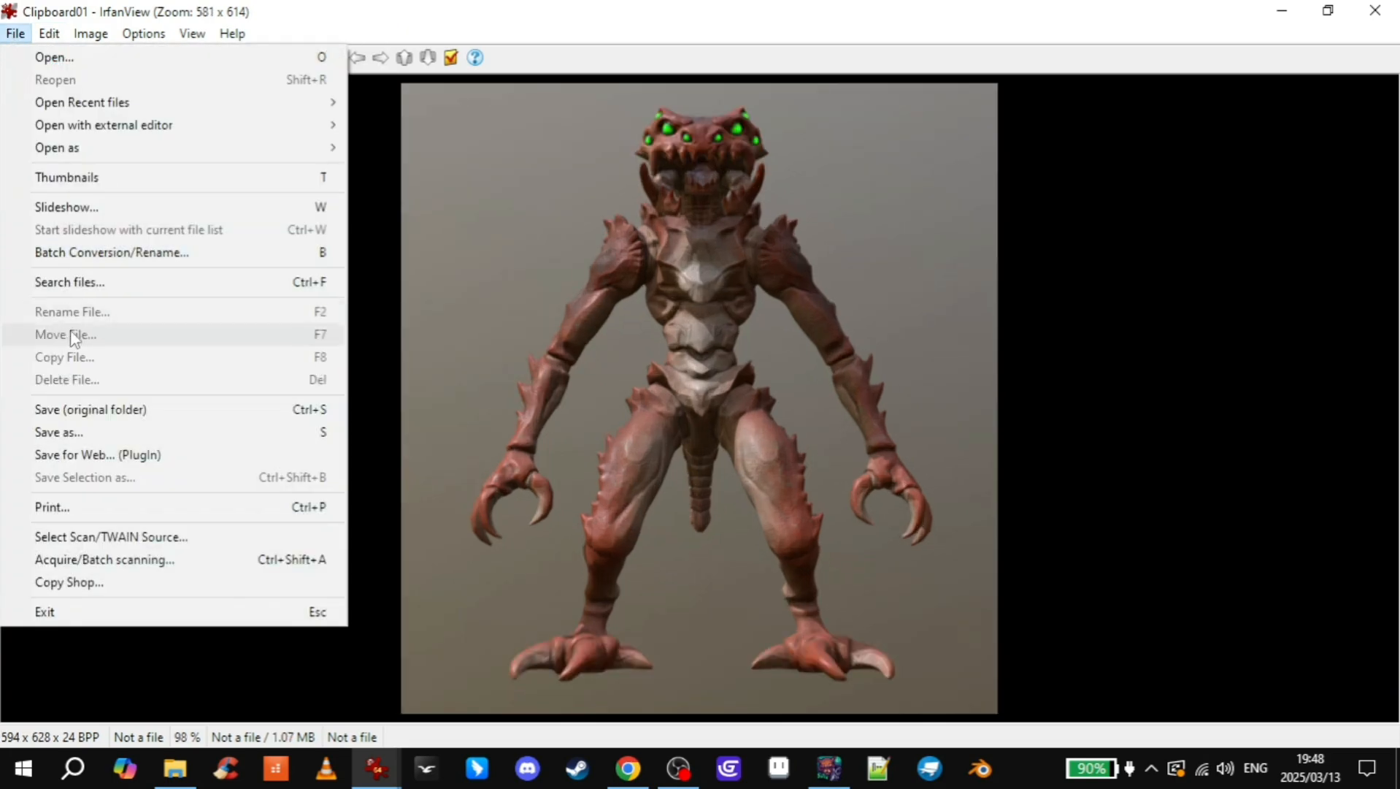
# - Save the crop as enemy_rapax1 in a new enemy_rapax folder under Entities
pyautogui.click(59, 432)
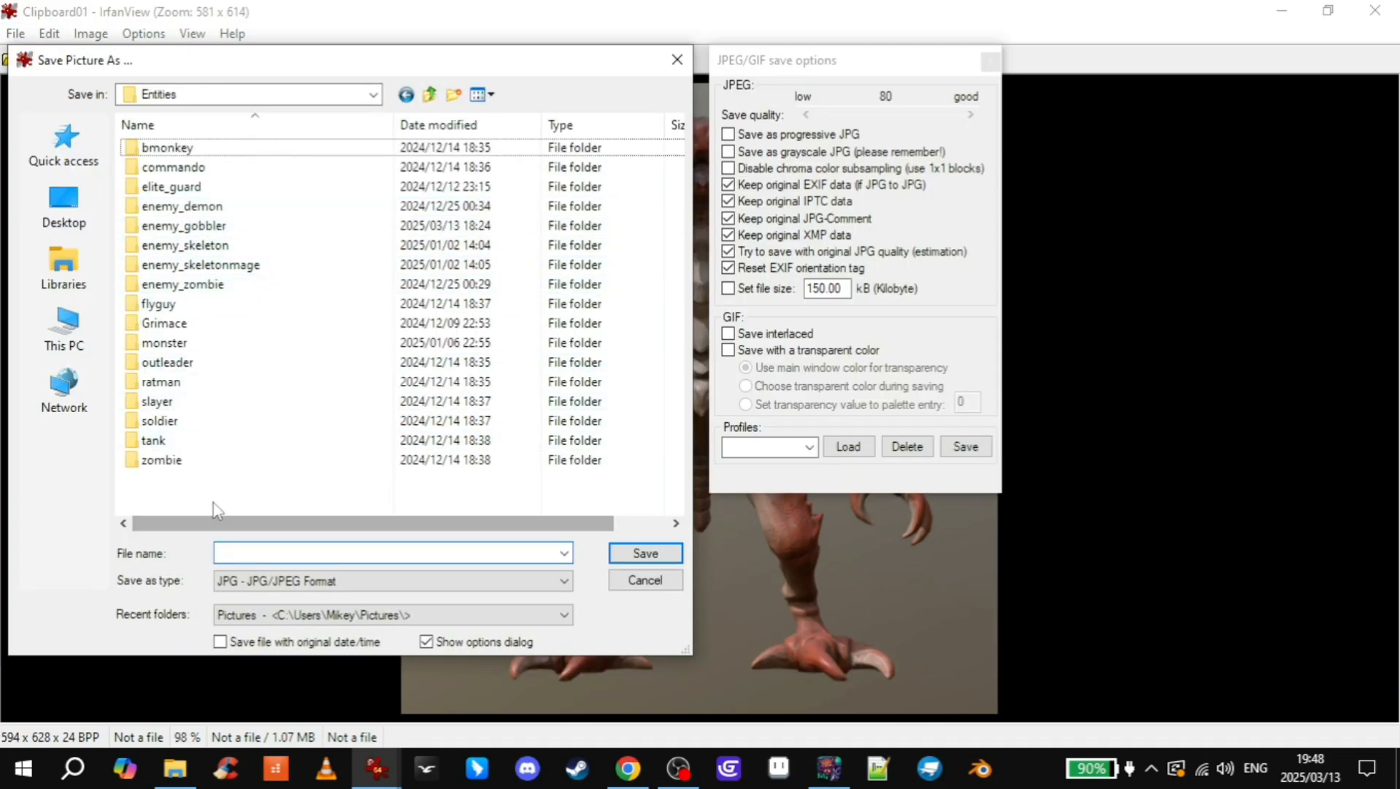
pyautogui.click(454, 94)
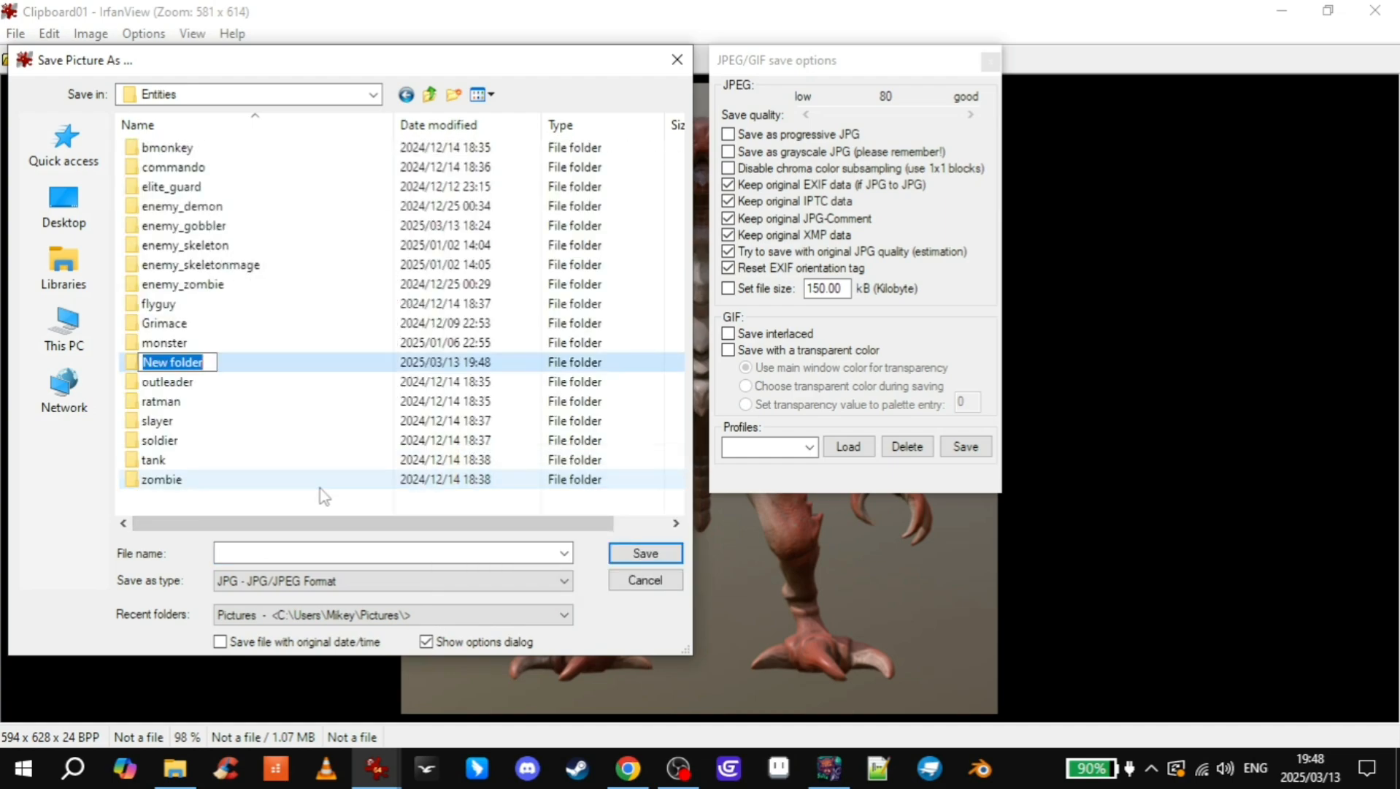
pyautogui.write('enemy_rapx')
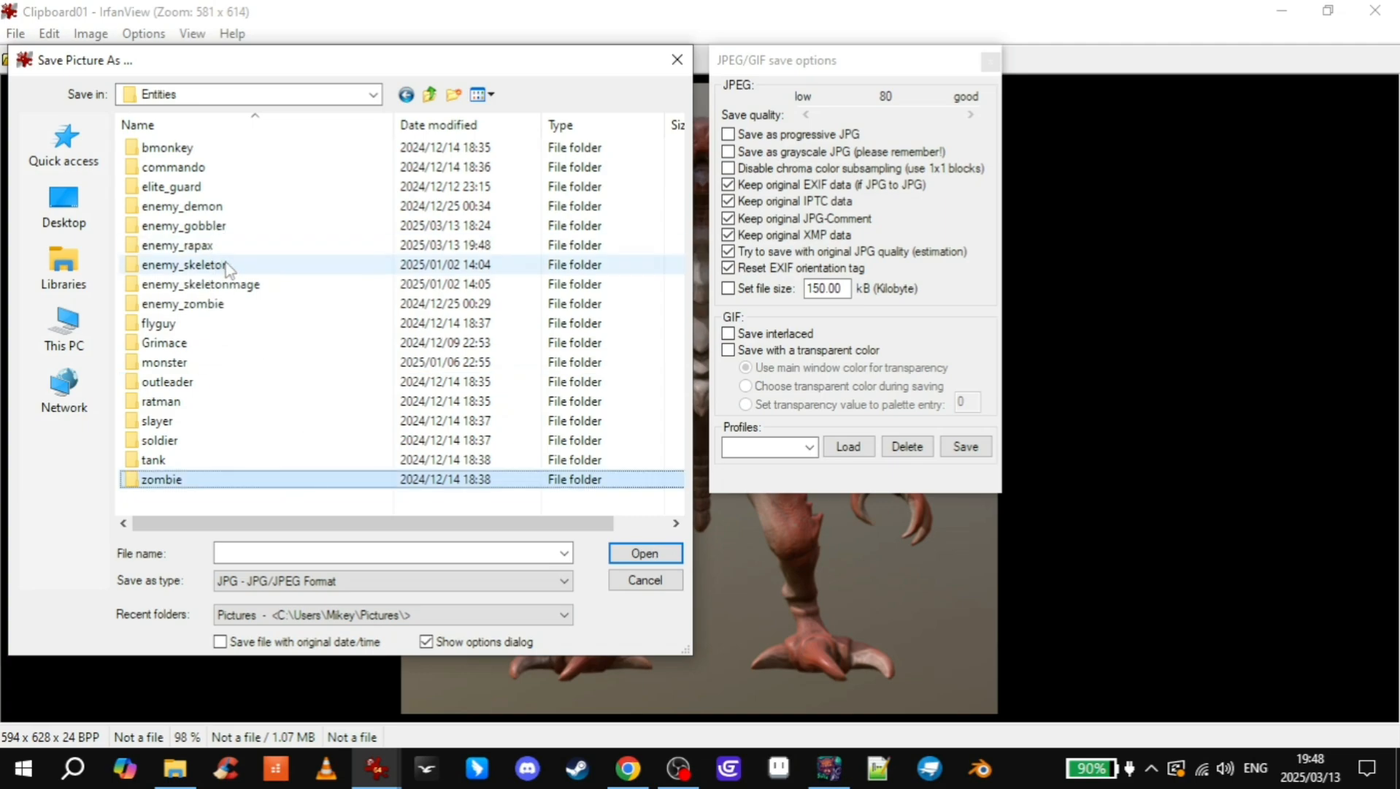
pyautogui.doubleClick(177, 245)
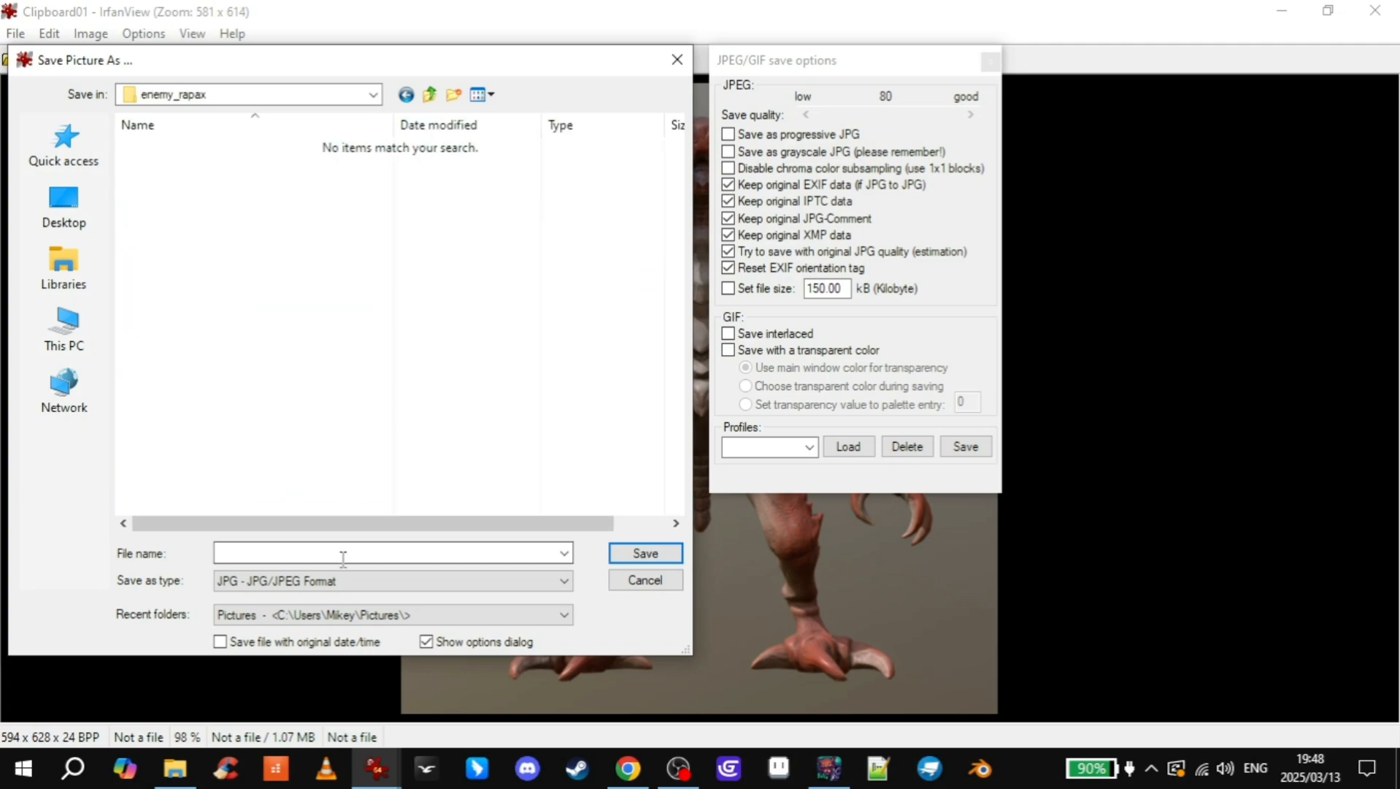
pyautogui.write('enemy_')
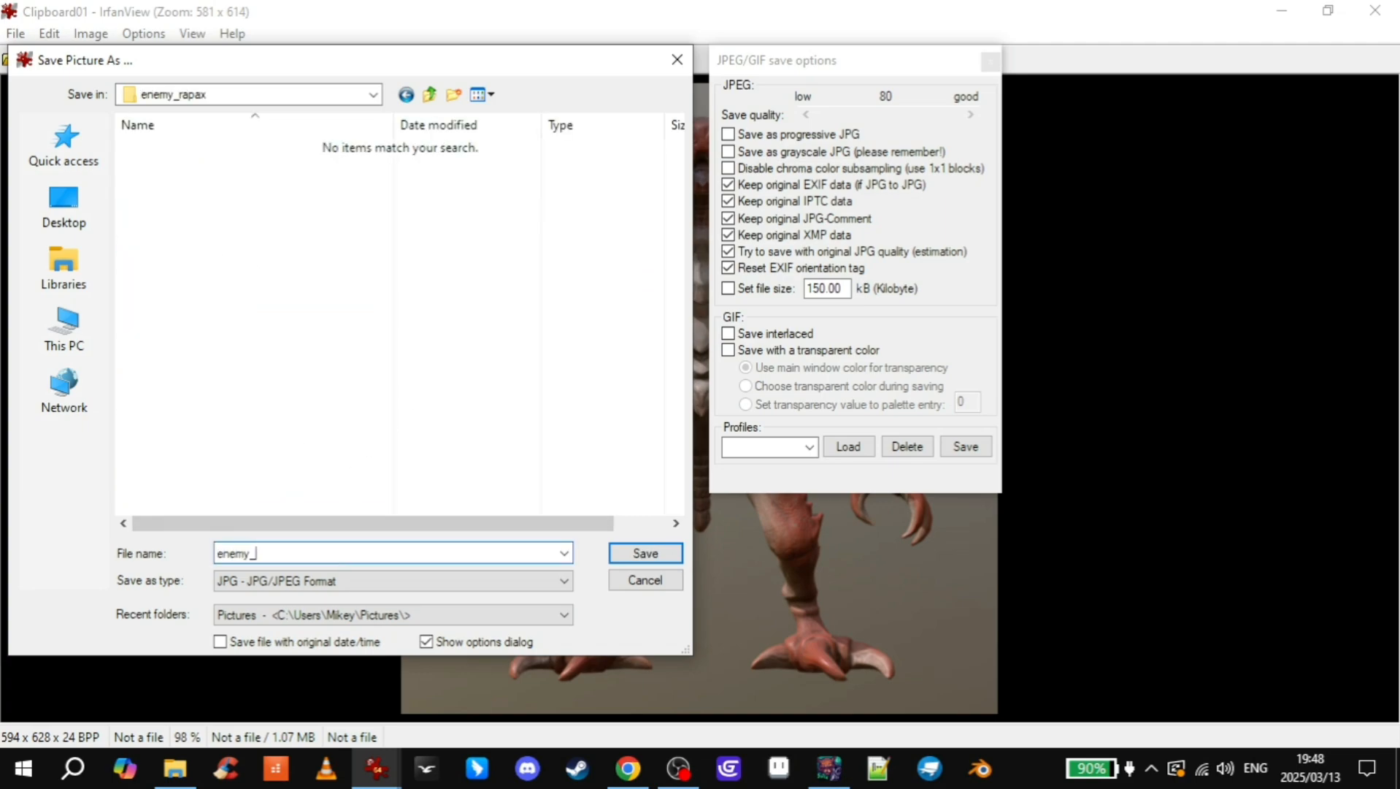
pyautogui.write('rapax')
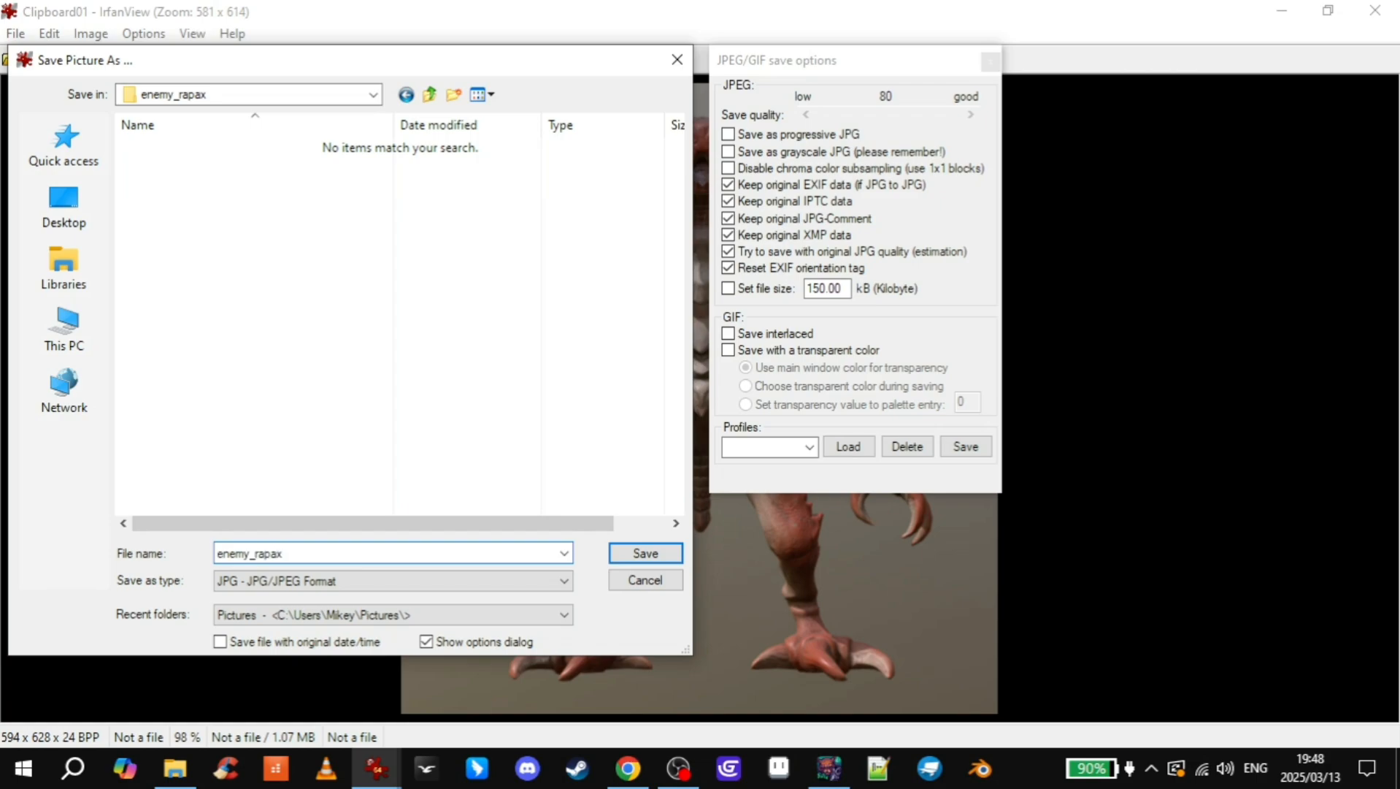
pyautogui.write('1')
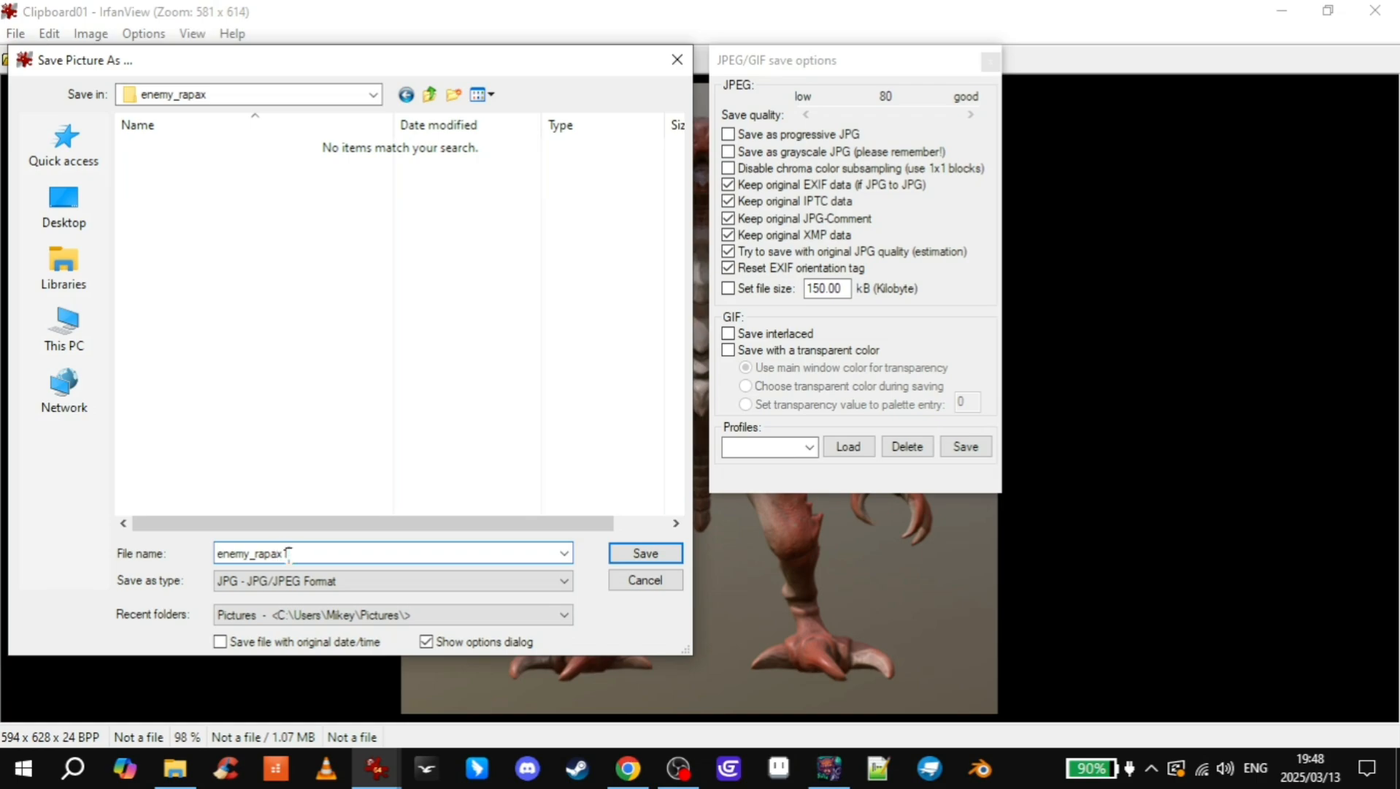
pyautogui.write('1')
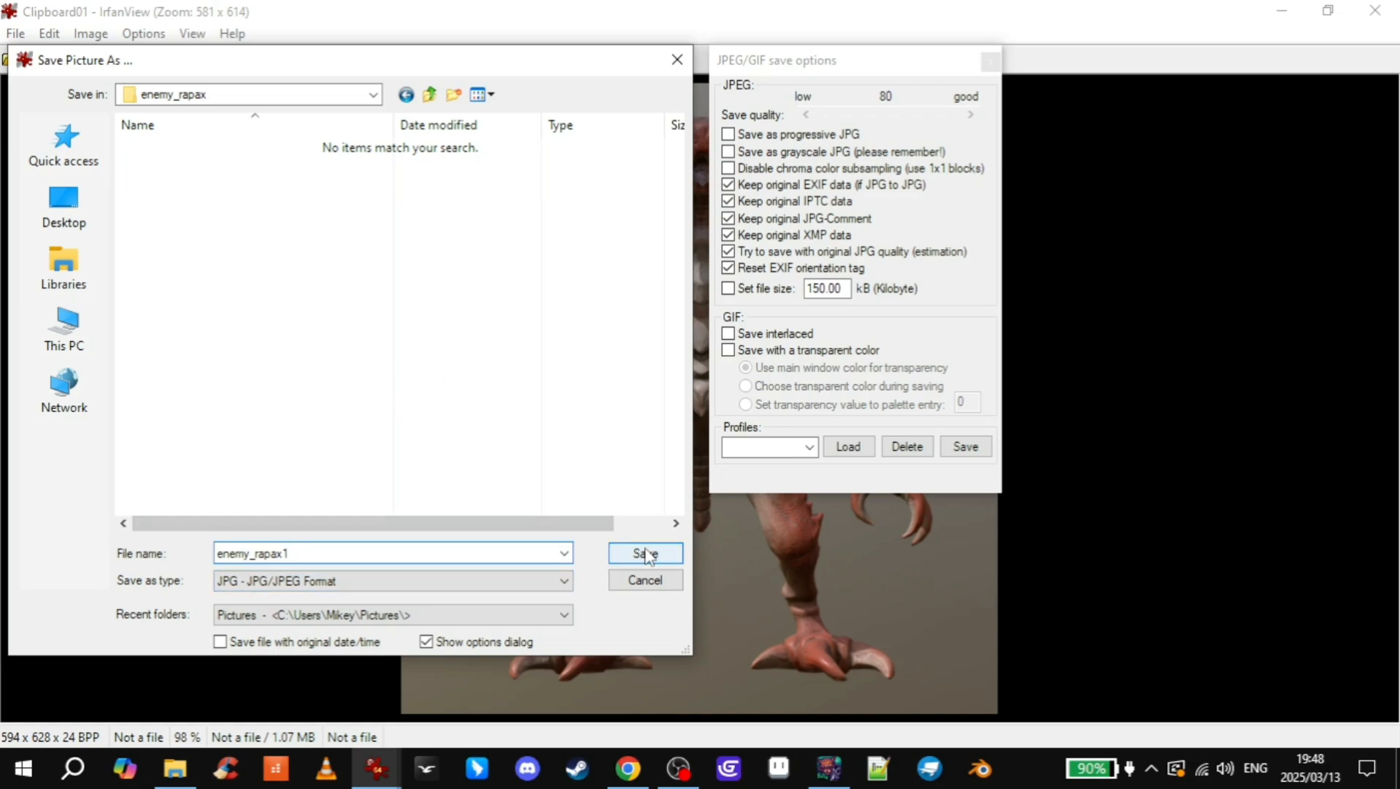
pyautogui.click(645, 553)
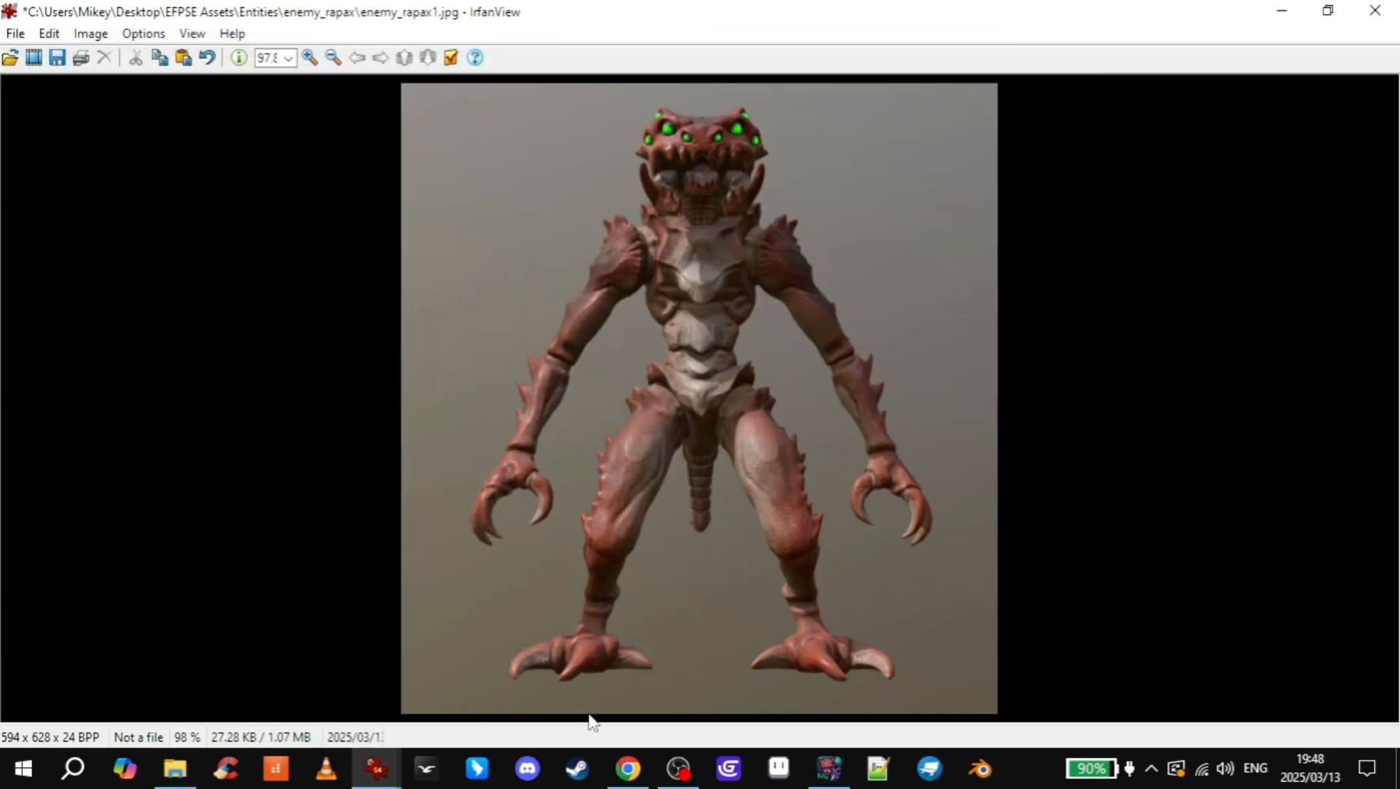
# - Play the Rapax animation full screen and pause it on a crouched pose
pyautogui.click(628, 768)
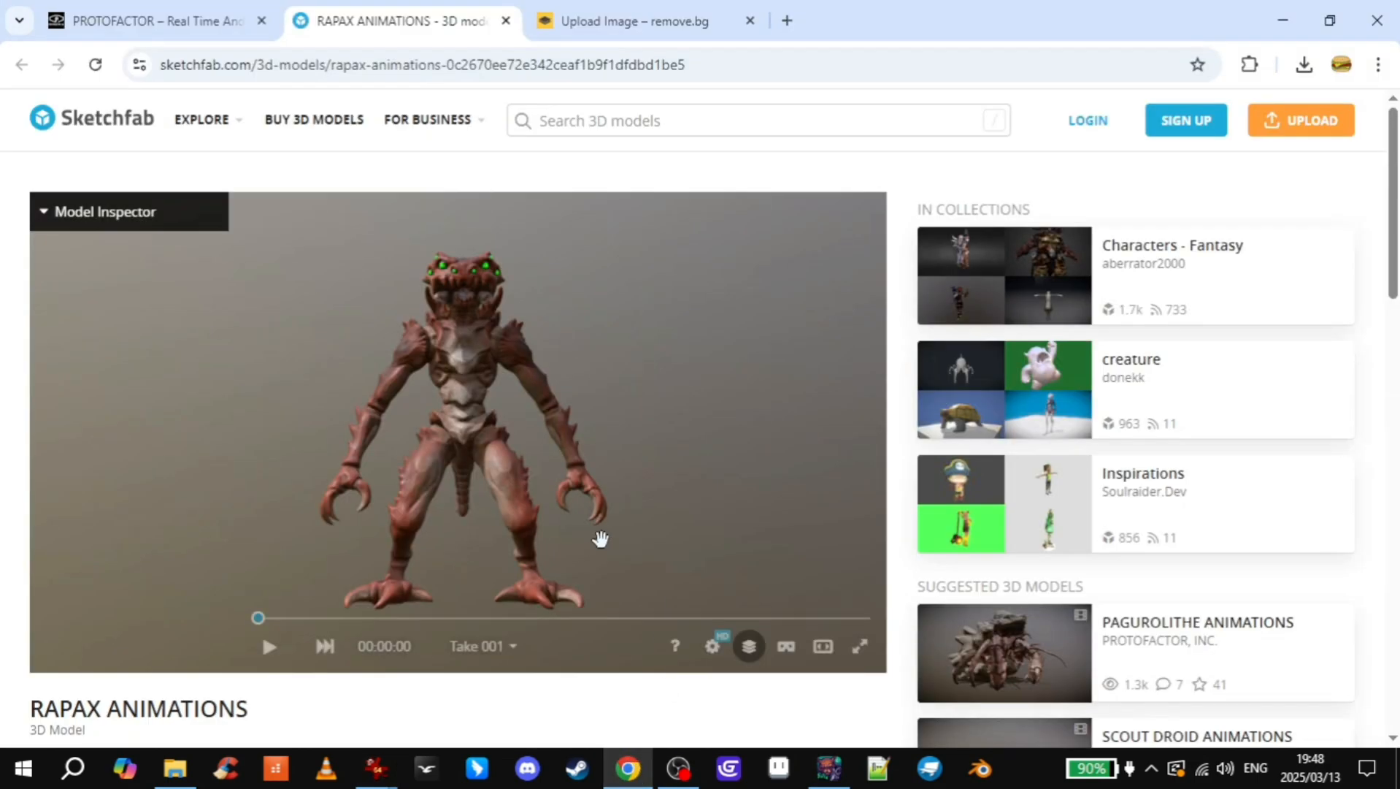
pyautogui.click(860, 646)
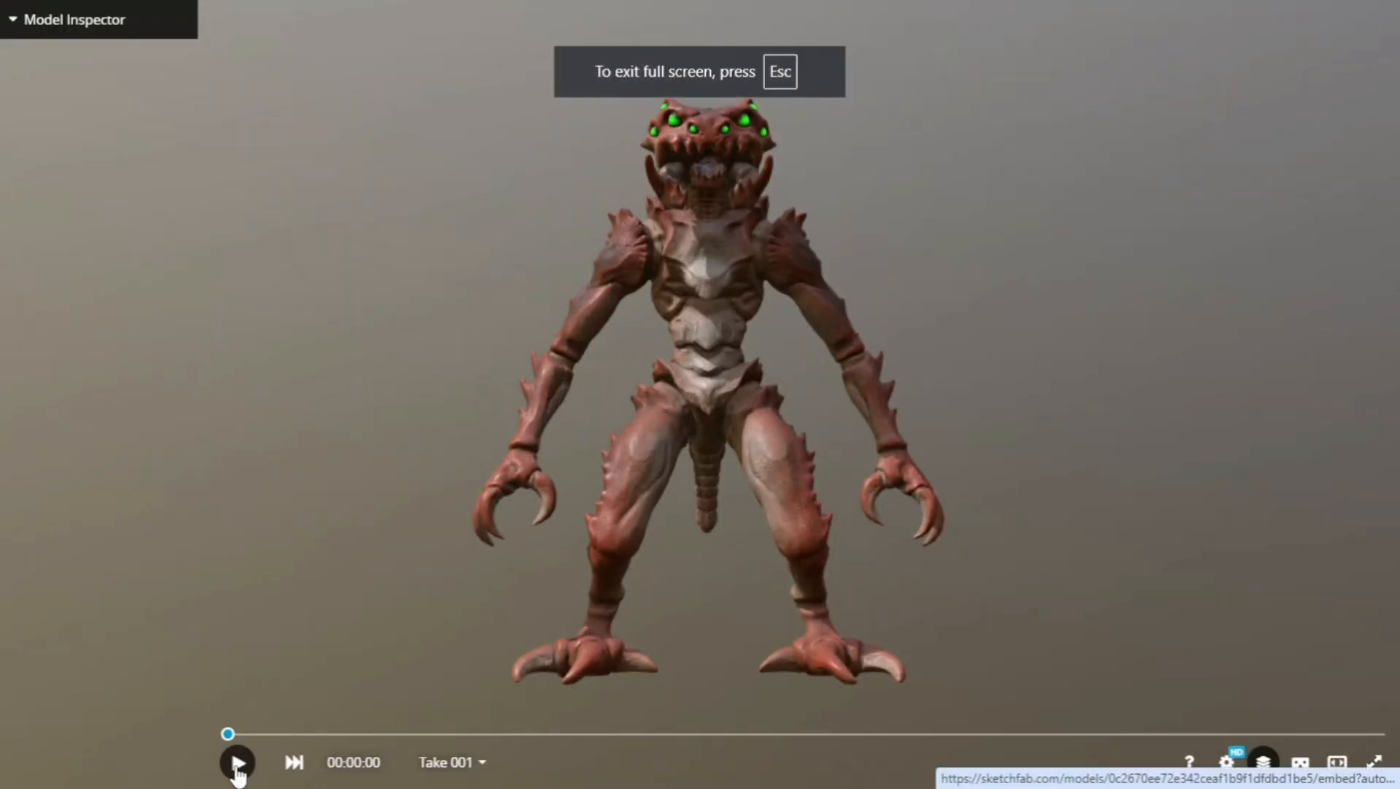
pyautogui.click(236, 762)
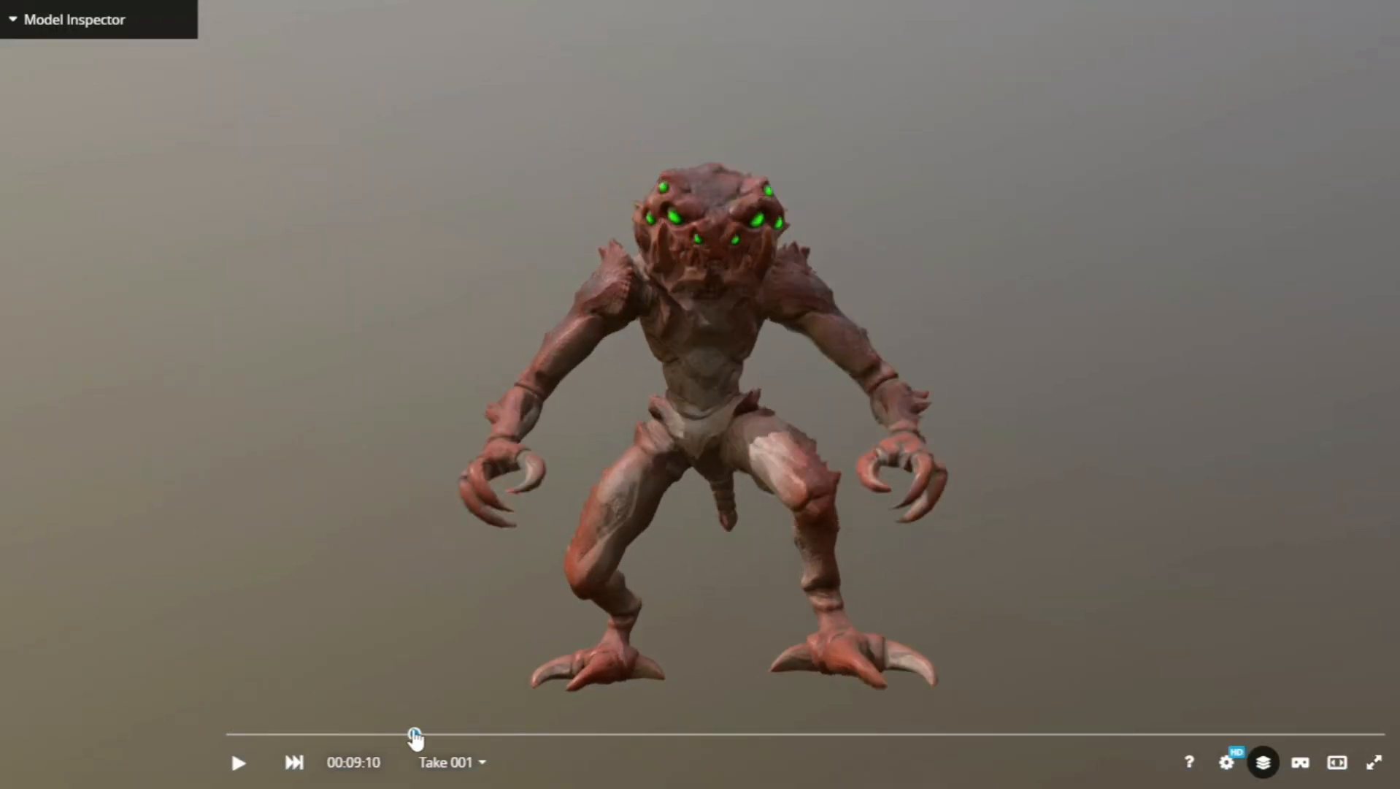
pyautogui.click(237, 761)
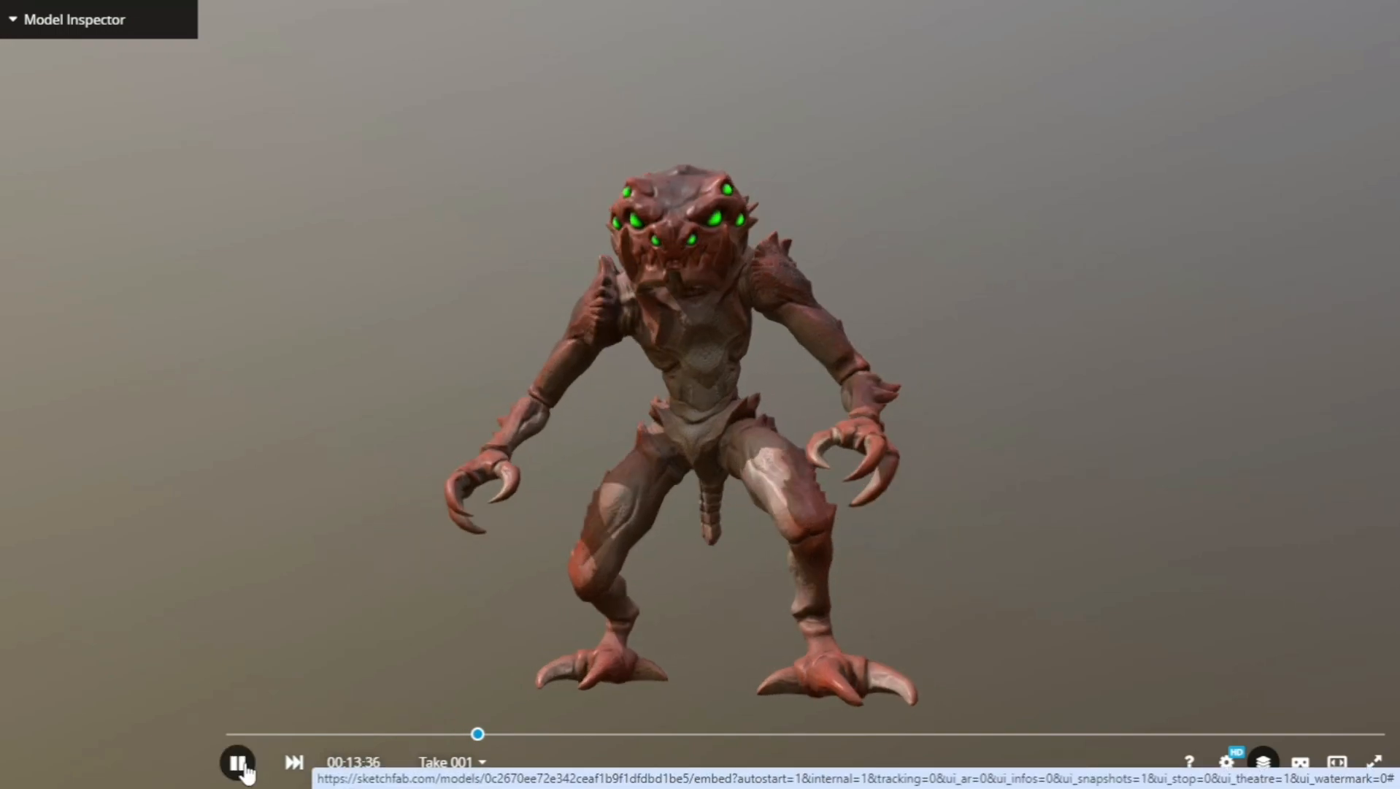
pyautogui.click(240, 761)
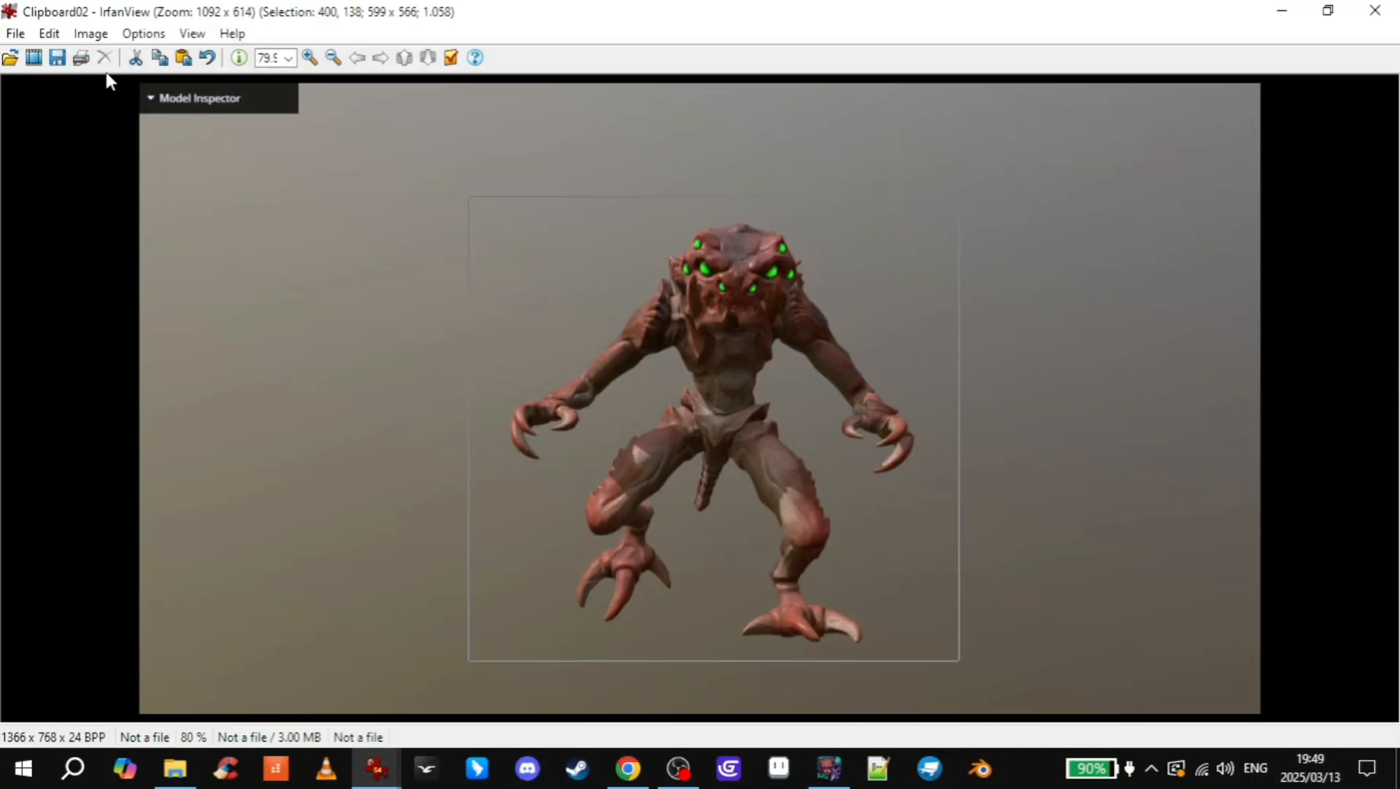
# - Crop the crouched and next captured poses, saving them as enemy_rapax2 and enemy_rapax3
pyautogui.click(15, 33)
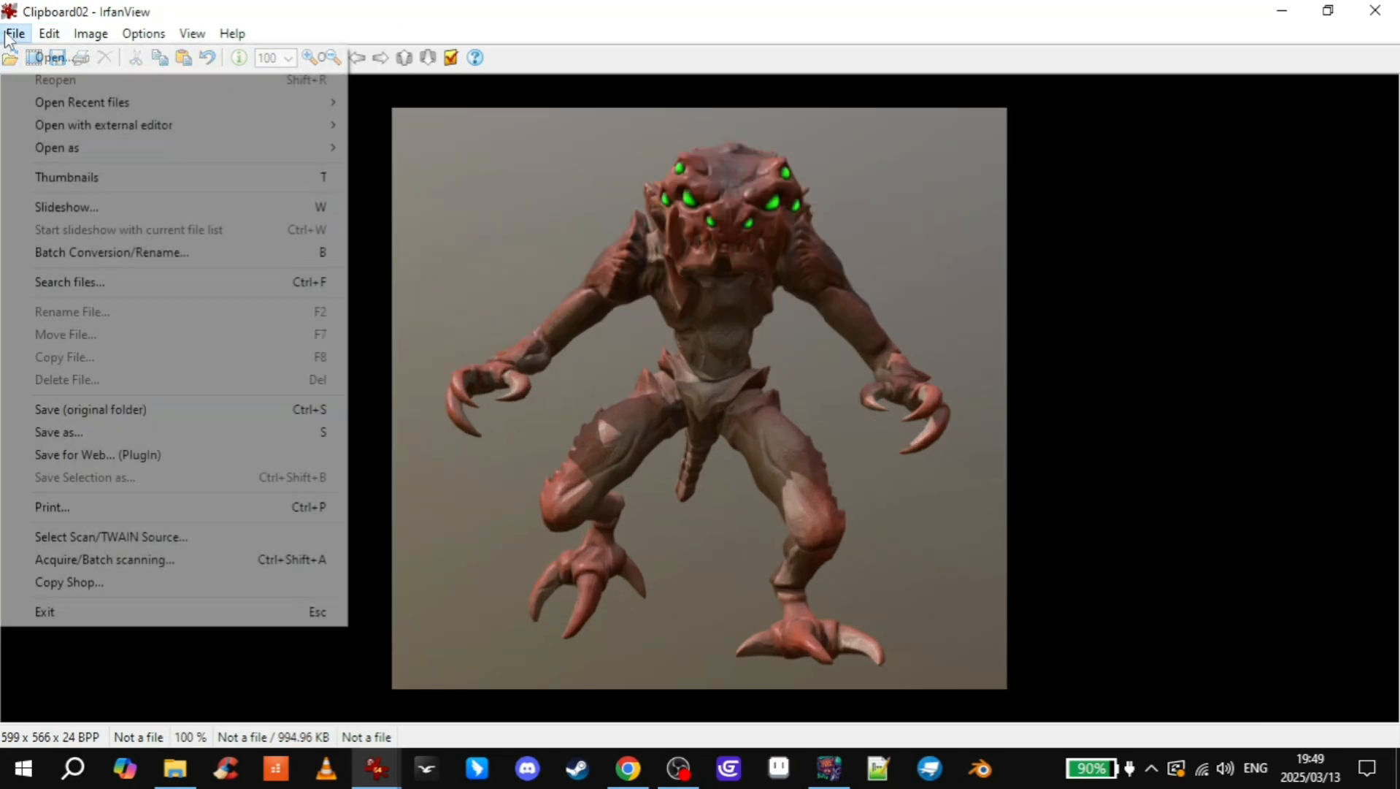
pyautogui.click(59, 432)
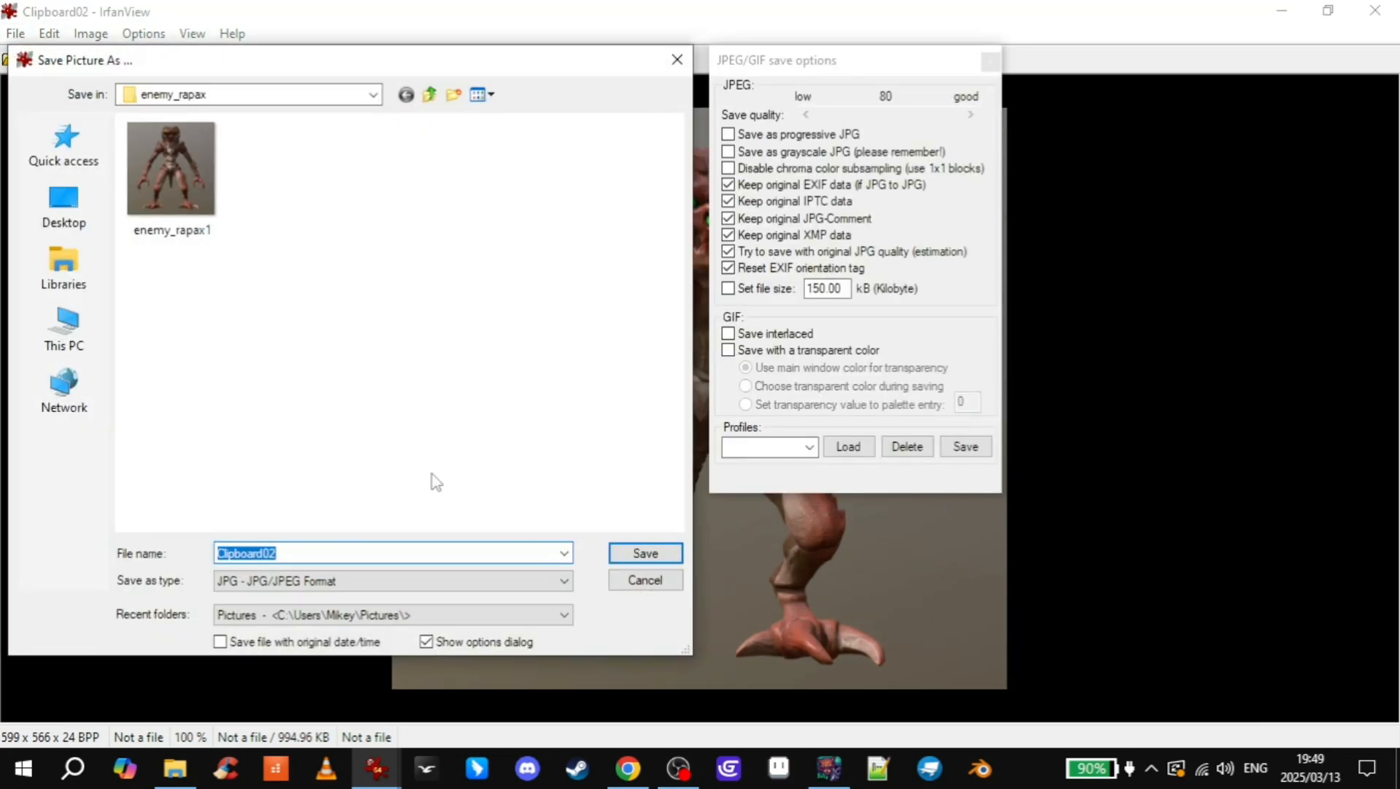
pyautogui.click(171, 168)
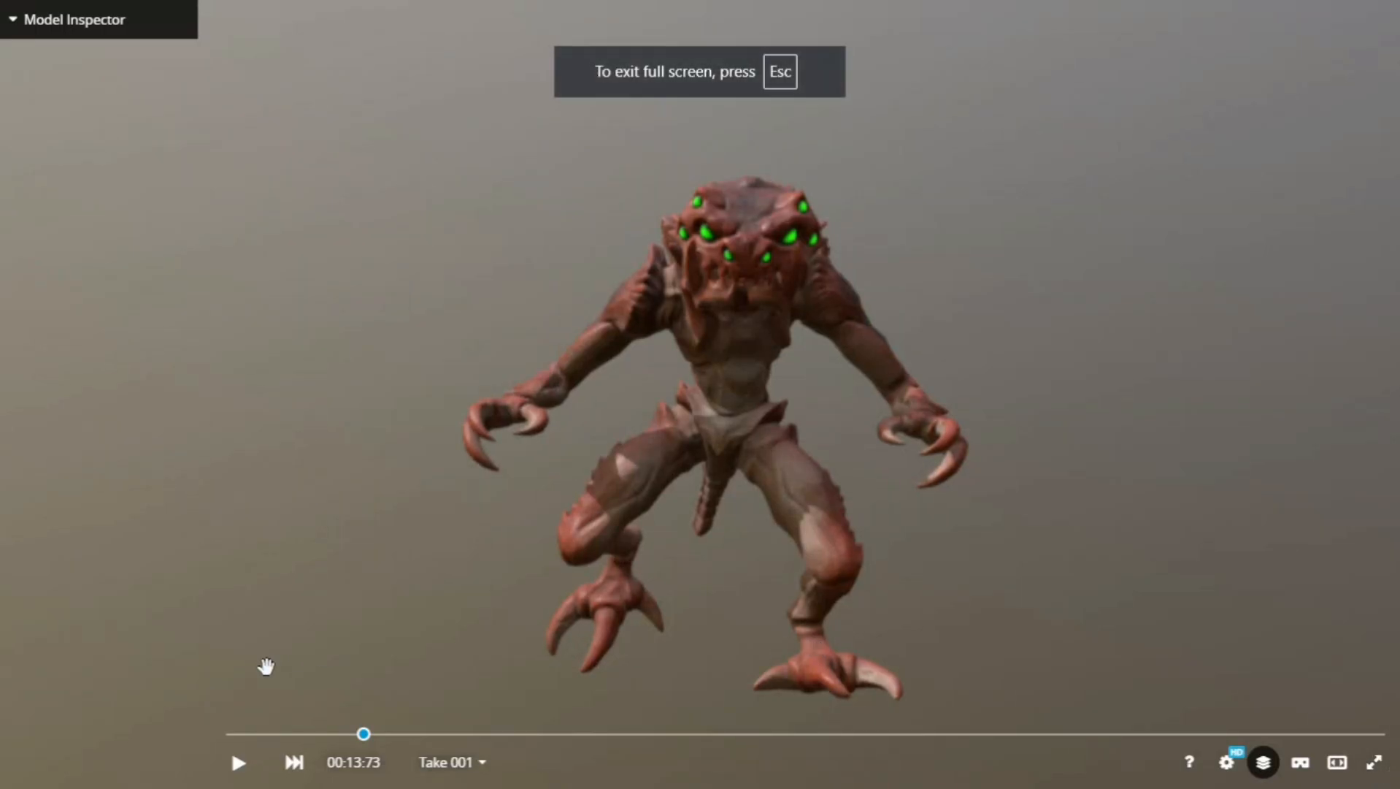
pyautogui.click(237, 762)
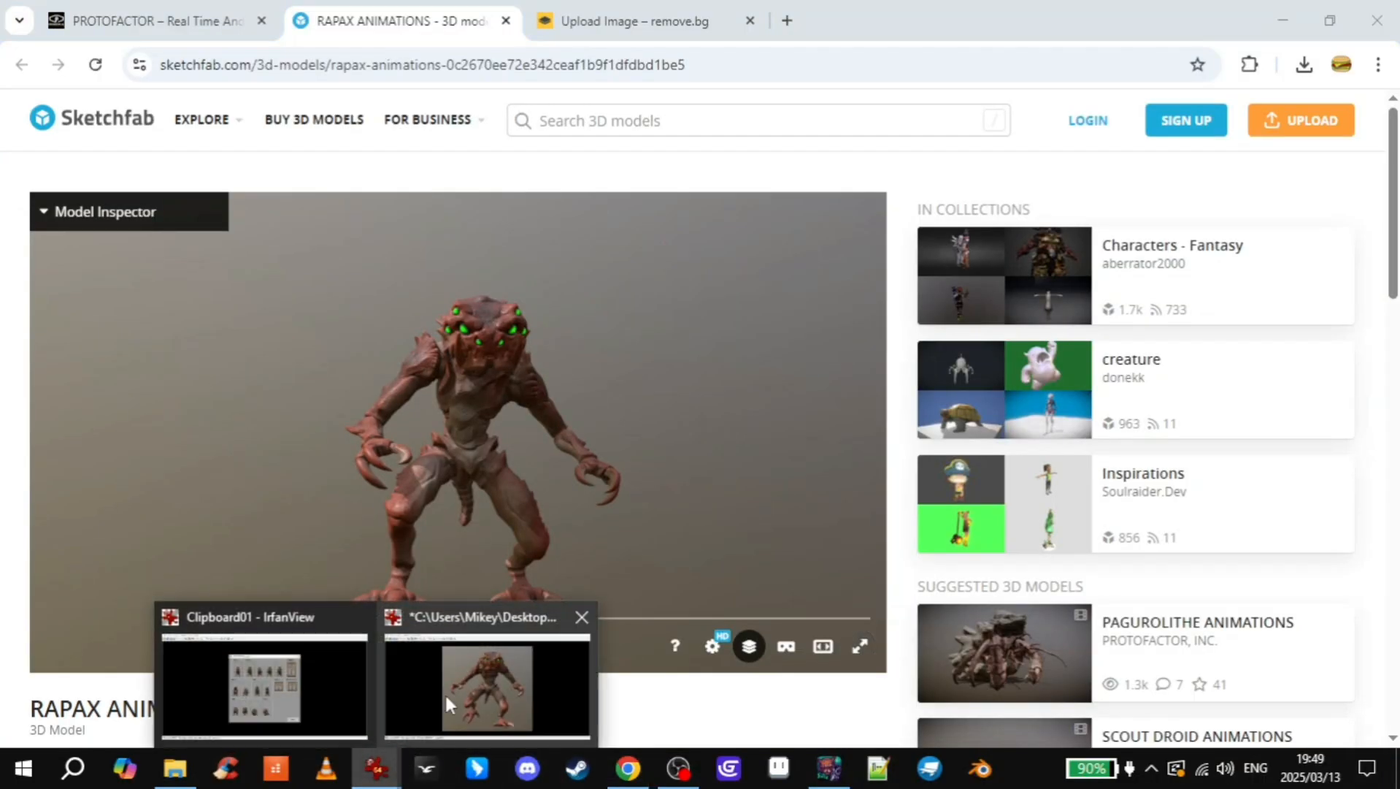
pyautogui.click(487, 688)
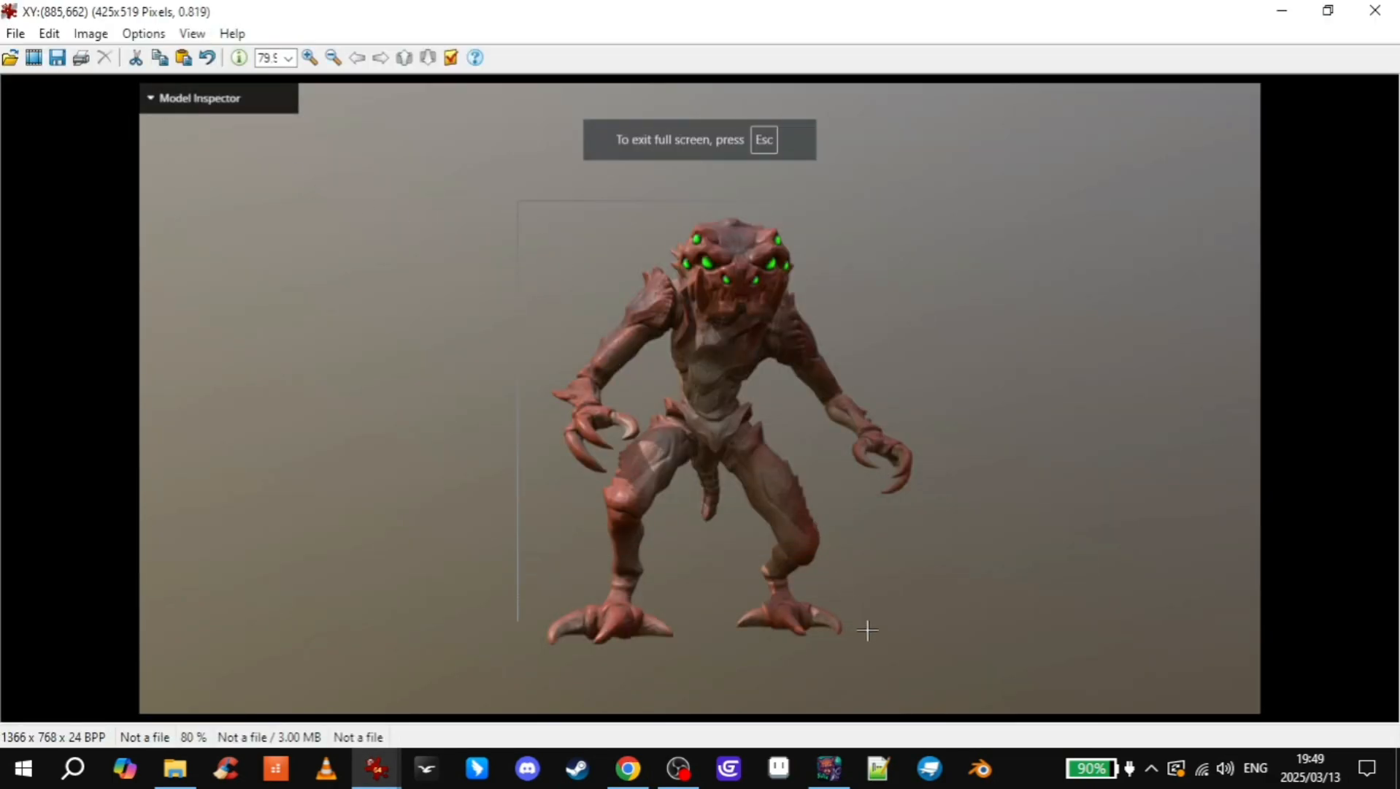
pyautogui.click(48, 33)
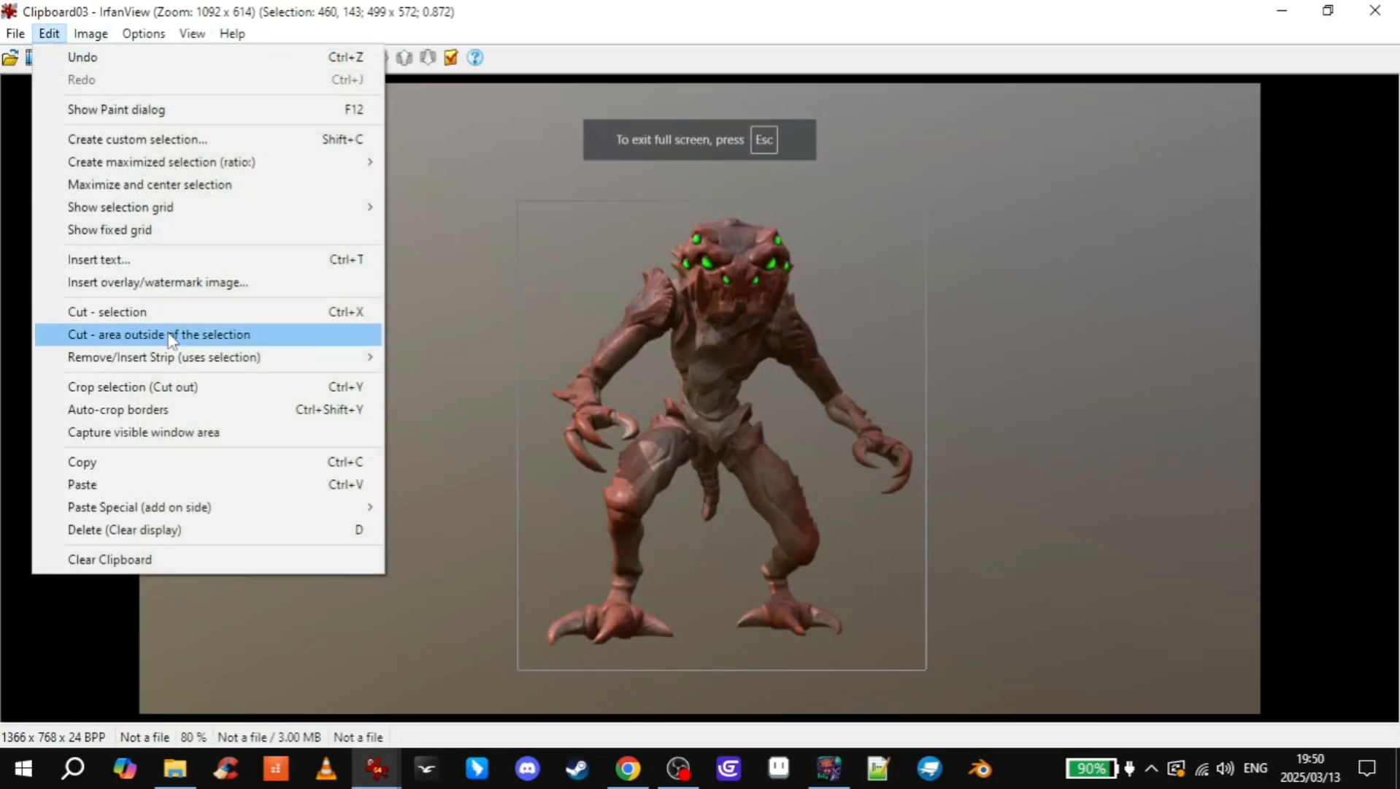
pyautogui.click(15, 33)
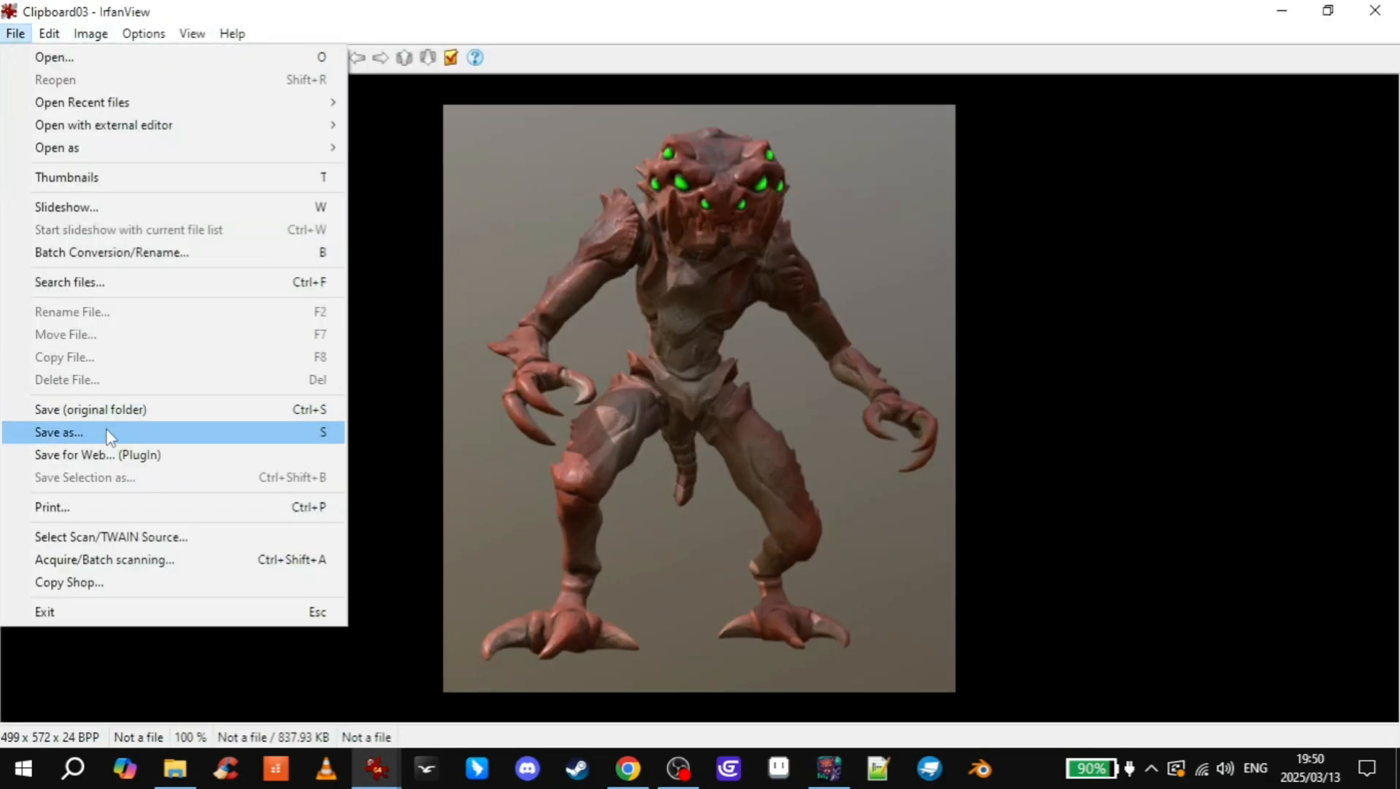
pyautogui.click(59, 432)
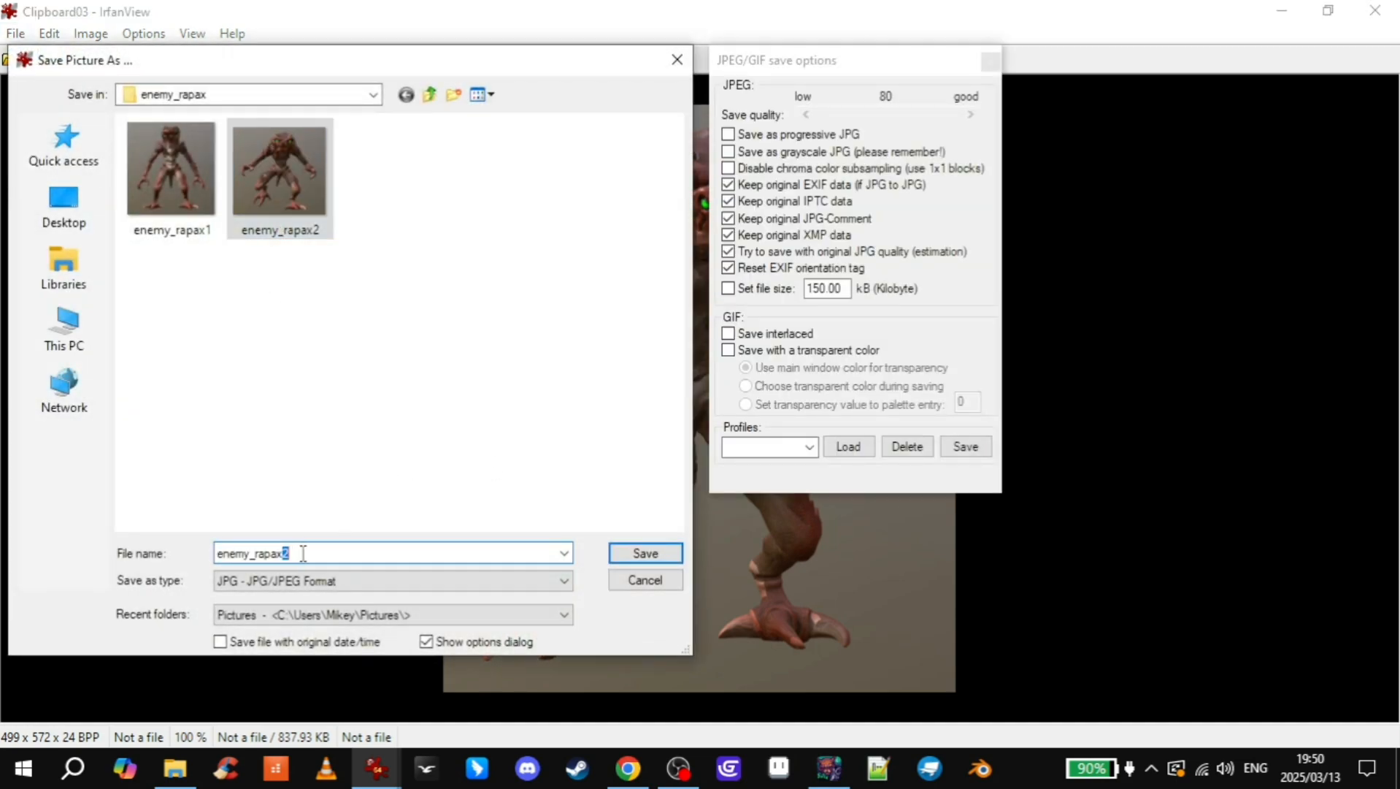
pyautogui.click(644, 553)
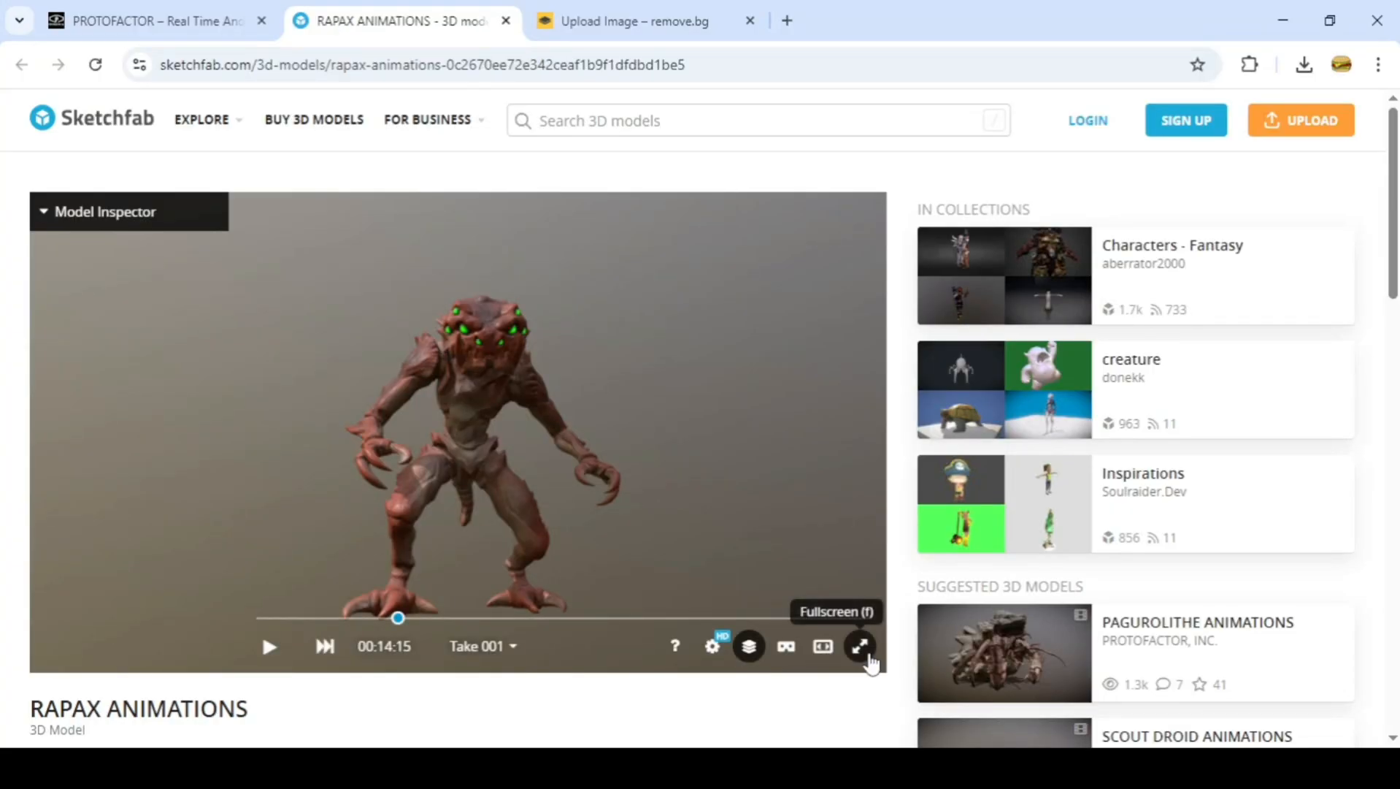
# - Capture another pose and save it as enemy_rapax4, then crop a fifth pose
pyautogui.click(860, 645)
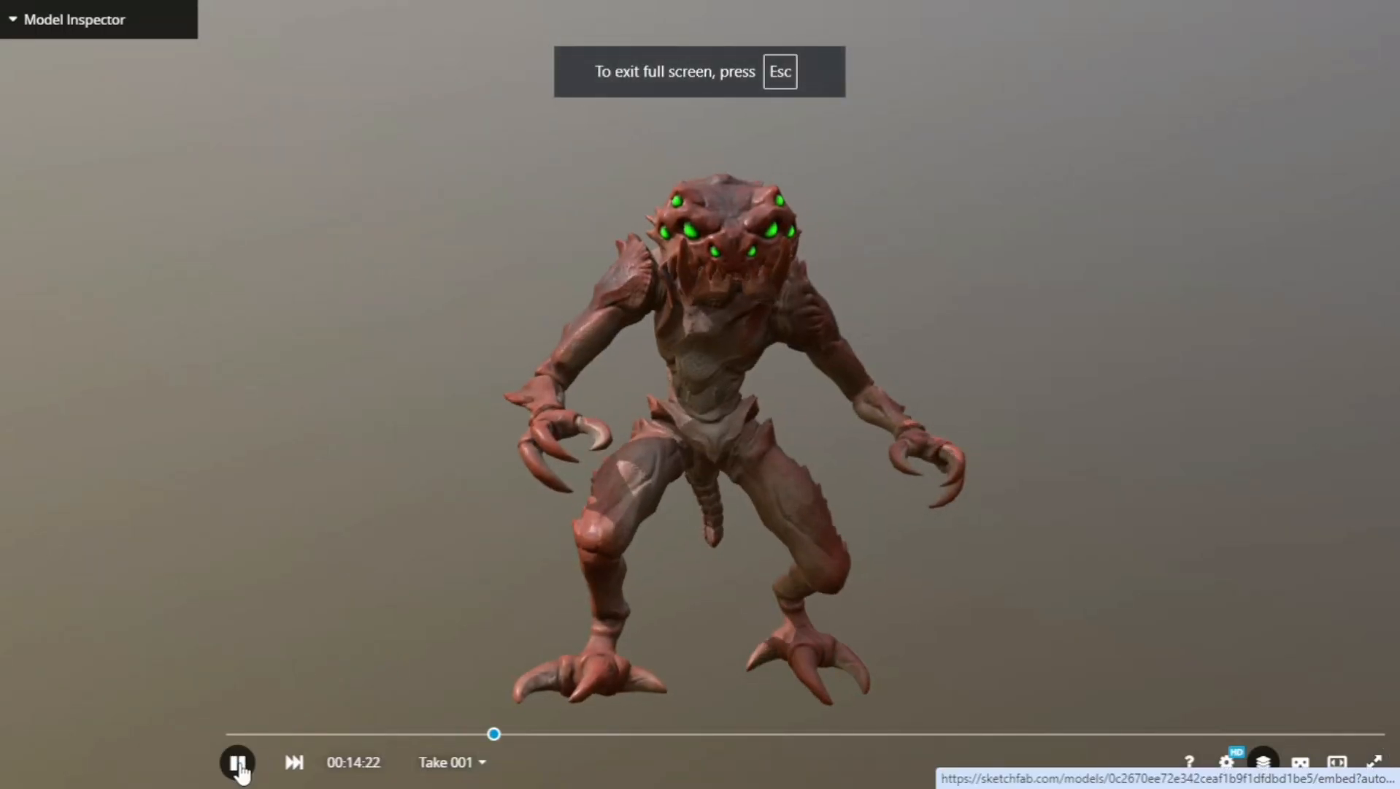
pyautogui.click(237, 762)
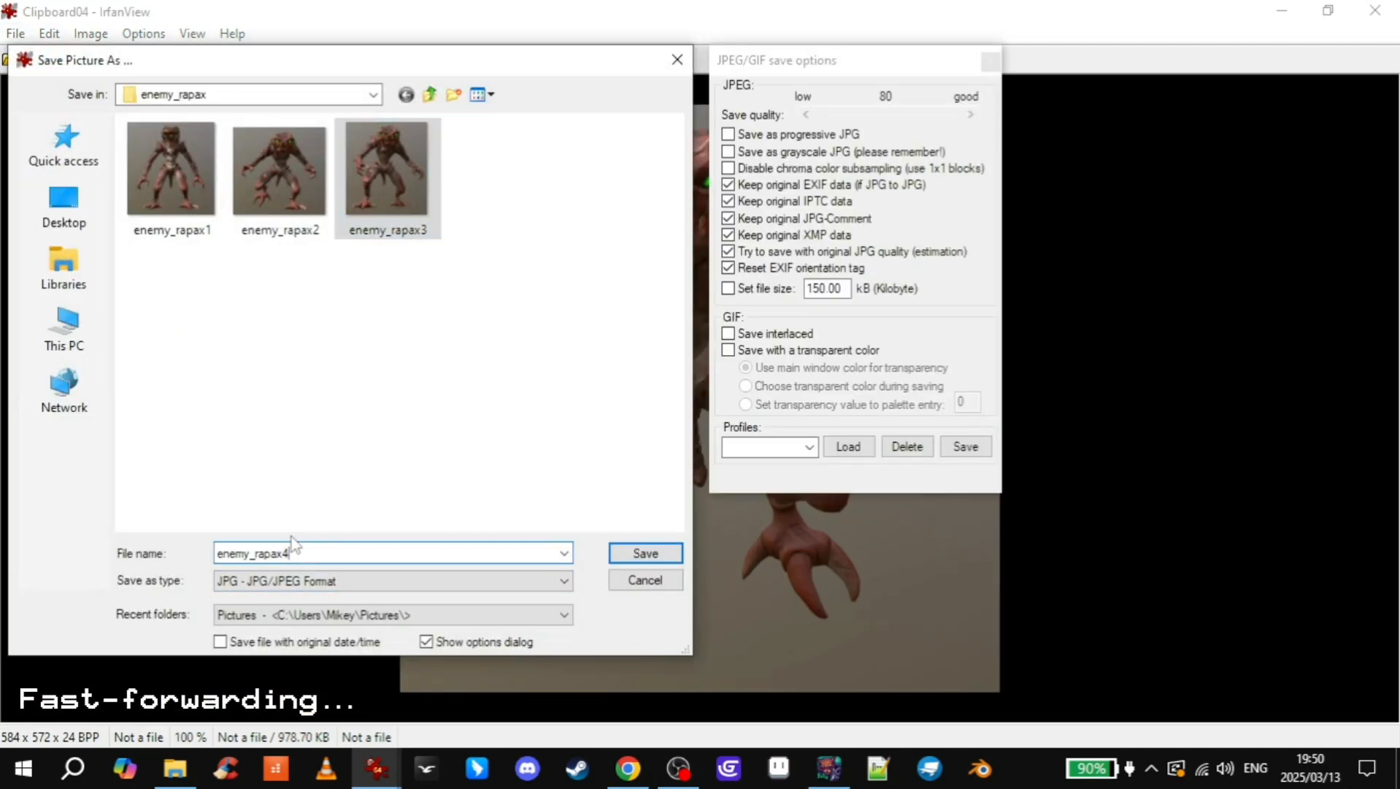
pyautogui.click(644, 553)
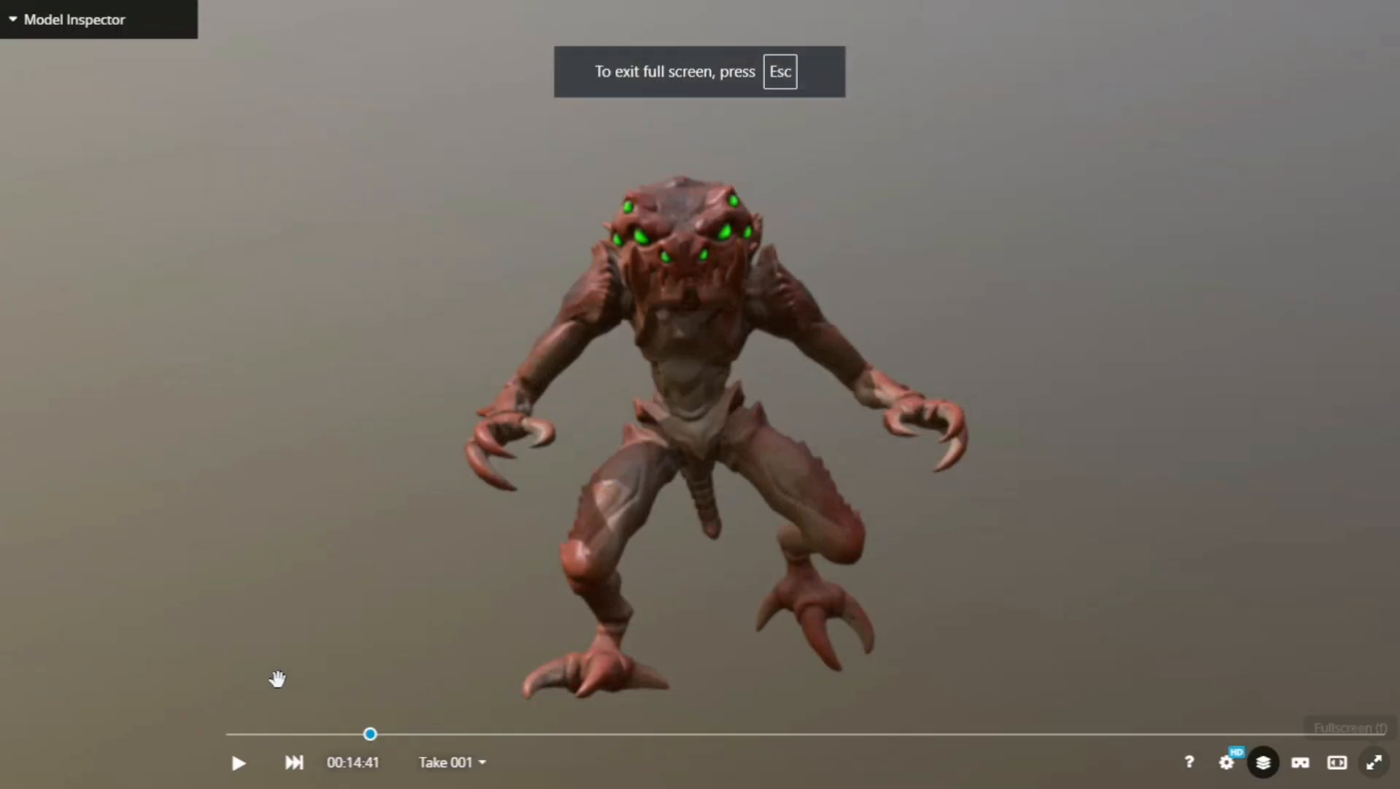
pyautogui.click(237, 761)
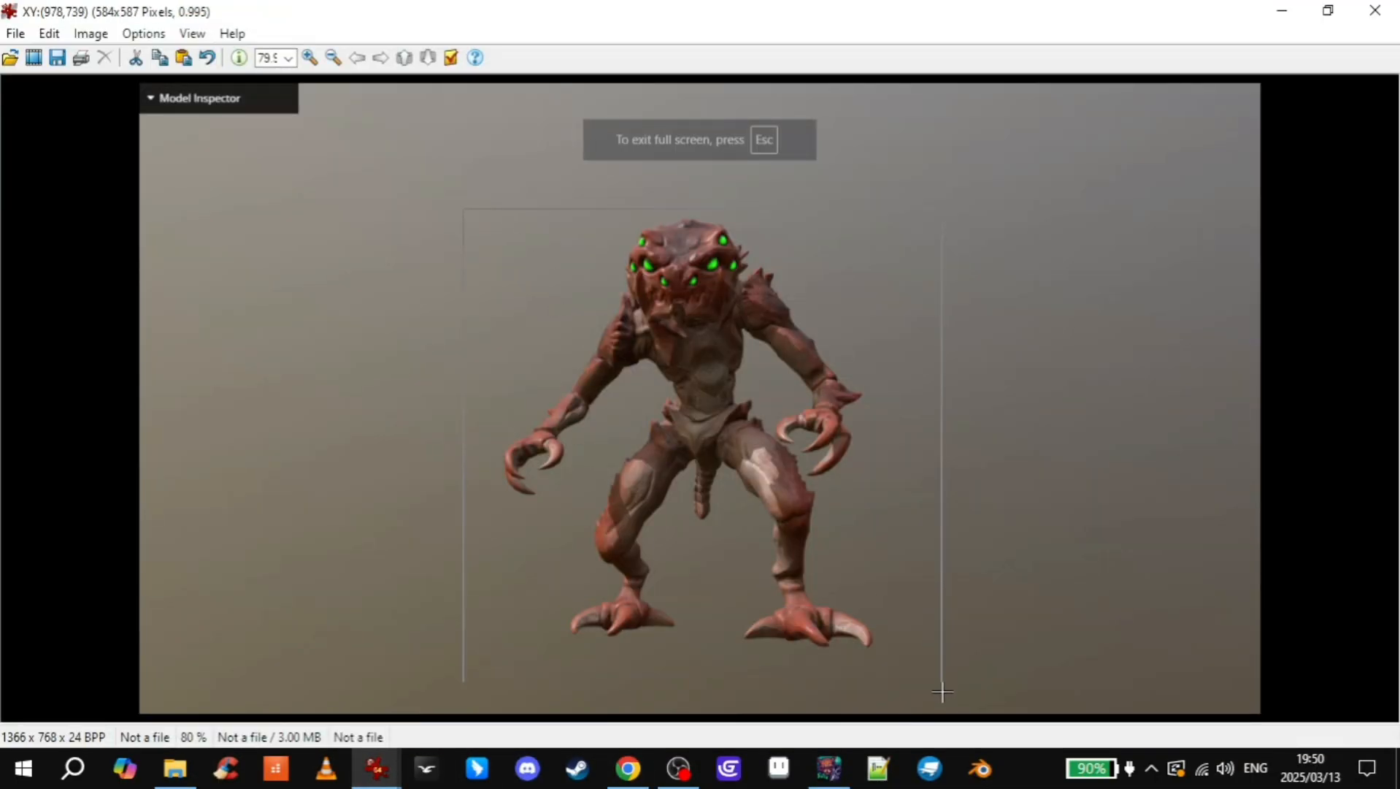
pyautogui.click(48, 33)
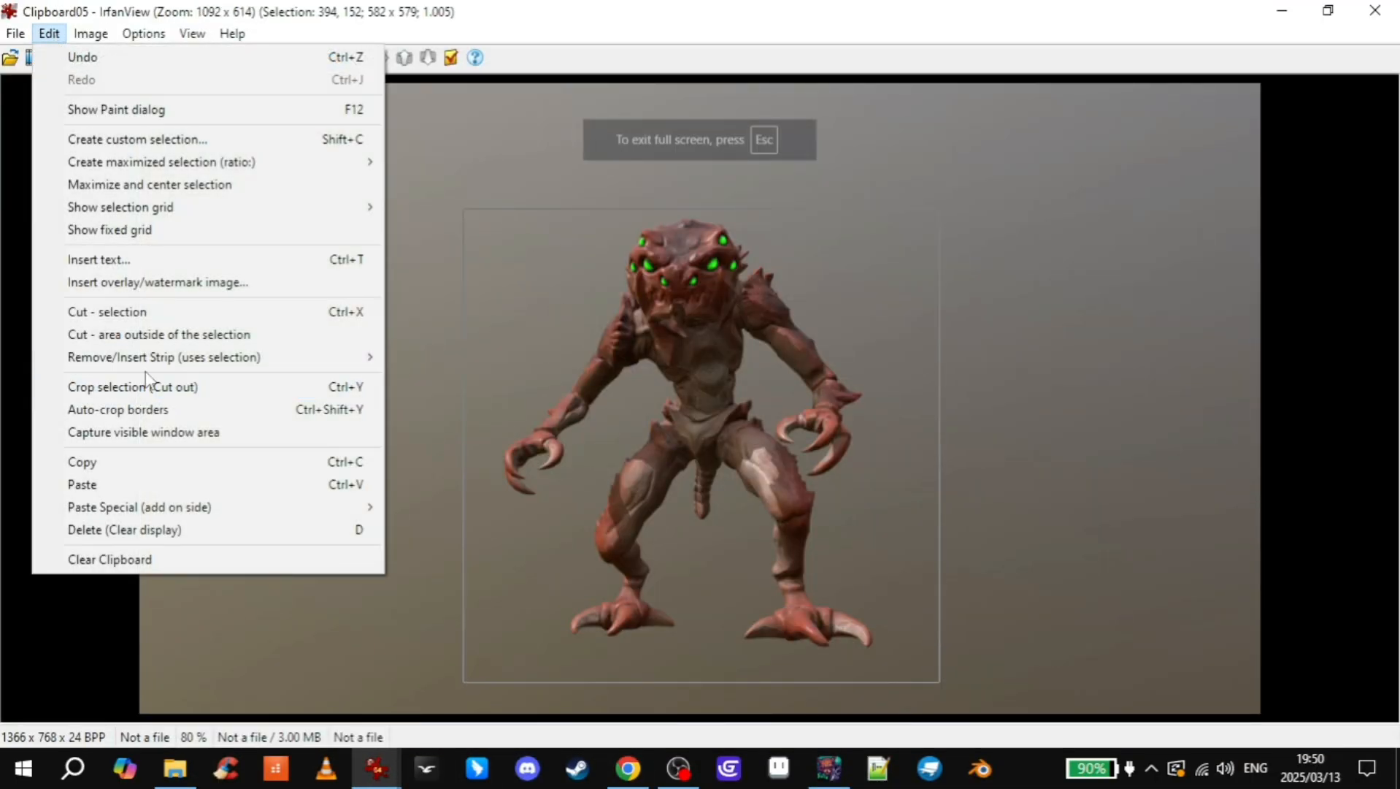
pyautogui.click(132, 386)
pyautogui.write('enemy_rapax5')
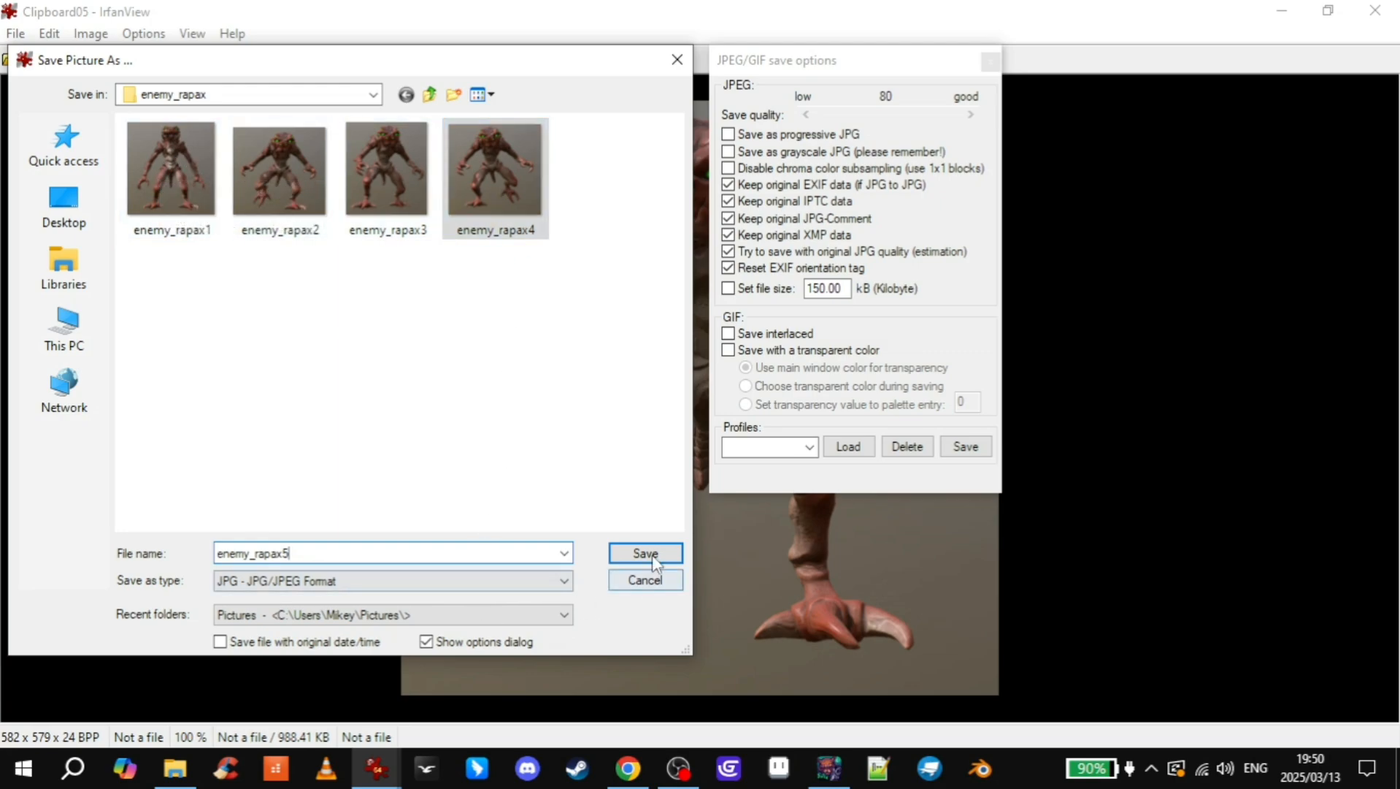
# - Save enemy_rapax5, then pause on a new Rapax pose and save it as enemy_rapax6
pyautogui.click(645, 552)
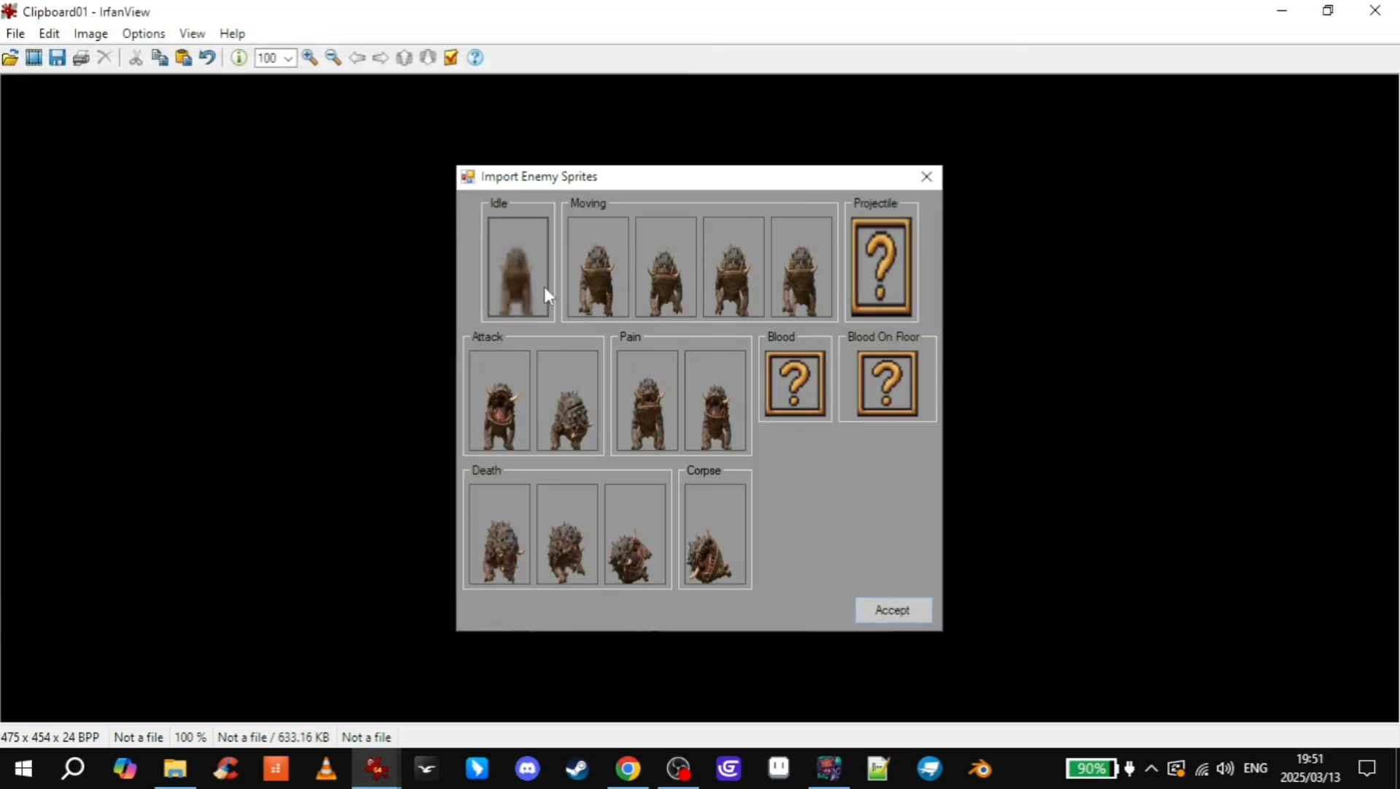
pyautogui.moveTo(659, 401)
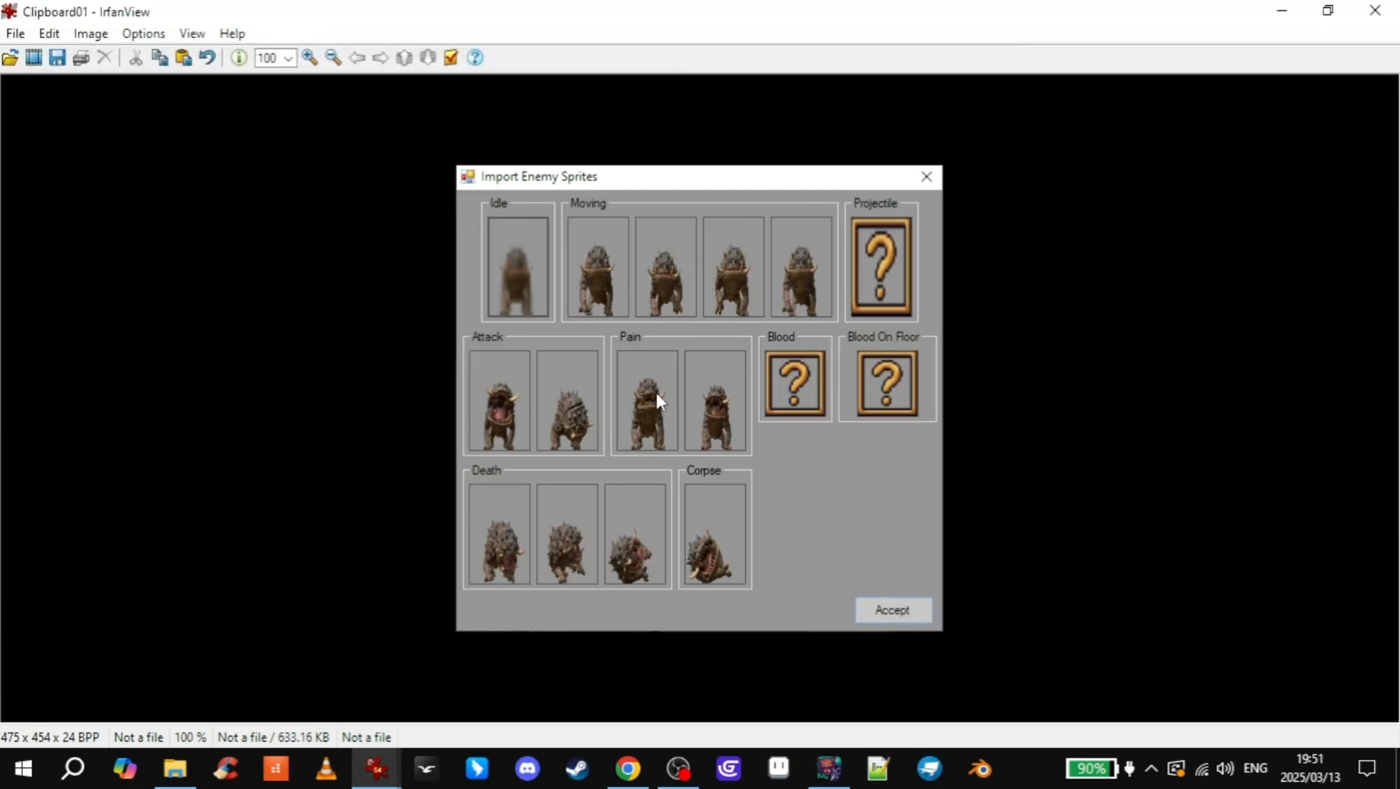
pyautogui.moveTo(665, 528)
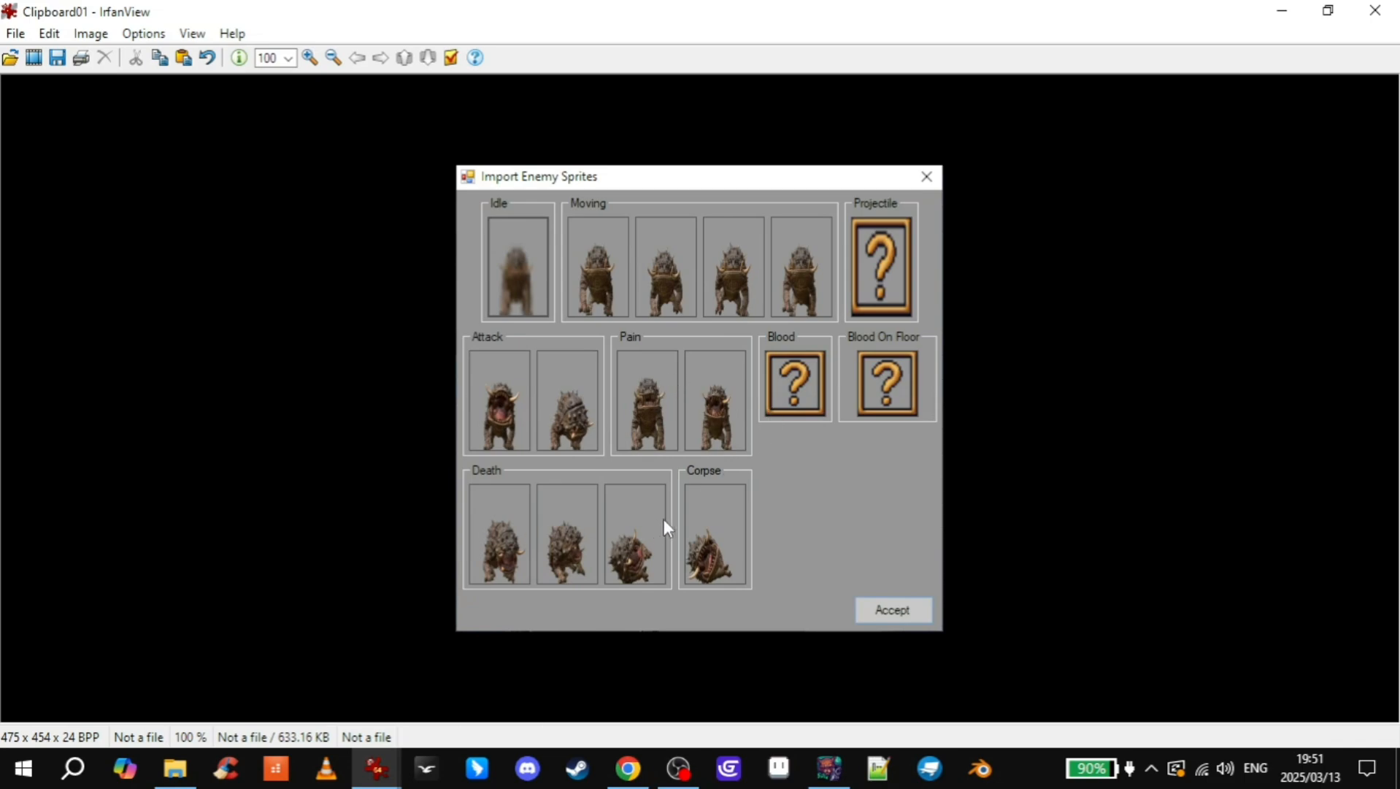
pyautogui.moveTo(499, 387)
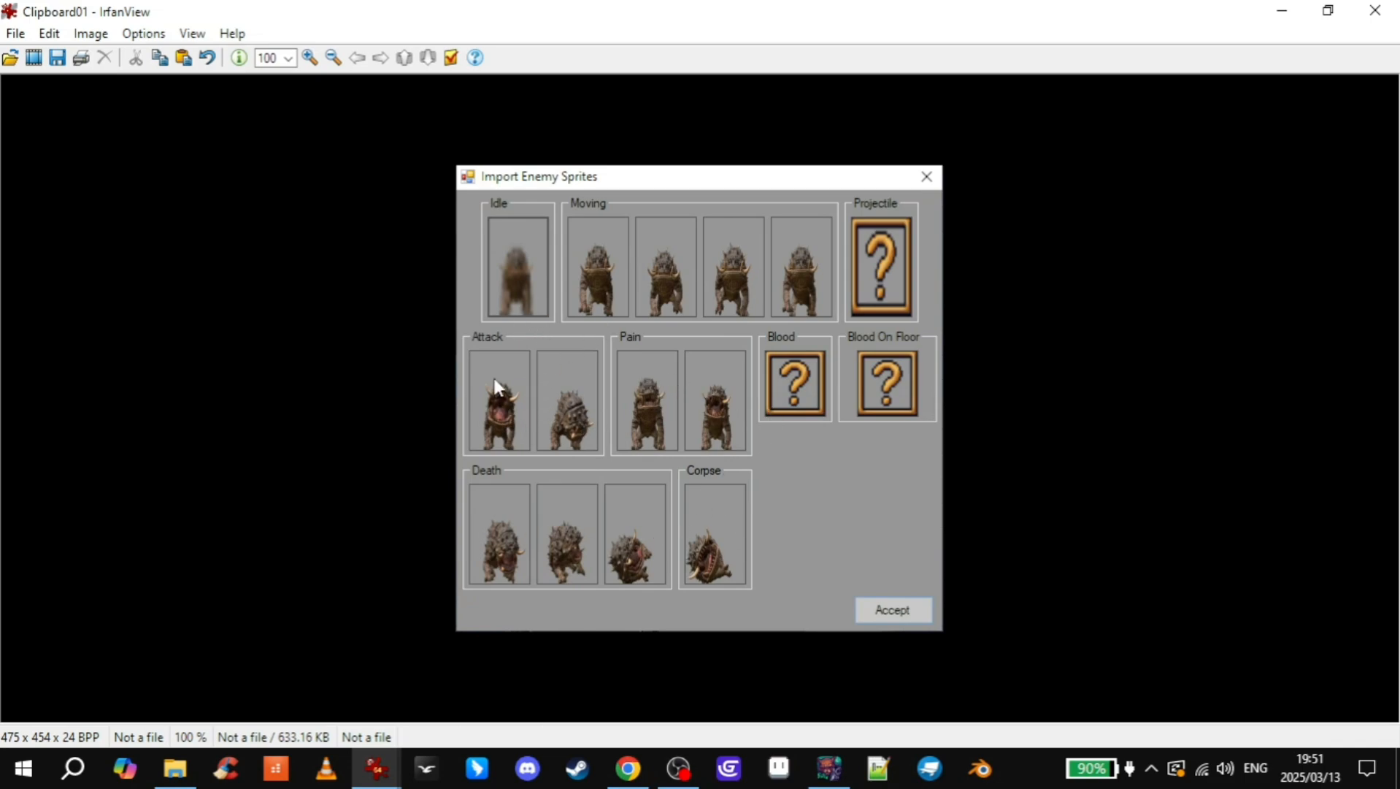
pyautogui.click(628, 768)
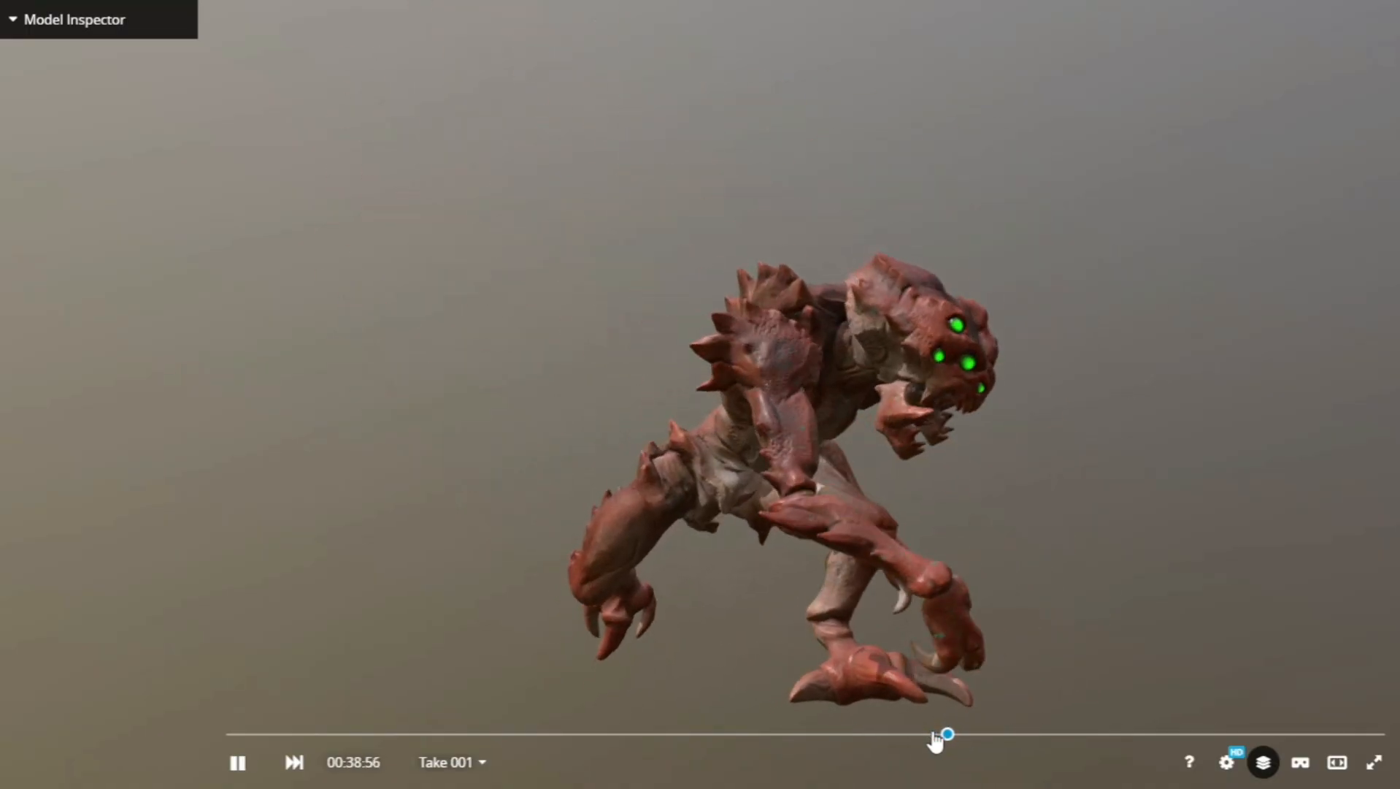
pyautogui.click(943, 734)
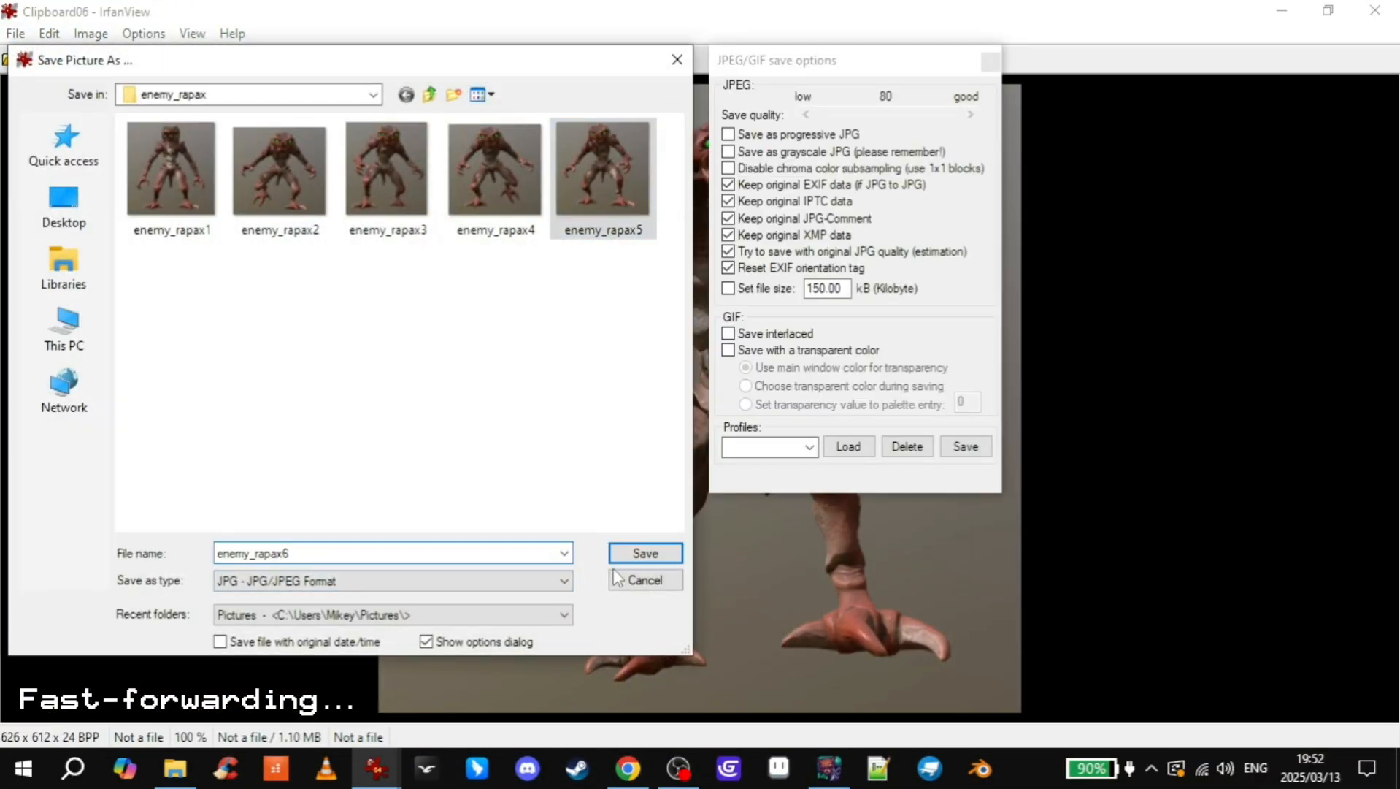
pyautogui.click(644, 553)
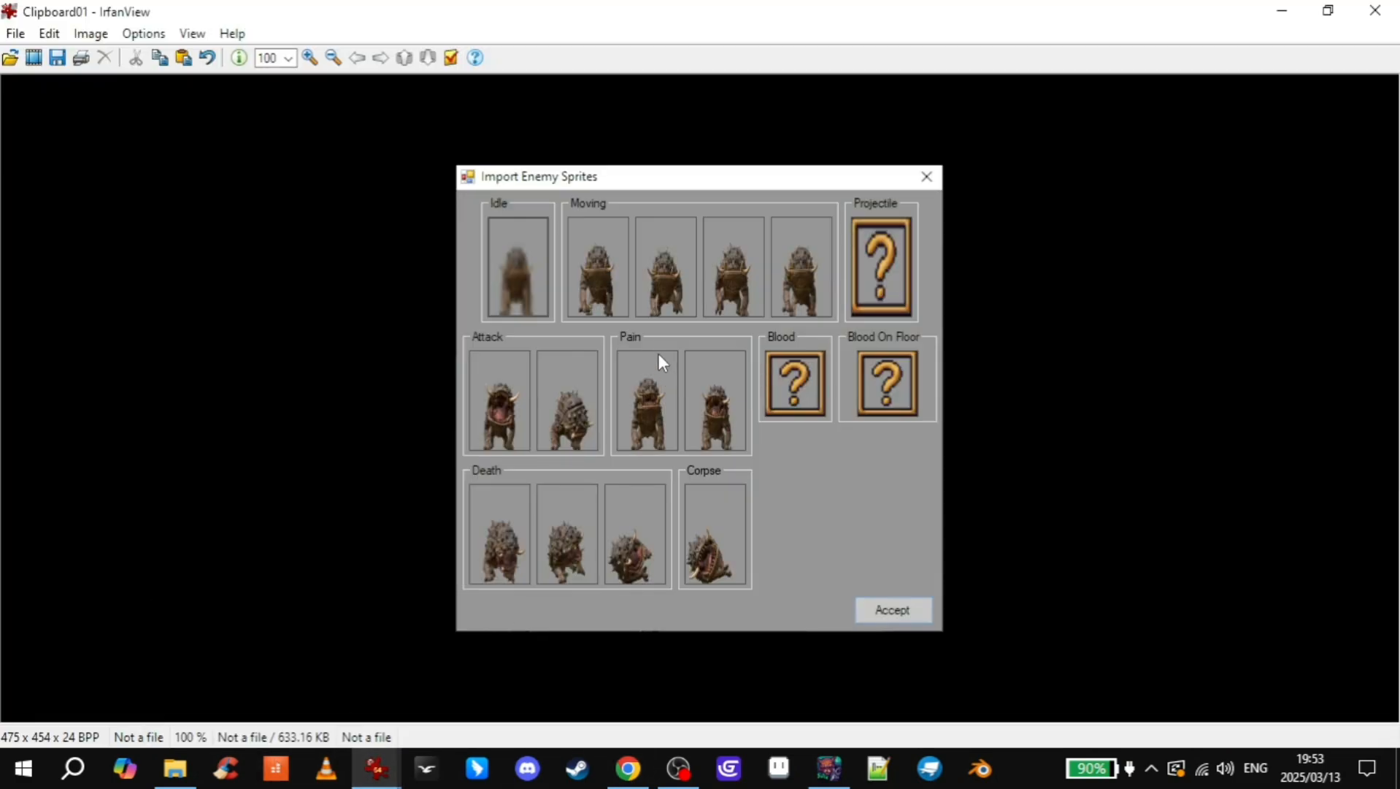
# - Capture new full-screen Rapax poses and save them as enemy_rapax7 and enemy_rapax8
pyautogui.click(628, 767)
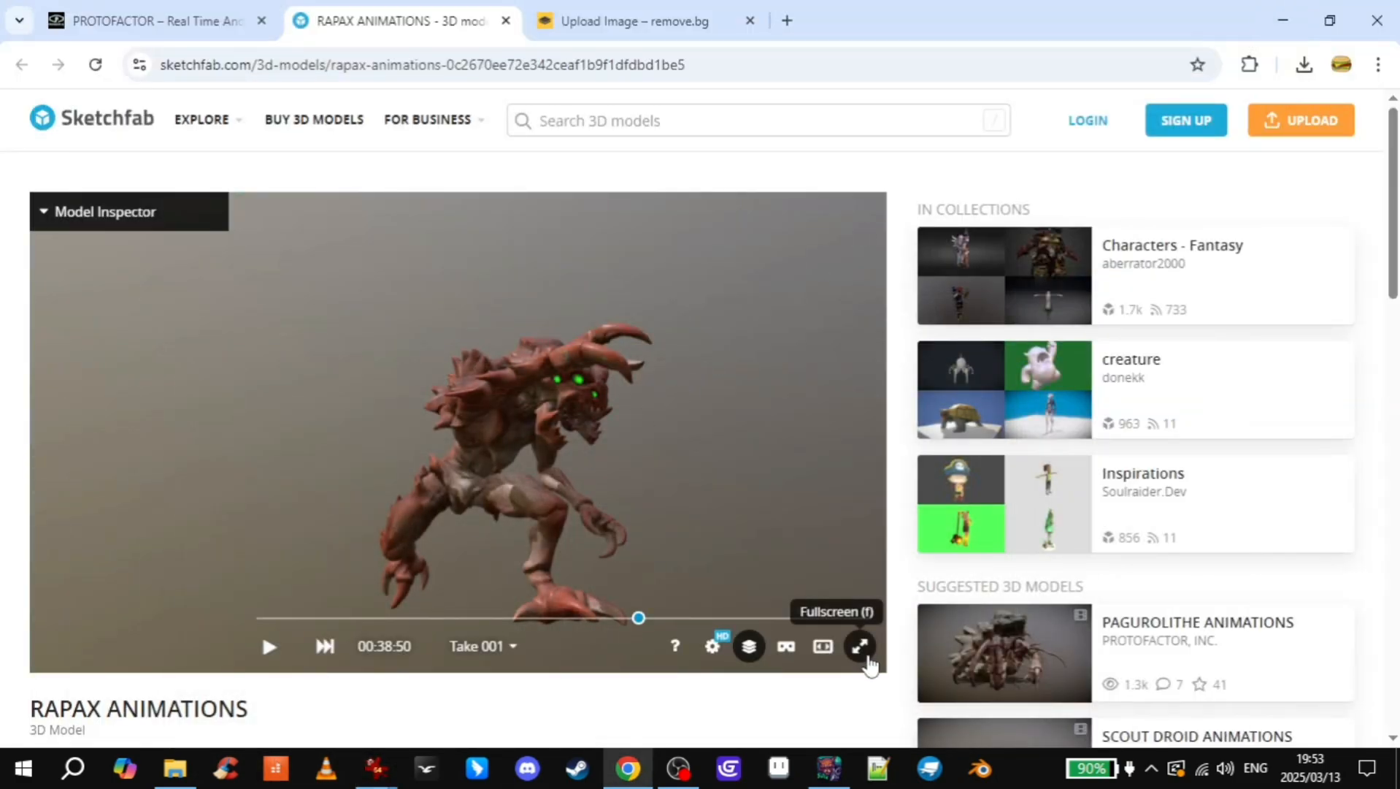
pyautogui.click(860, 645)
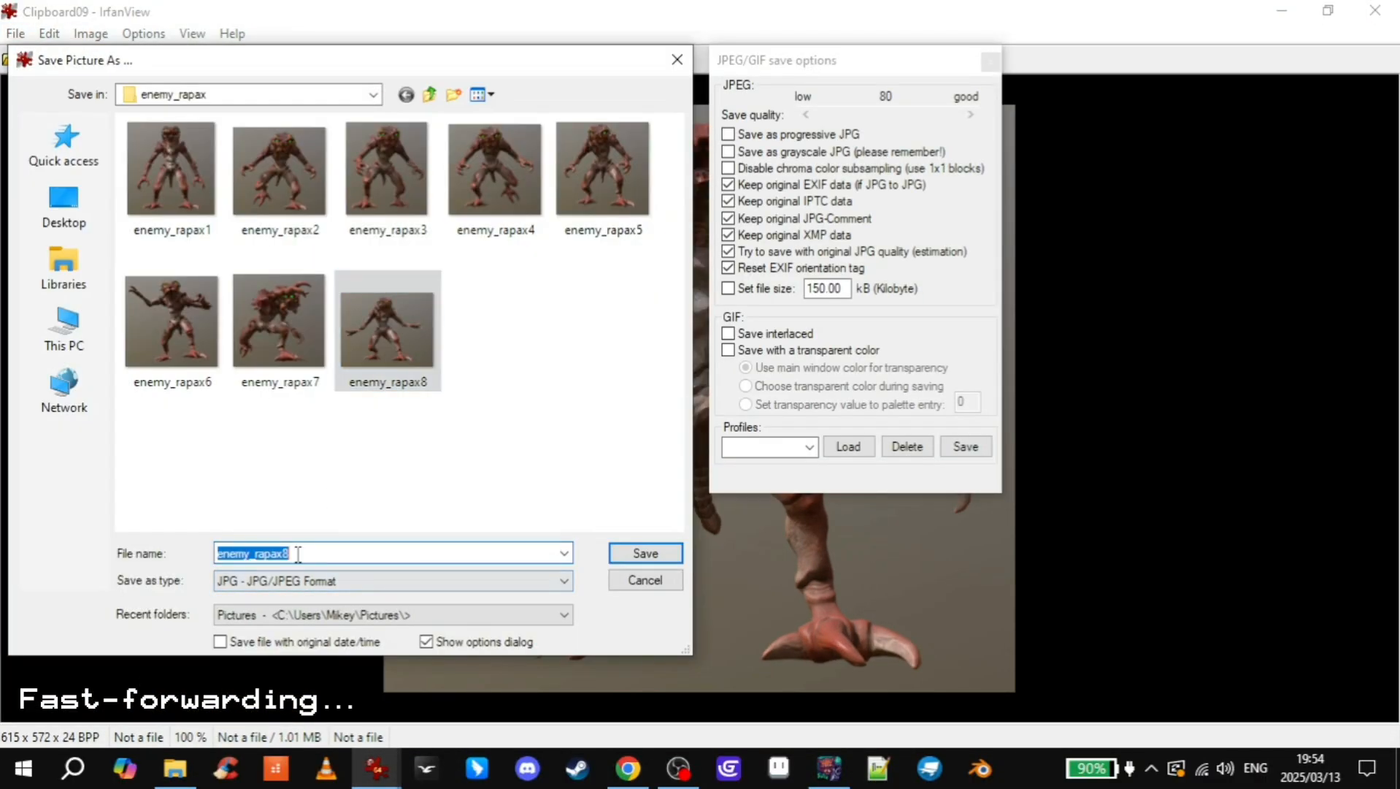
pyautogui.click(645, 553)
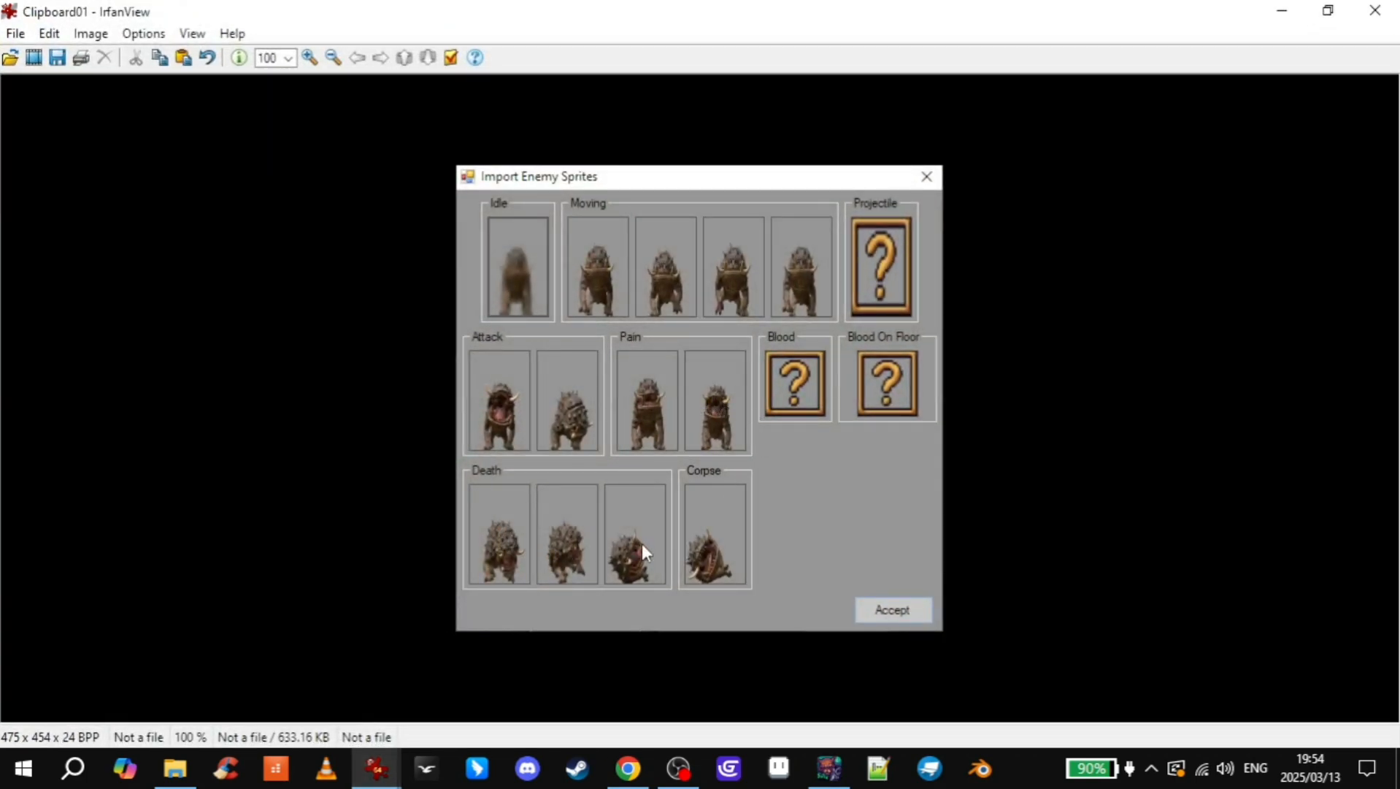
# - Play to the arms-raised pose, crop it, and rename Clipboard12 to enemy_rapax12
pyautogui.click(628, 767)
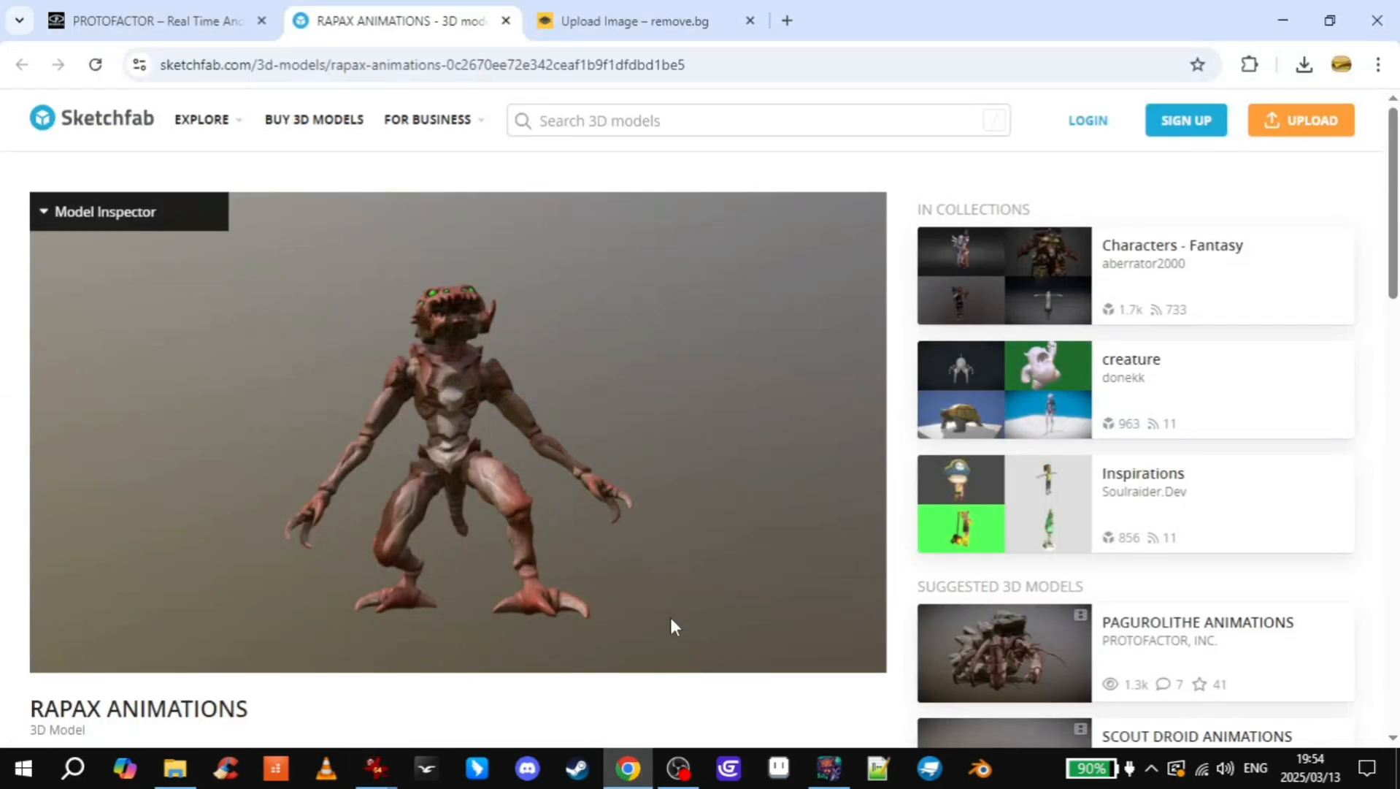
pyautogui.click(1373, 761)
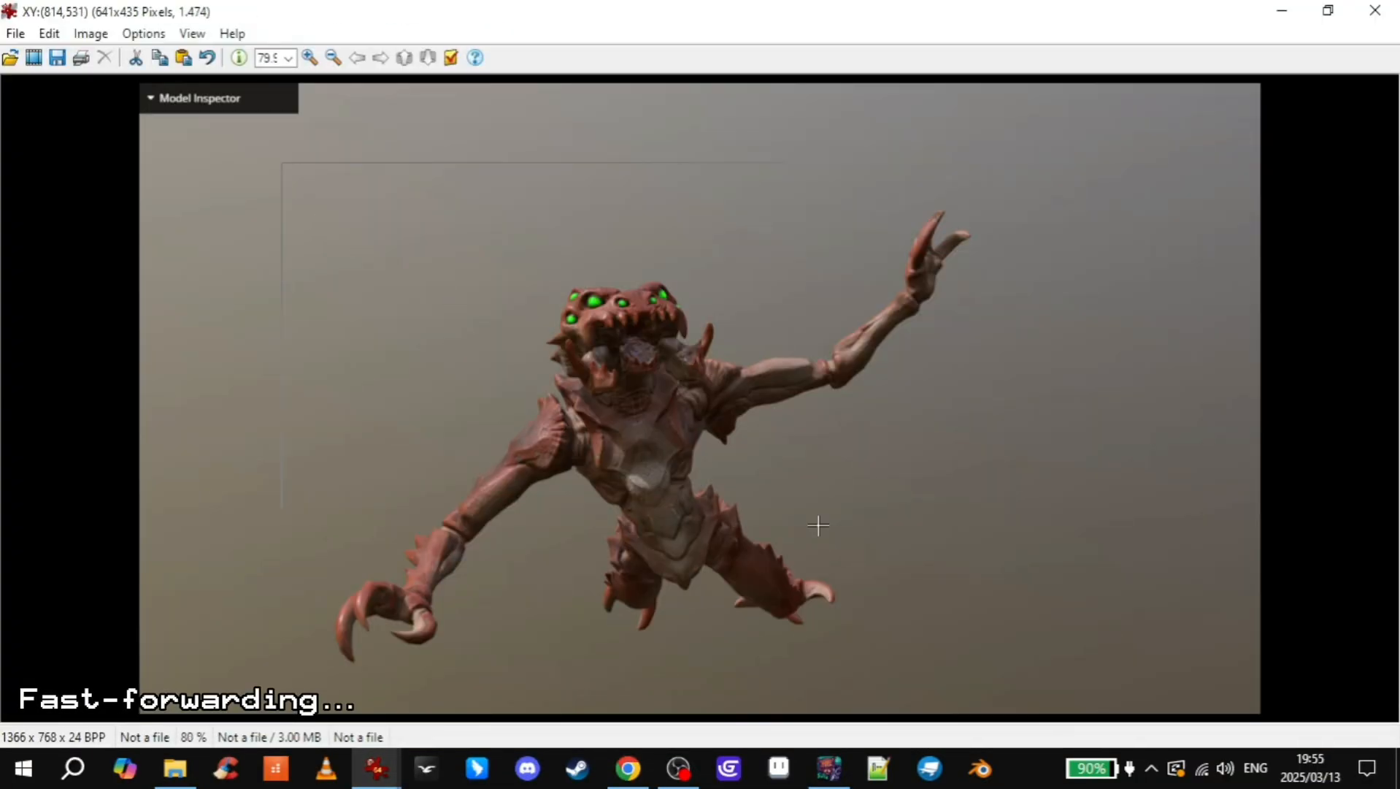
pyautogui.click(15, 33)
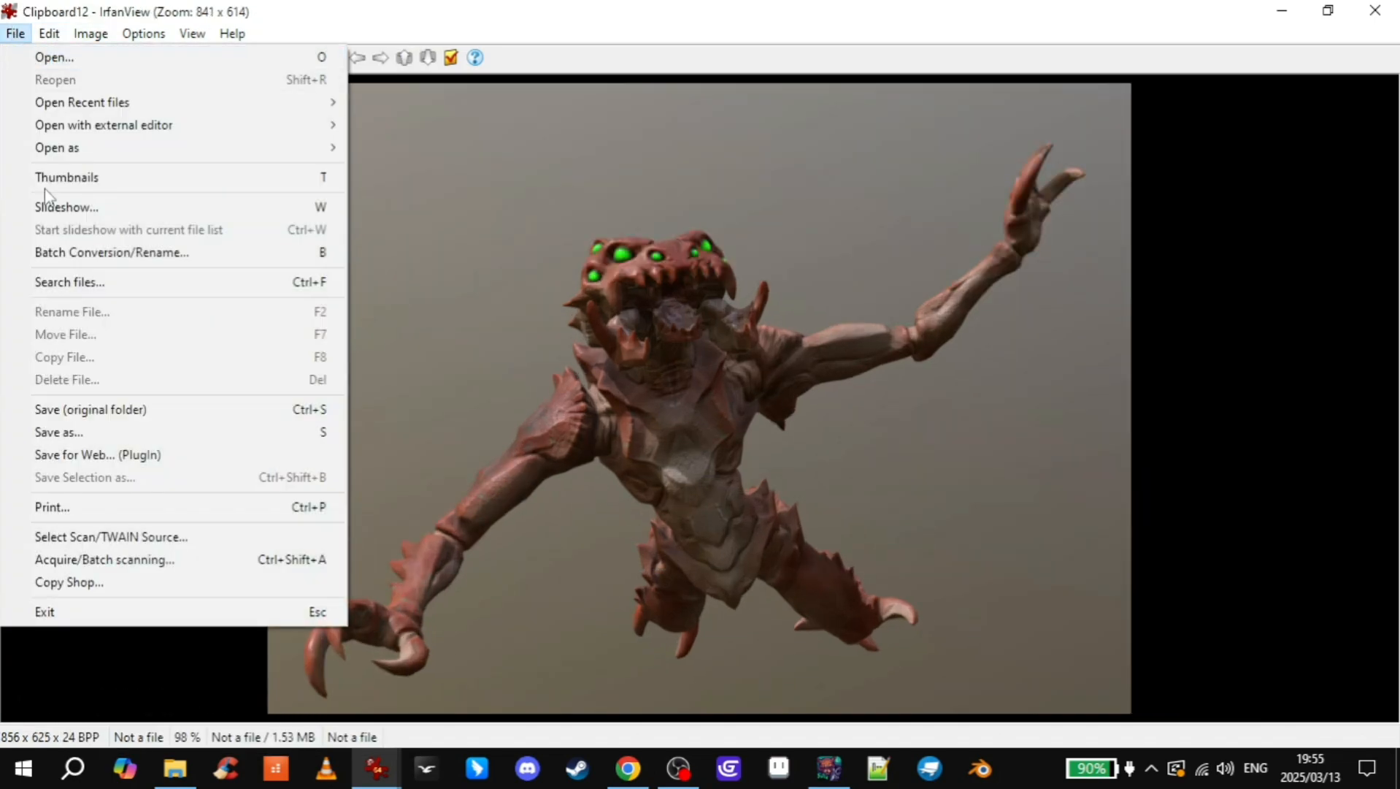
pyautogui.click(59, 432)
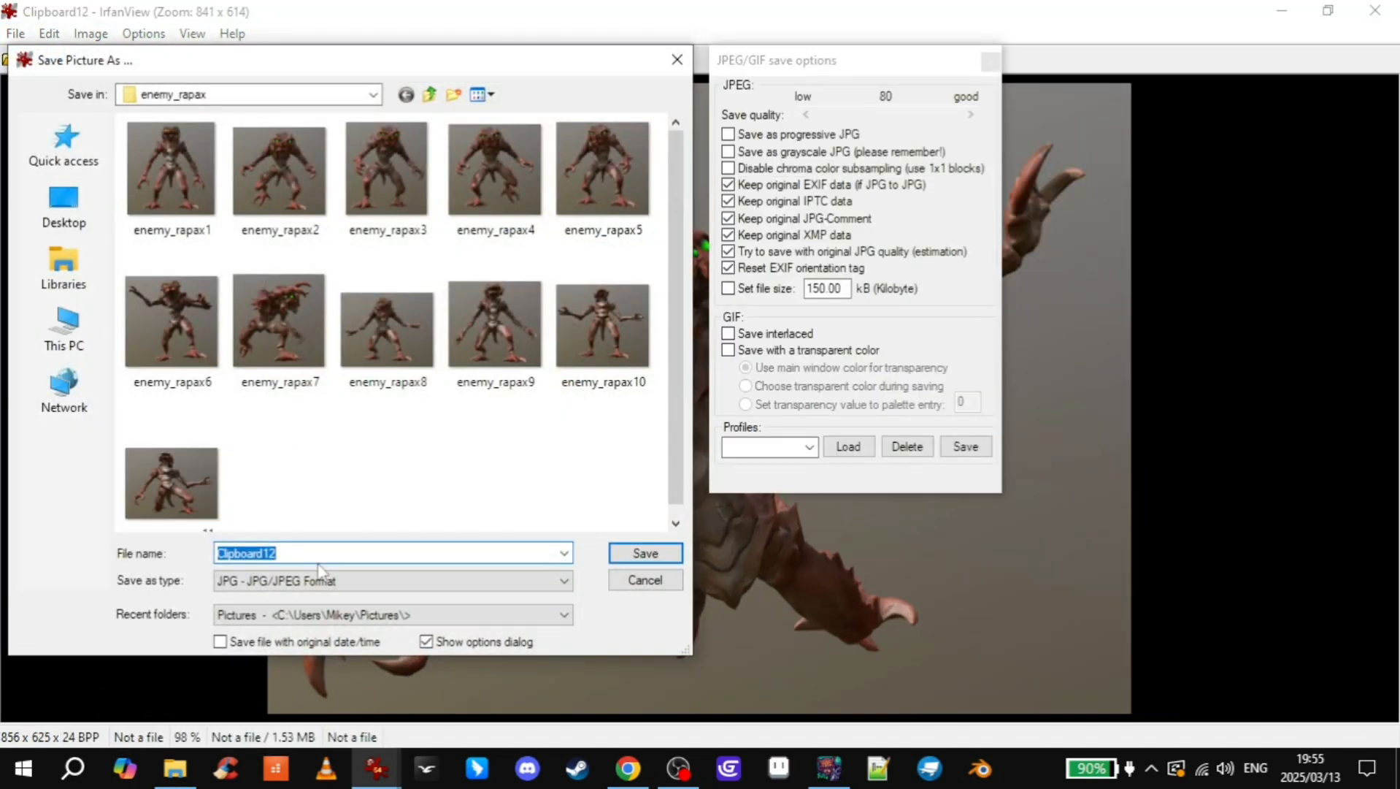
pyautogui.click(171, 471)
pyautogui.write('enemy_rapax12')
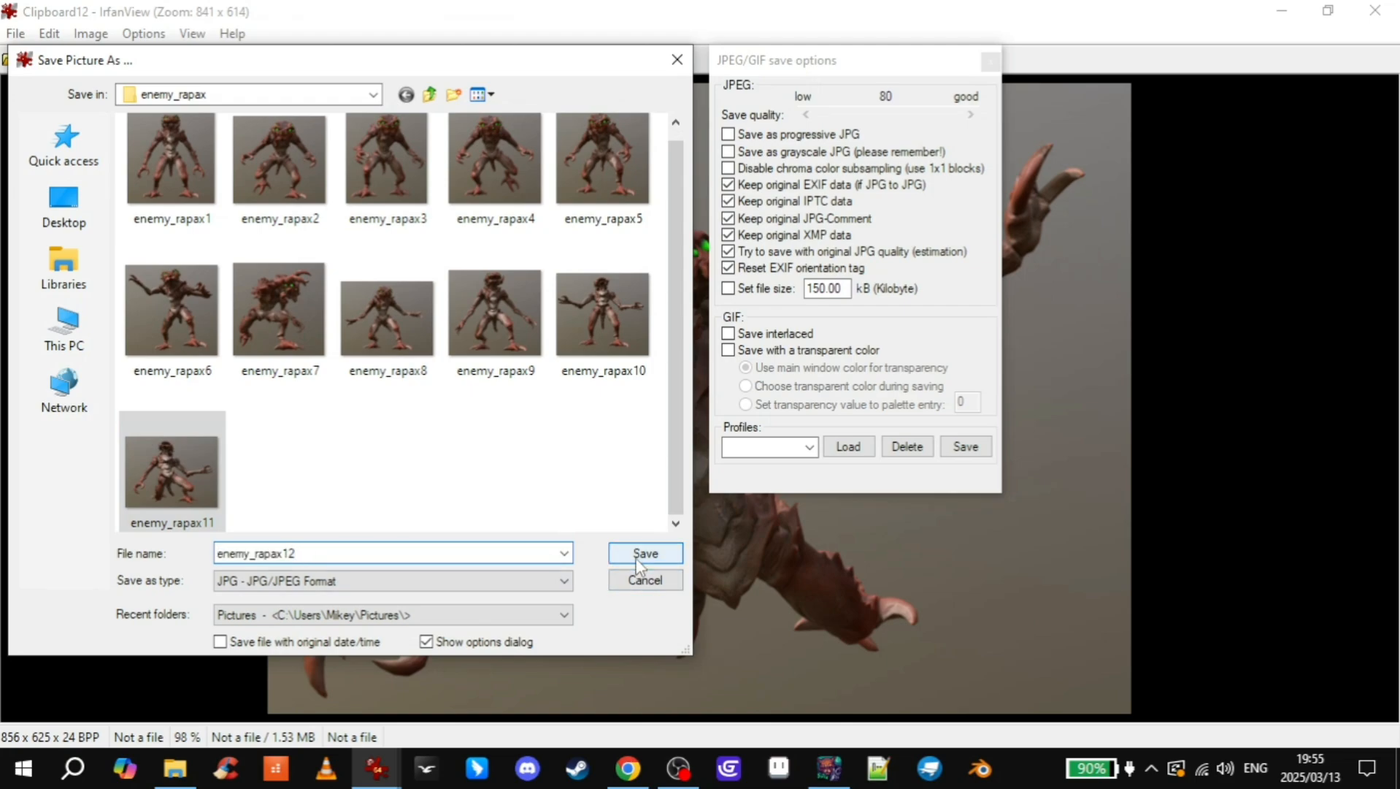
pyautogui.tripleClick(357, 553)
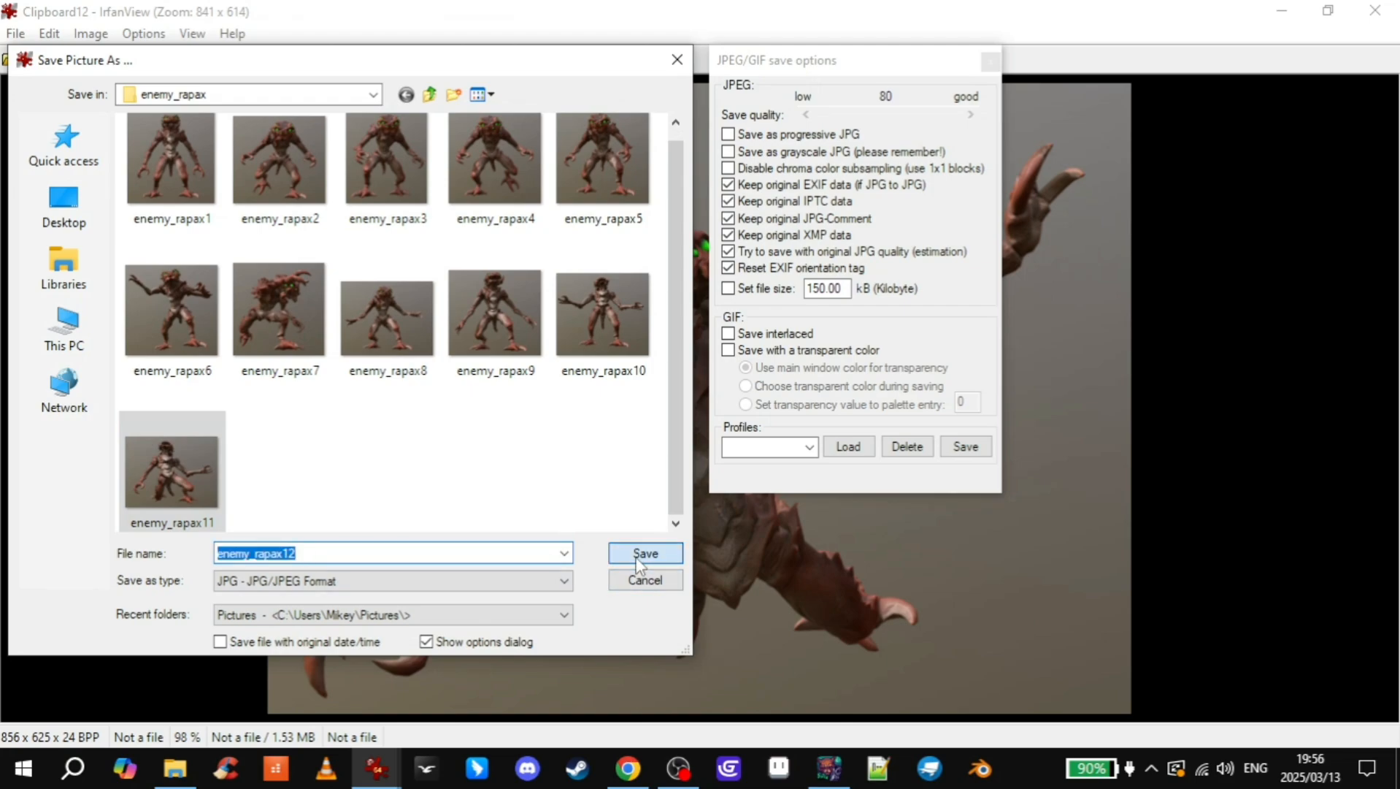
pyautogui.click(644, 553)
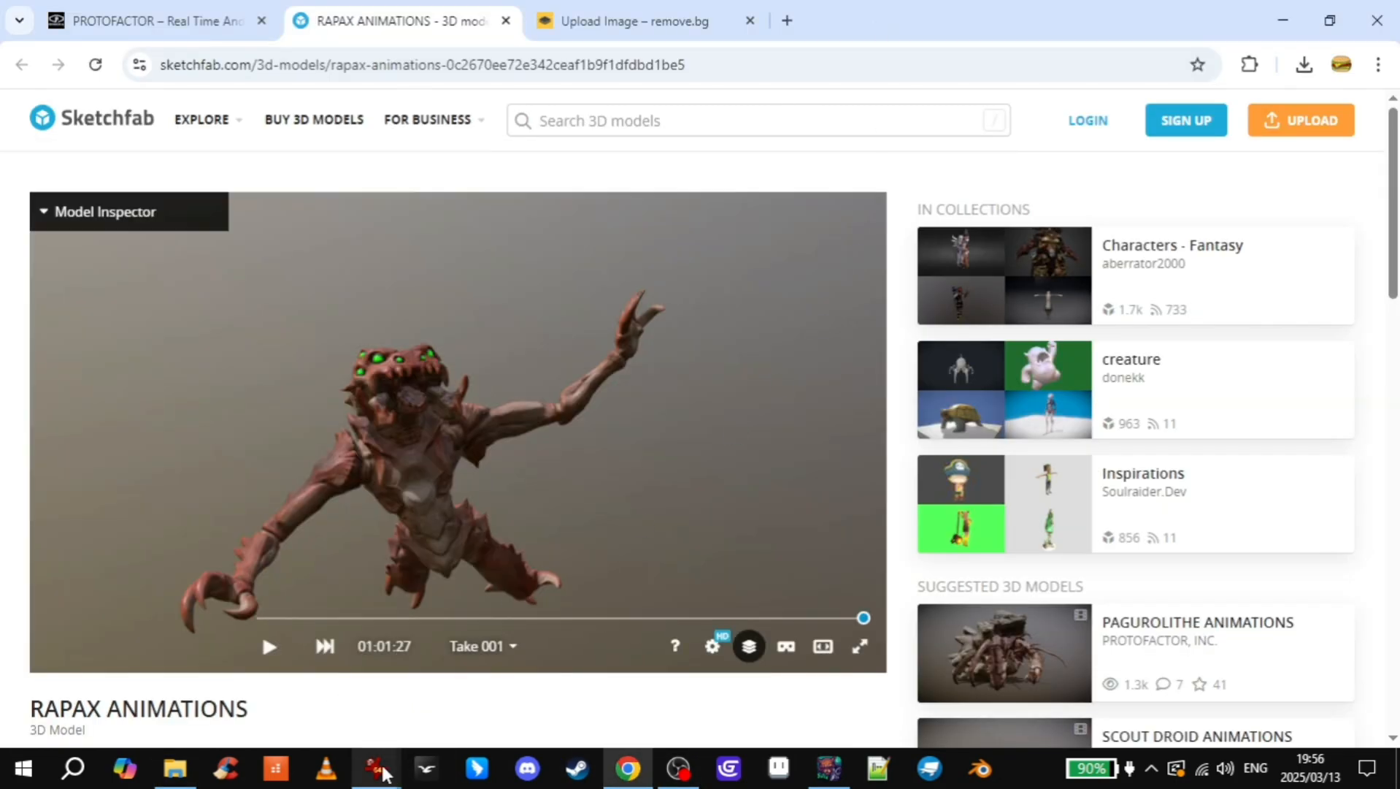
# - Crop the low arms-spread capture to the creature and save it as enemy_rapax13
pyautogui.click(860, 645)
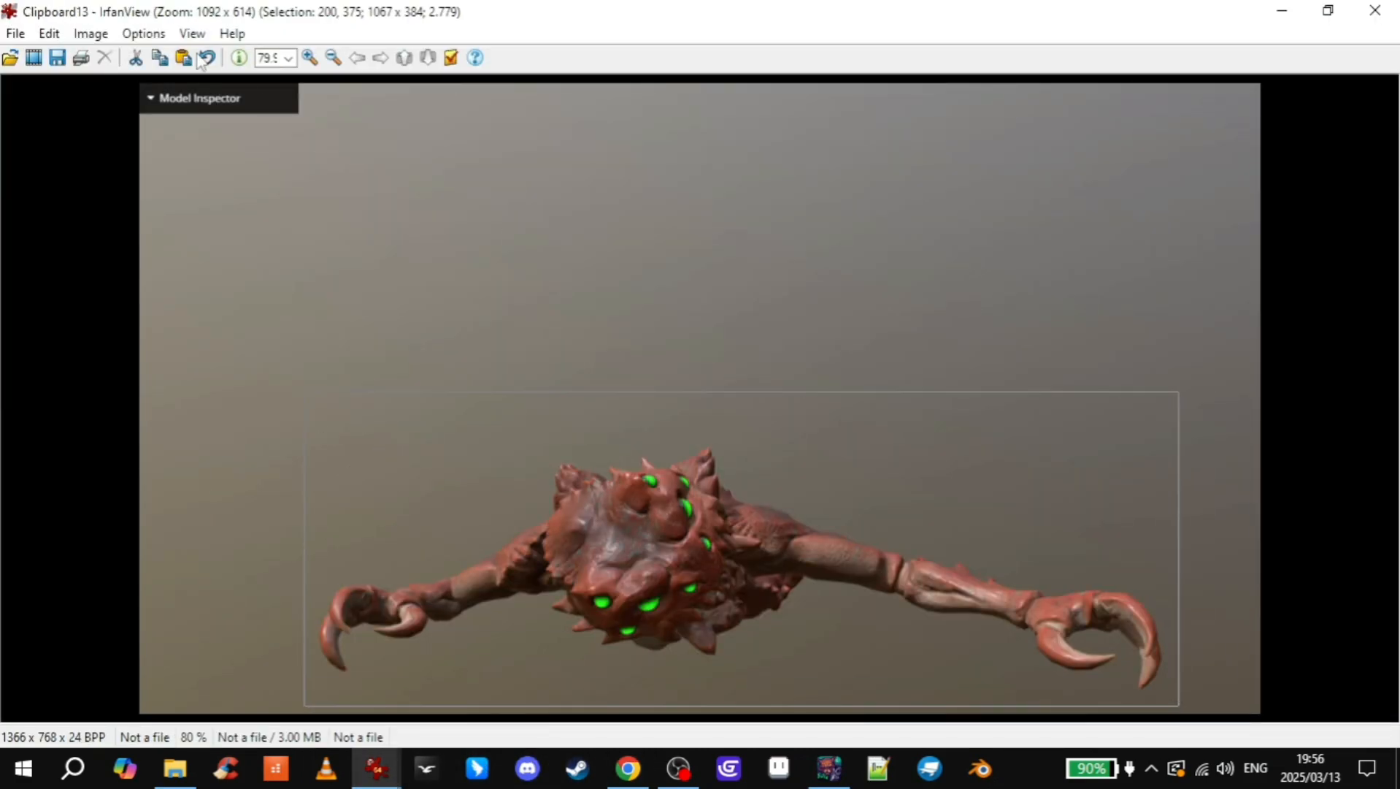
pyautogui.click(15, 33)
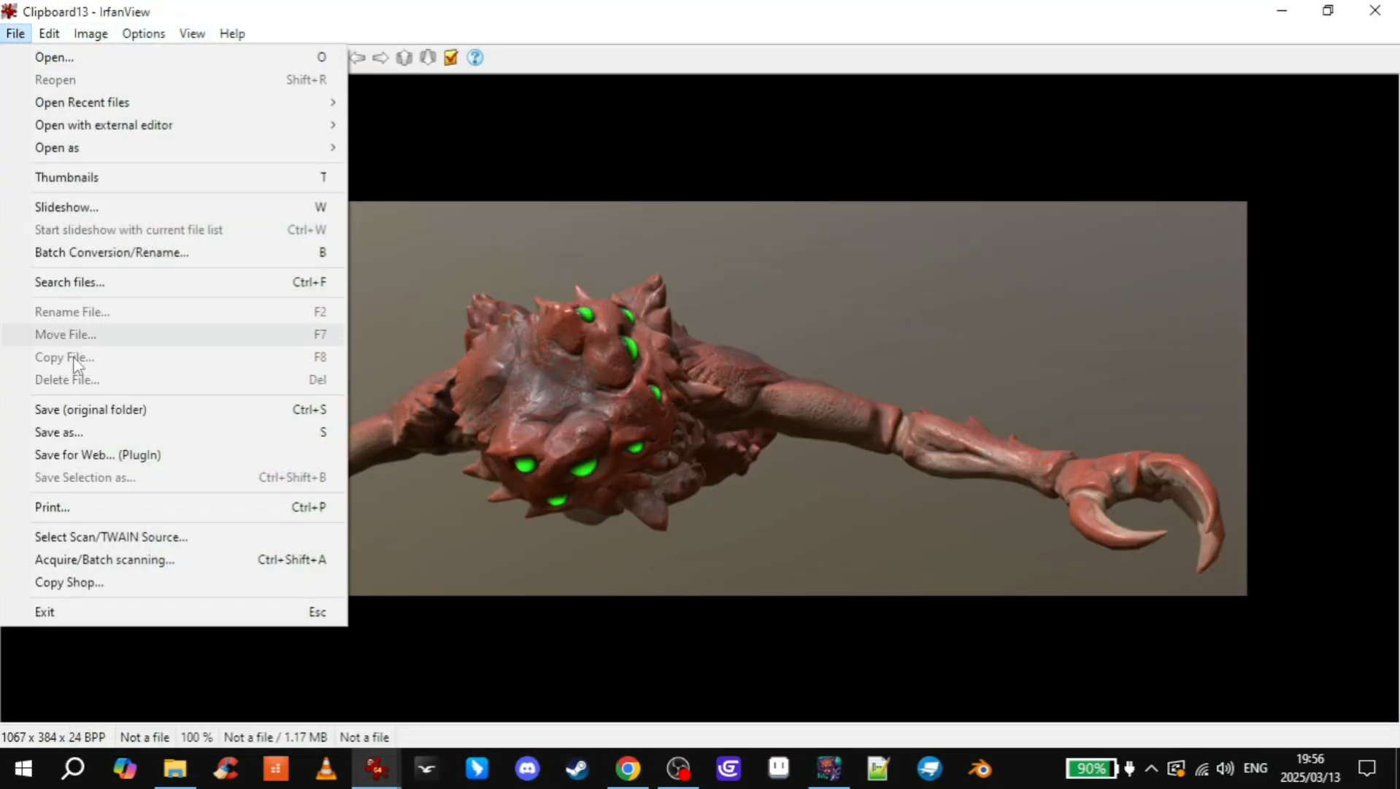
pyautogui.click(59, 432)
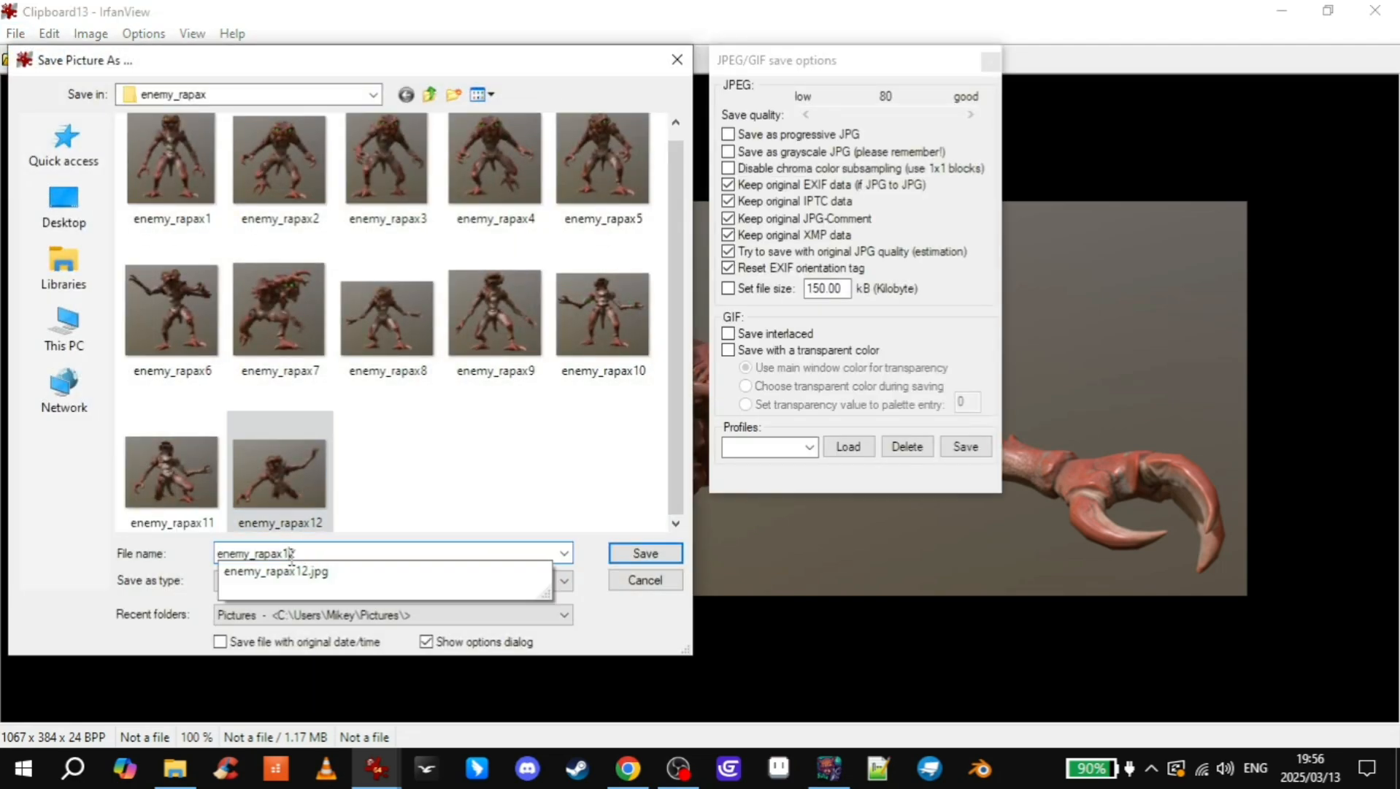
pyautogui.click(644, 553)
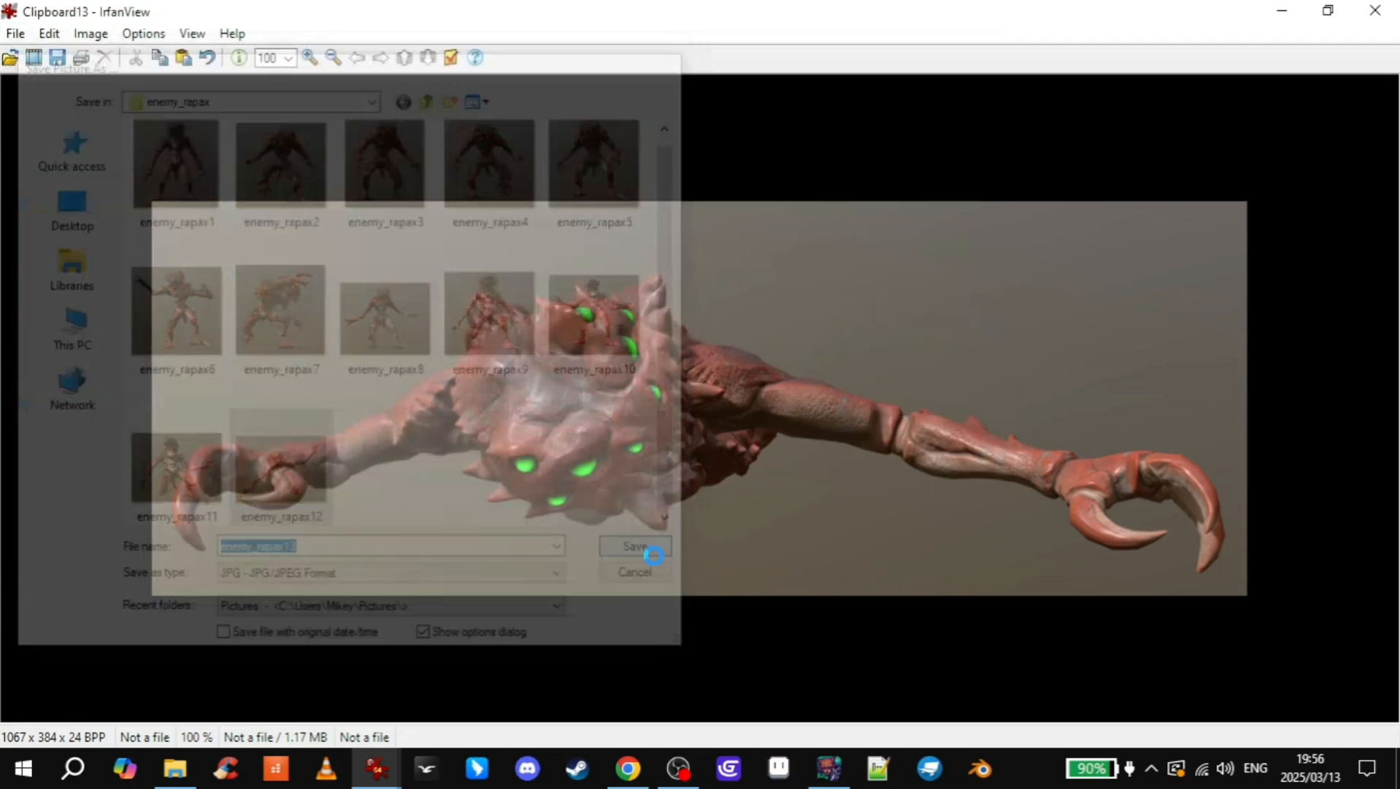
pyautogui.click(634, 546)
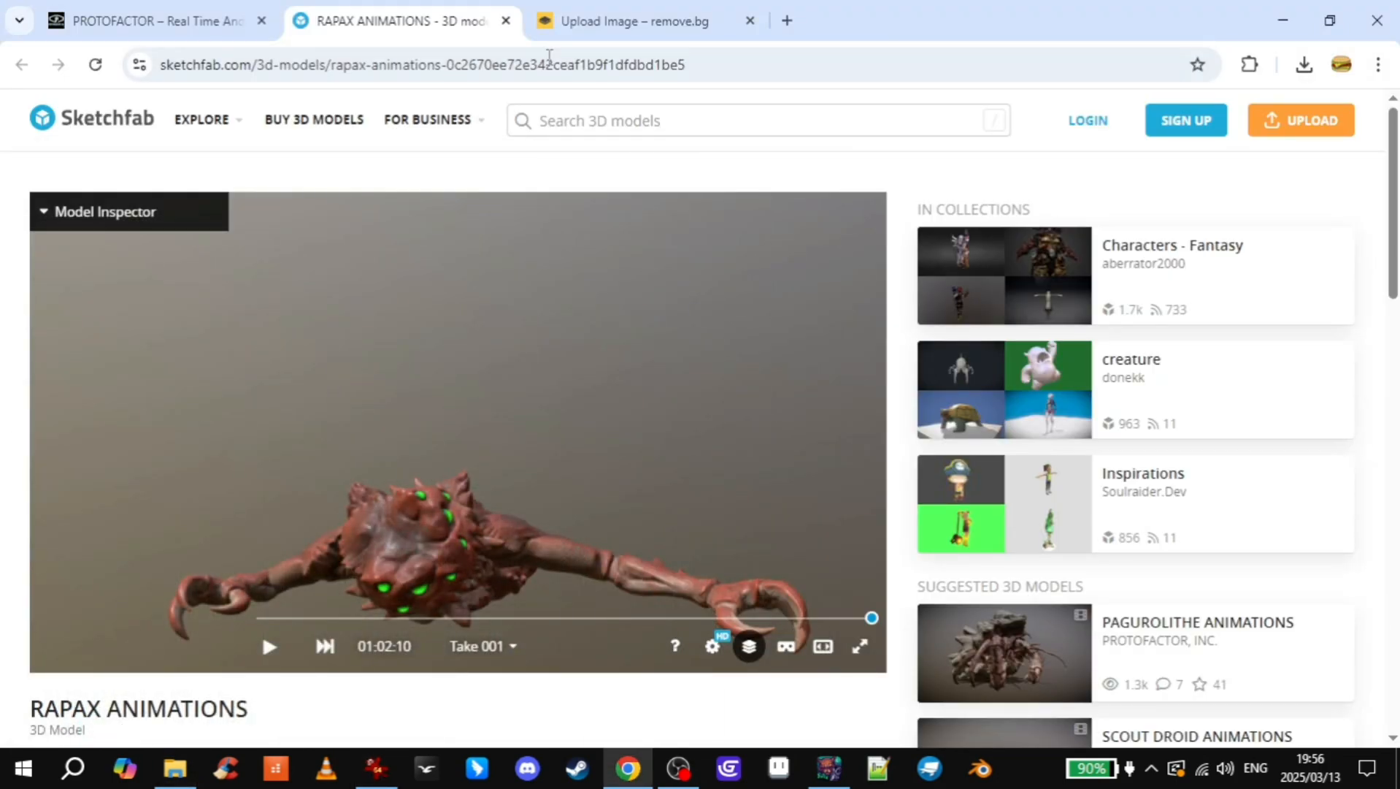
# - Upload Rapax frames enemy_rapax1 through 13 from Entities > enemy_rapax to remove.bg
pyautogui.click(633, 21)
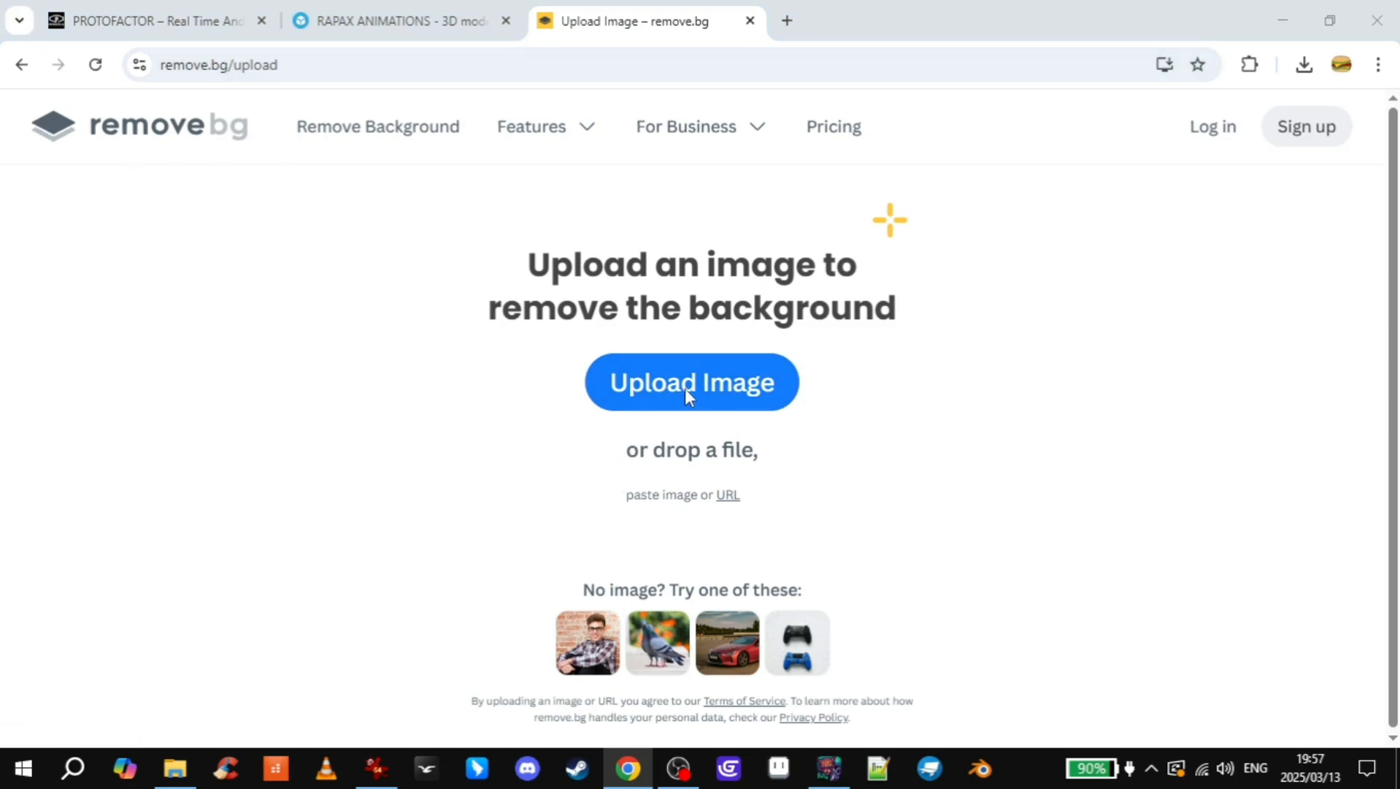
pyautogui.click(691, 381)
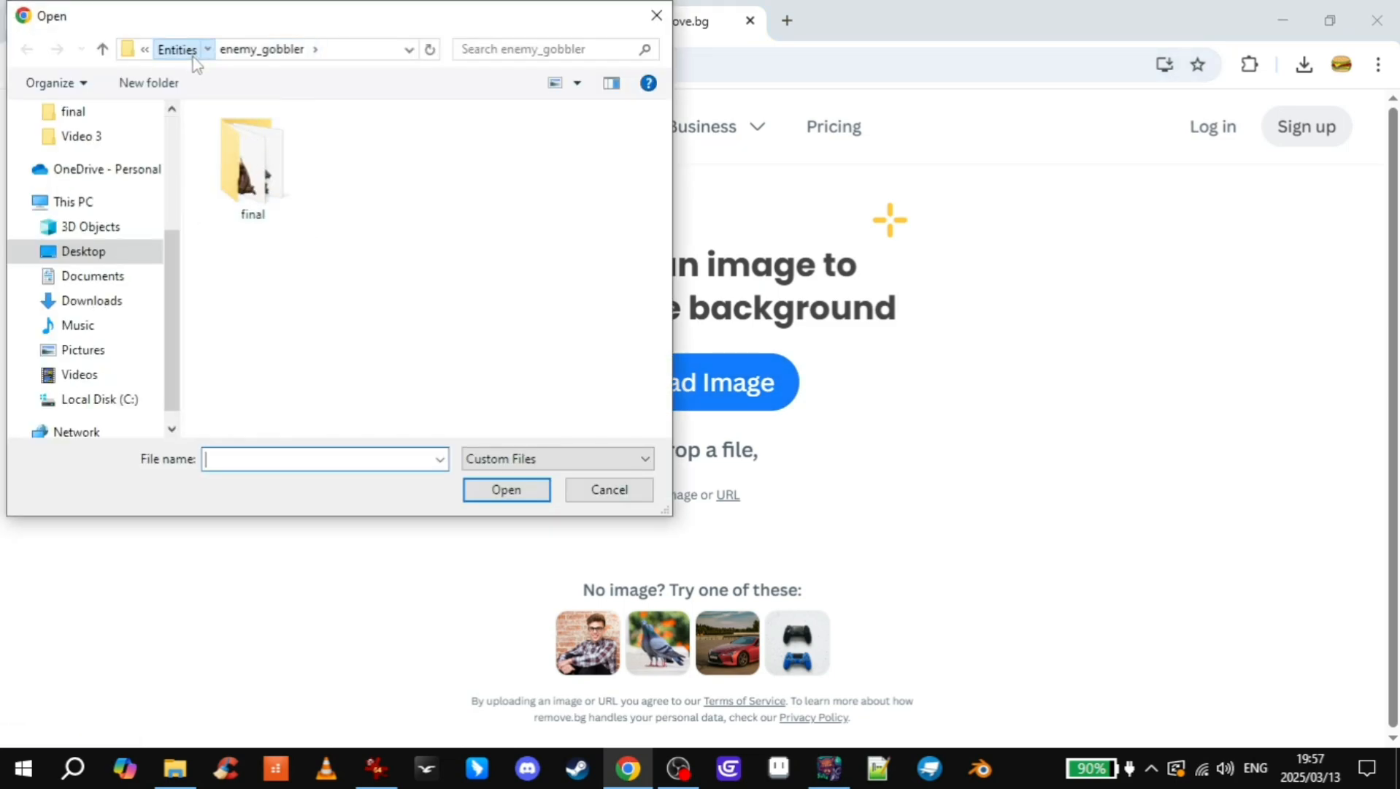
pyautogui.click(177, 49)
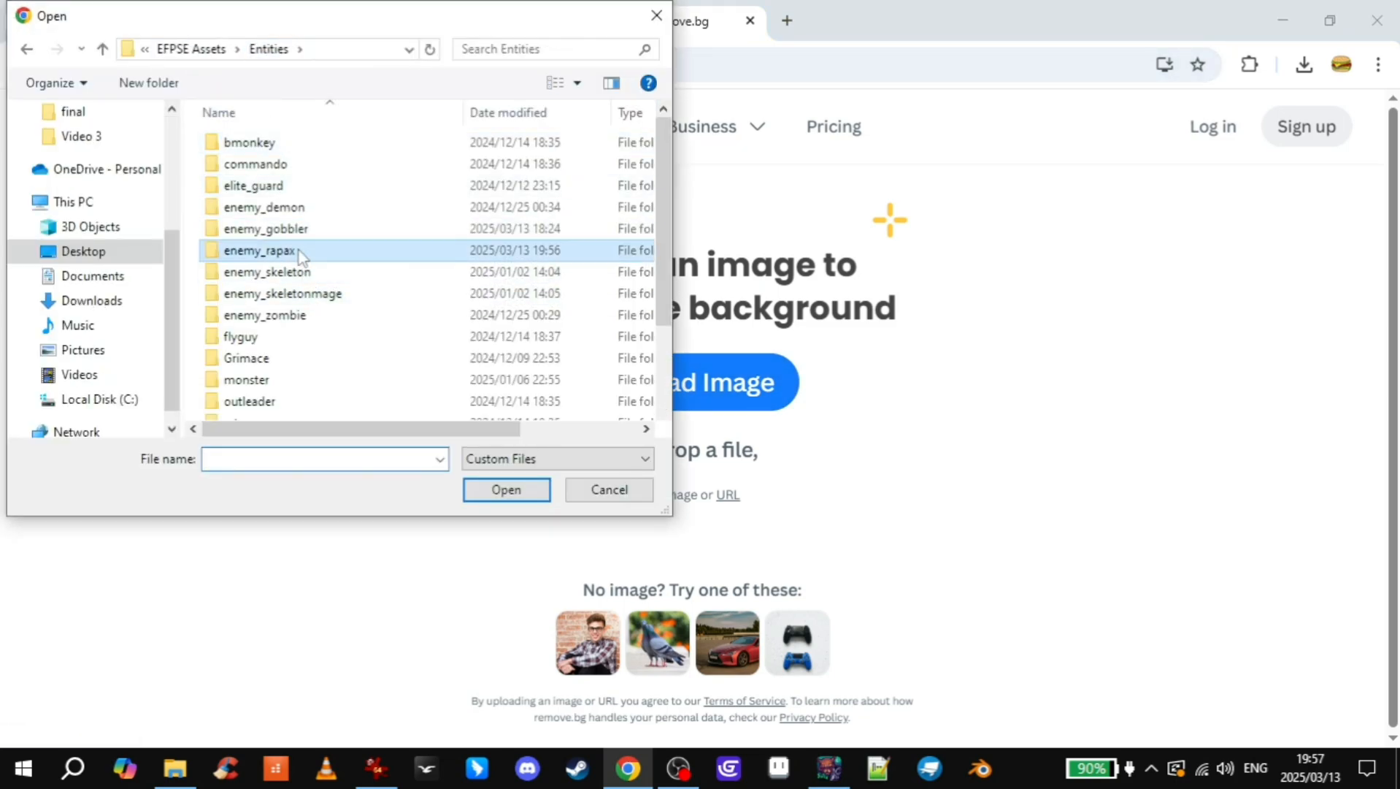
pyautogui.doubleClick(260, 249)
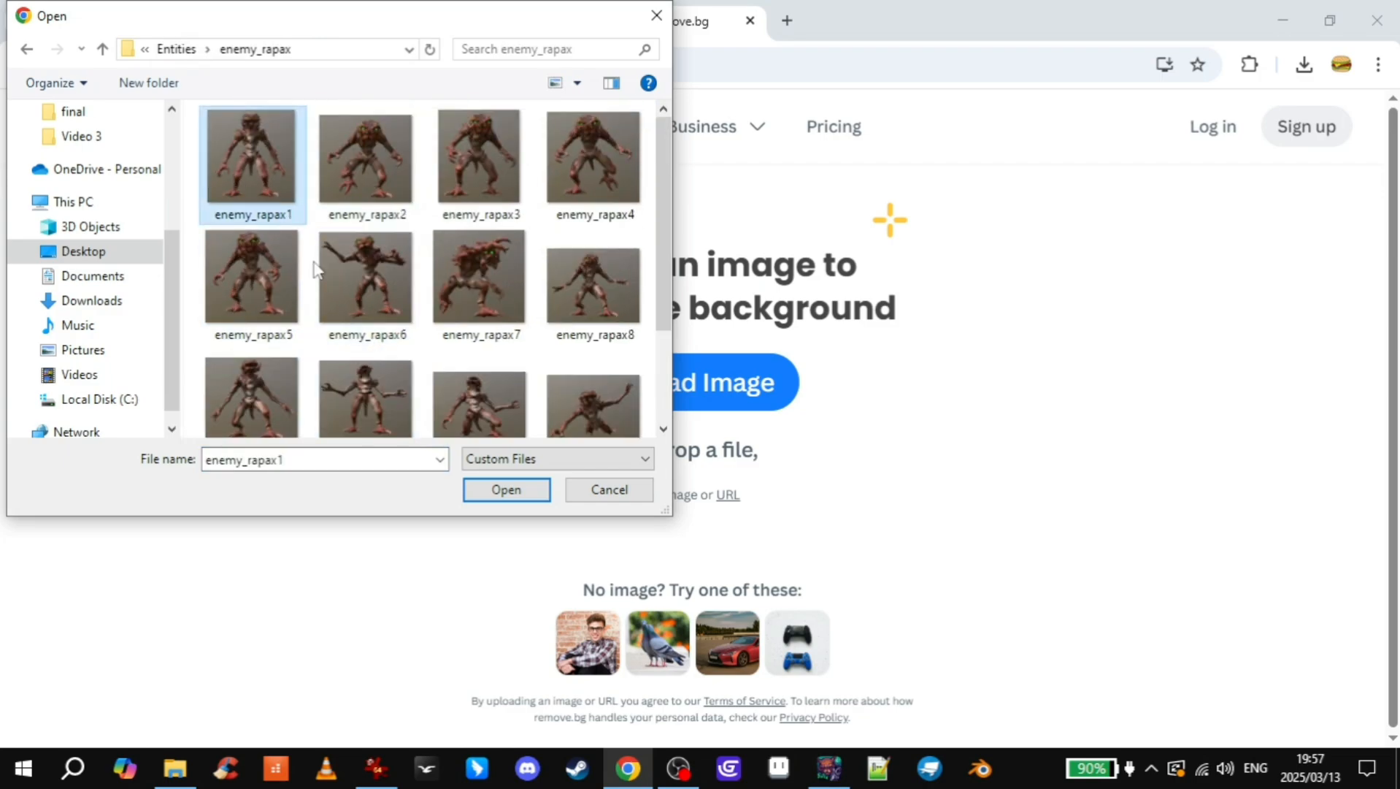
pyautogui.click(506, 490)
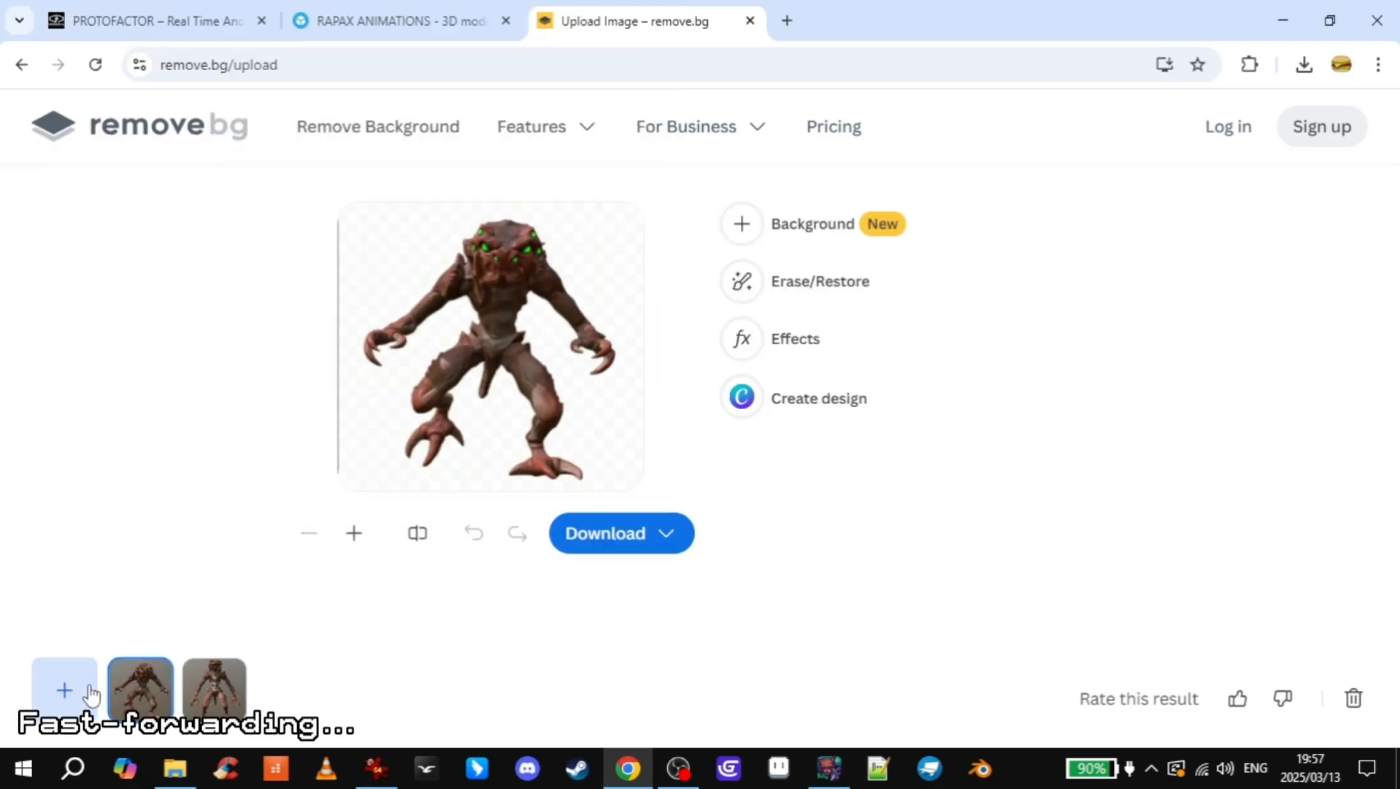
pyautogui.click(63, 689)
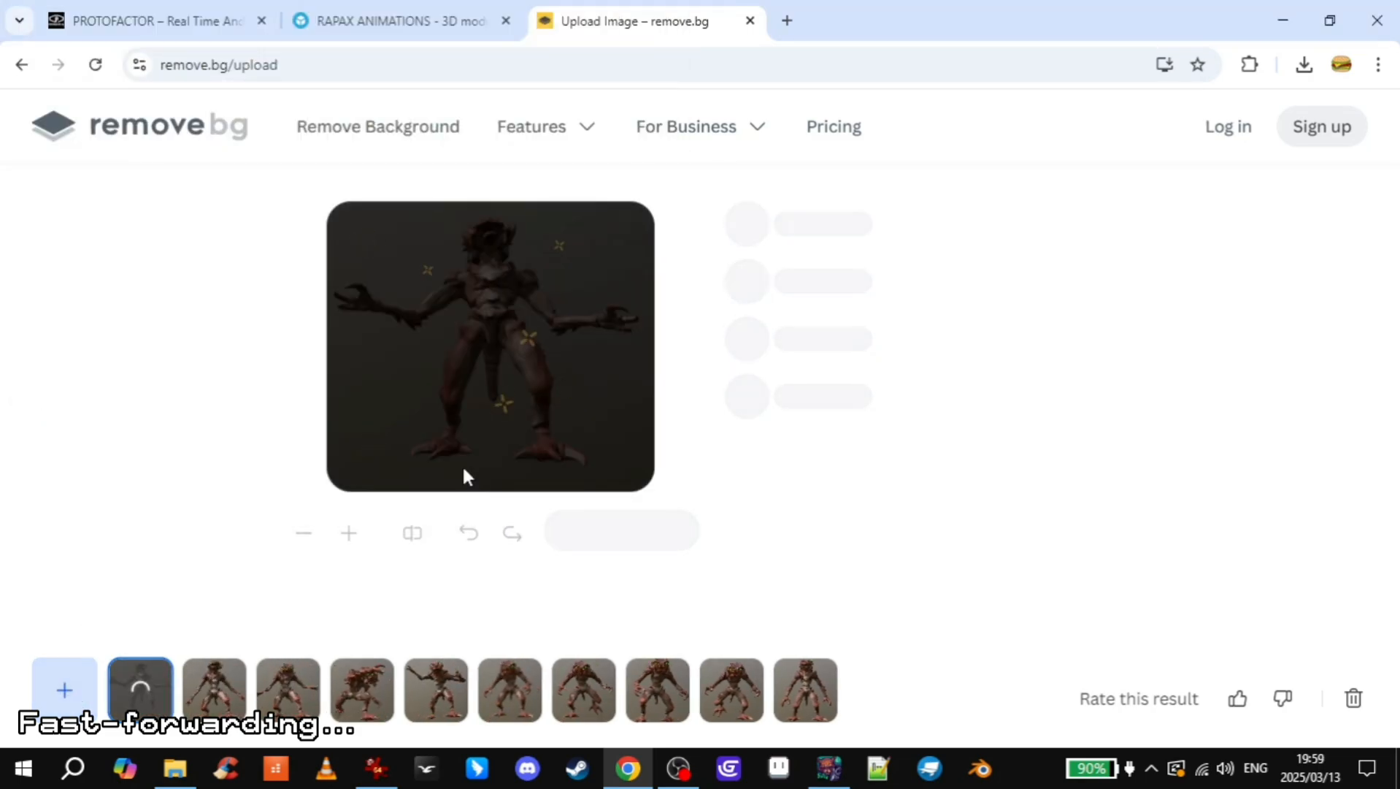
pyautogui.click(63, 689)
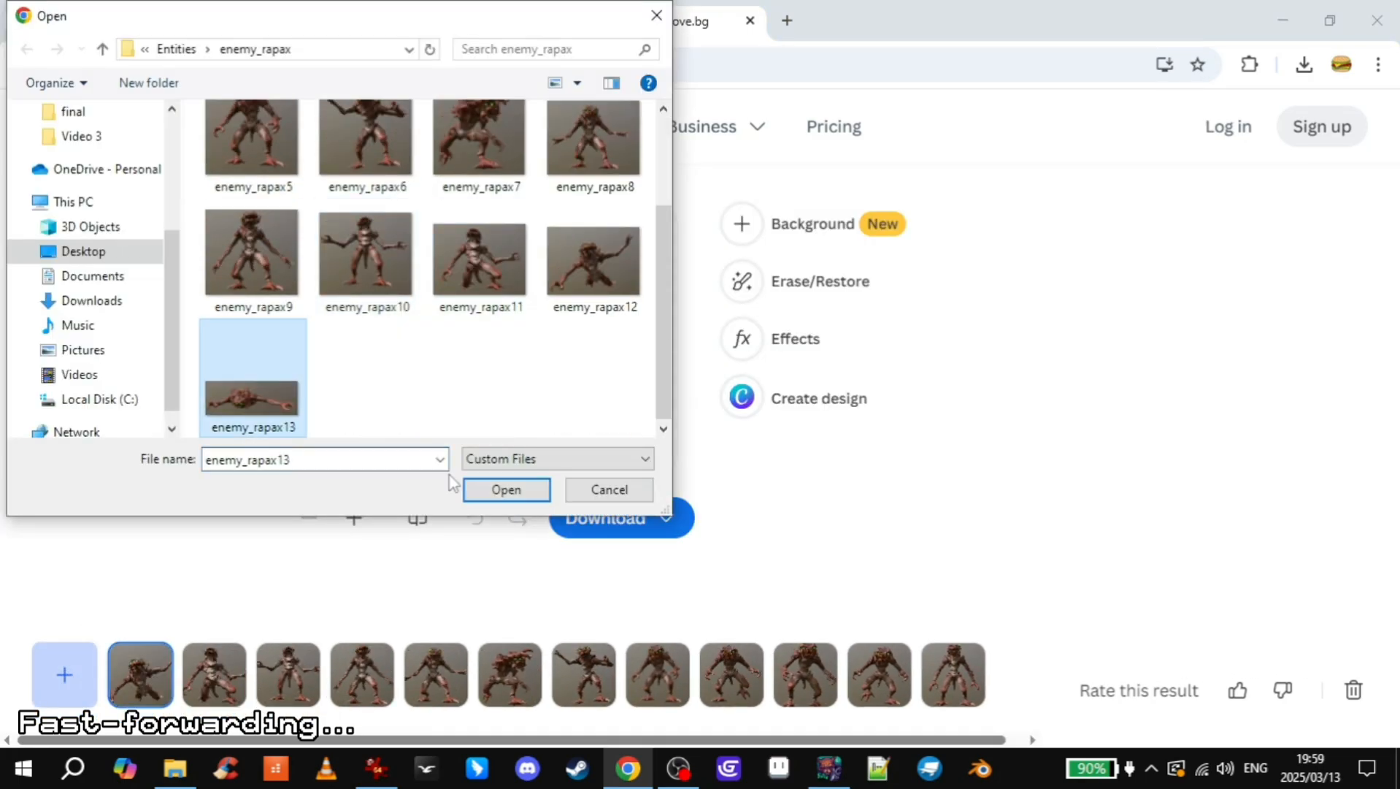
pyautogui.click(505, 489)
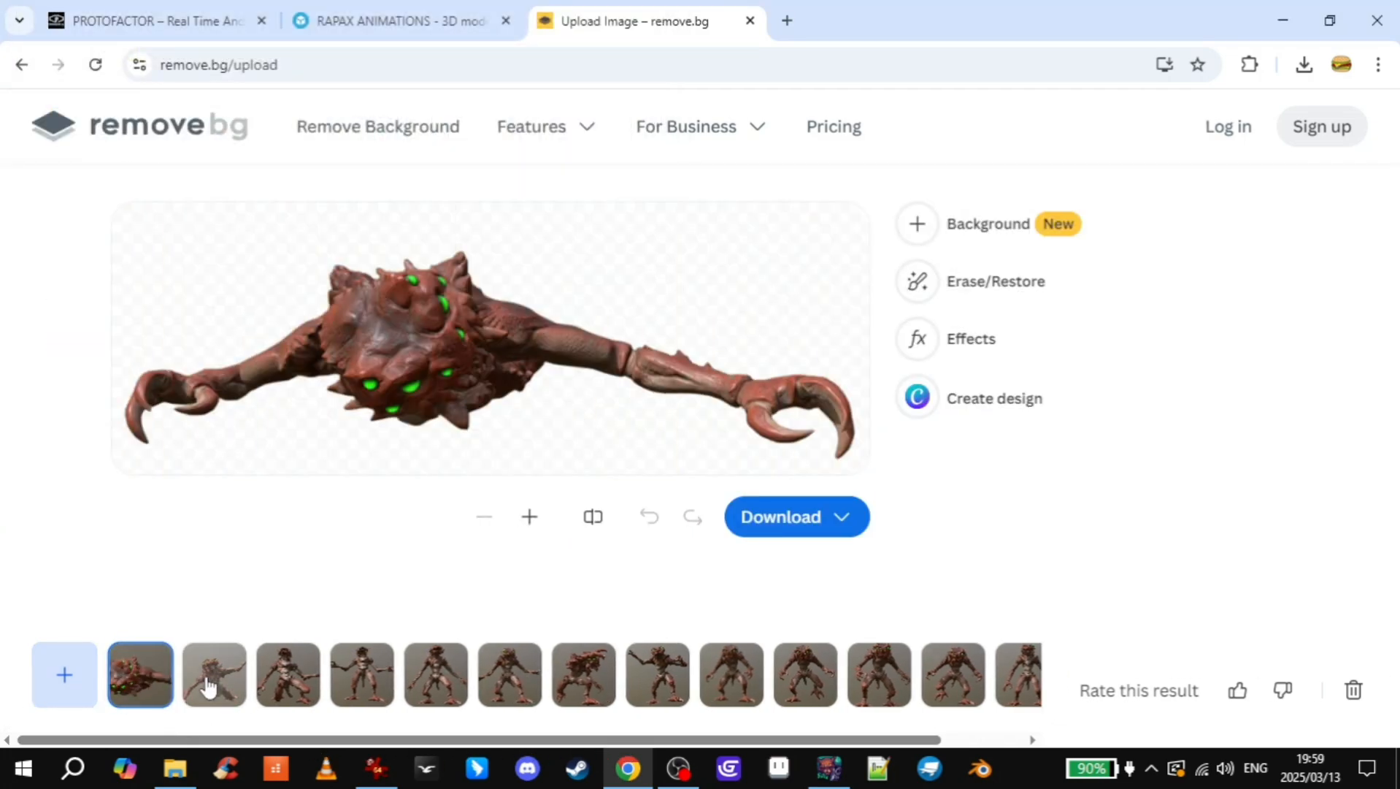
# - Download the free preview of each background-removed Rapax frame
pyautogui.click(213, 674)
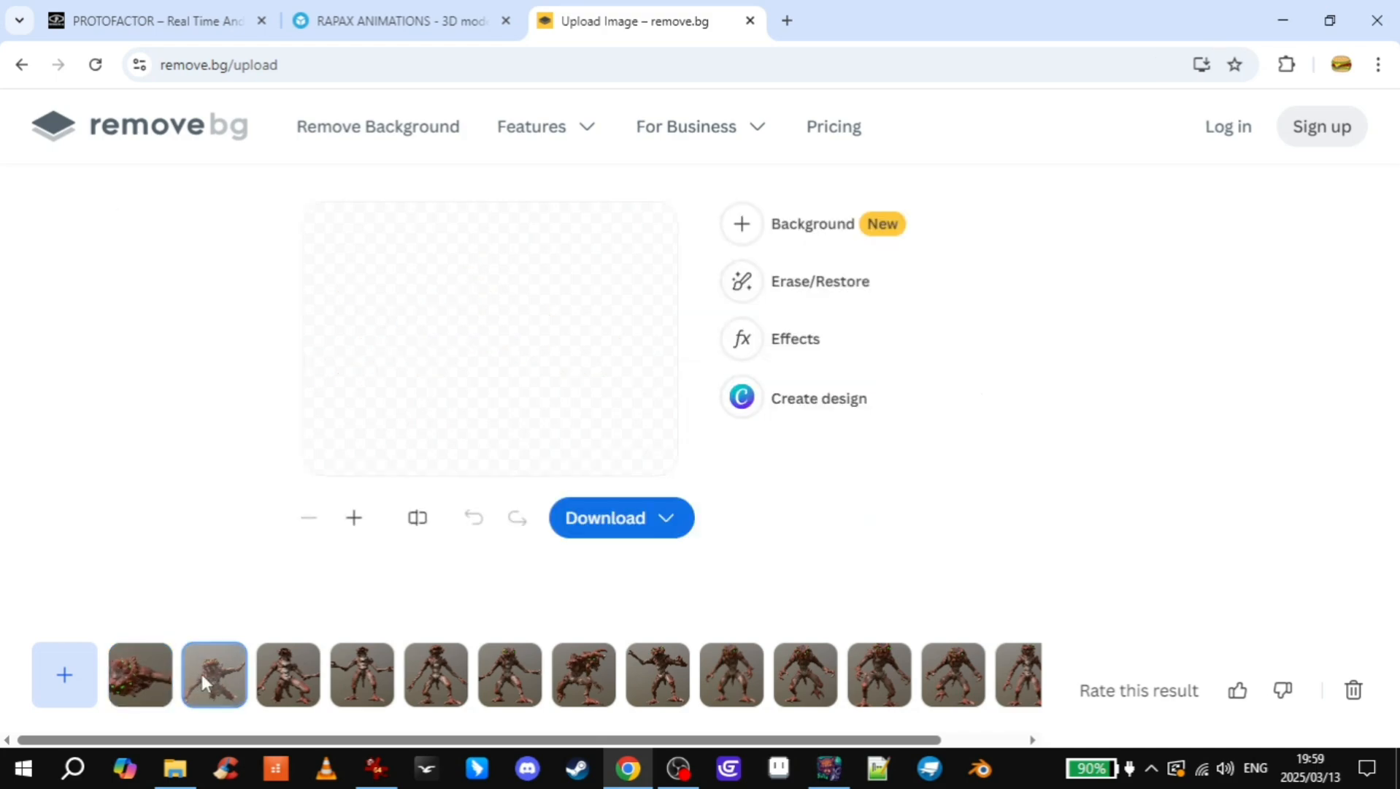
pyautogui.click(934, 674)
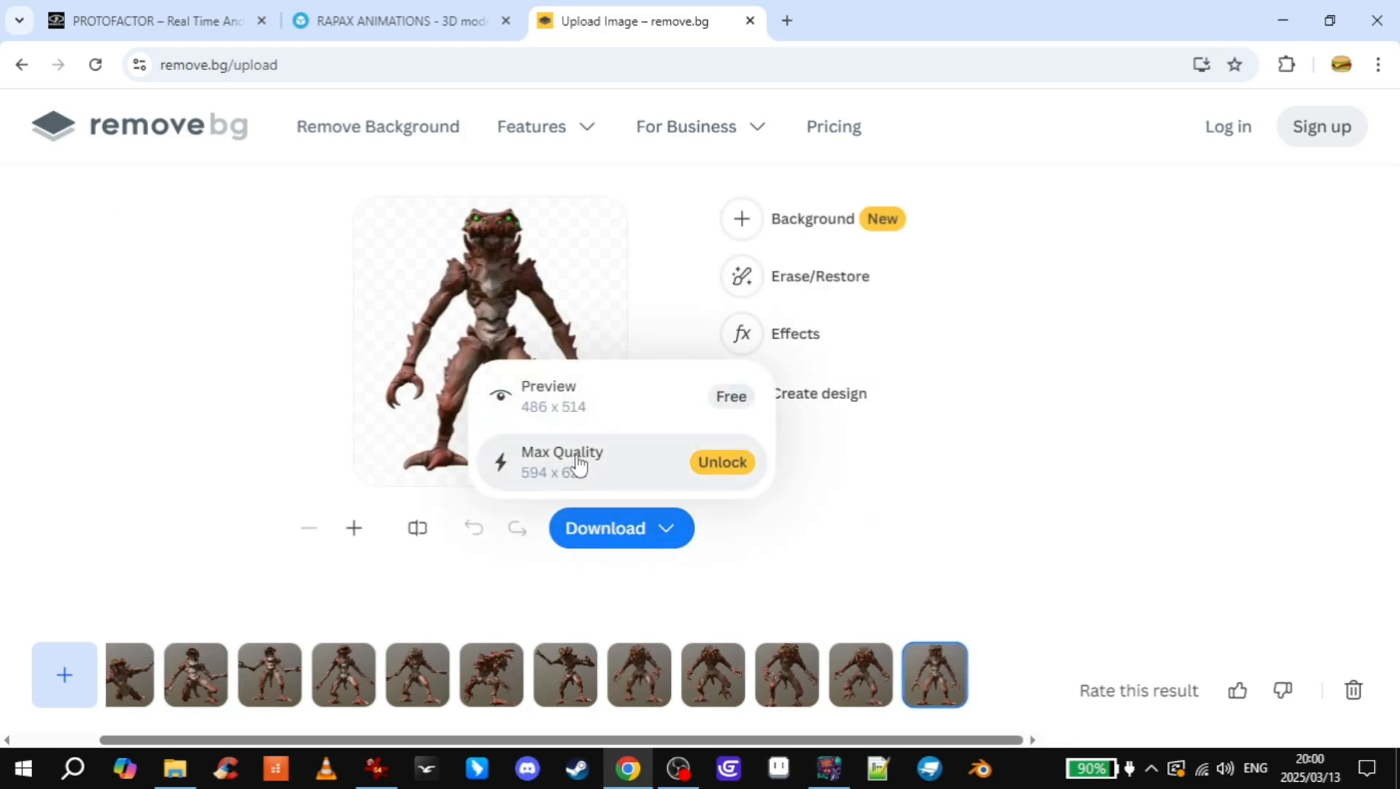
pyautogui.moveTo(721, 461)
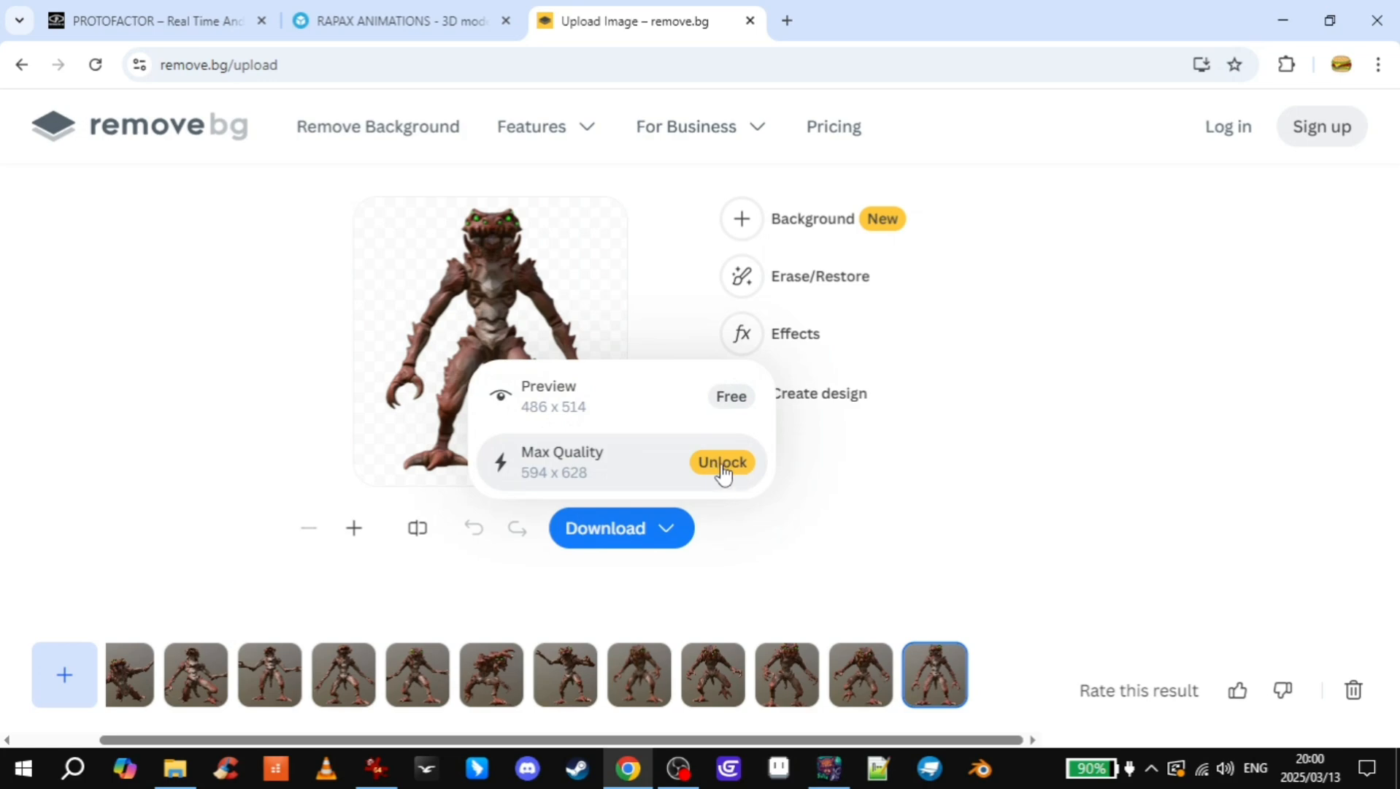
pyautogui.moveTo(596, 409)
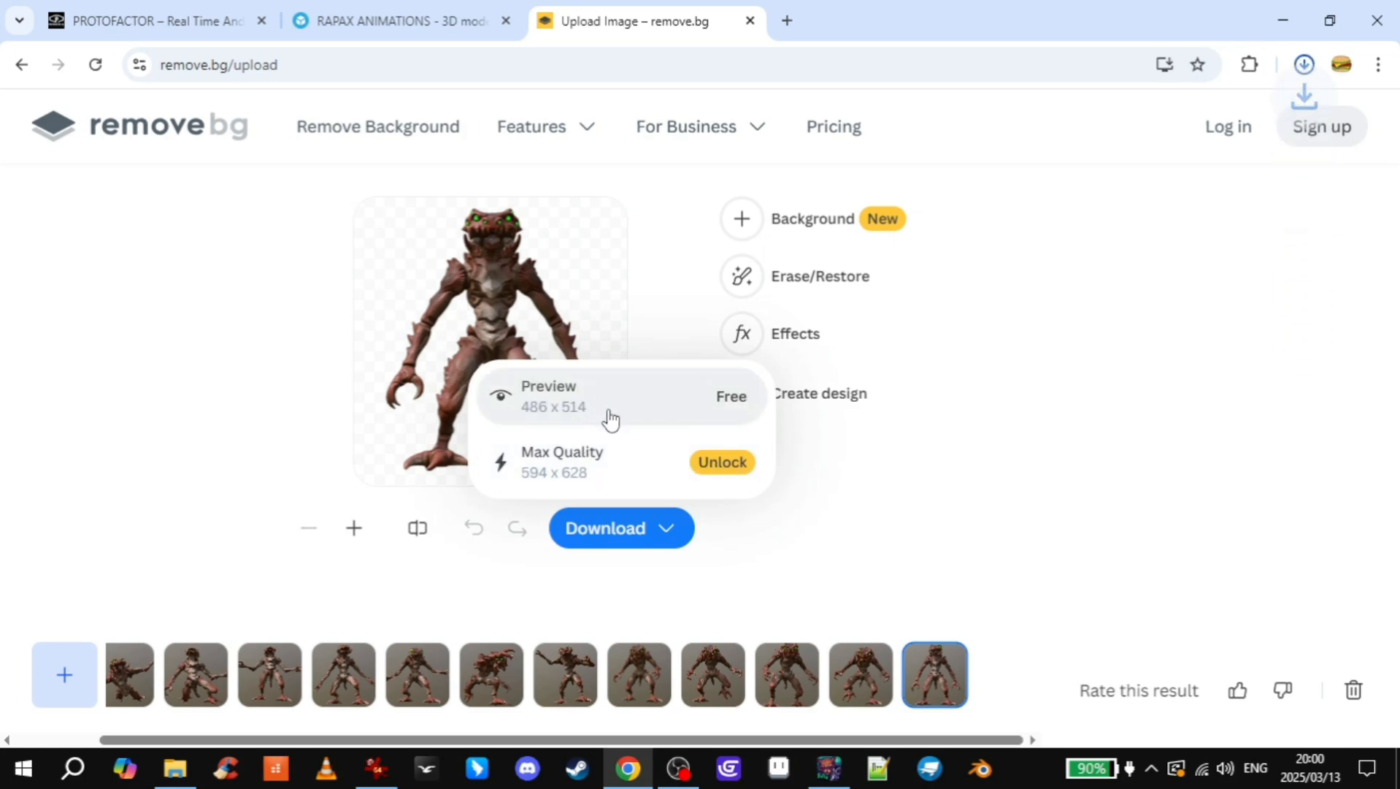
pyautogui.click(858, 674)
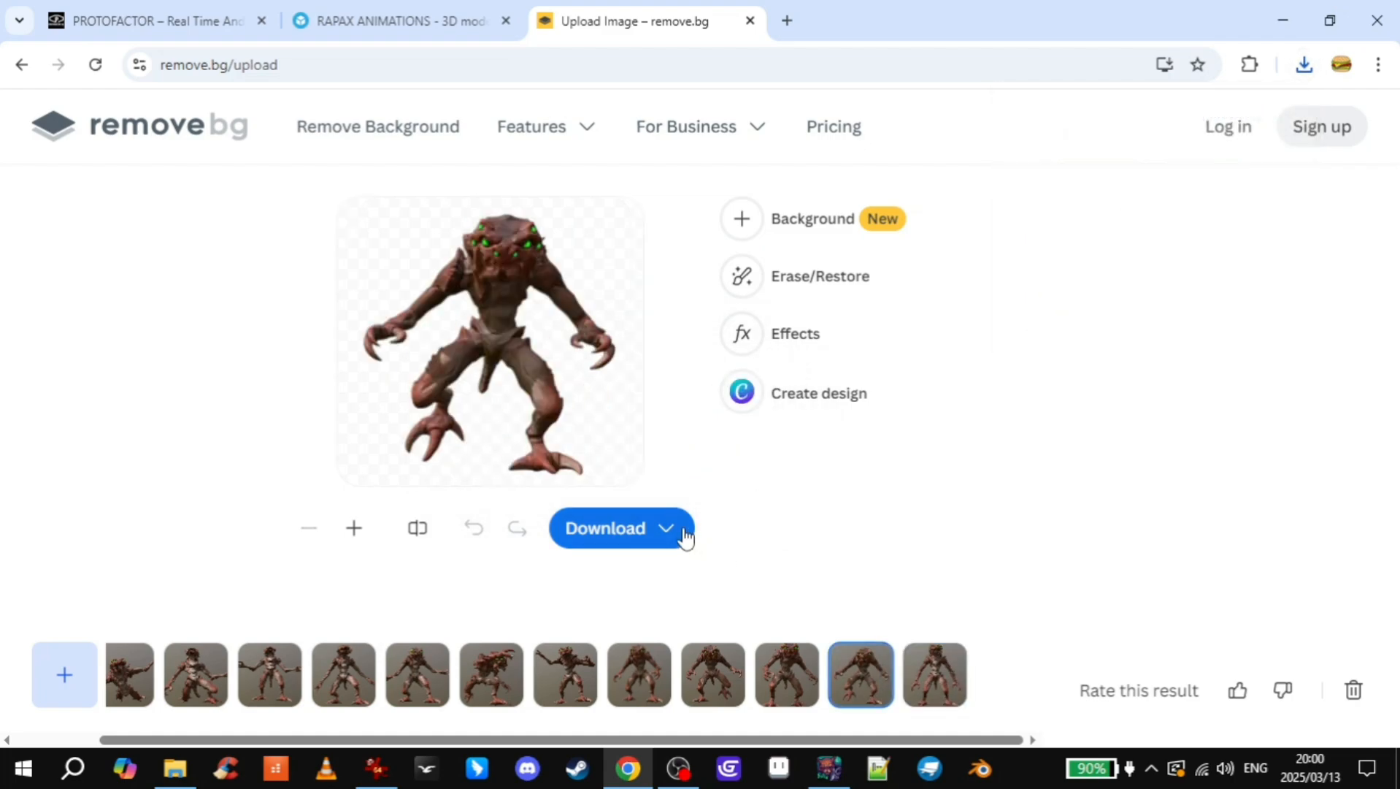
pyautogui.click(620, 527)
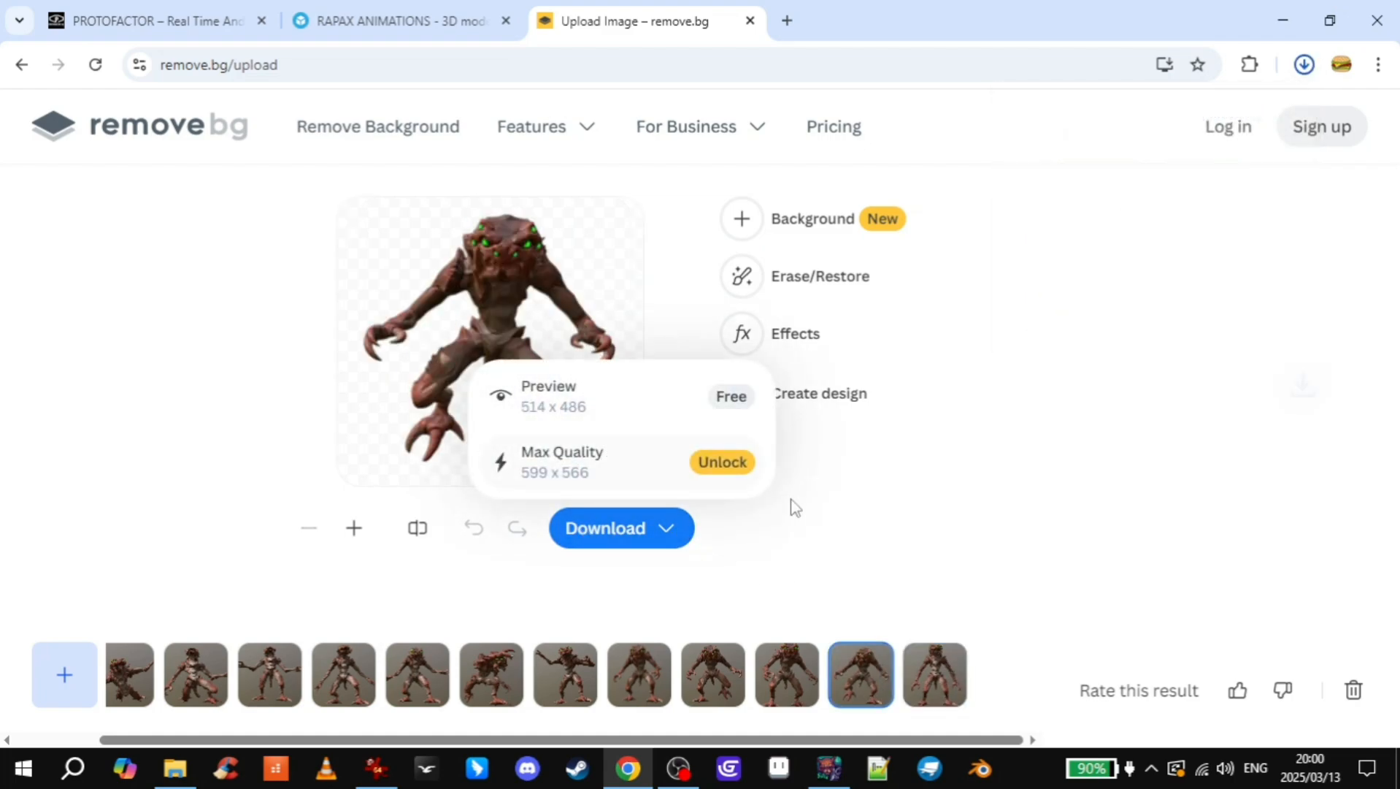
pyautogui.moveTo(1020, 488)
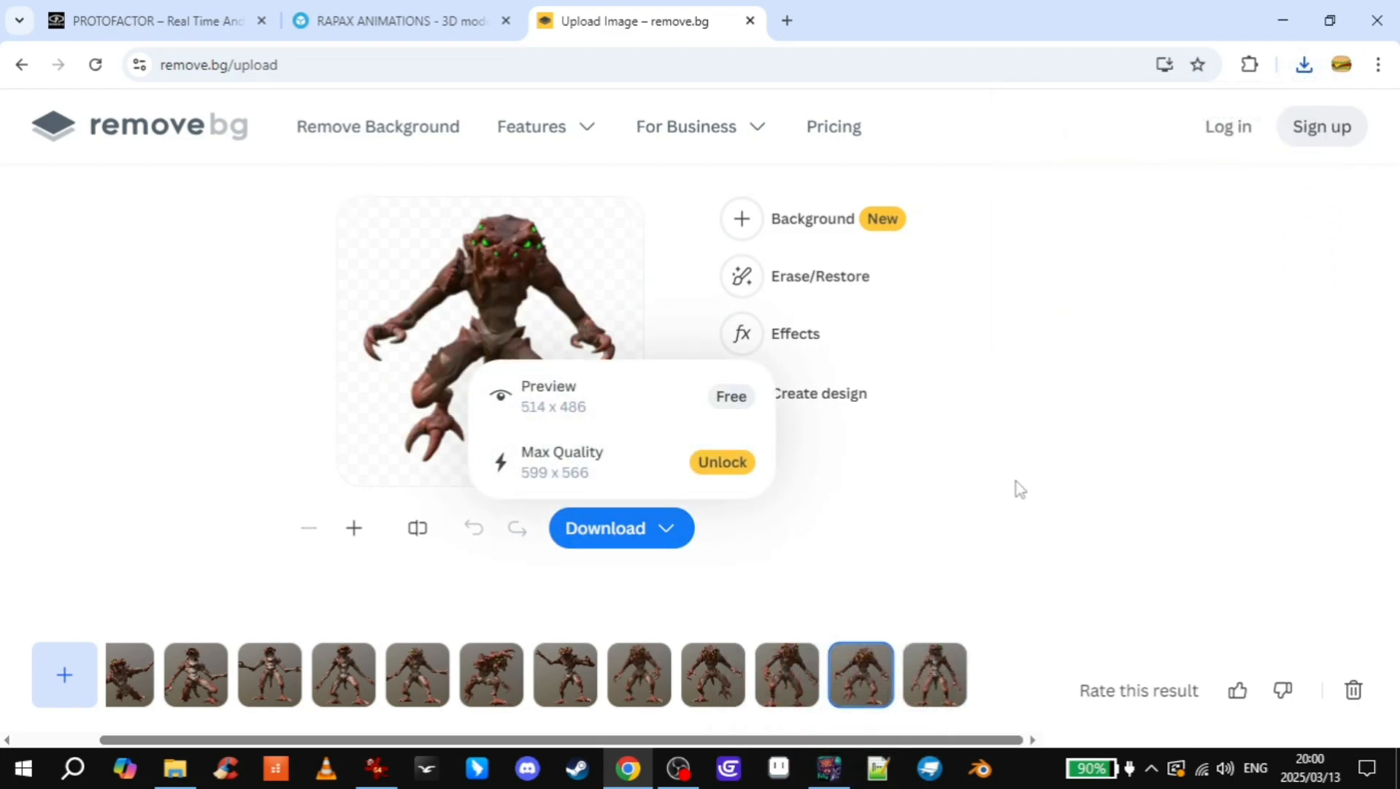
pyautogui.click(787, 674)
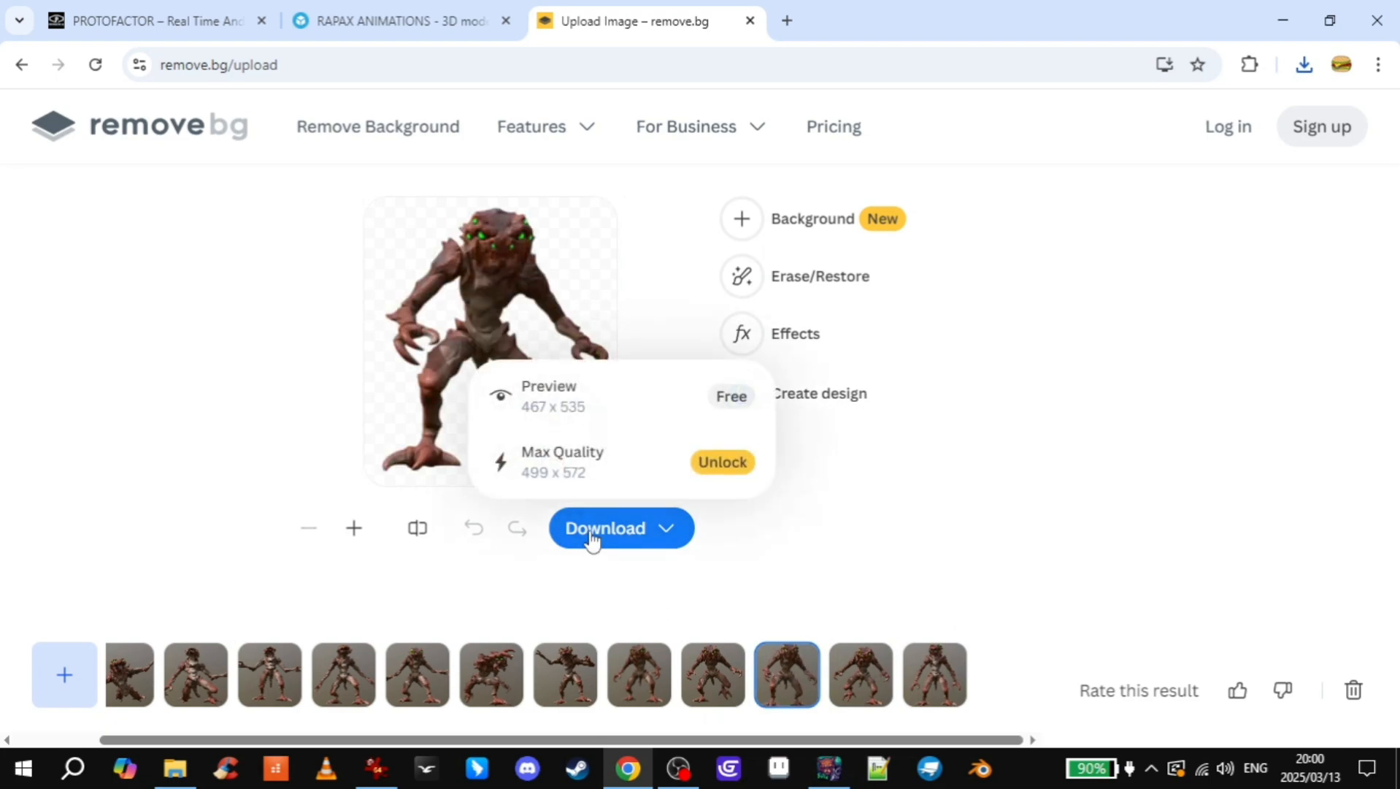
pyautogui.moveTo(793, 726)
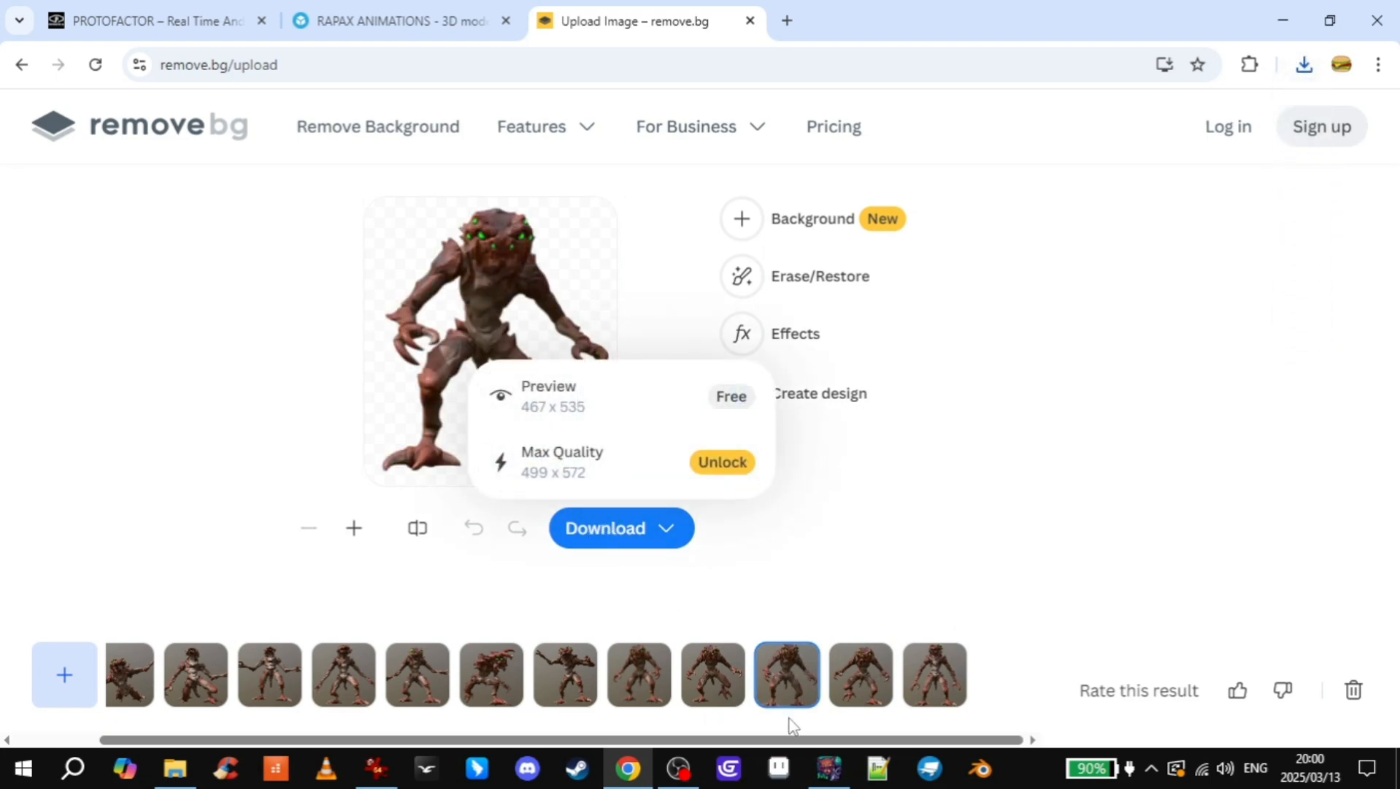
pyautogui.click(713, 674)
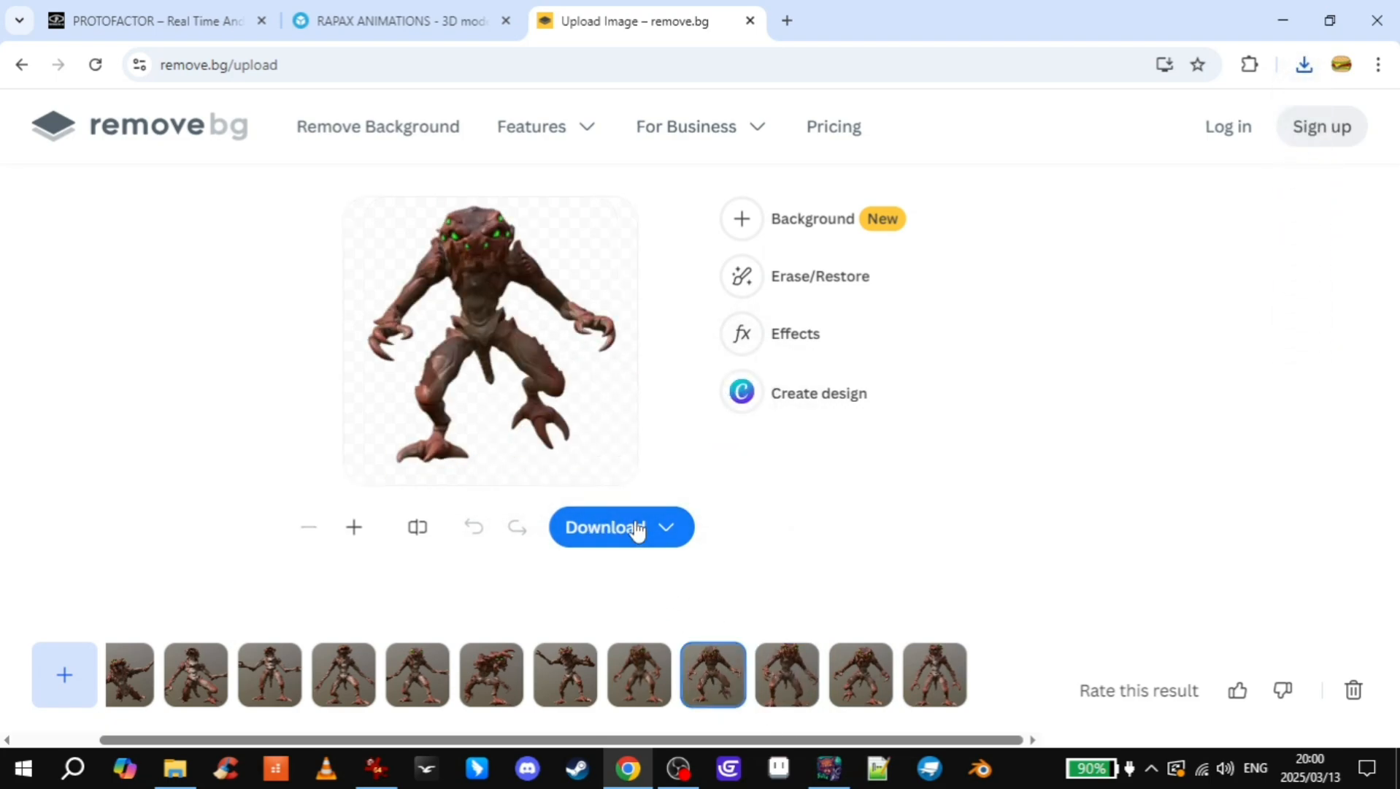
pyautogui.click(608, 527)
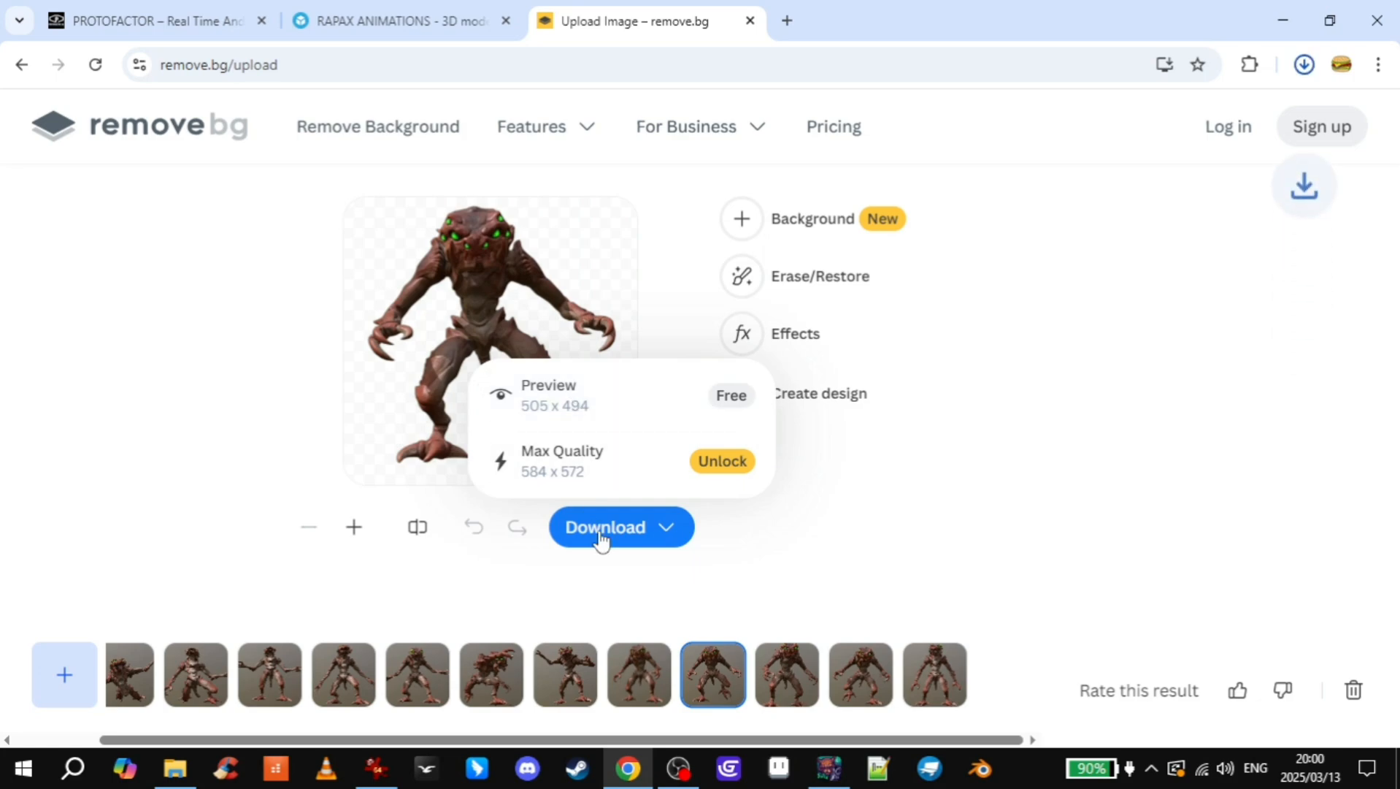
pyautogui.click(416, 676)
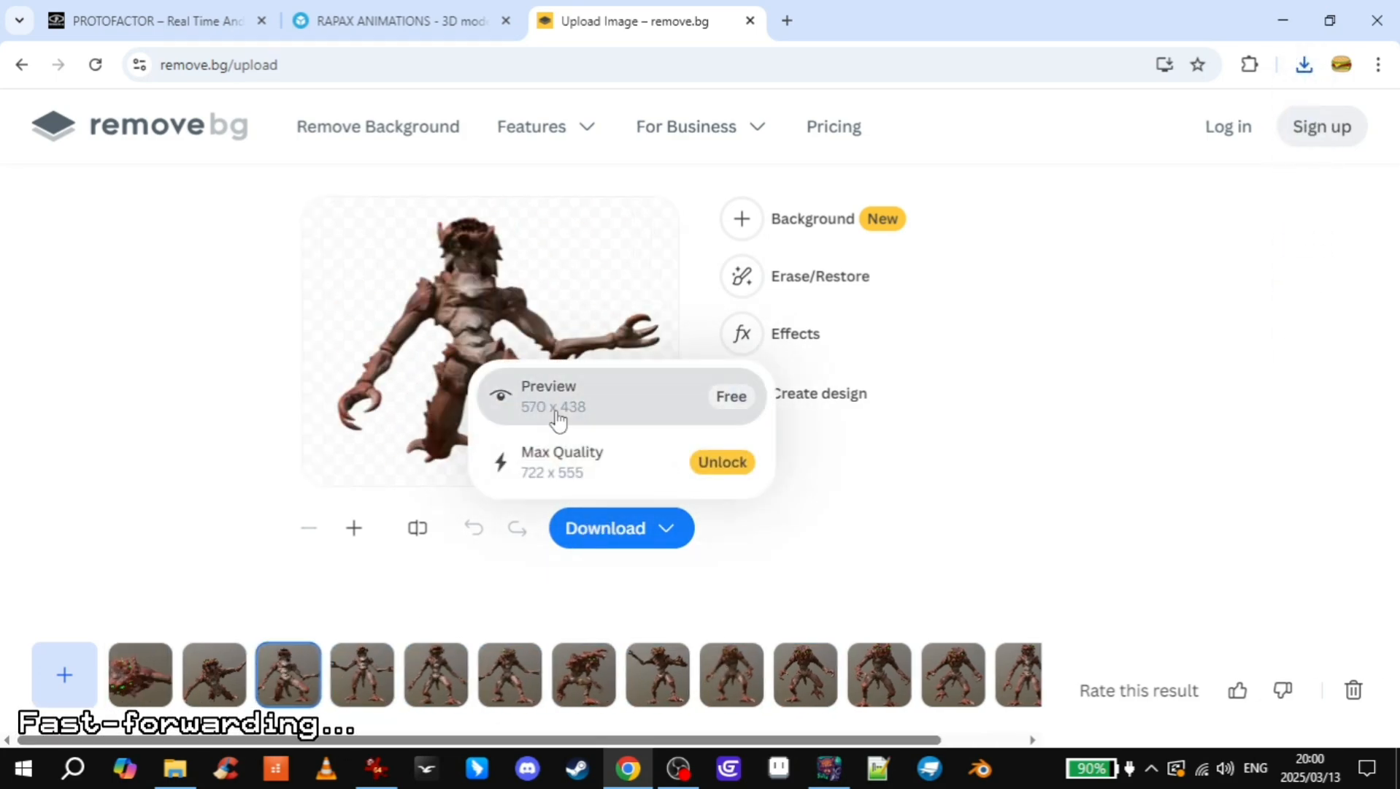
pyautogui.click(1304, 65)
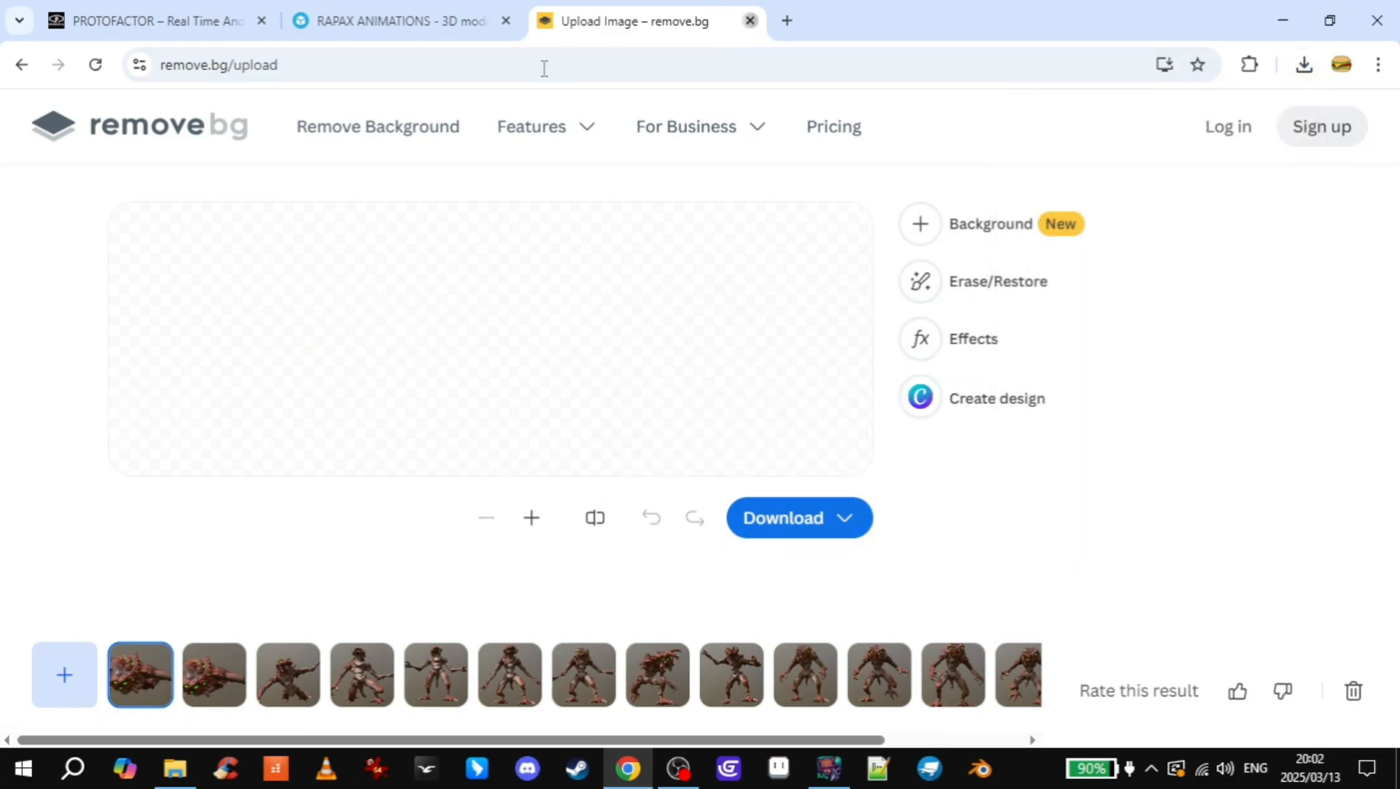
# - Close the remove.bg and Sketchfab tabs and the Chrome window
pyautogui.click(748, 21)
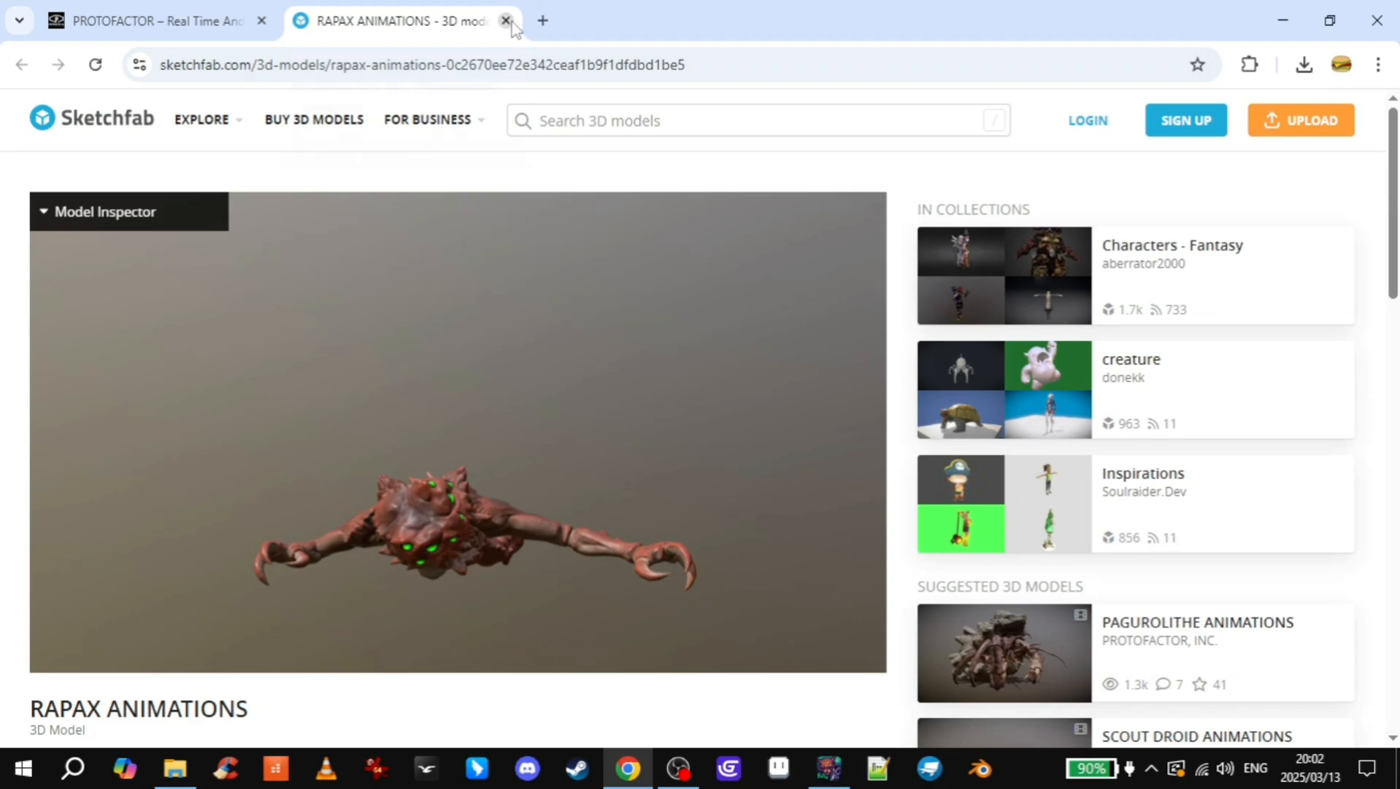
pyautogui.click(506, 20)
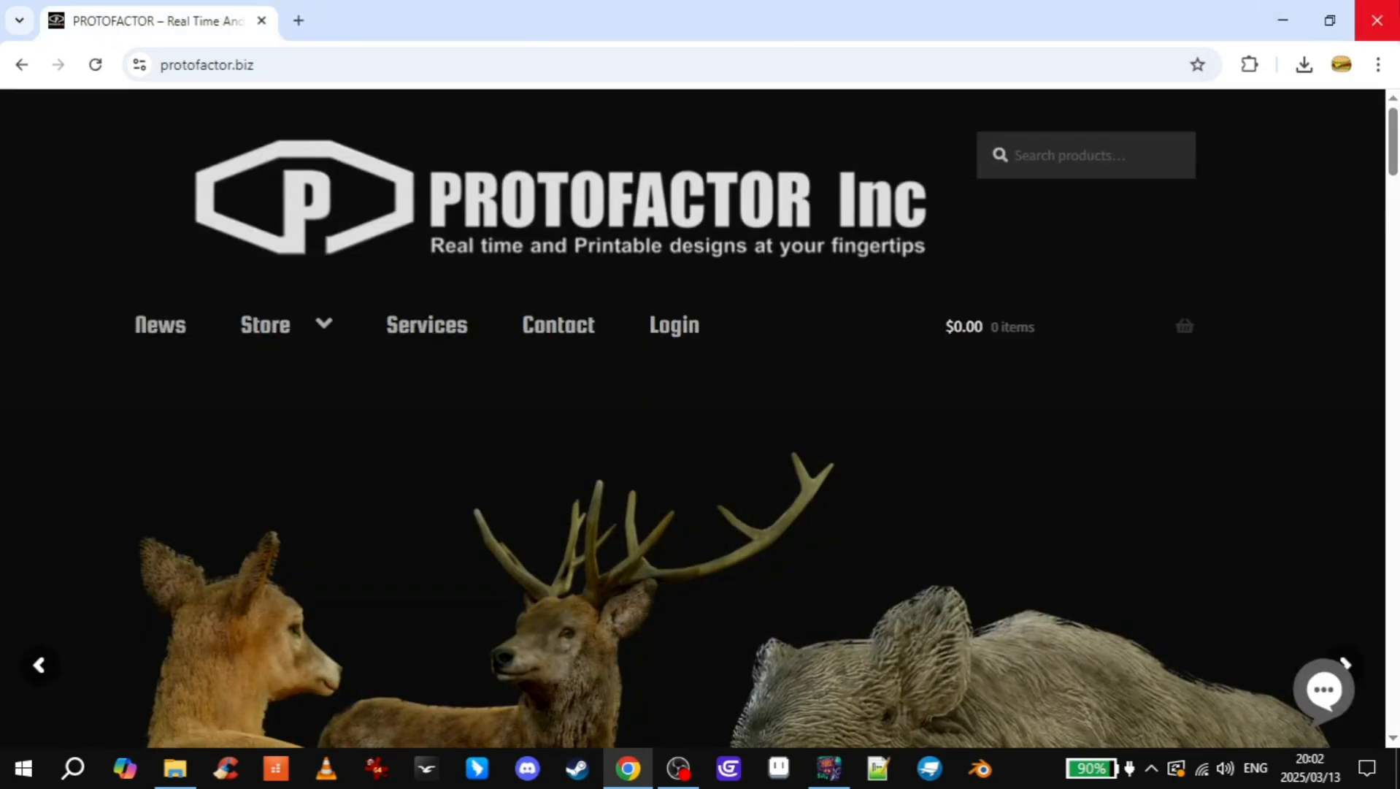
pyautogui.click(175, 768)
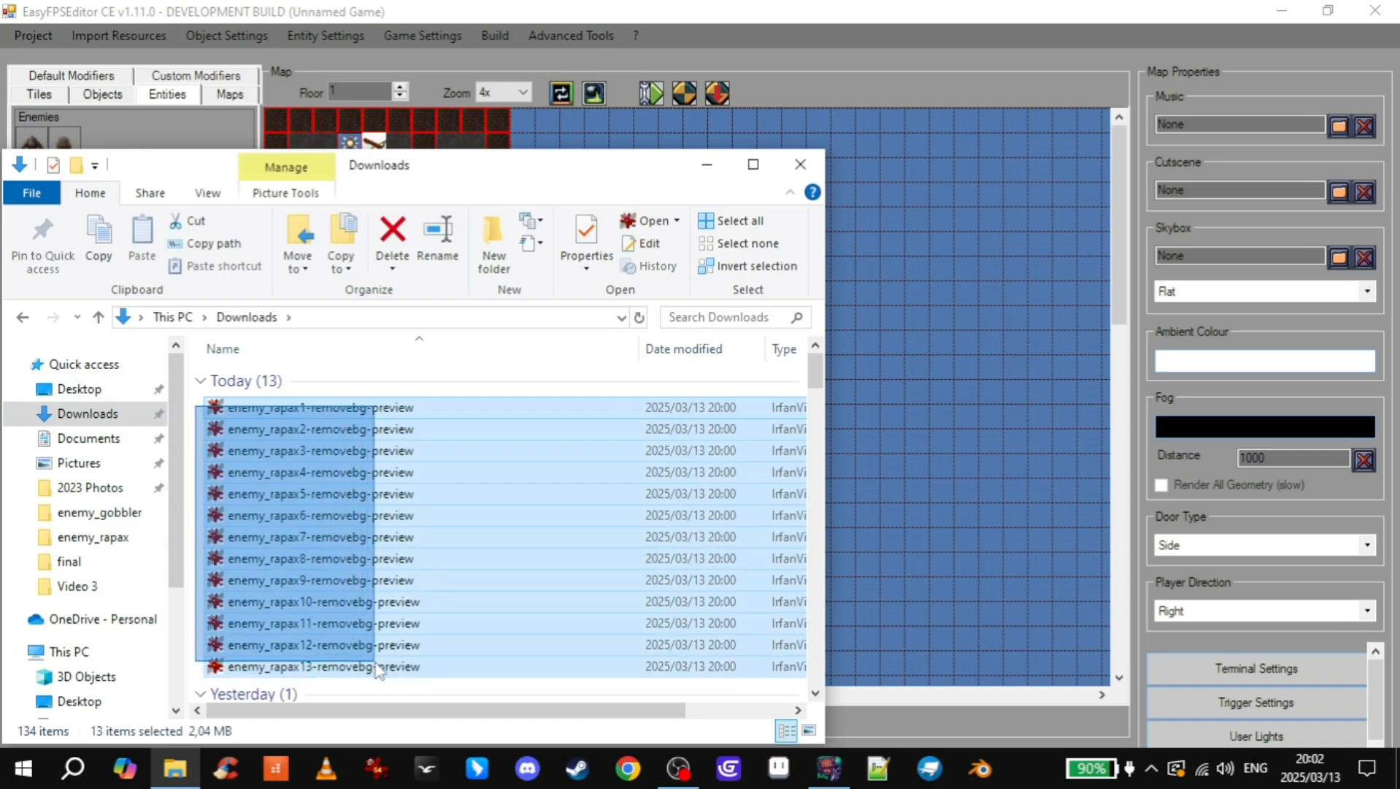
# - Move the background-free downloads into enemy_rapax and rename them enemy_rapax1, enemy_rapax2, and so on
pyautogui.rightClick(377, 669)
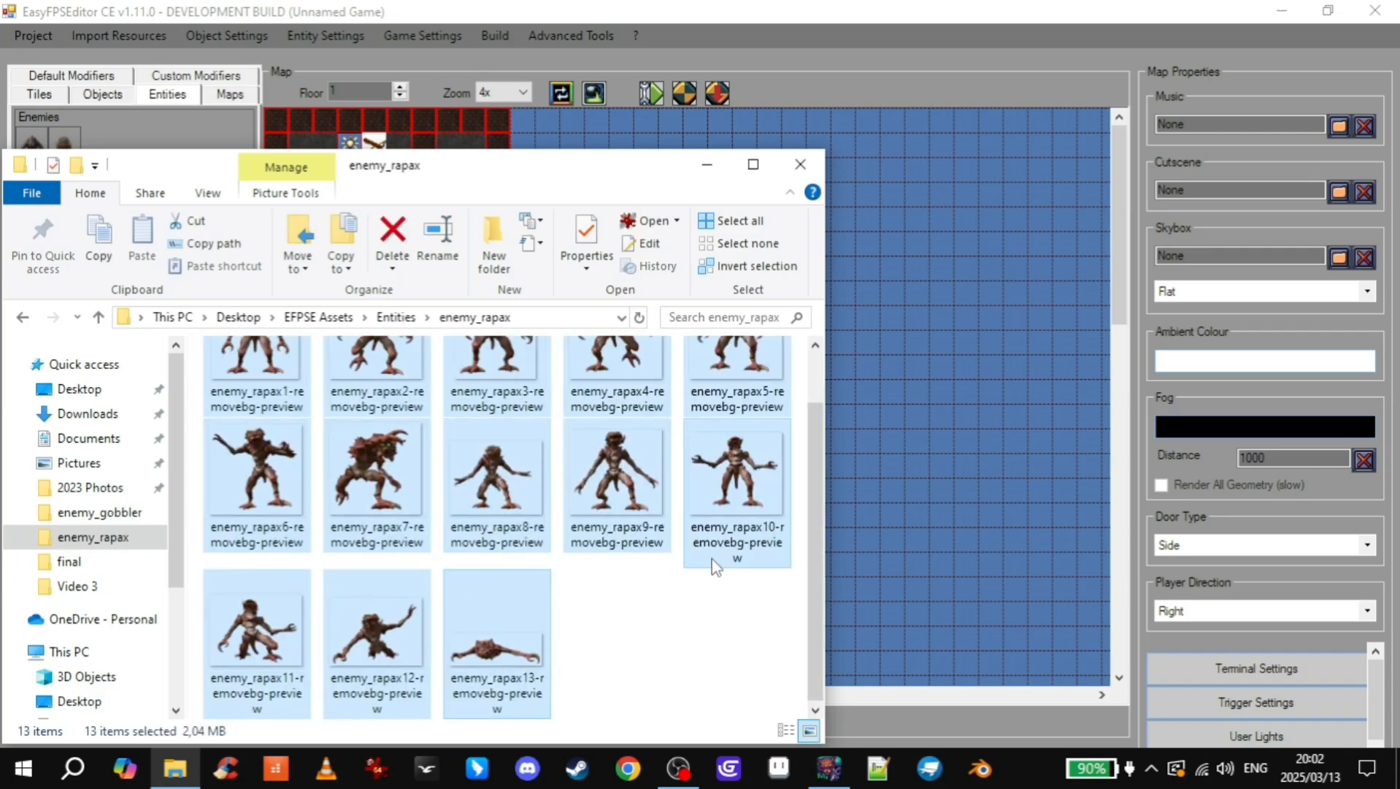
pyautogui.click(256, 393)
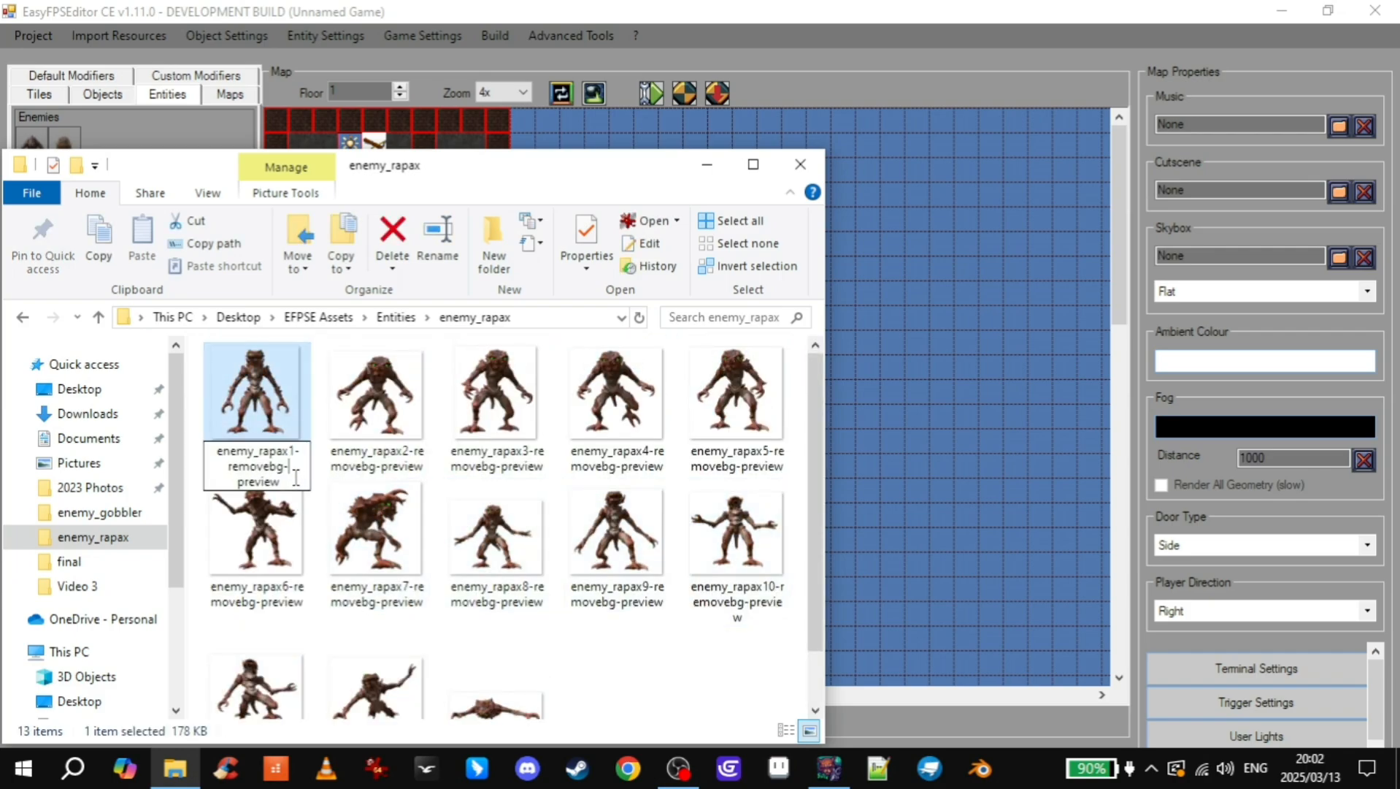
pyautogui.click(376, 392)
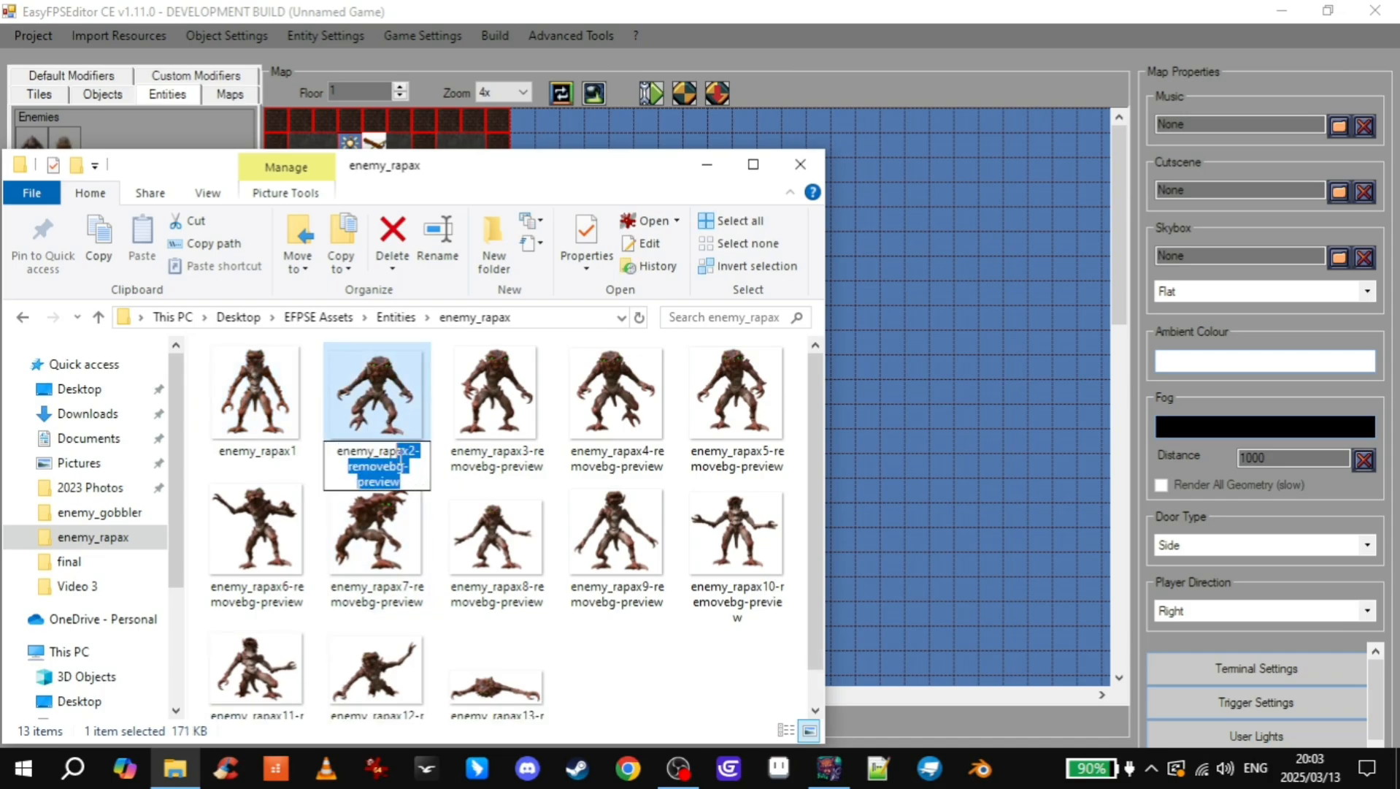
pyautogui.click(496, 390)
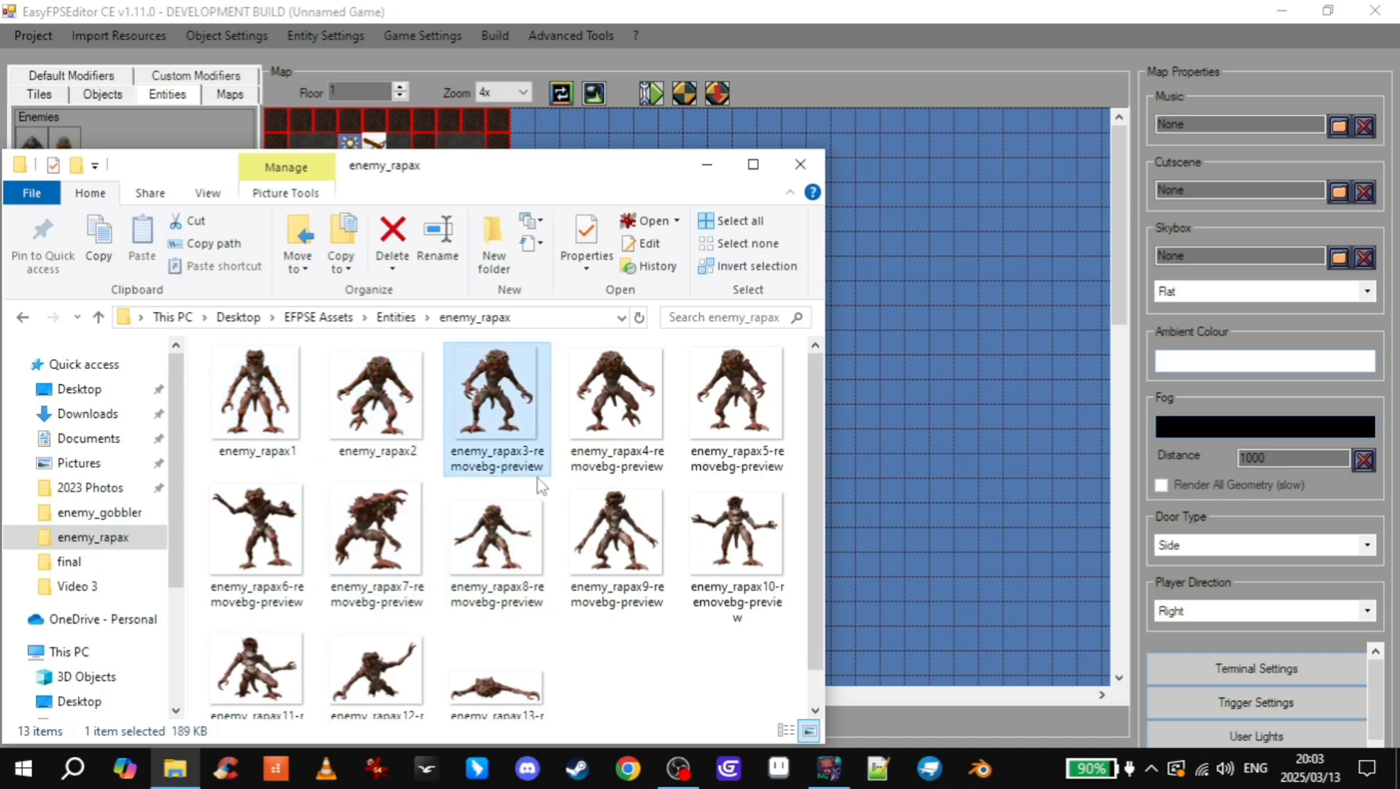
pyautogui.click(736, 392)
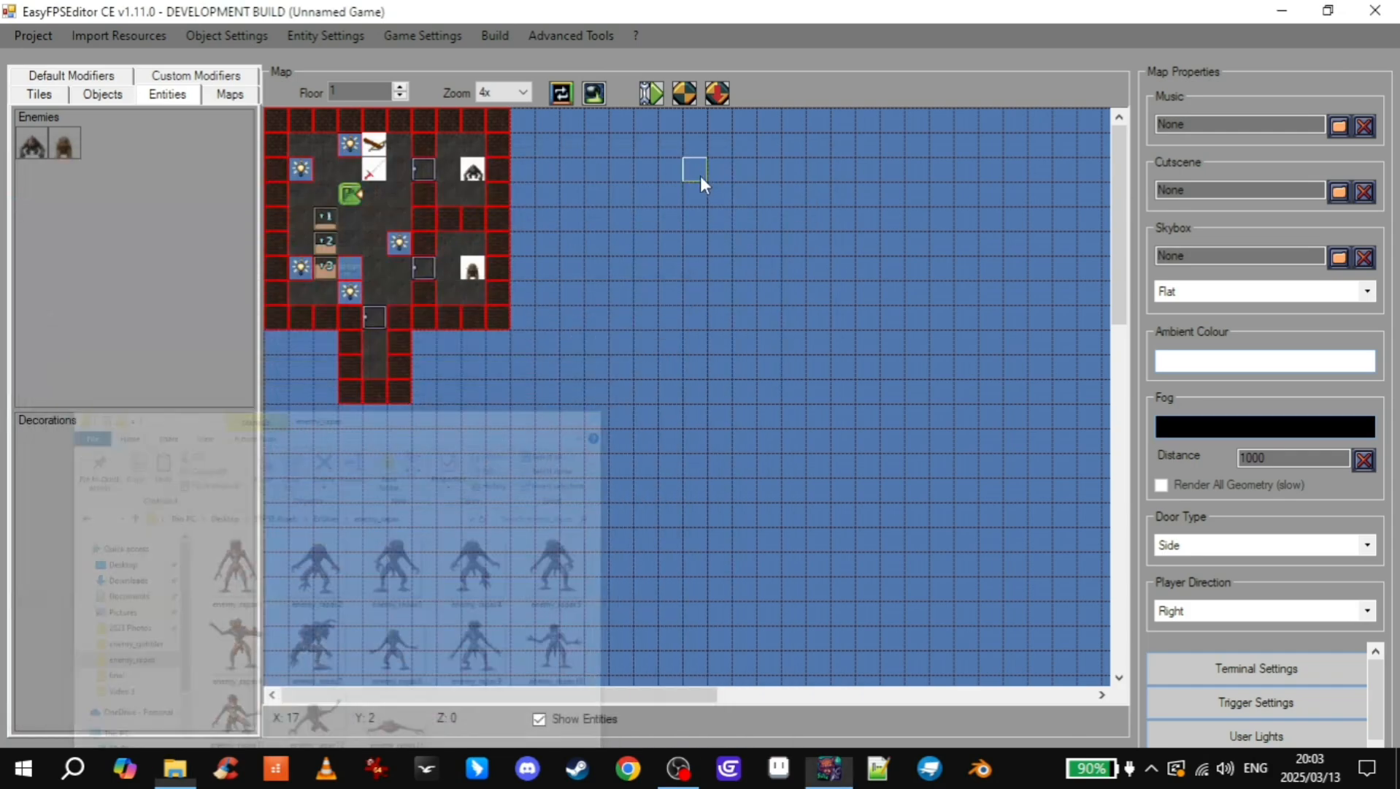
pyautogui.click(777, 768)
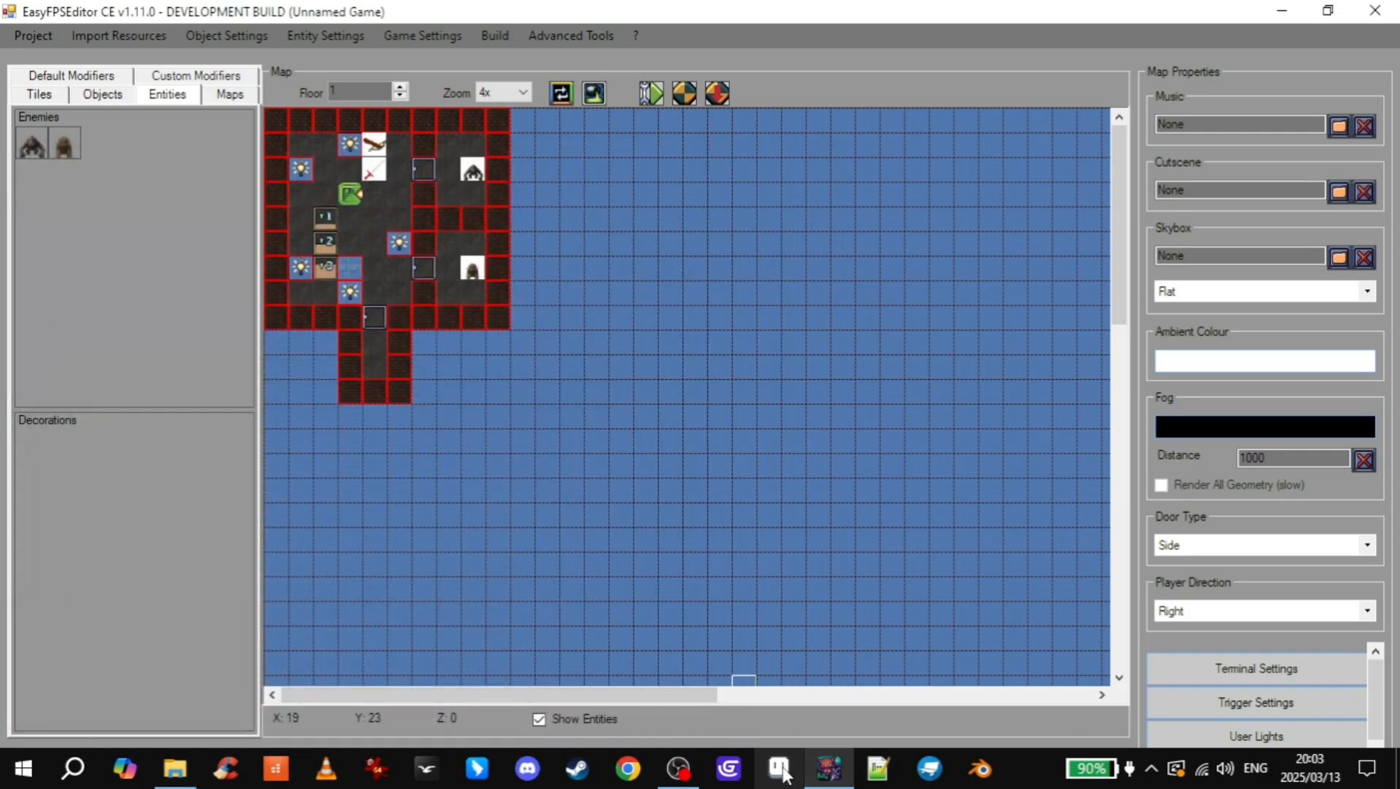
pyautogui.click(777, 768)
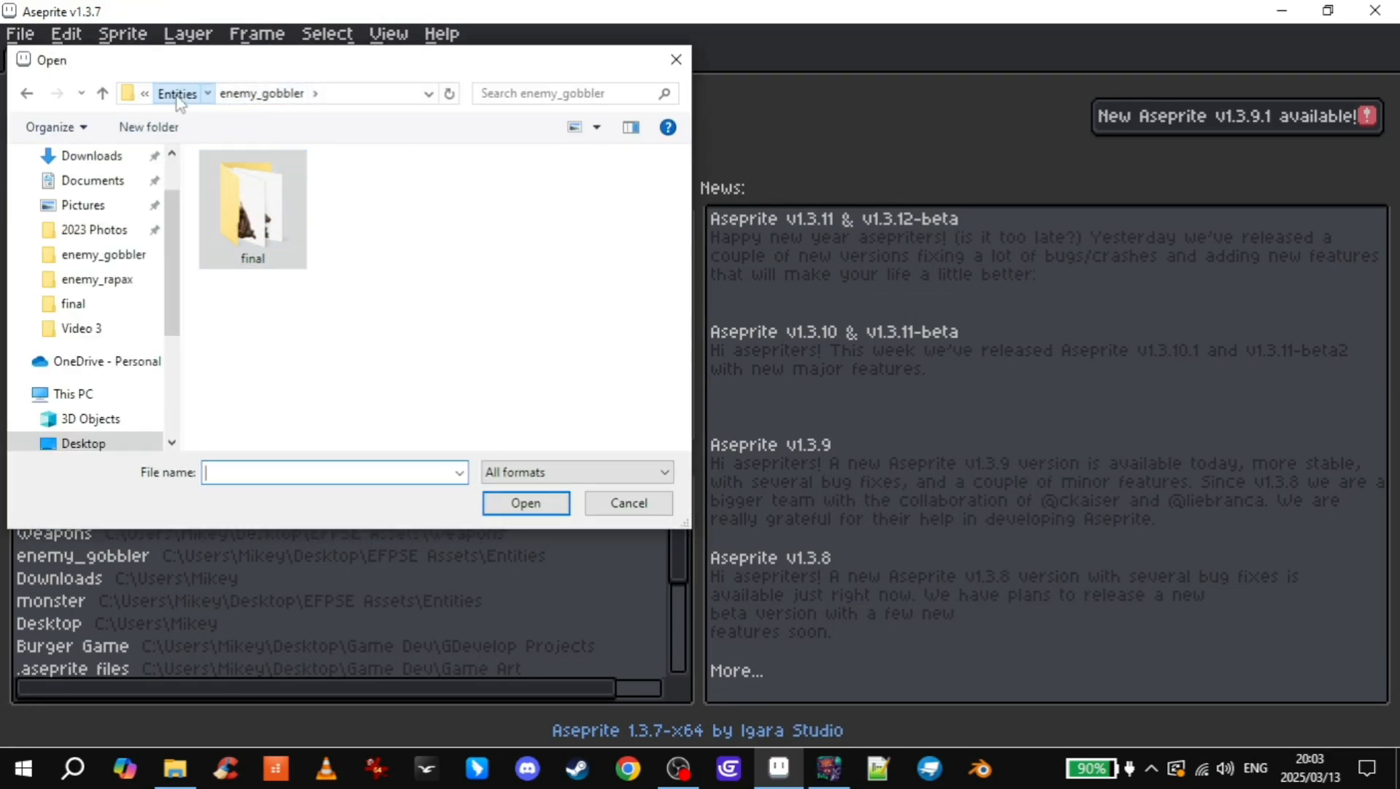
# - Open enemy_rapax1 from the enemy_rapax folder and agree to load the sequence as an animation
pyautogui.doubleClick(98, 279)
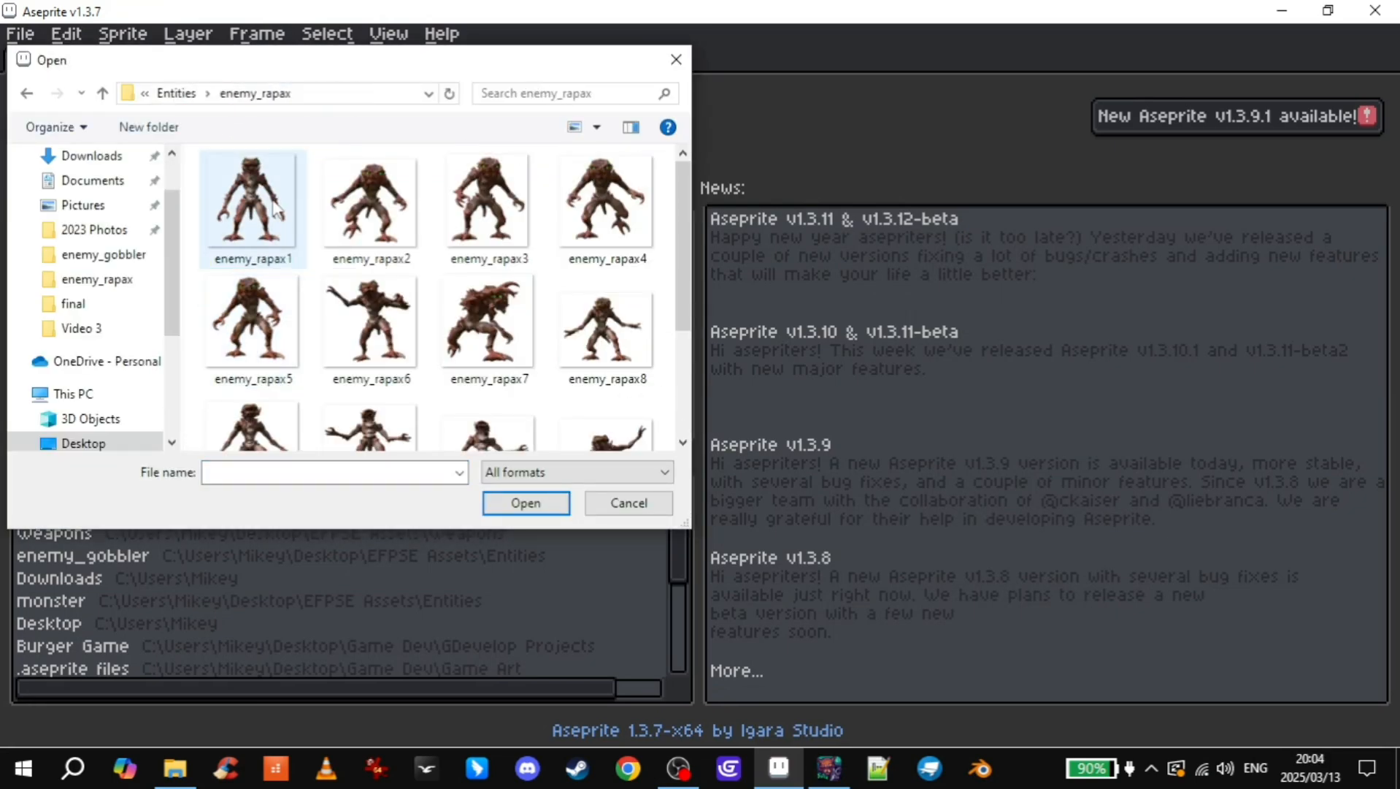
pyautogui.click(252, 208)
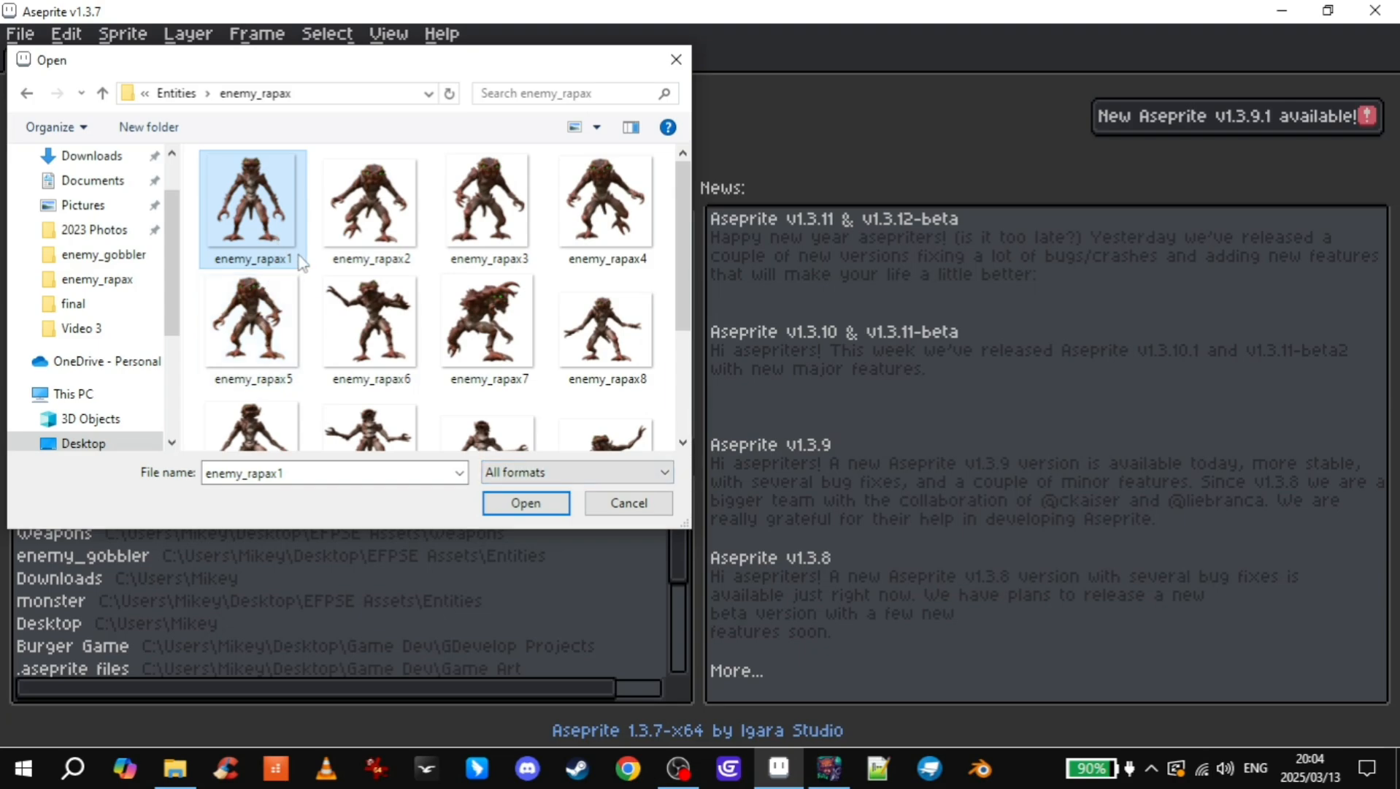
pyautogui.moveTo(487, 210)
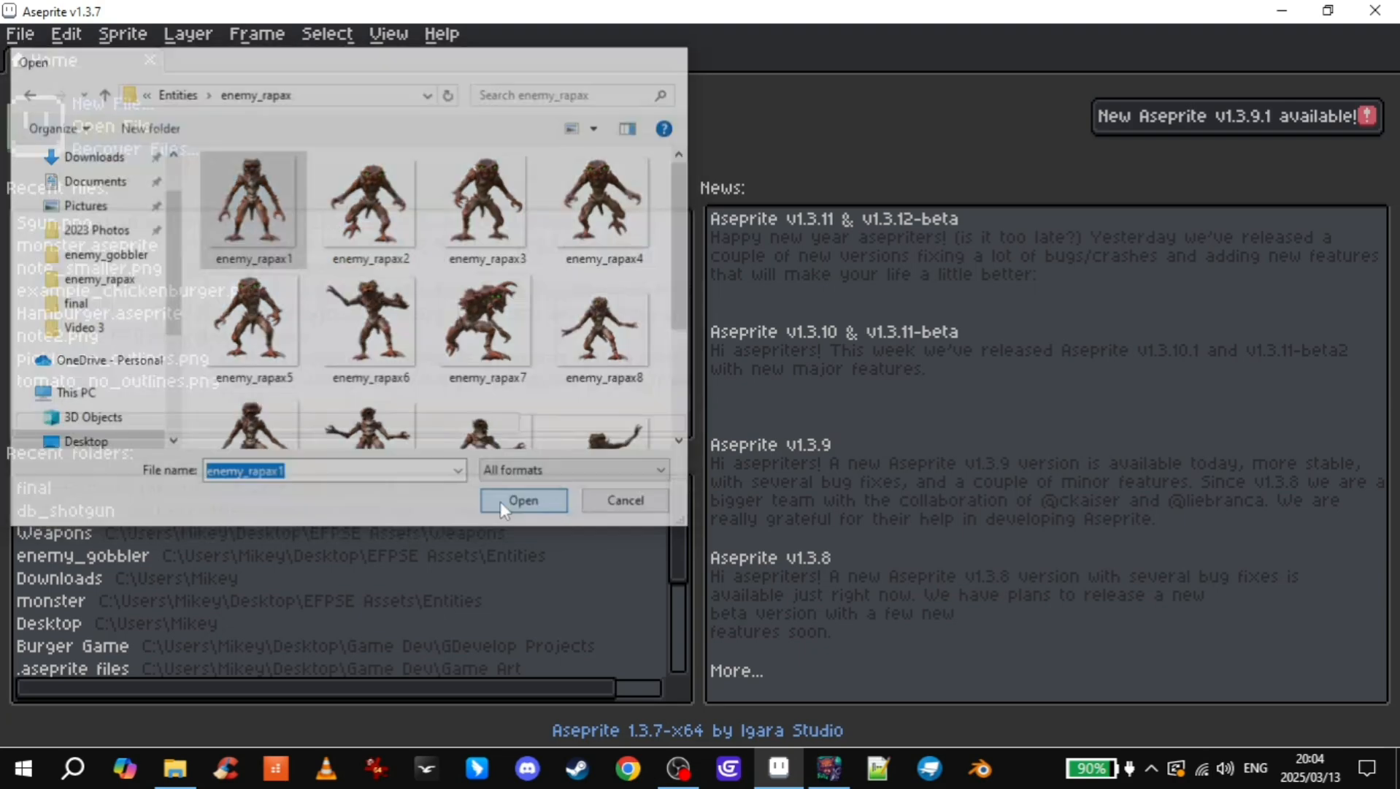
pyautogui.click(523, 500)
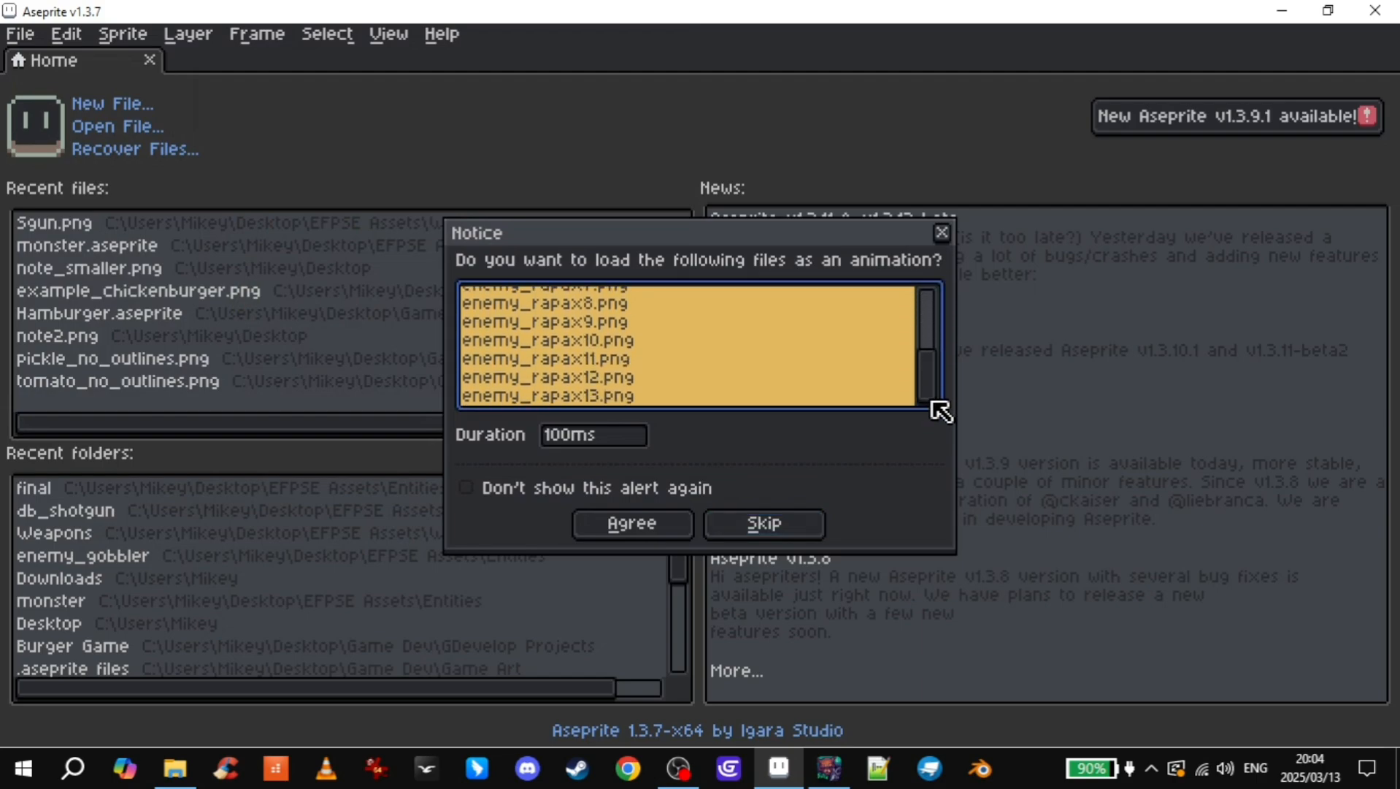
pyautogui.click(631, 523)
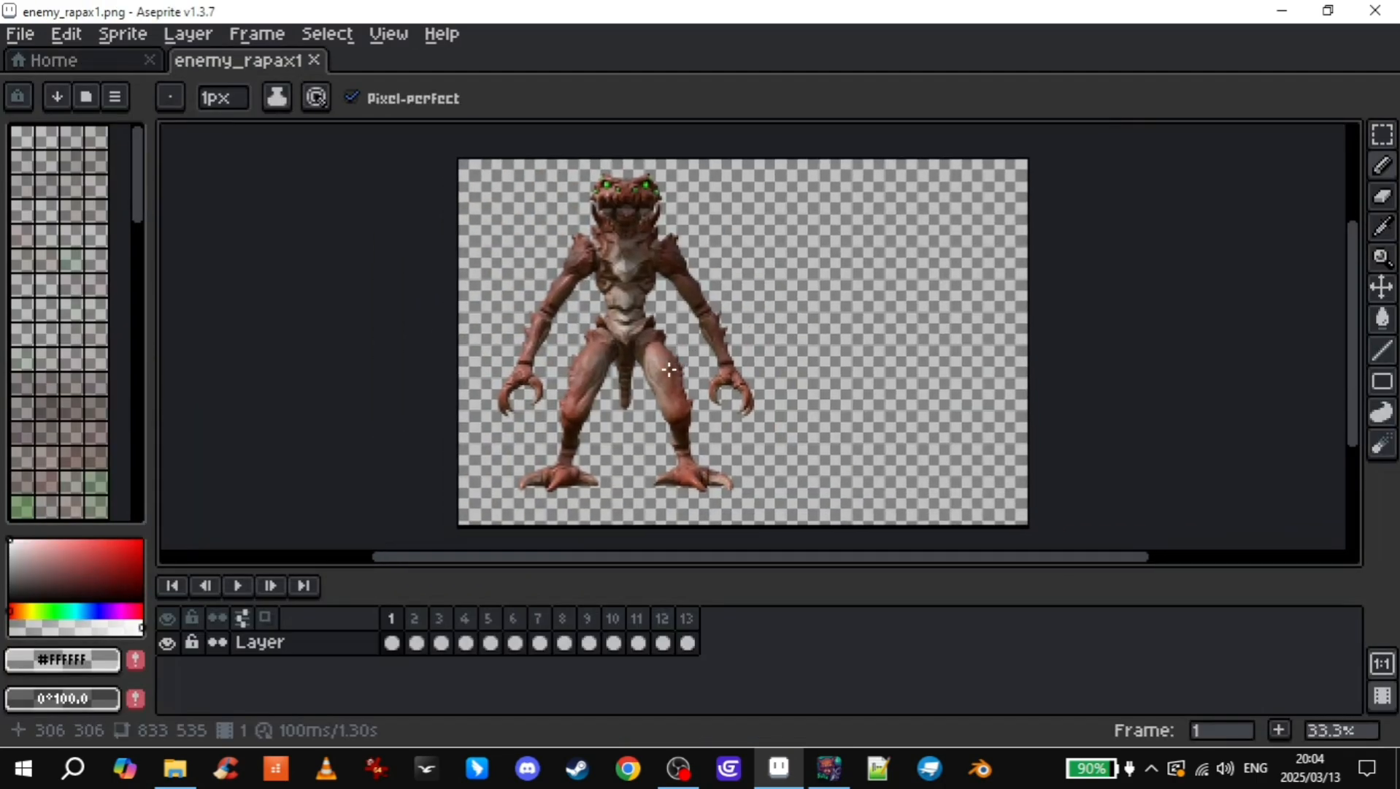
# - Preview the 13-frame animation, then open Canvas Size showing 833×535 px
pyautogui.click(588, 618)
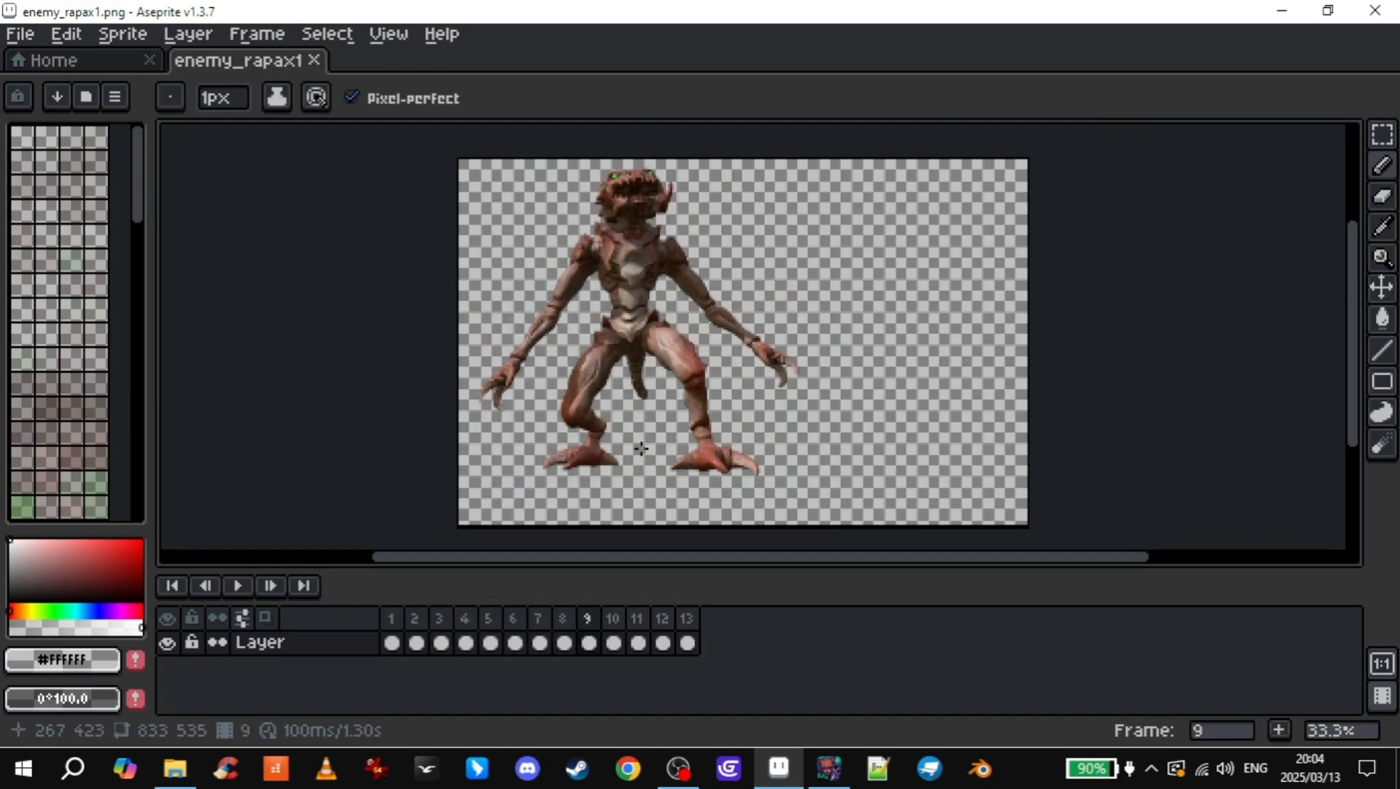
pyautogui.click(661, 617)
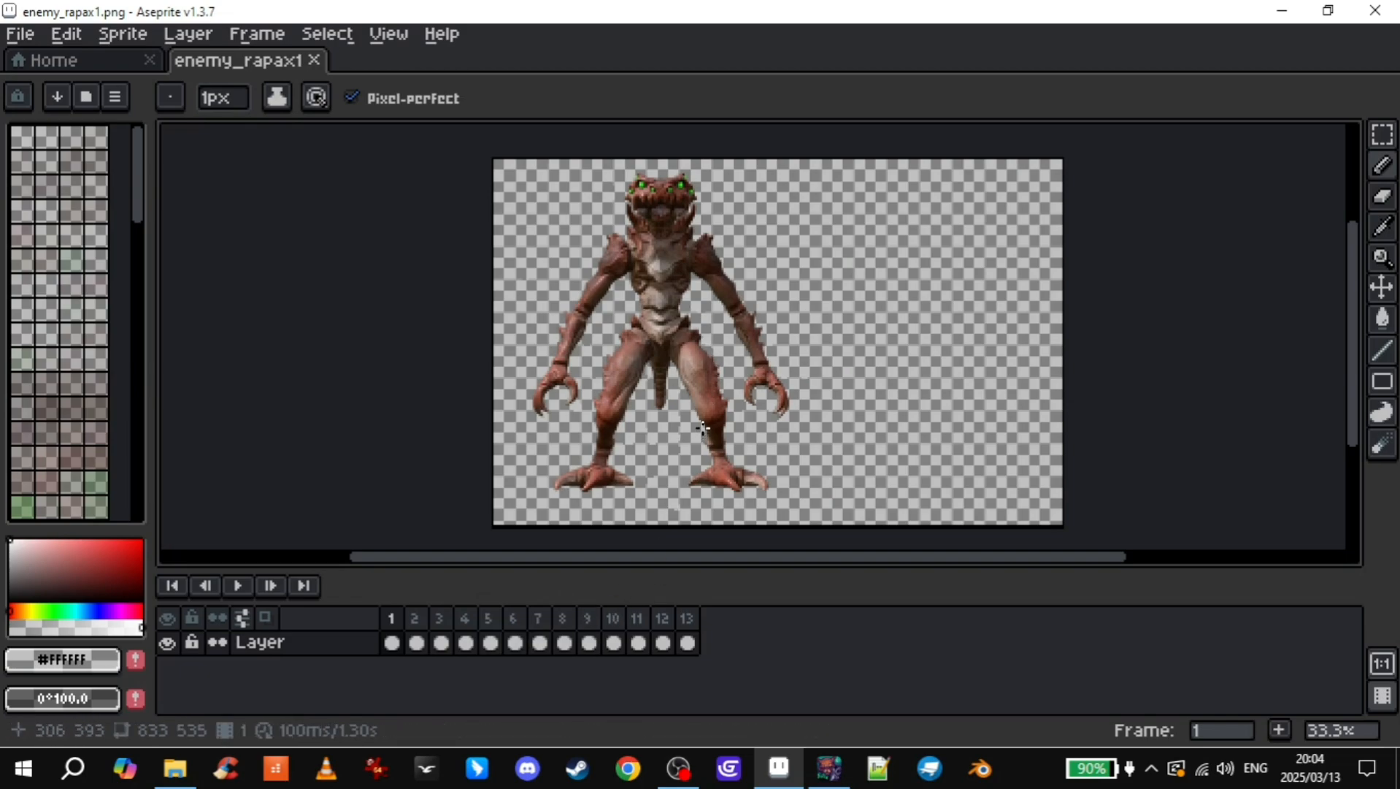
pyautogui.moveTo(820, 317)
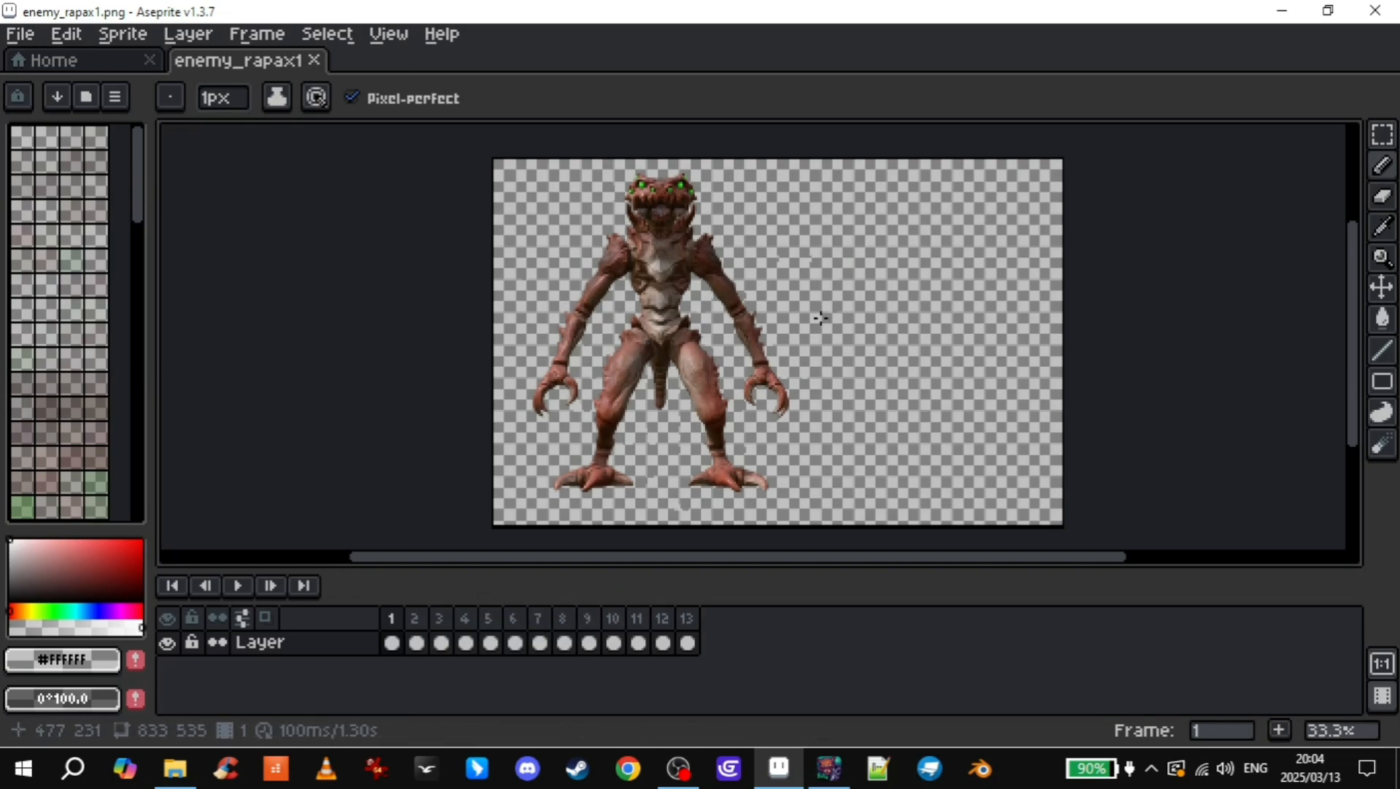
pyautogui.click(123, 34)
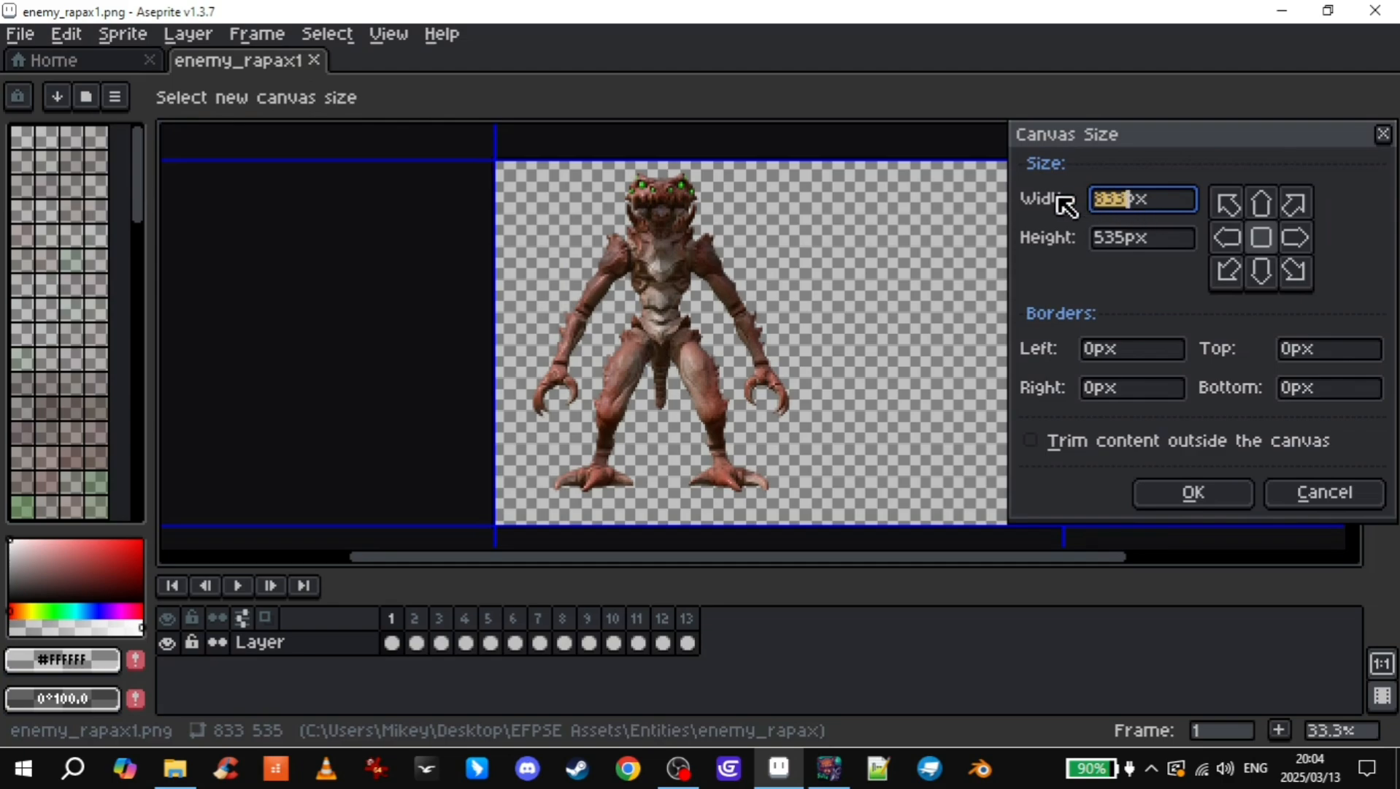
pyautogui.moveTo(815, 195)
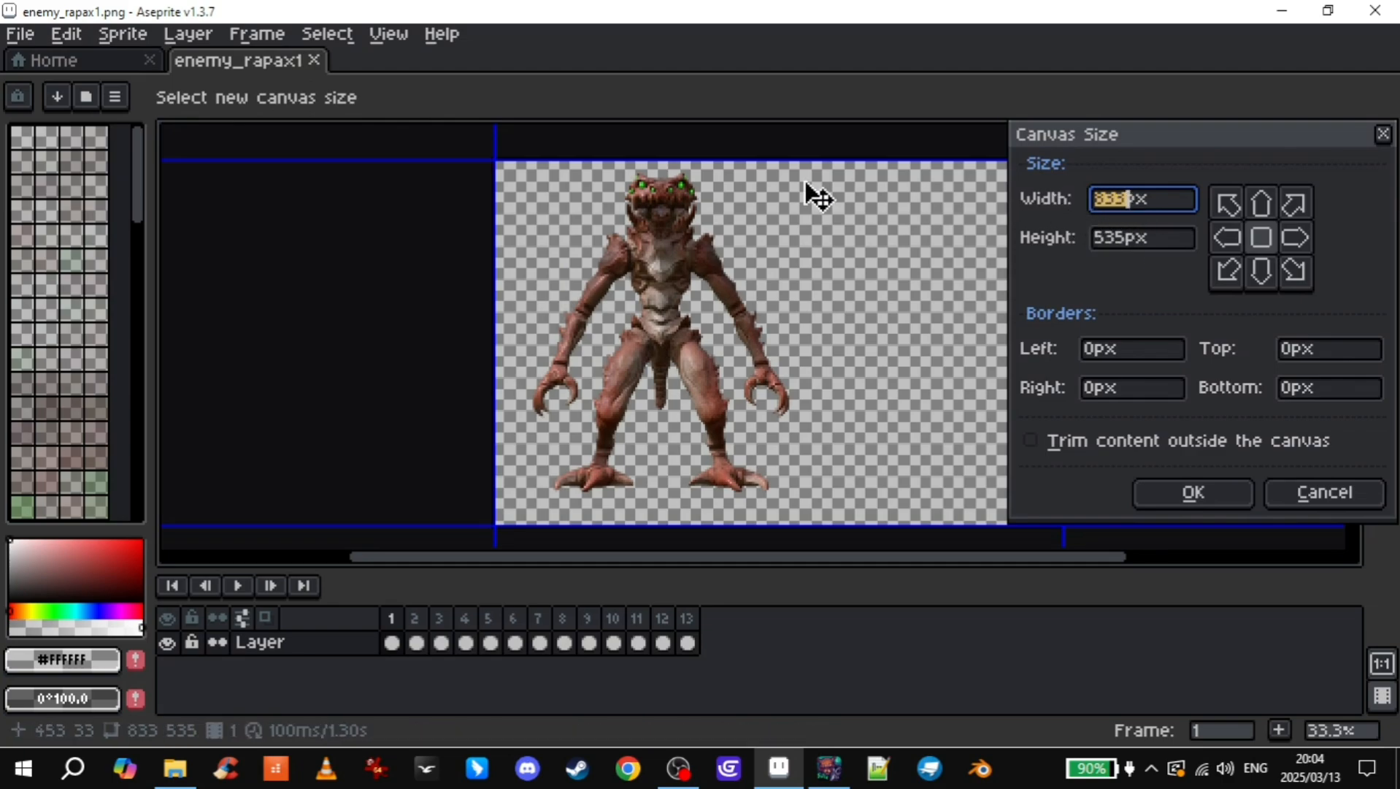
pyautogui.moveTo(464, 139)
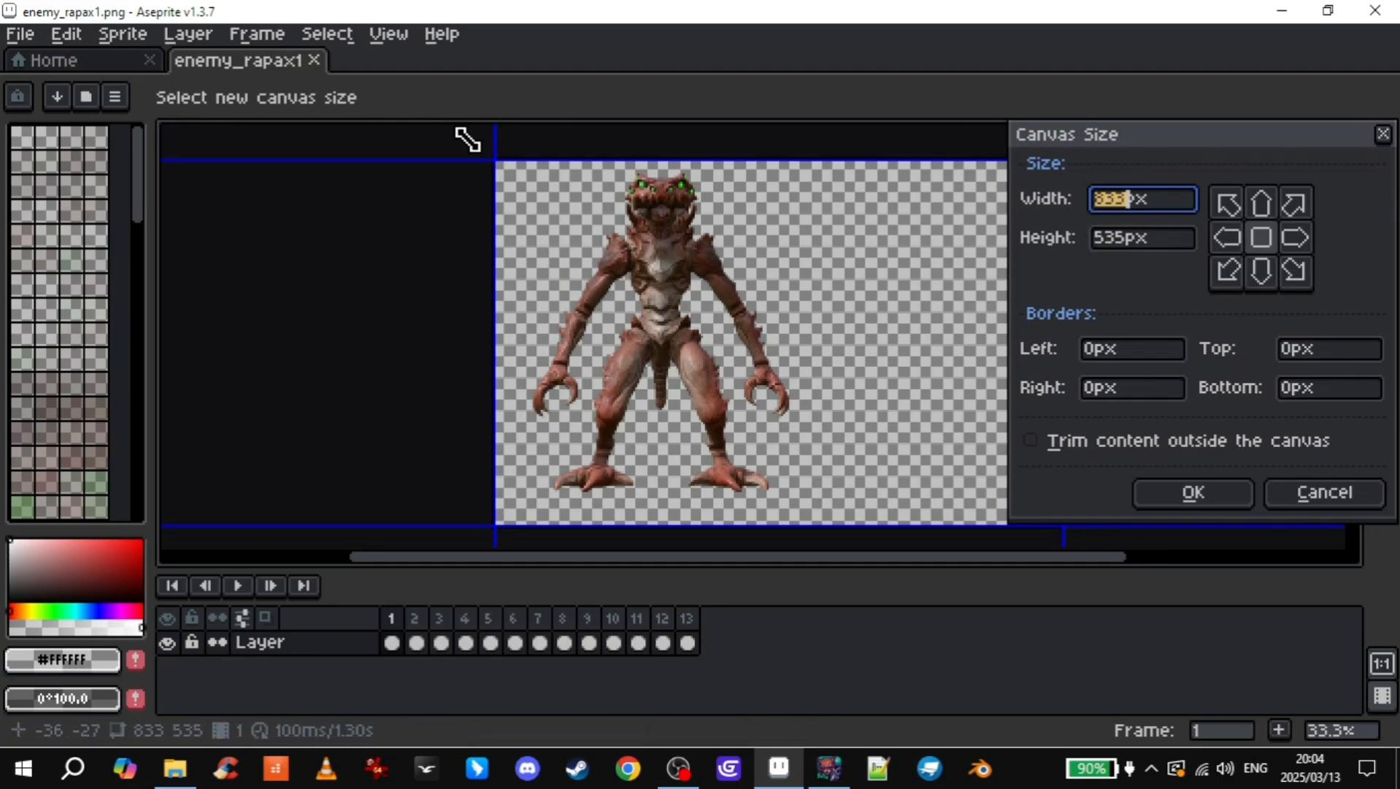
pyautogui.moveTo(733, 311)
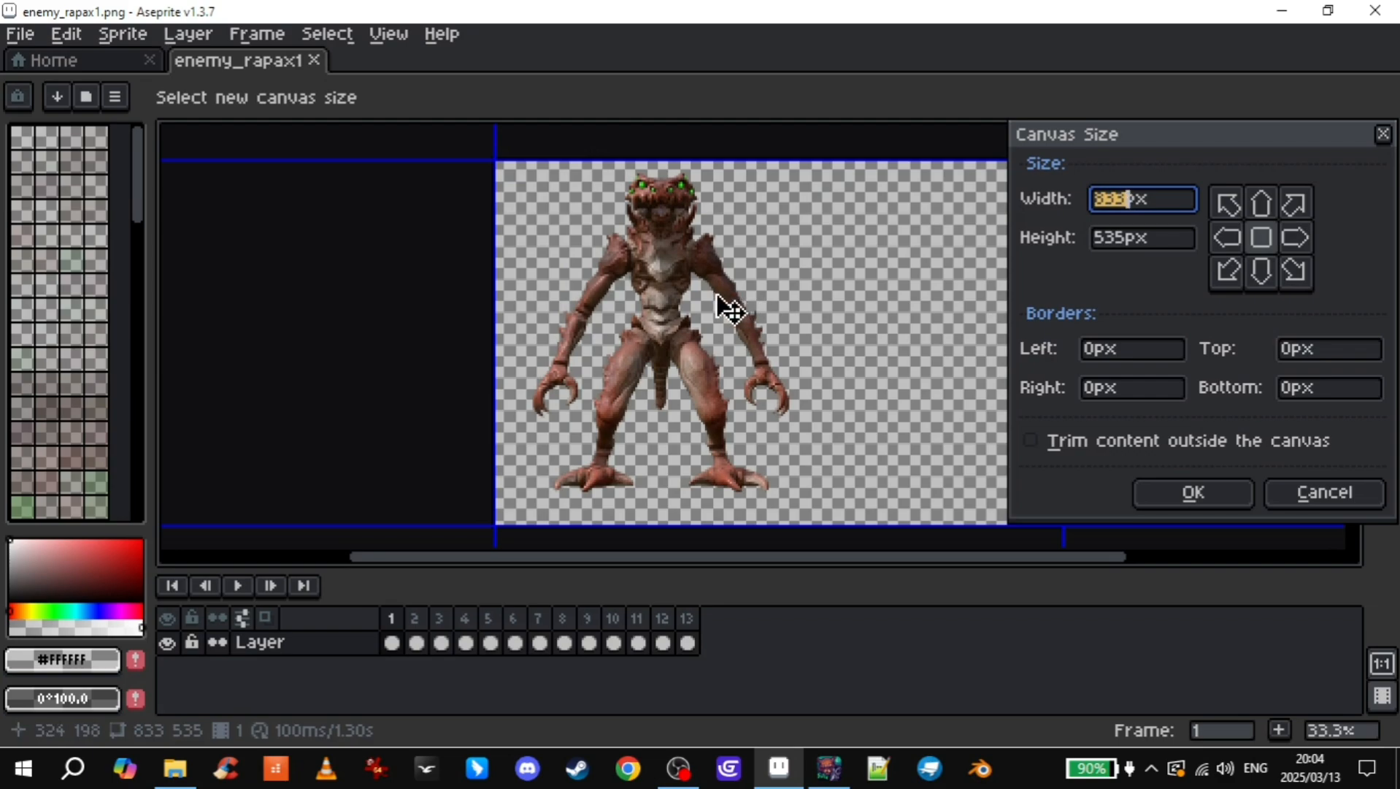
pyautogui.moveTo(715, 300)
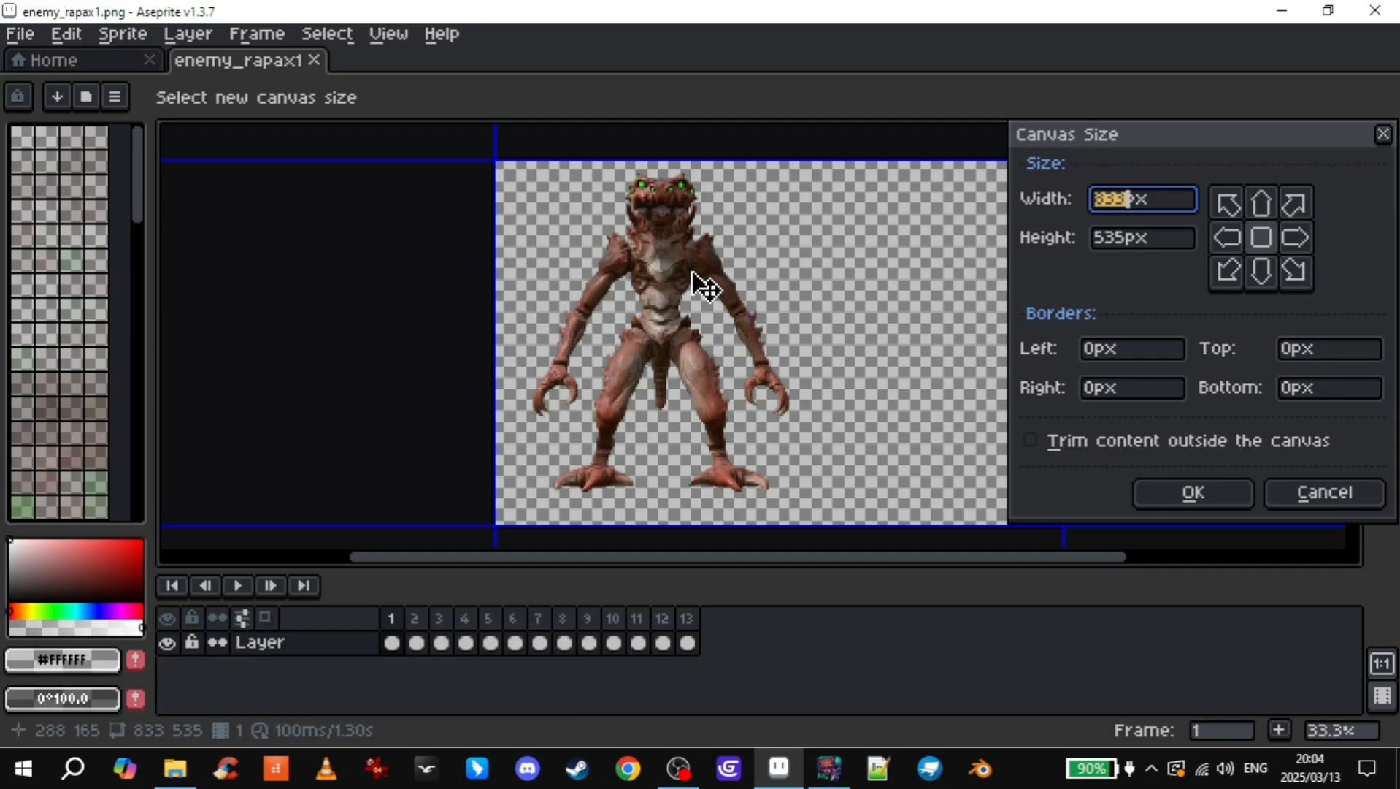
# - Cancel the Canvas Size dialog without changing the 833×535 px size
pyautogui.click(1191, 492)
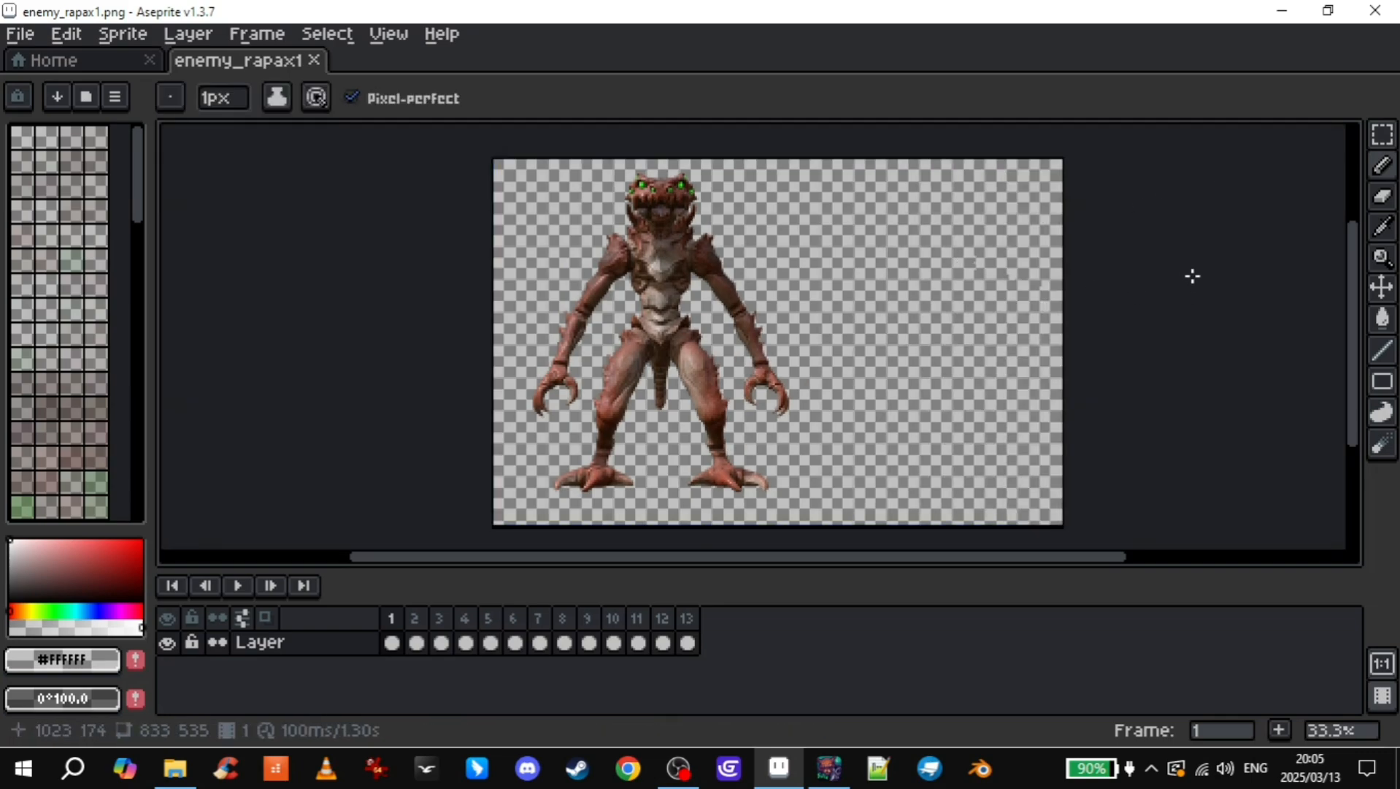
pyautogui.moveTo(1381, 285)
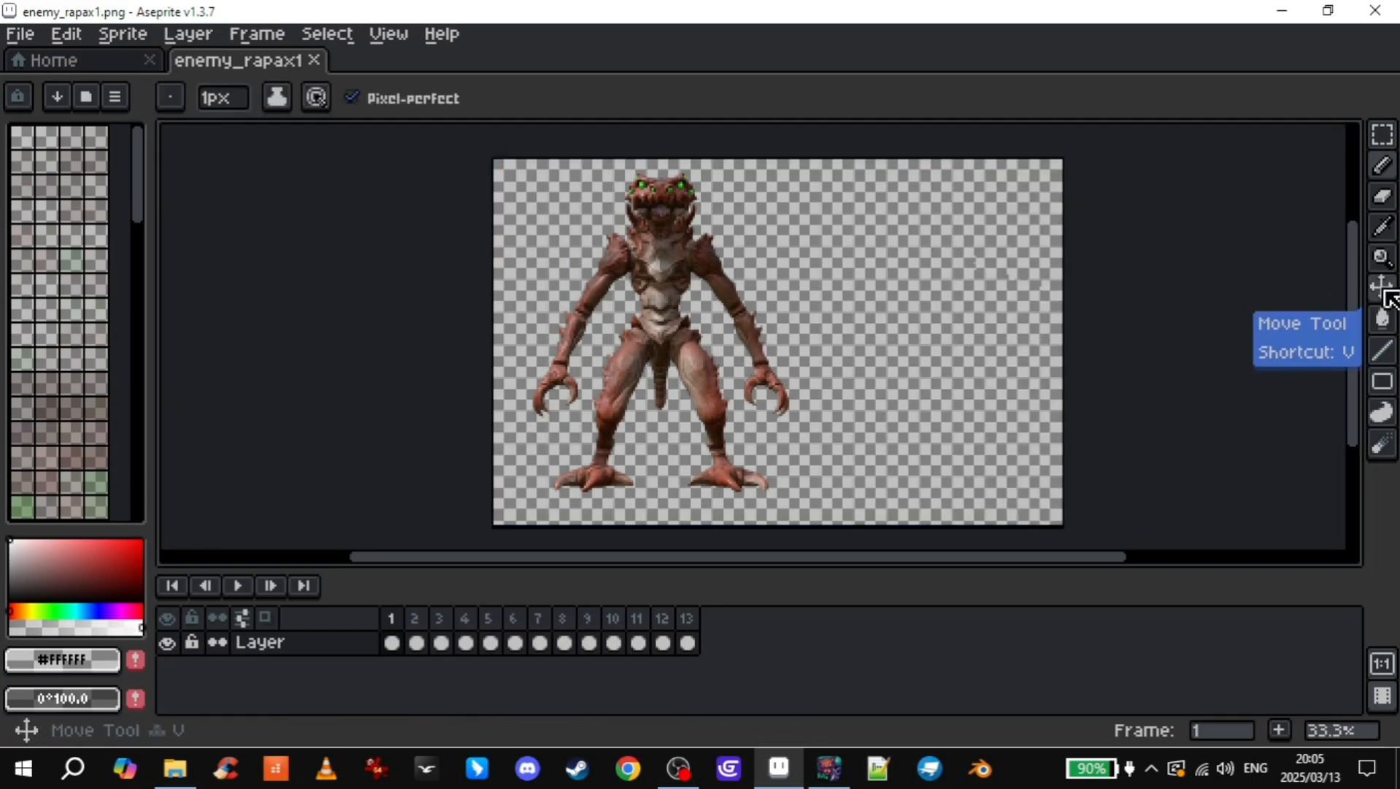
# - Select the Move Tool, compare frames 12 and 13, and undo the trial shift in frame 12
pyautogui.click(1381, 287)
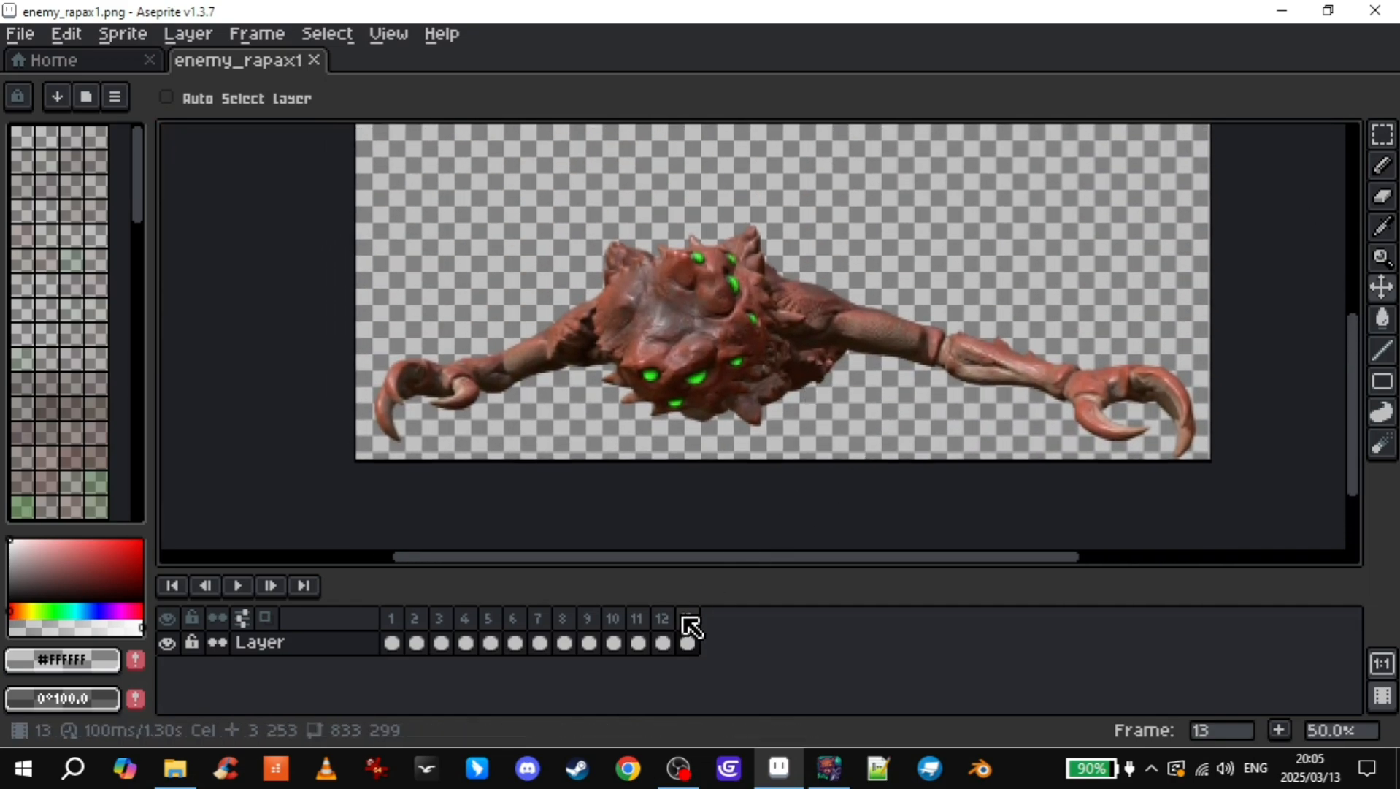
pyautogui.click(662, 617)
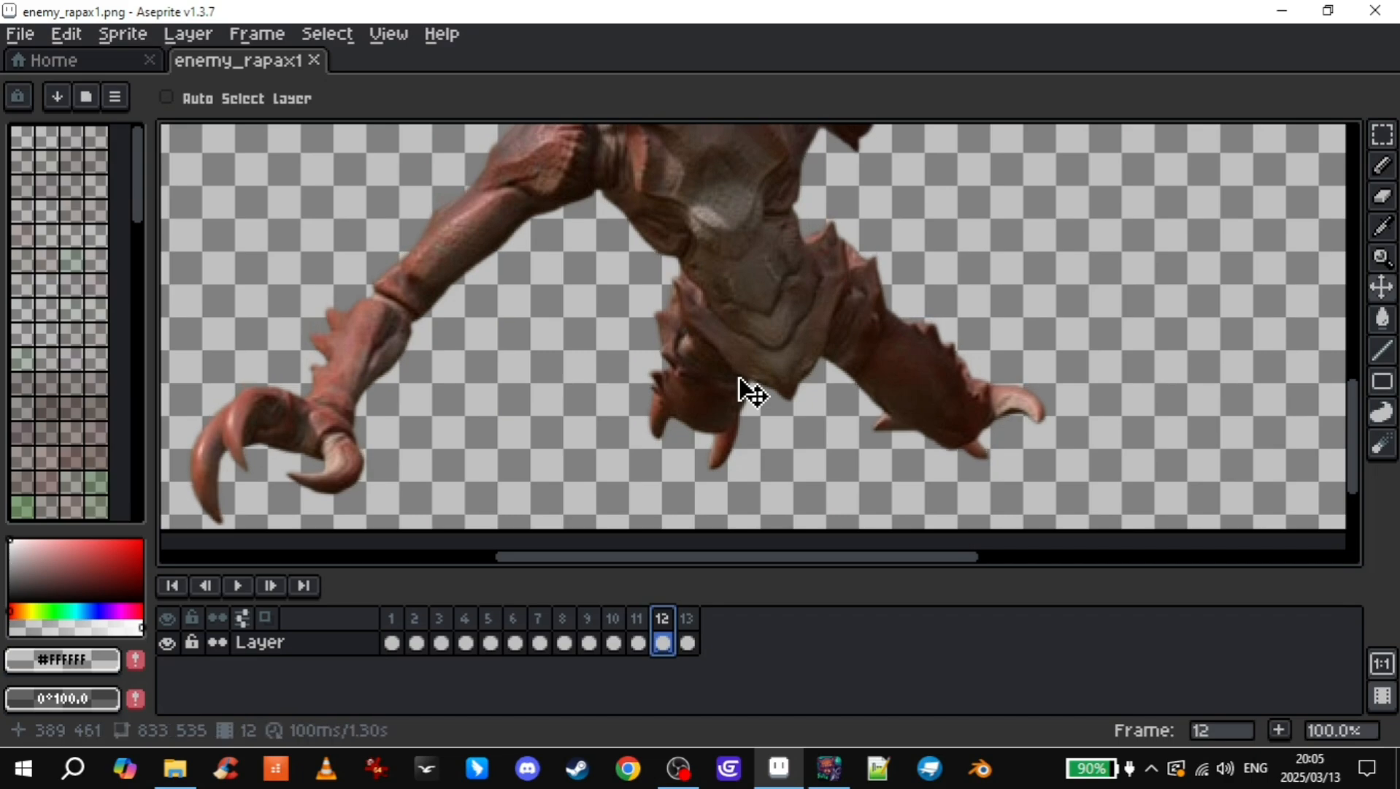
pyautogui.click(685, 618)
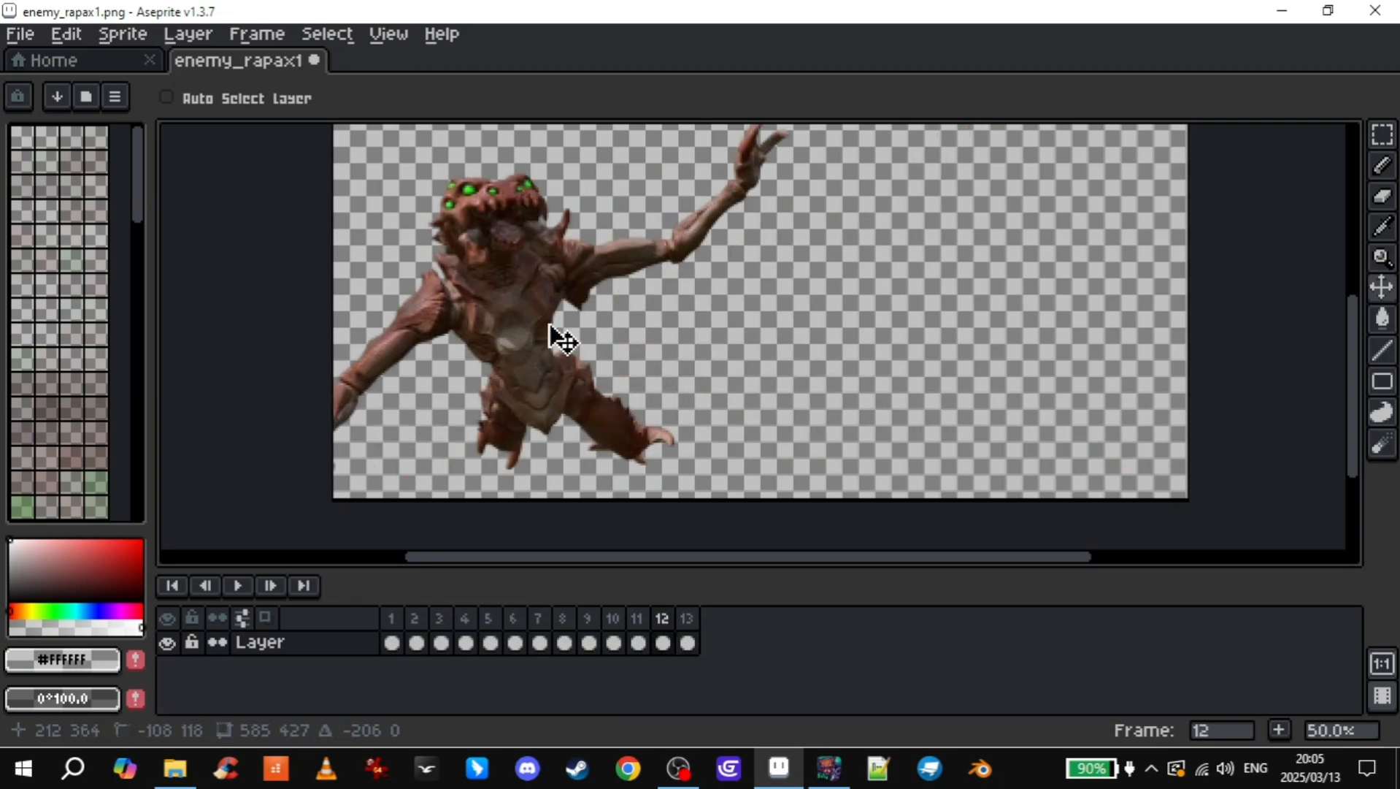
pyautogui.press('ctrl+z')
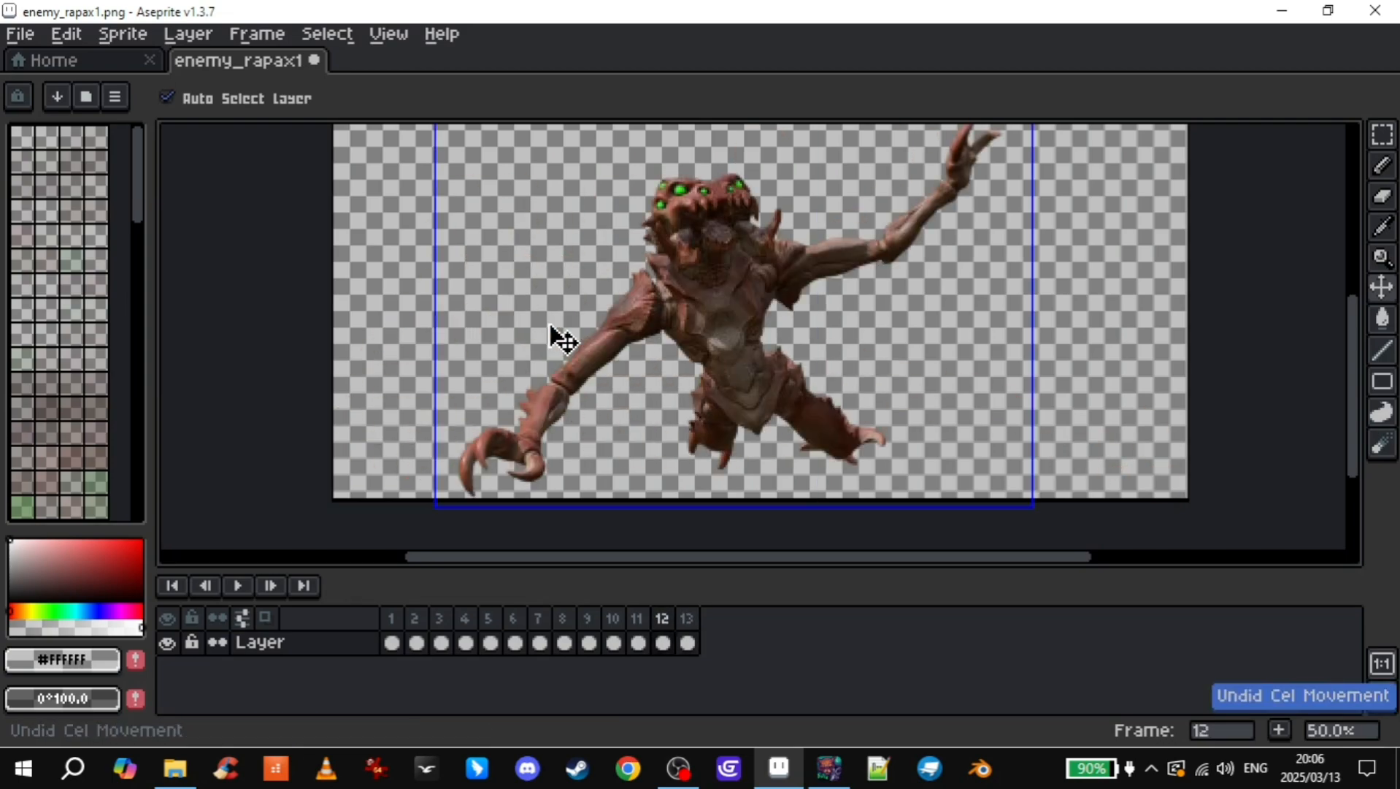
pyautogui.click(687, 618)
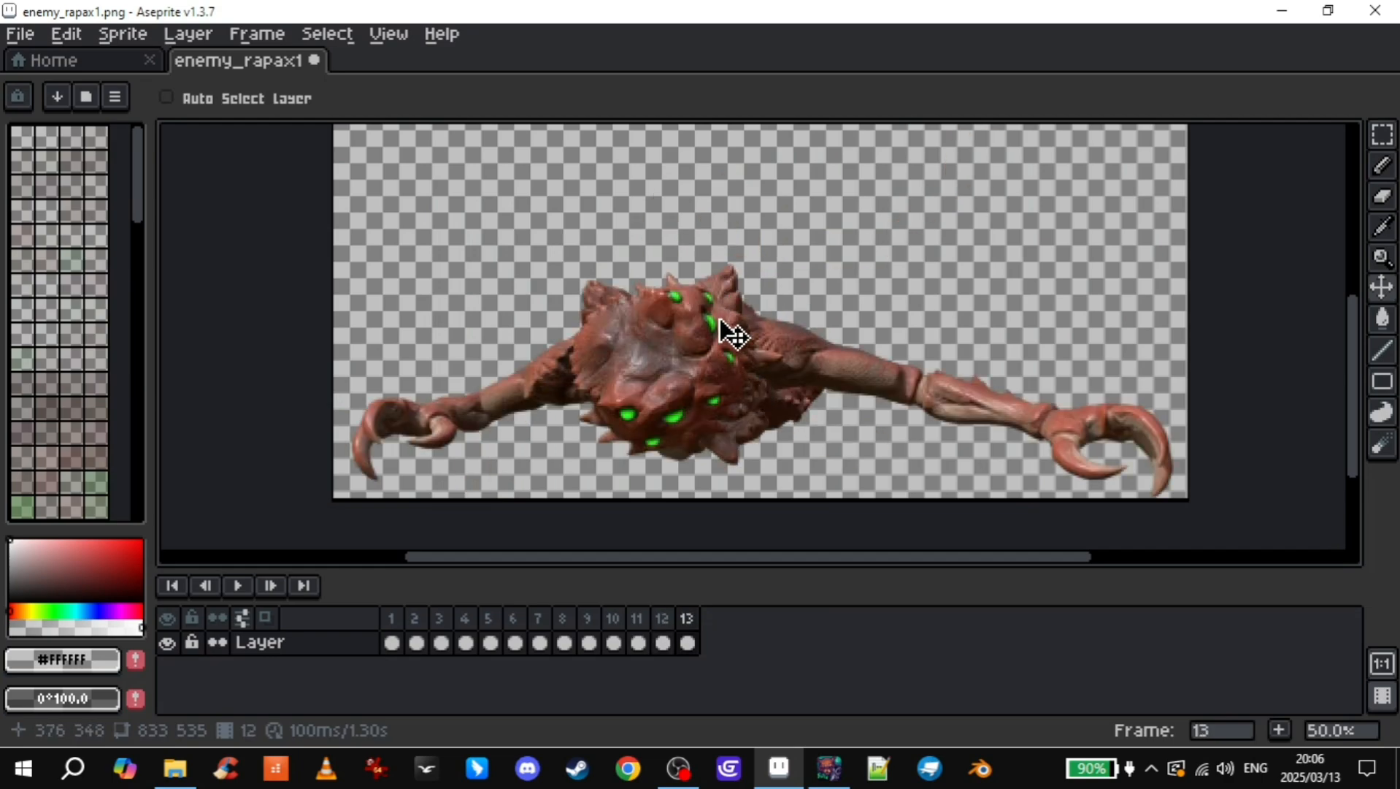
pyautogui.click(636, 618)
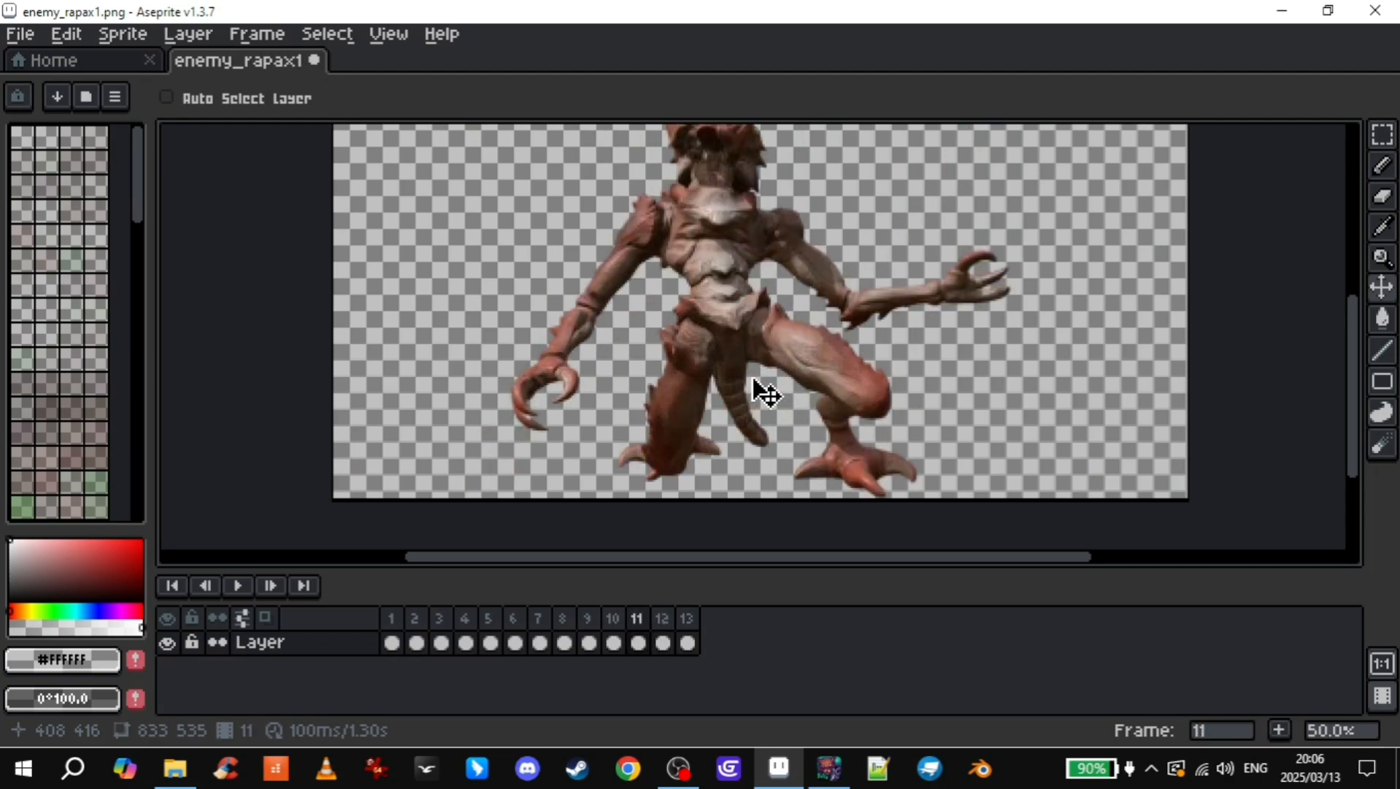
# - Align the creature's feet in frames 10 and 9 to match frame 11
pyautogui.click(612, 617)
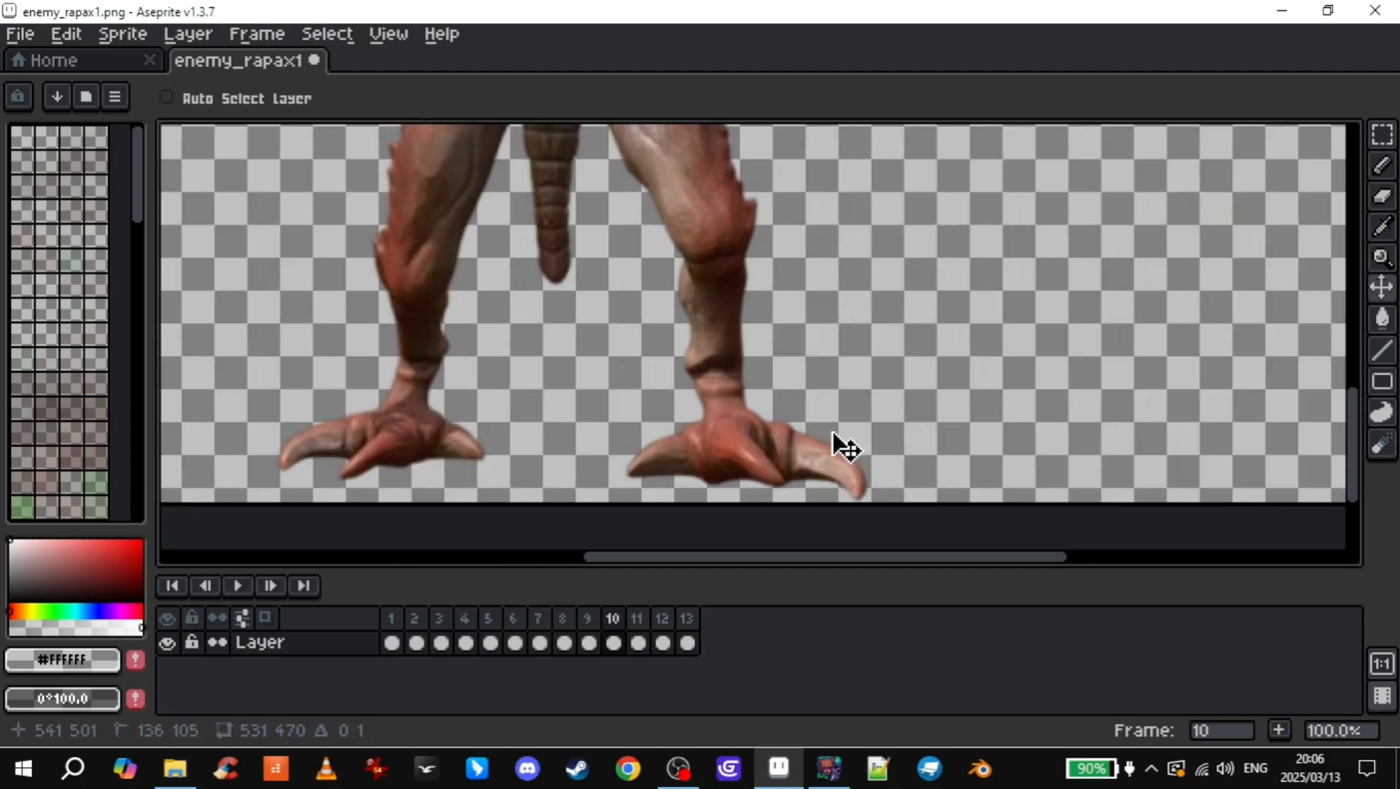
pyautogui.click(636, 617)
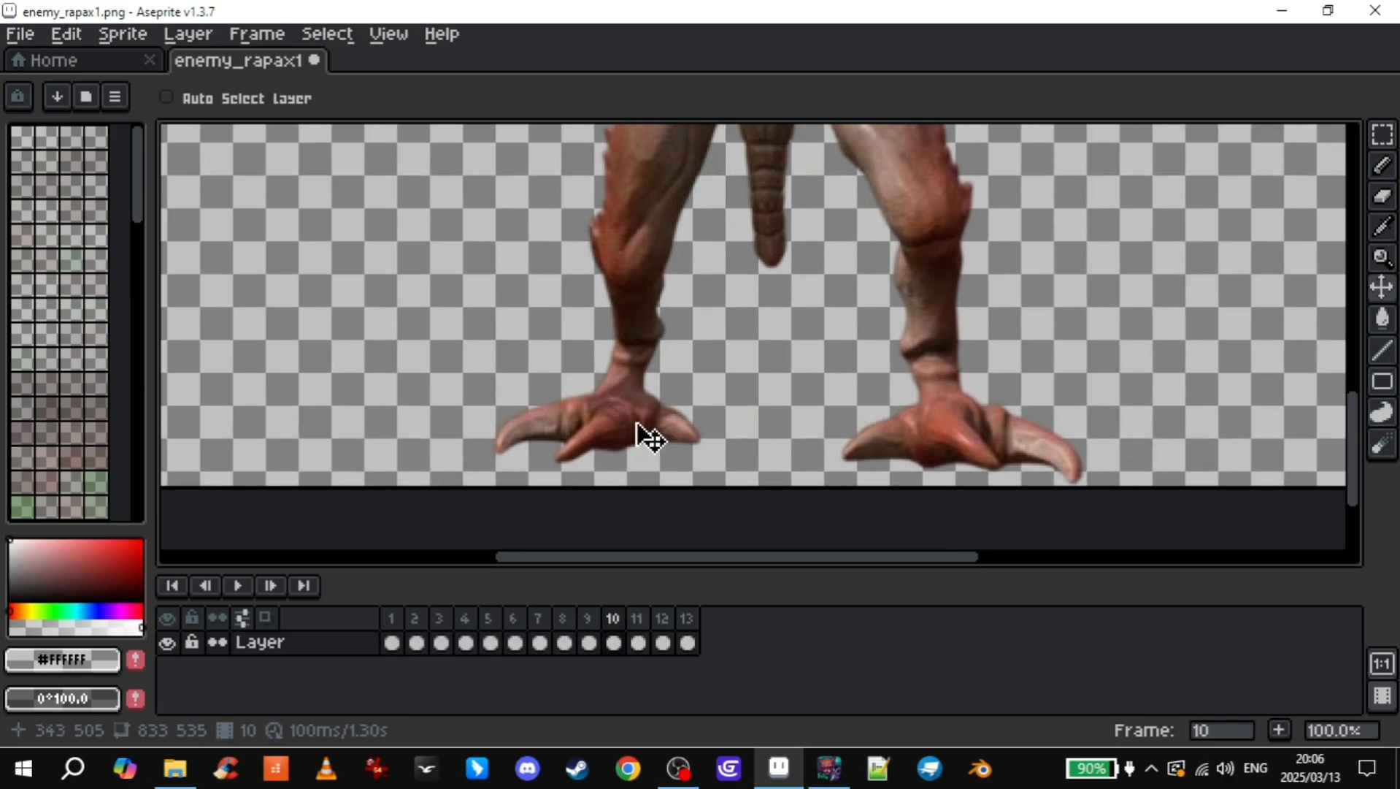
pyautogui.click(636, 618)
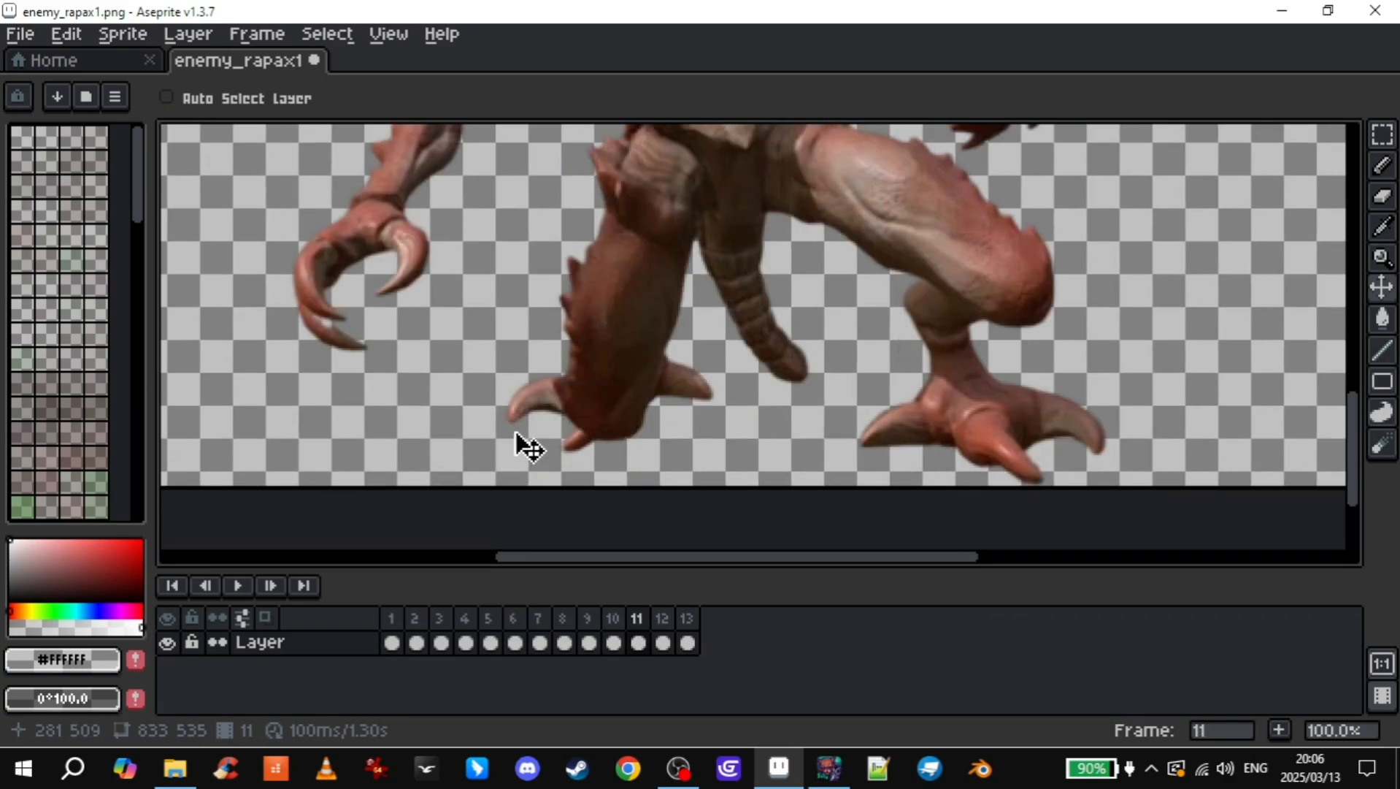
pyautogui.moveTo(1000, 482)
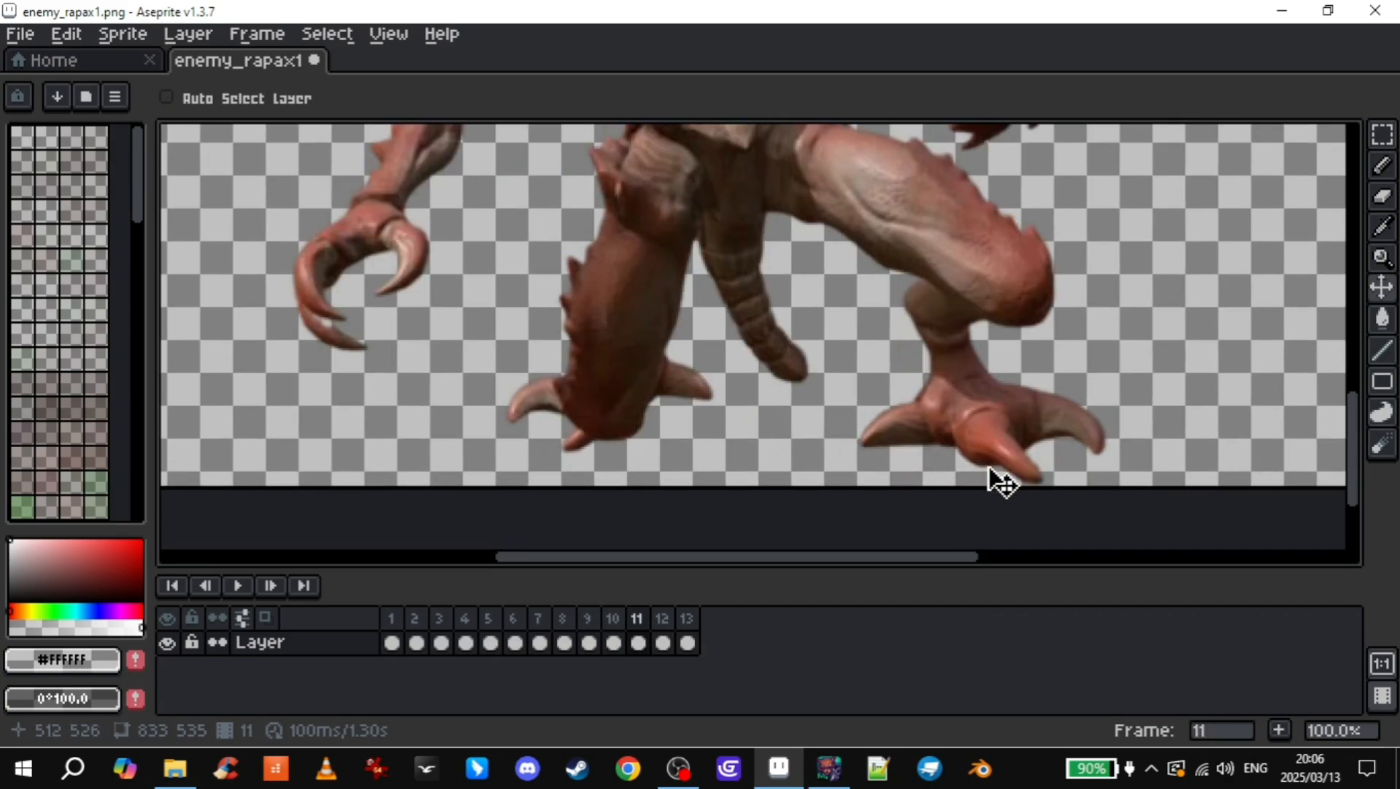
pyautogui.click(612, 618)
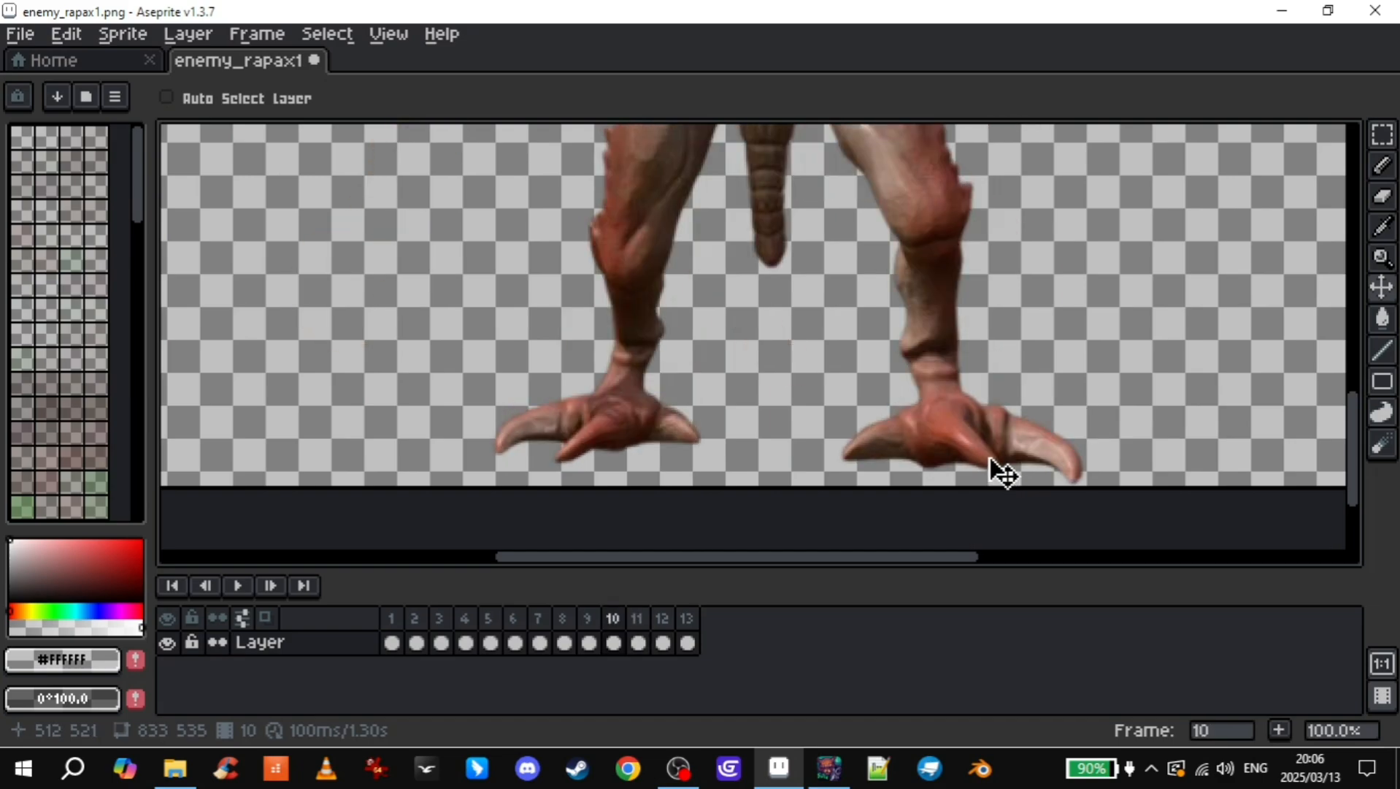
pyautogui.click(637, 618)
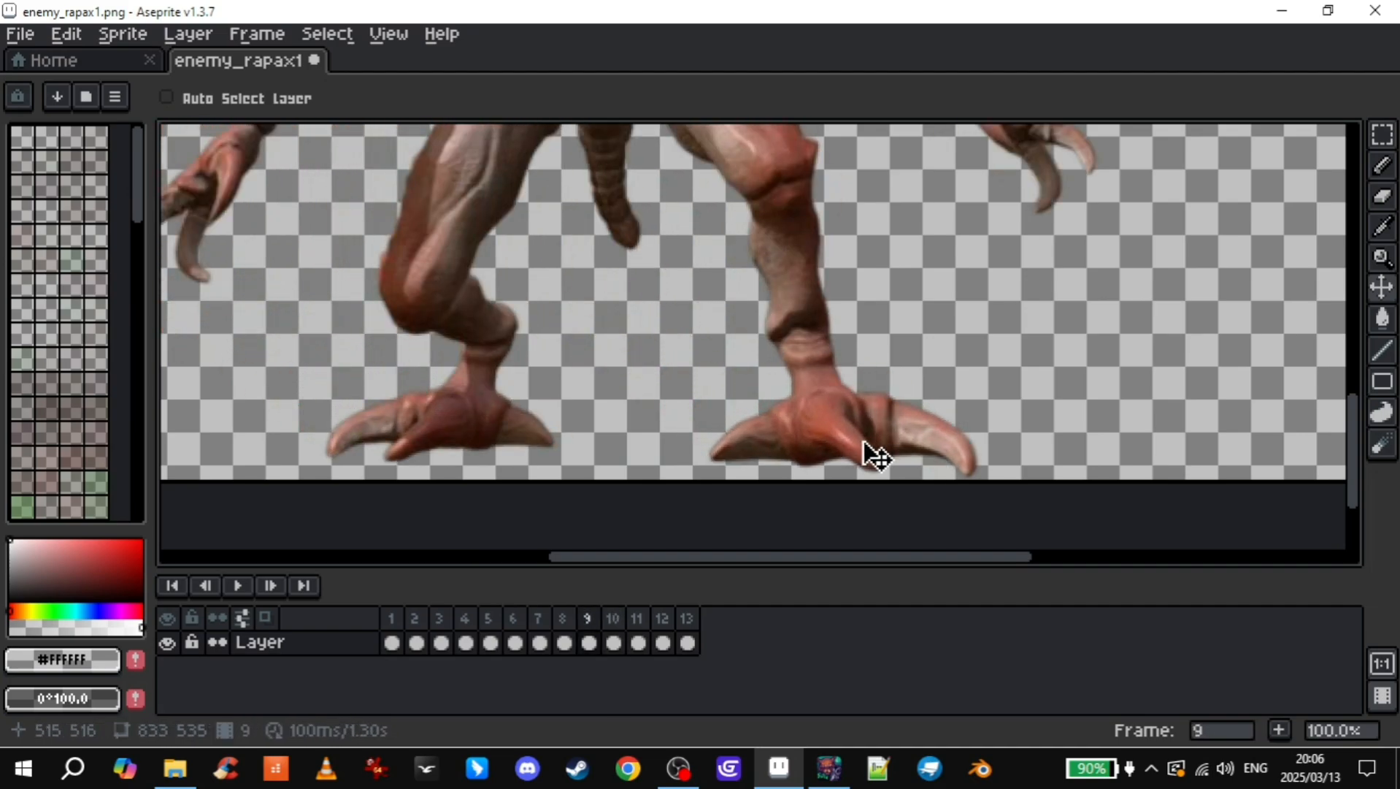
pyautogui.click(636, 618)
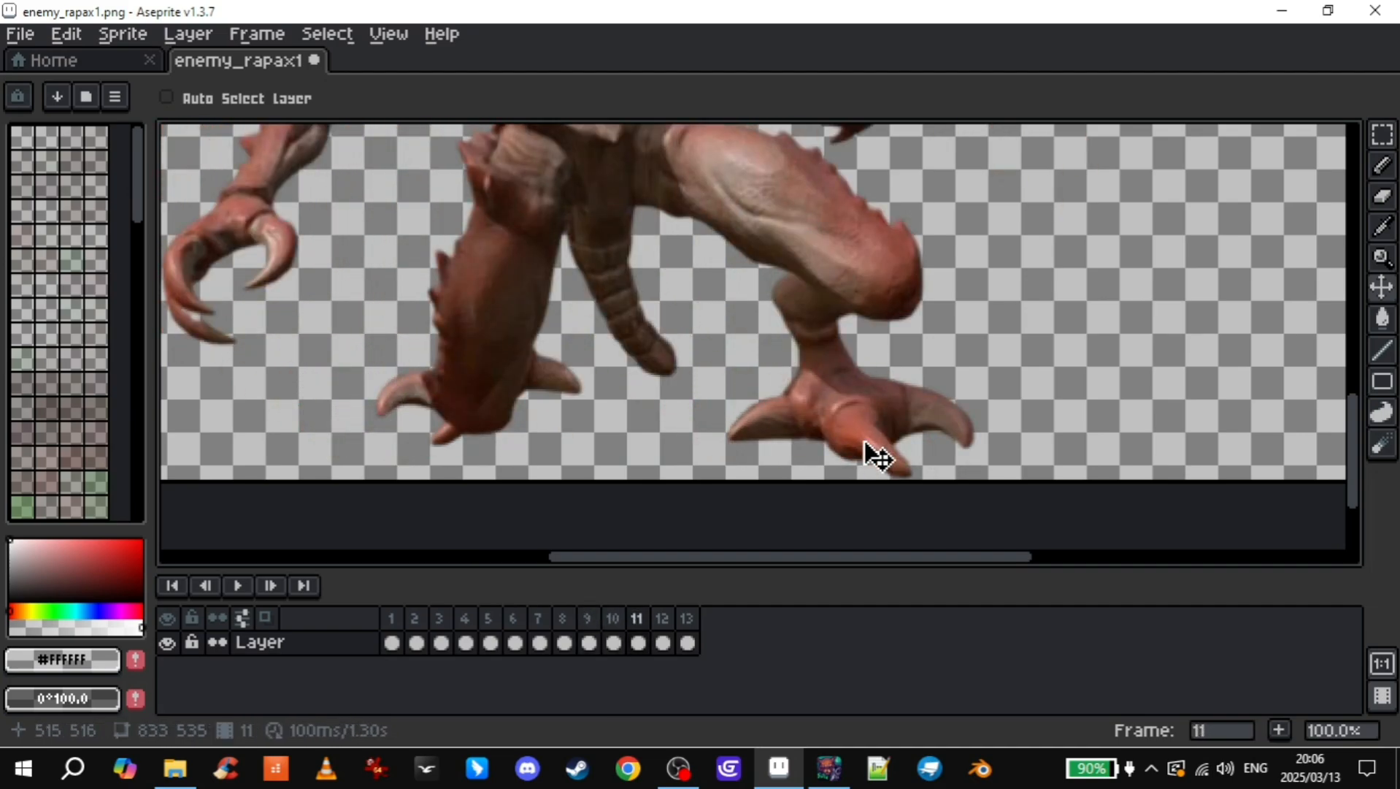
pyautogui.click(587, 618)
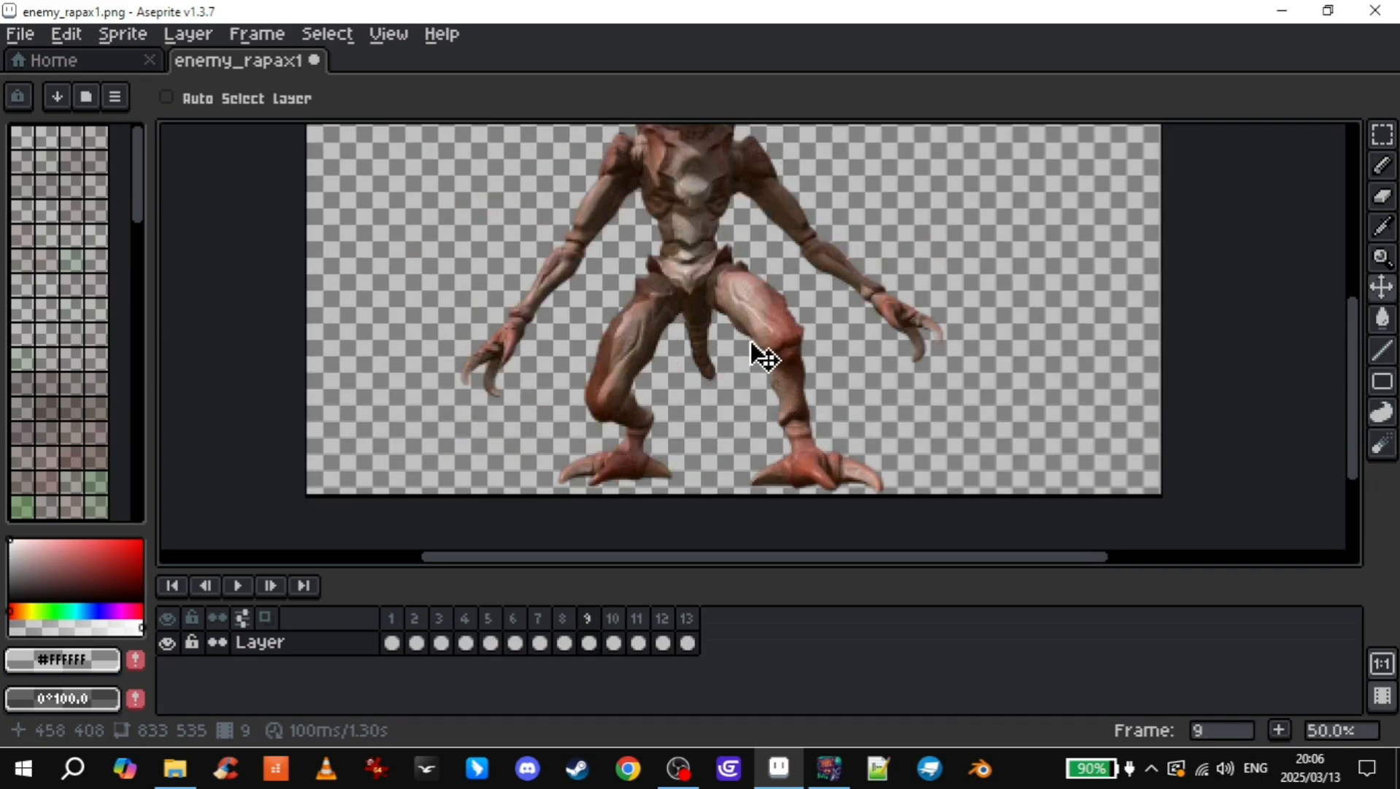
pyautogui.click(563, 618)
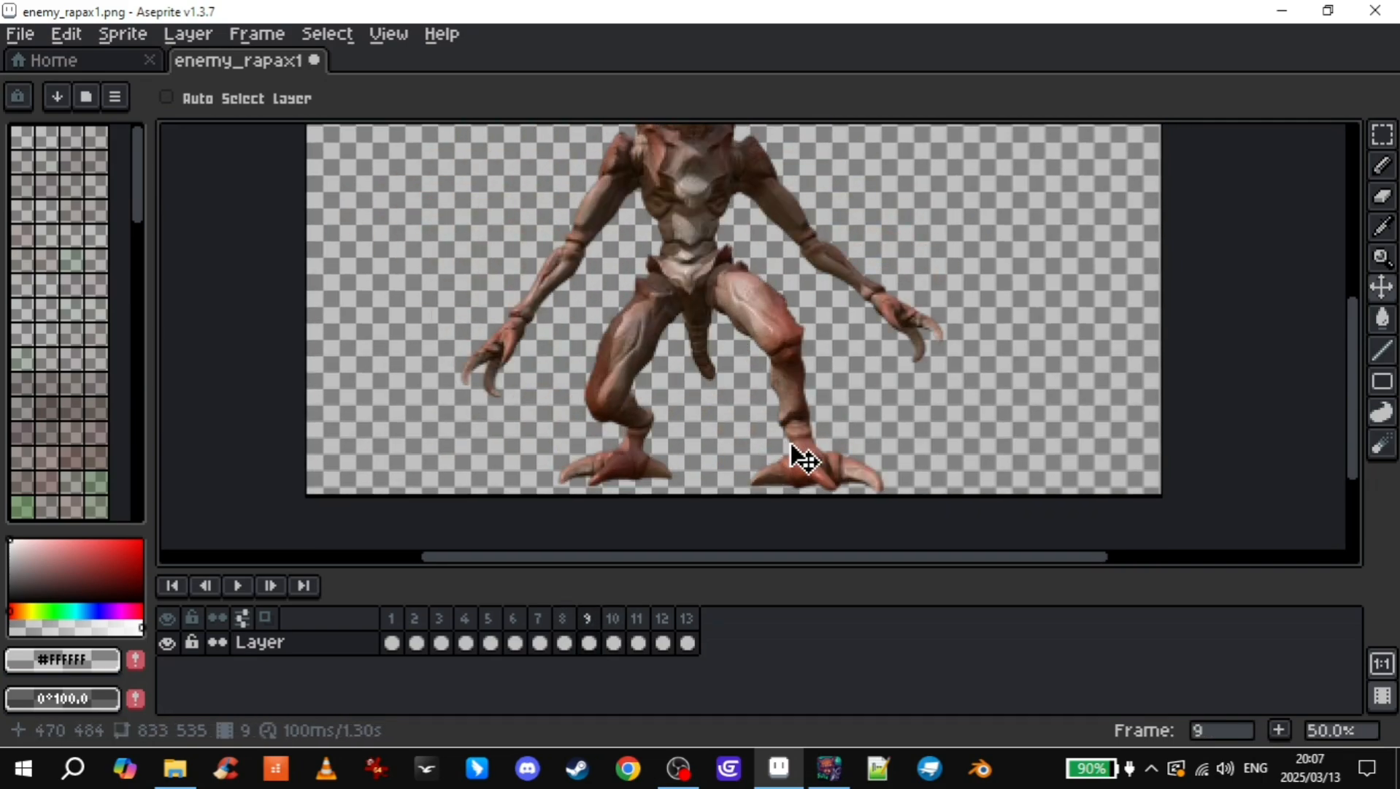
pyautogui.click(561, 618)
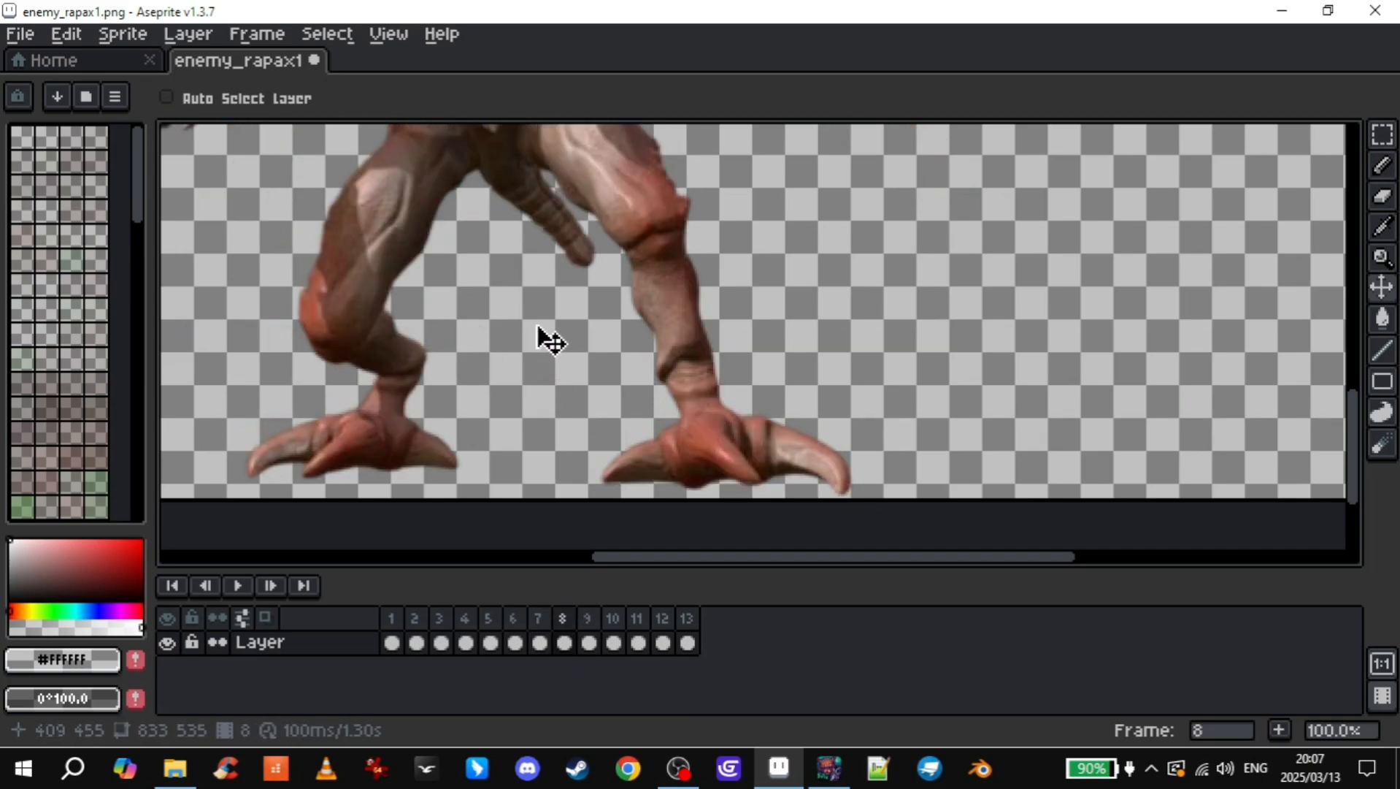
pyautogui.moveTo(386, 293)
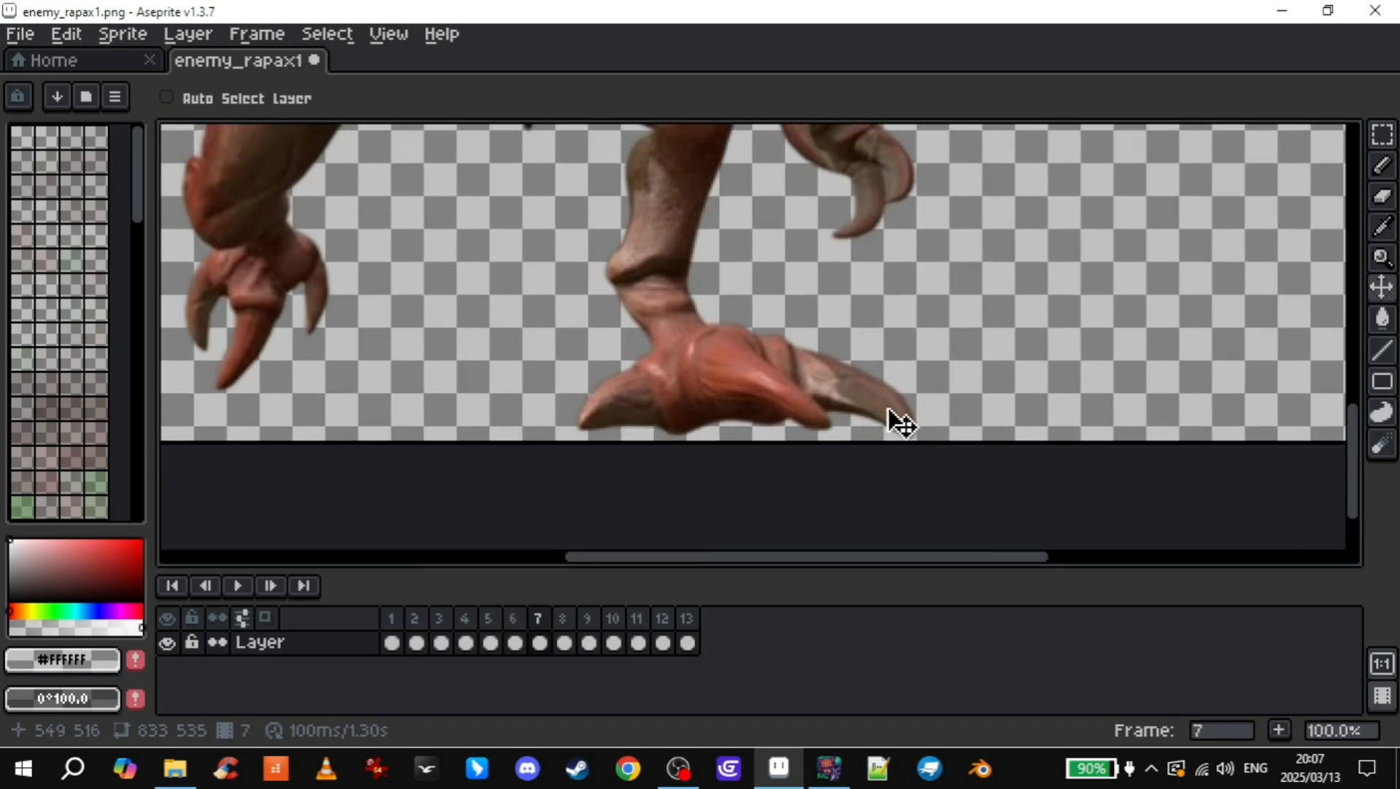
pyautogui.moveTo(610, 257)
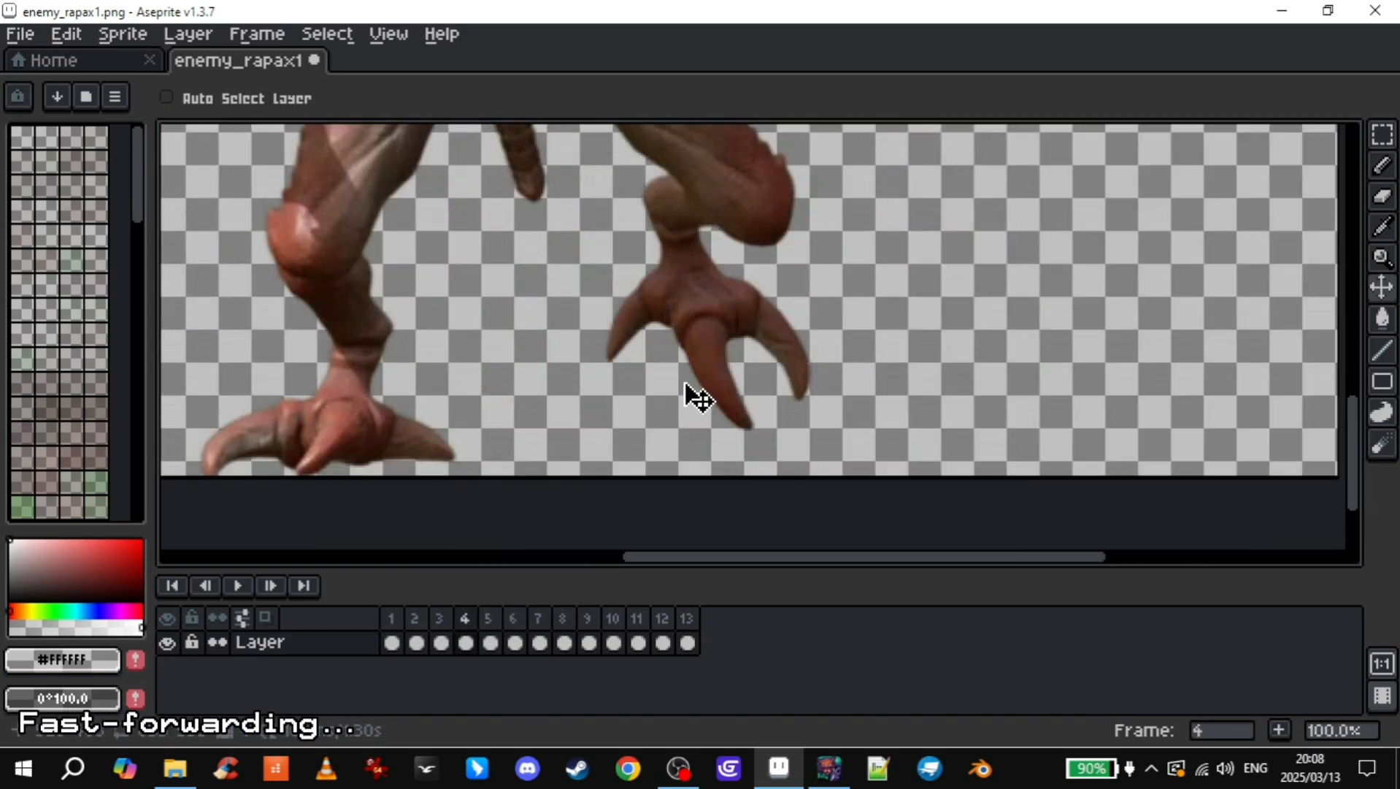
# - Check feet placement on frame 3, then return to frame 1
pyautogui.click(204, 586)
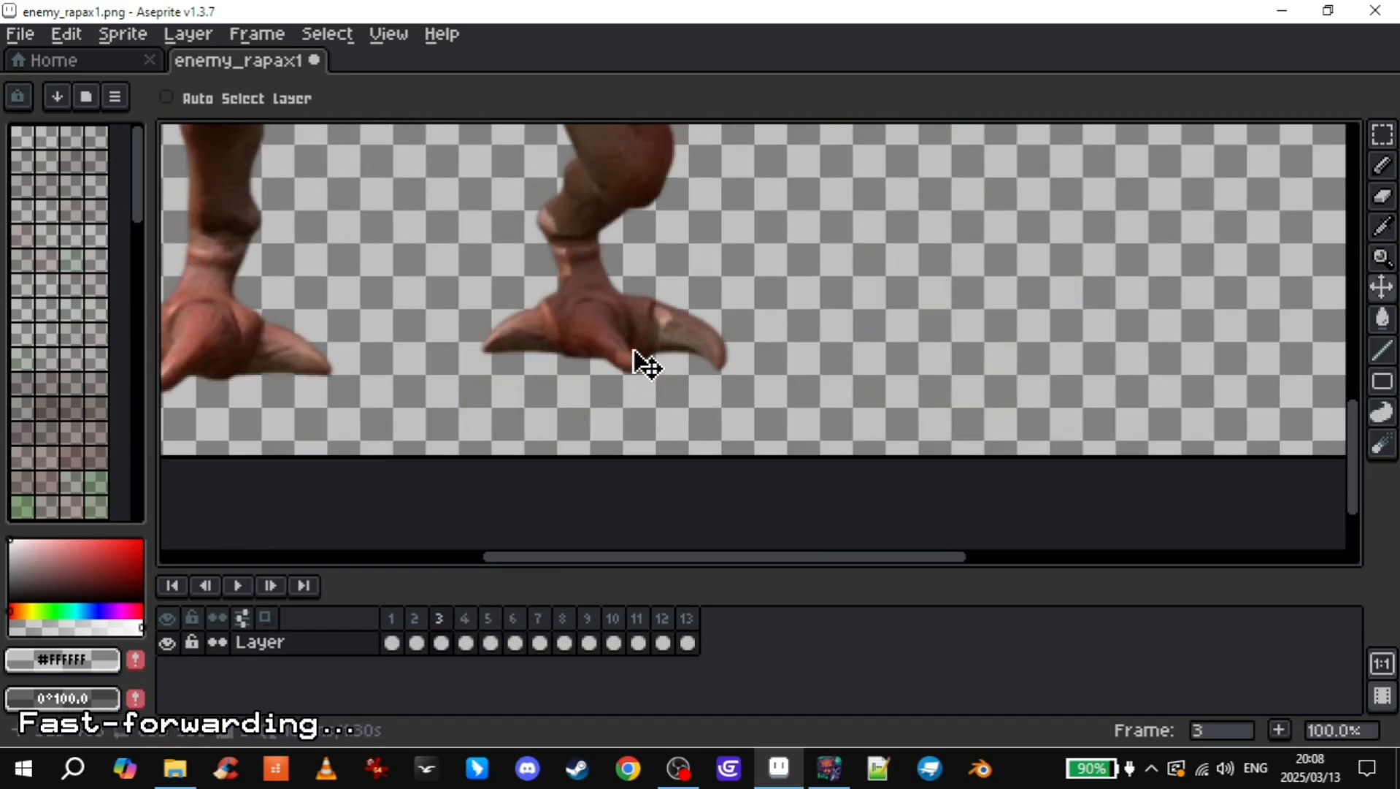
pyautogui.click(415, 618)
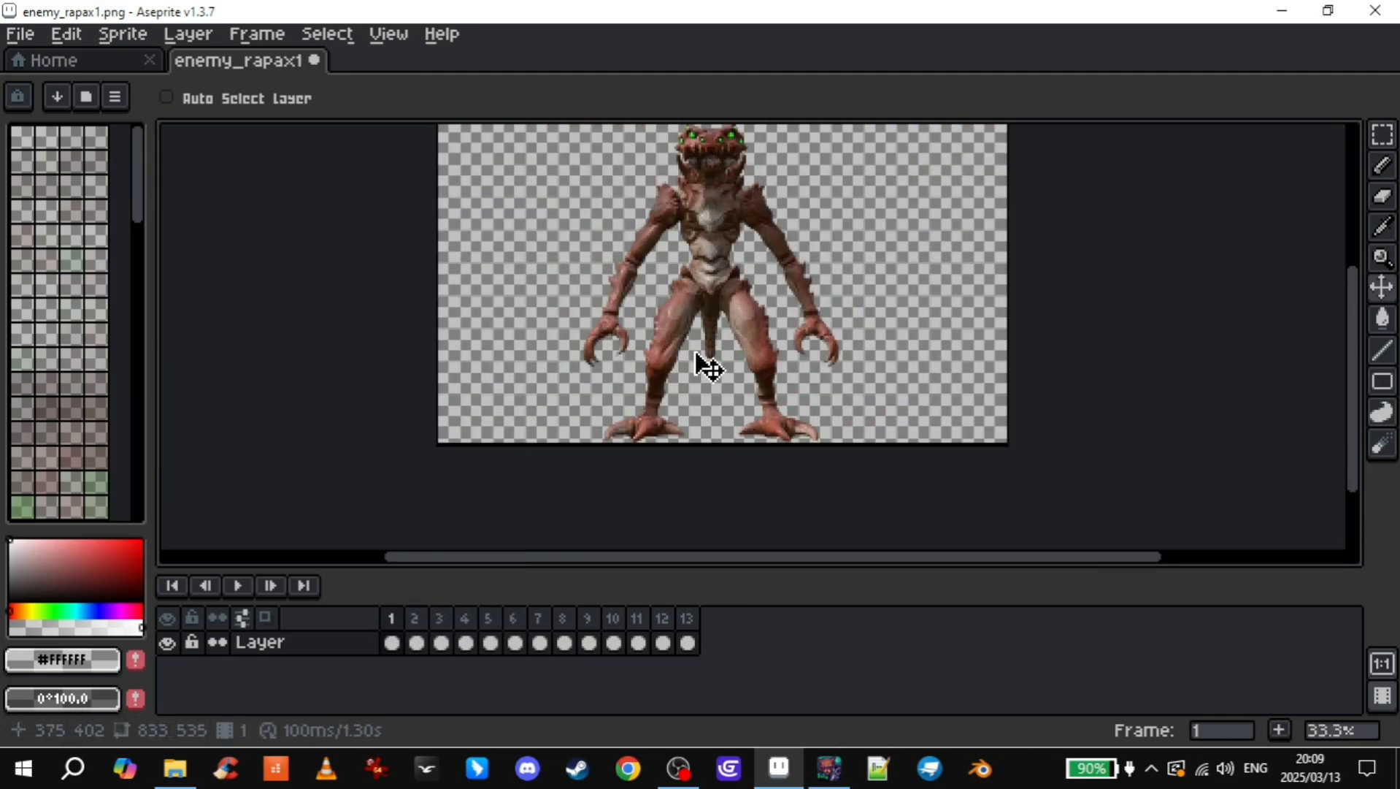
# - Trim the canvas Left −15 px and Right −12 px to 806×535, checking frames 11 and 13
pyautogui.scroll(3)
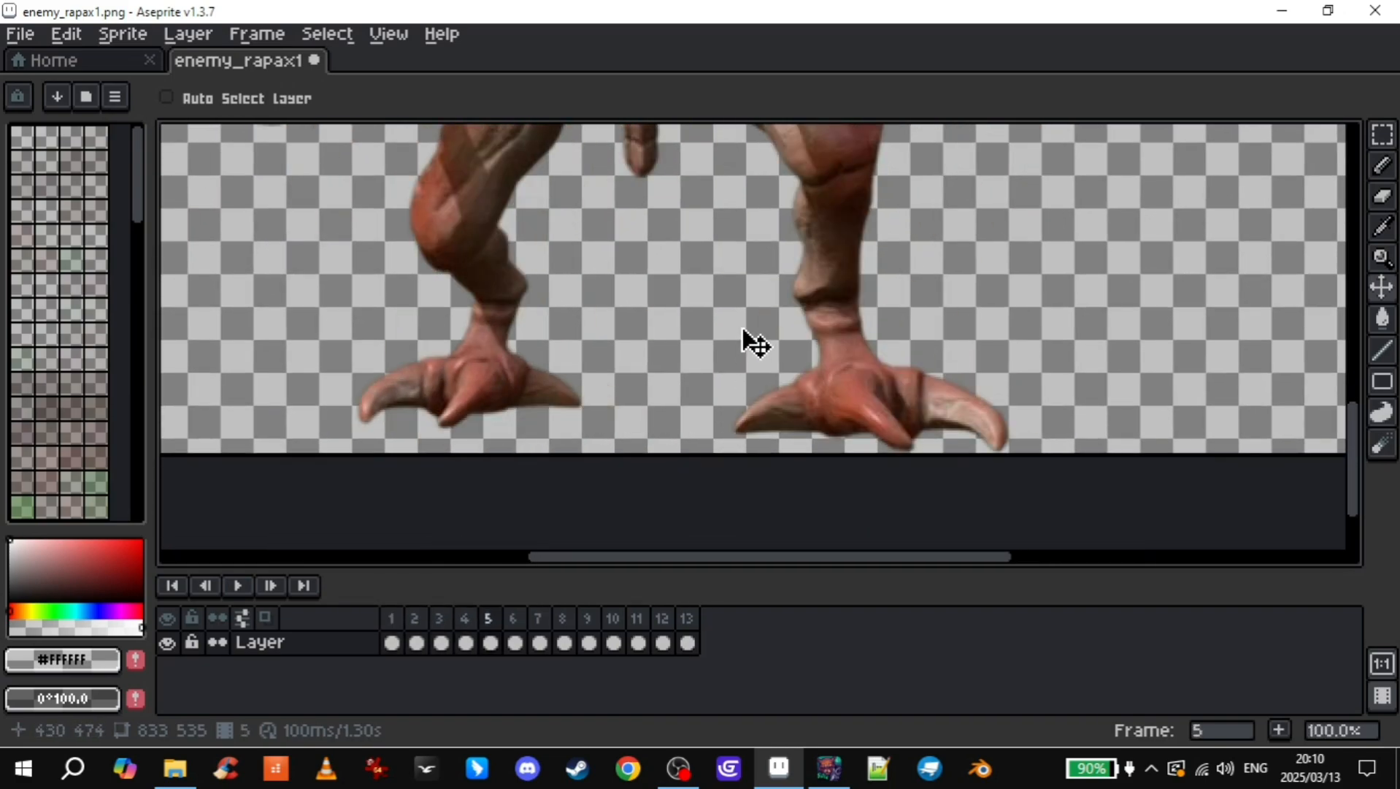
pyautogui.click(687, 618)
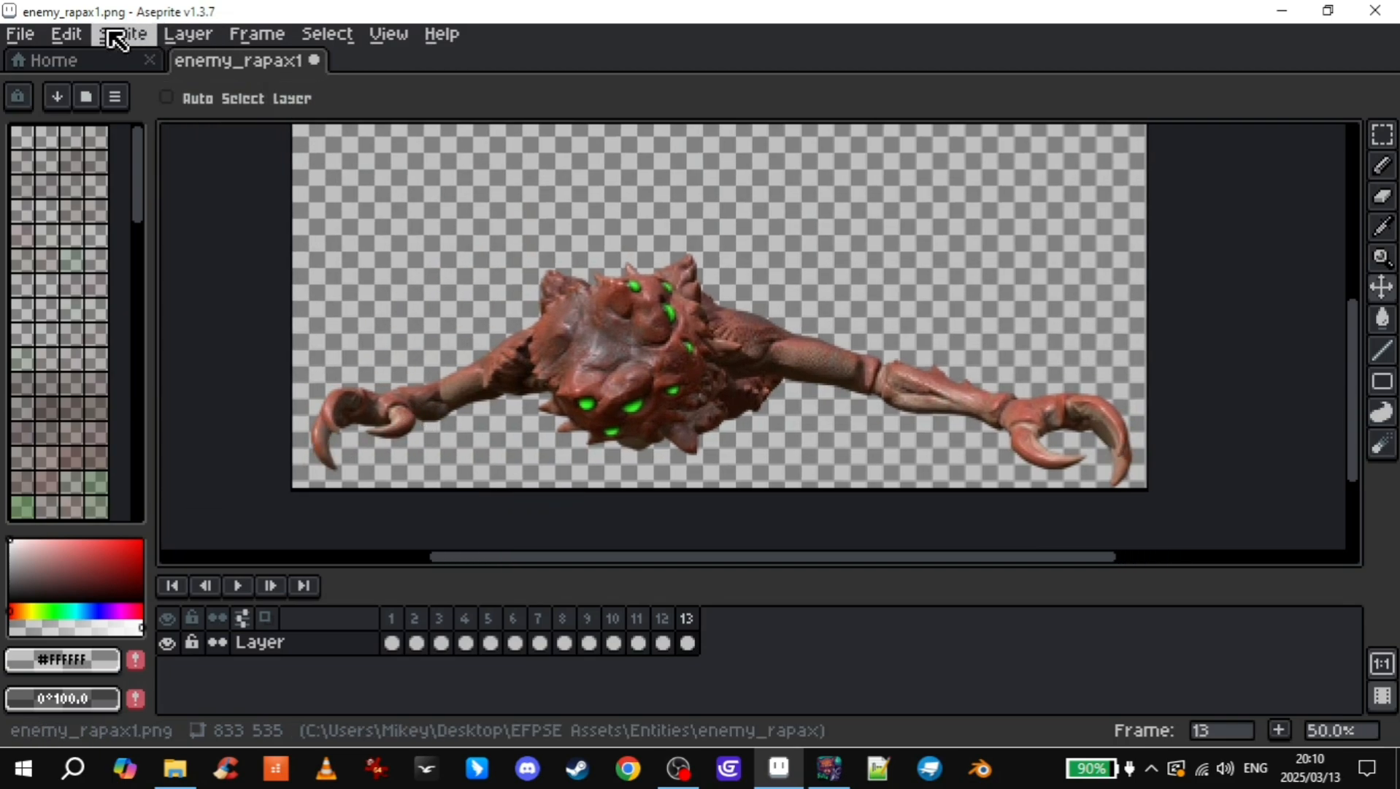
pyautogui.click(123, 34)
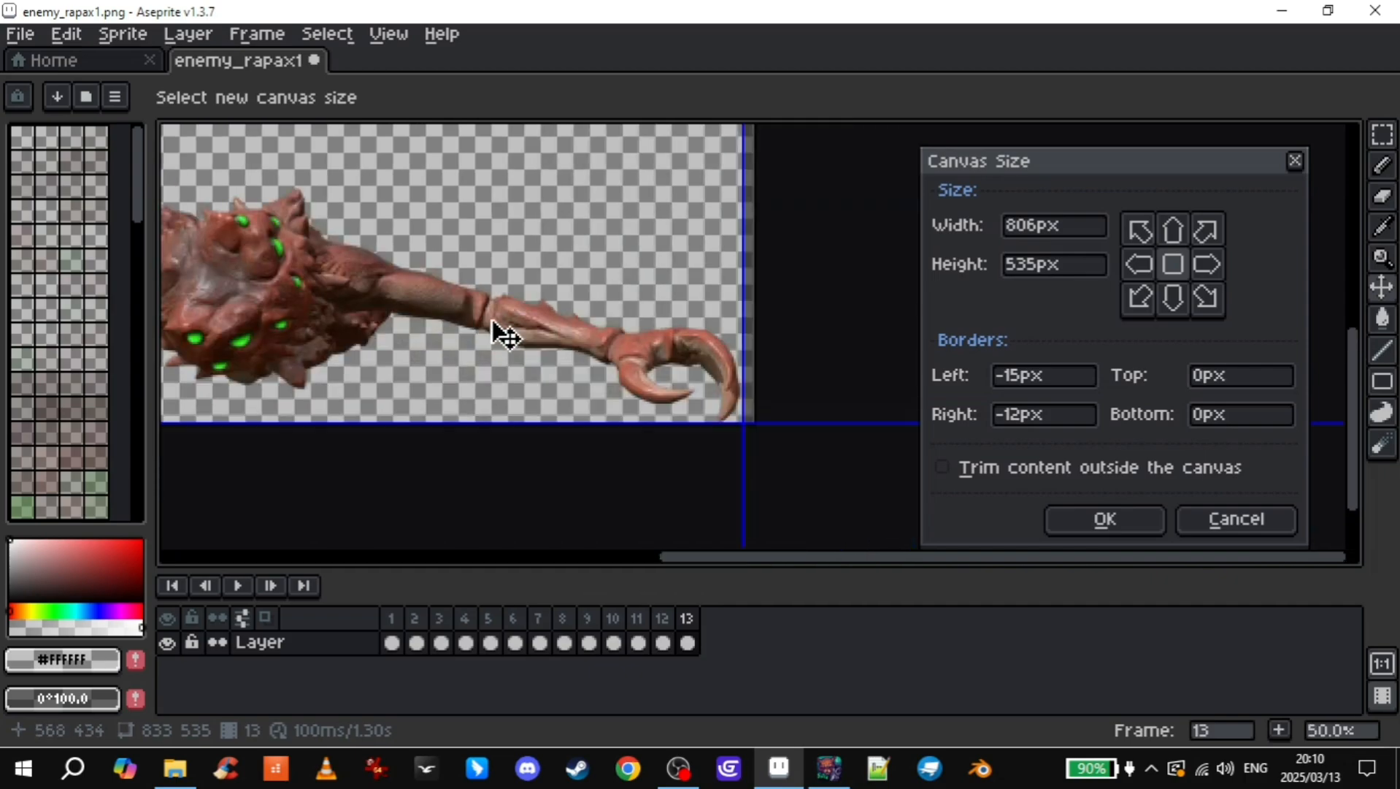
pyautogui.click(1101, 520)
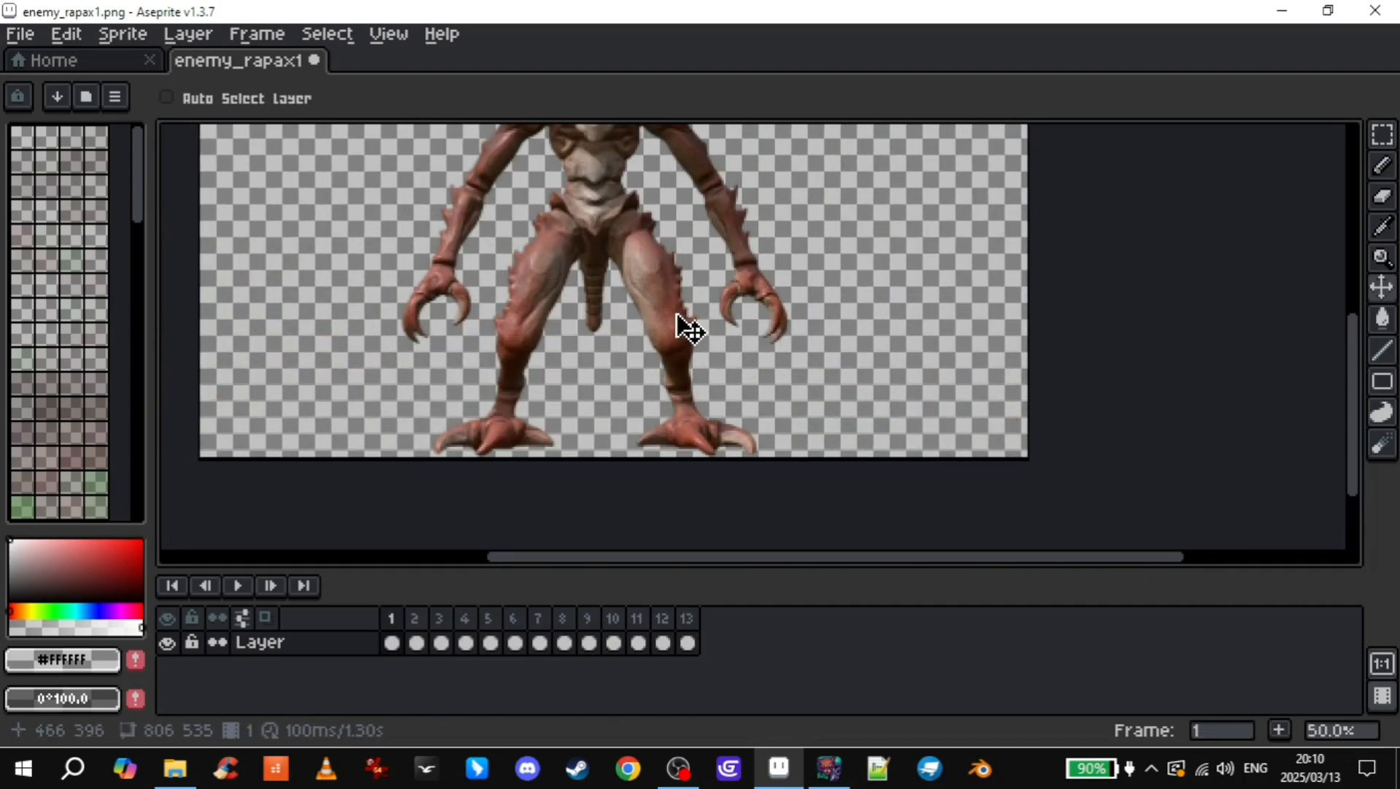
pyautogui.click(637, 618)
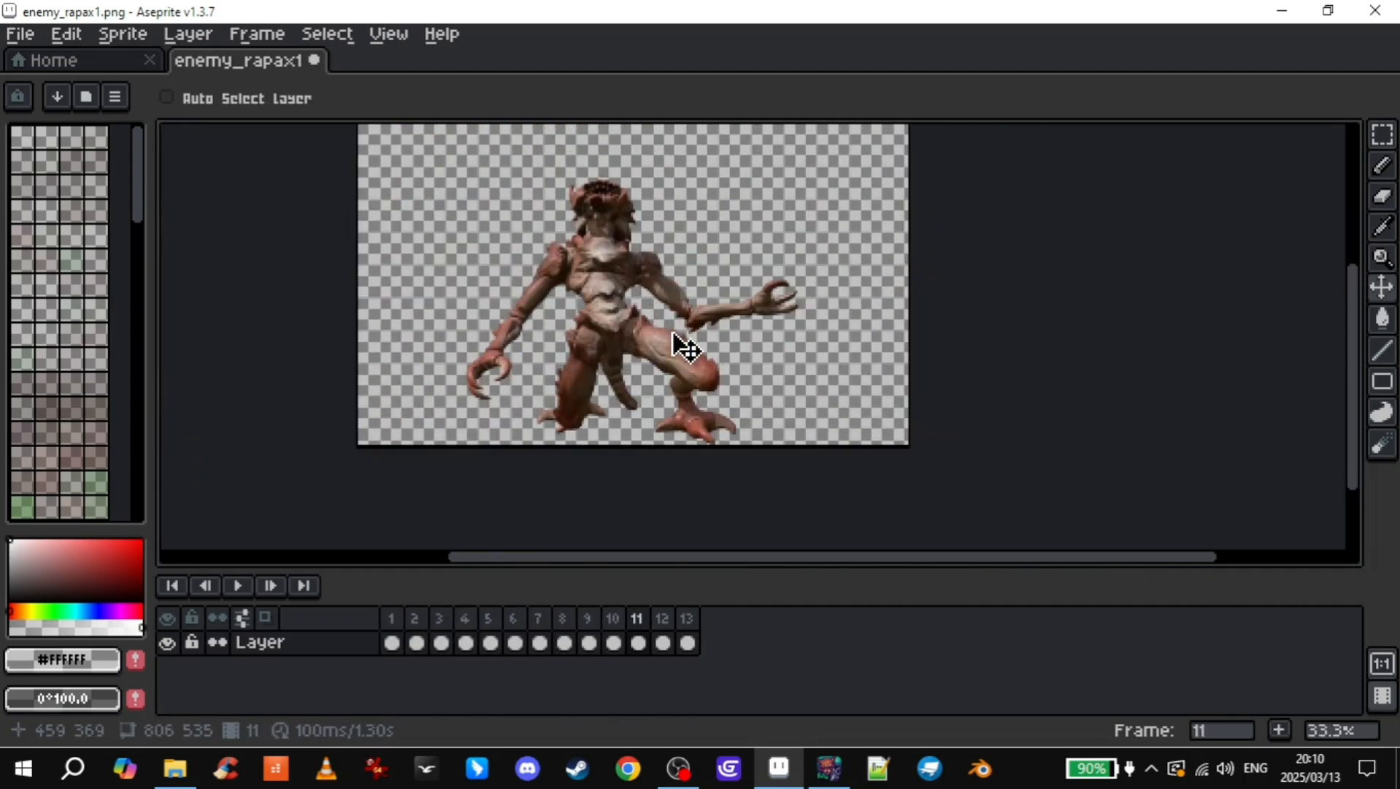
pyautogui.click(686, 617)
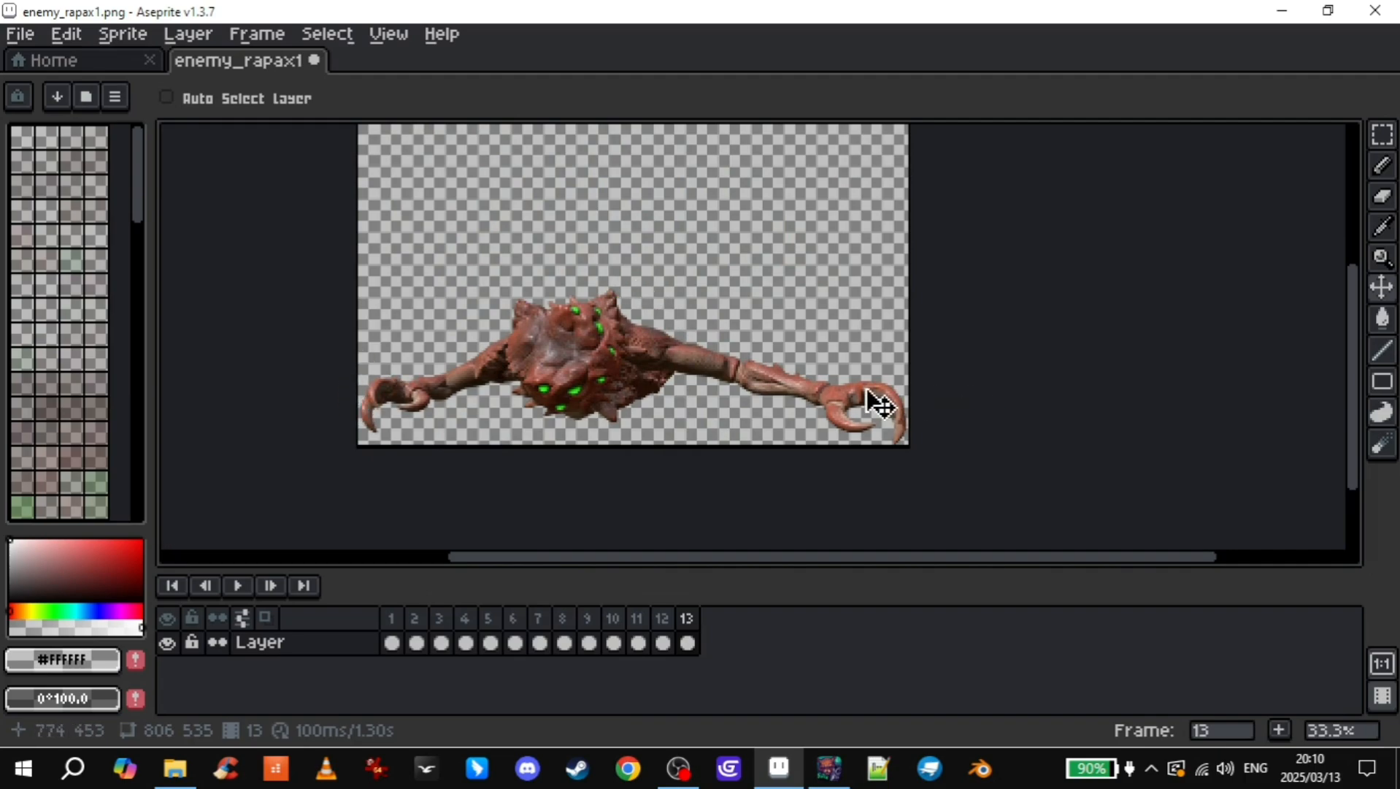
pyautogui.moveTo(375, 365)
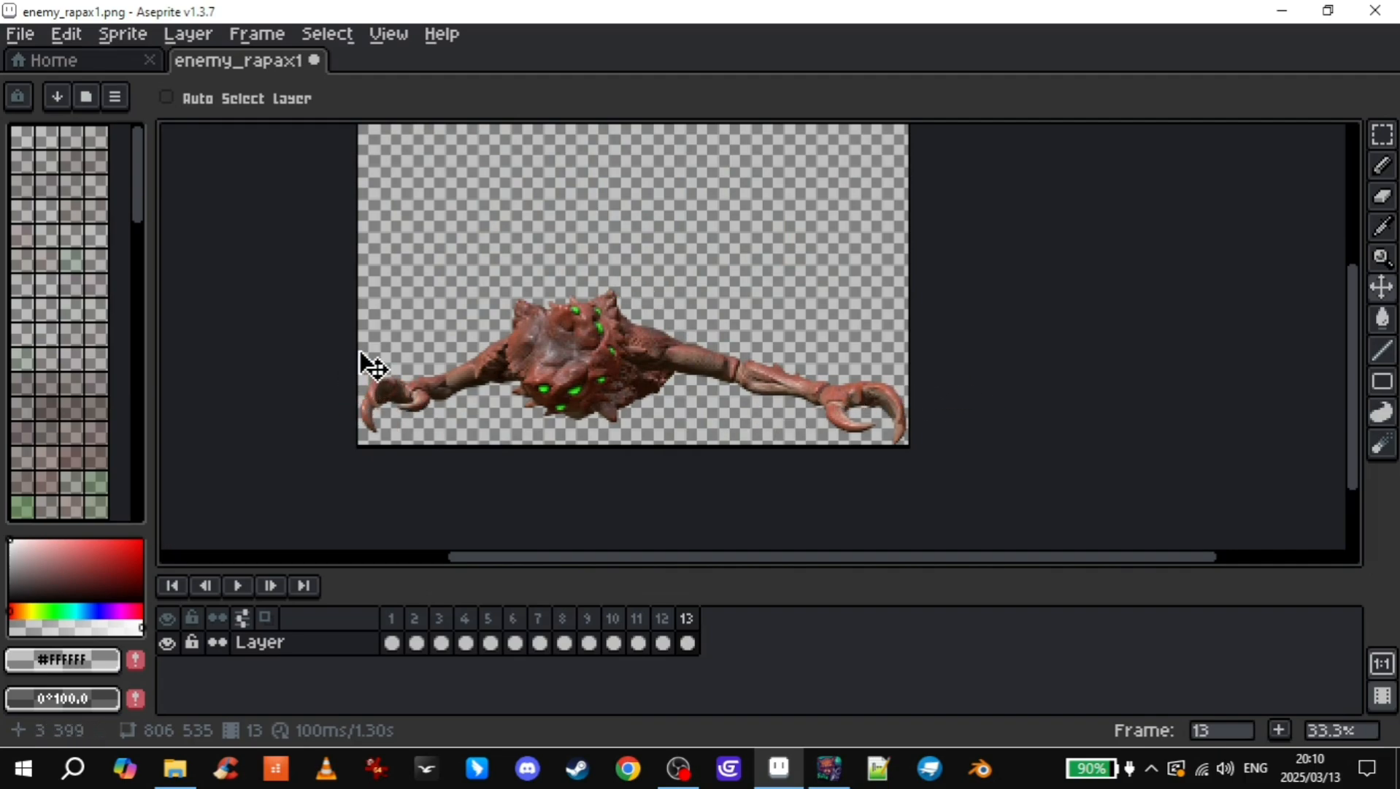
pyautogui.click(123, 33)
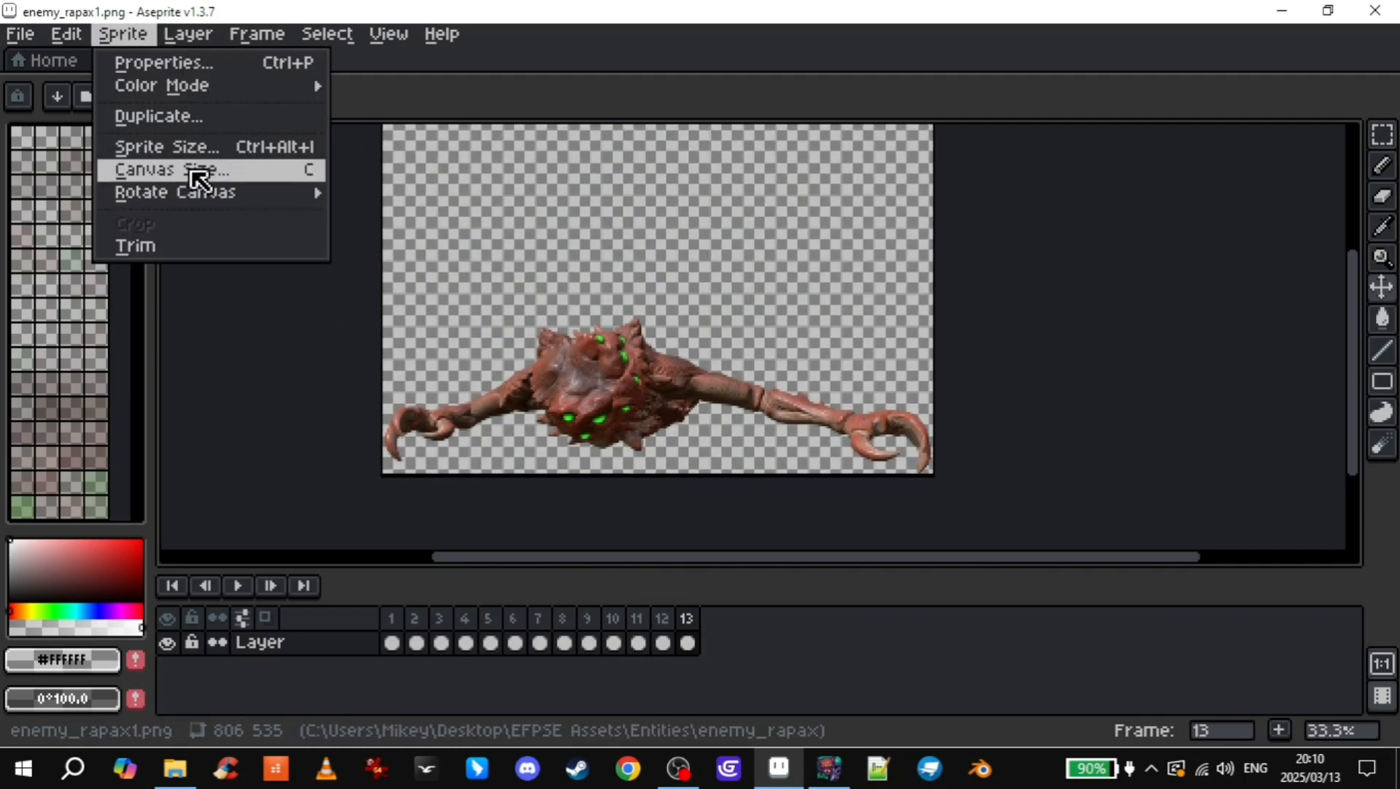
# - Resize the Rapax canvas to 806×806 px with a 271 px top border
pyautogui.click(169, 170)
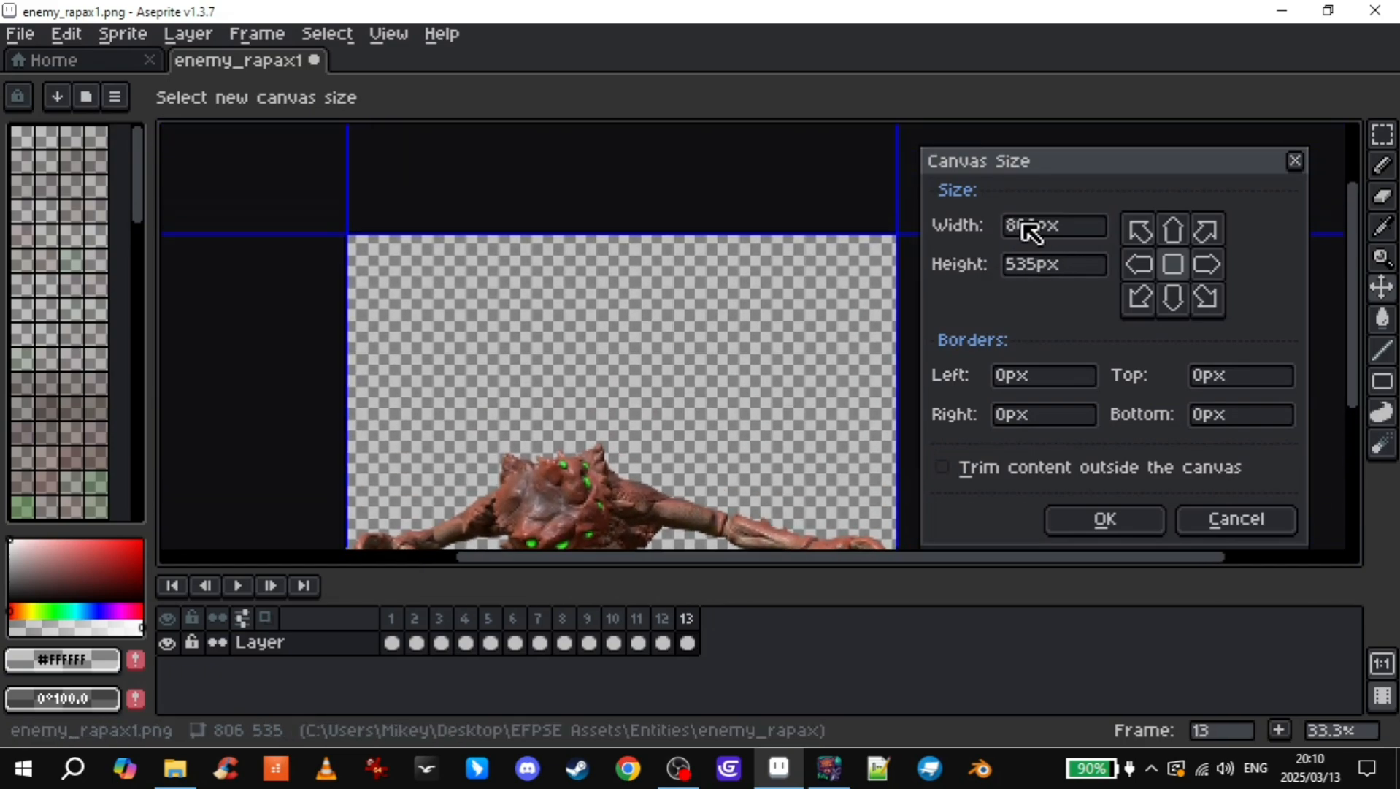
pyautogui.moveTo(675, 452)
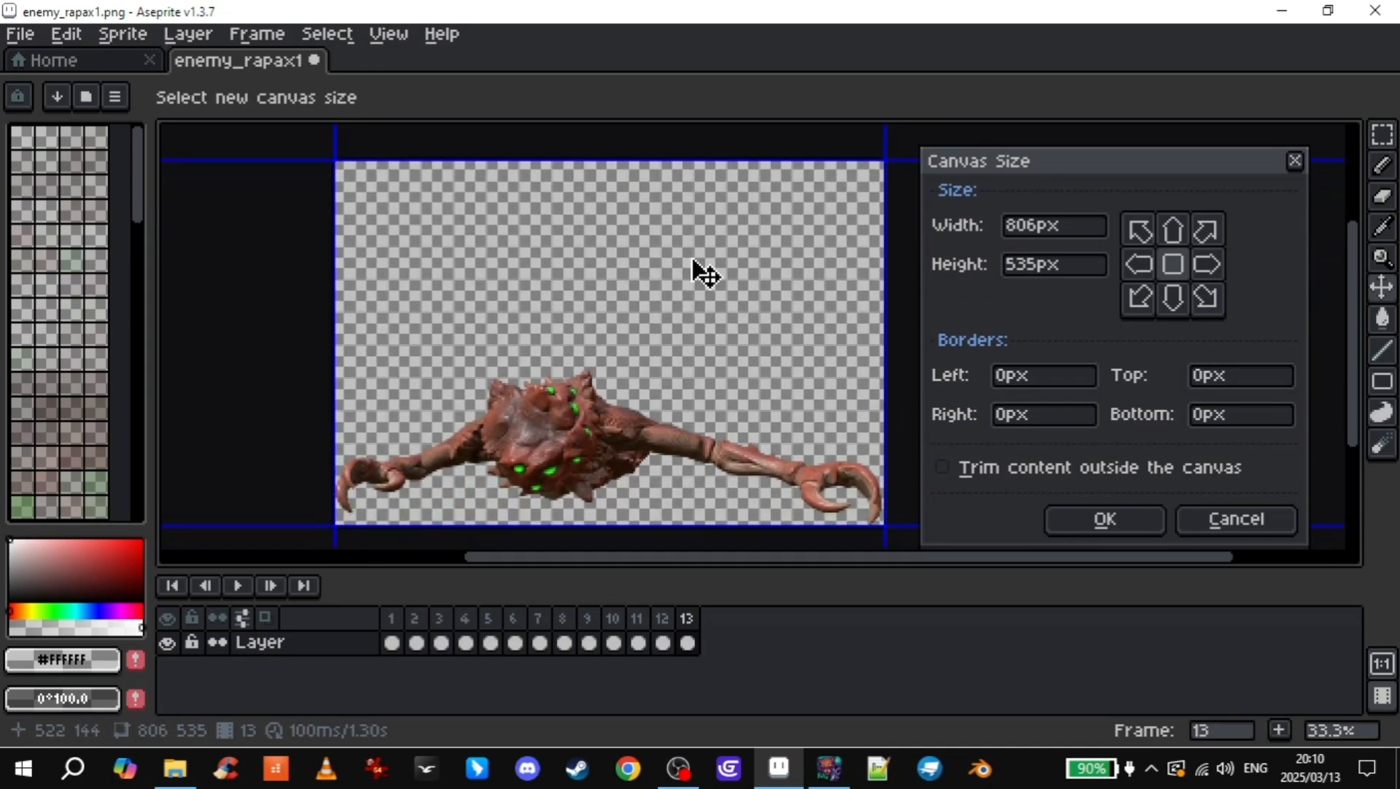
pyautogui.moveTo(455, 505)
pyautogui.write('806')
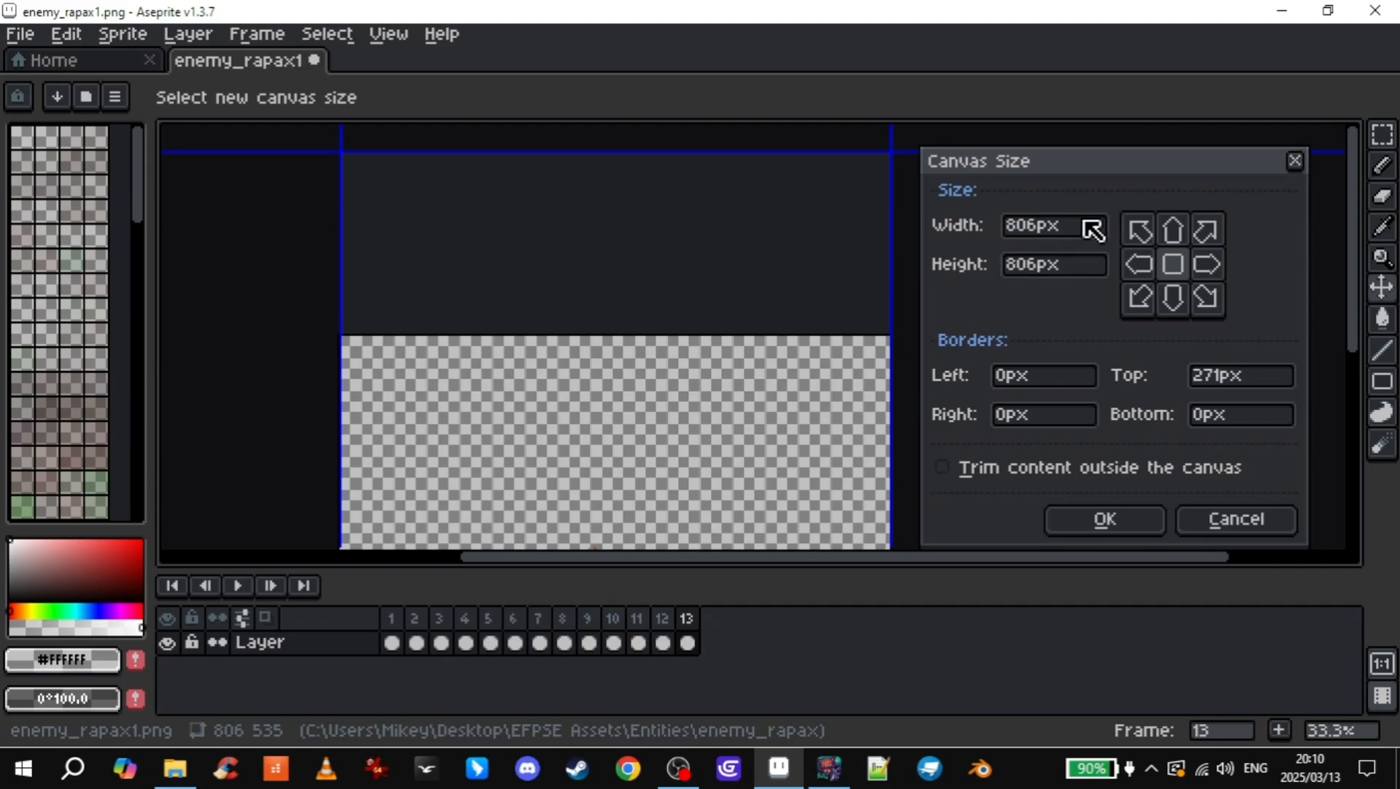
pyautogui.moveTo(1060, 229)
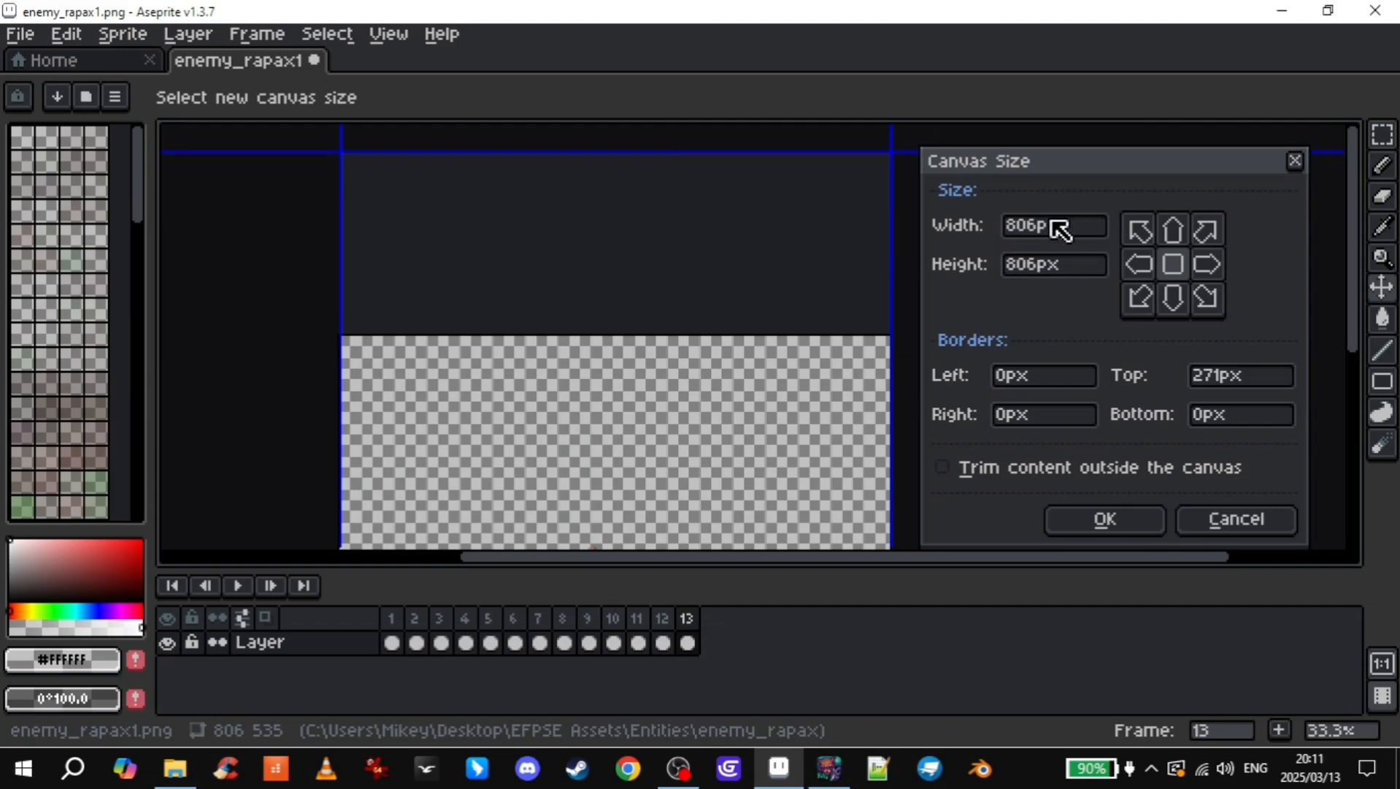
pyautogui.moveTo(973, 277)
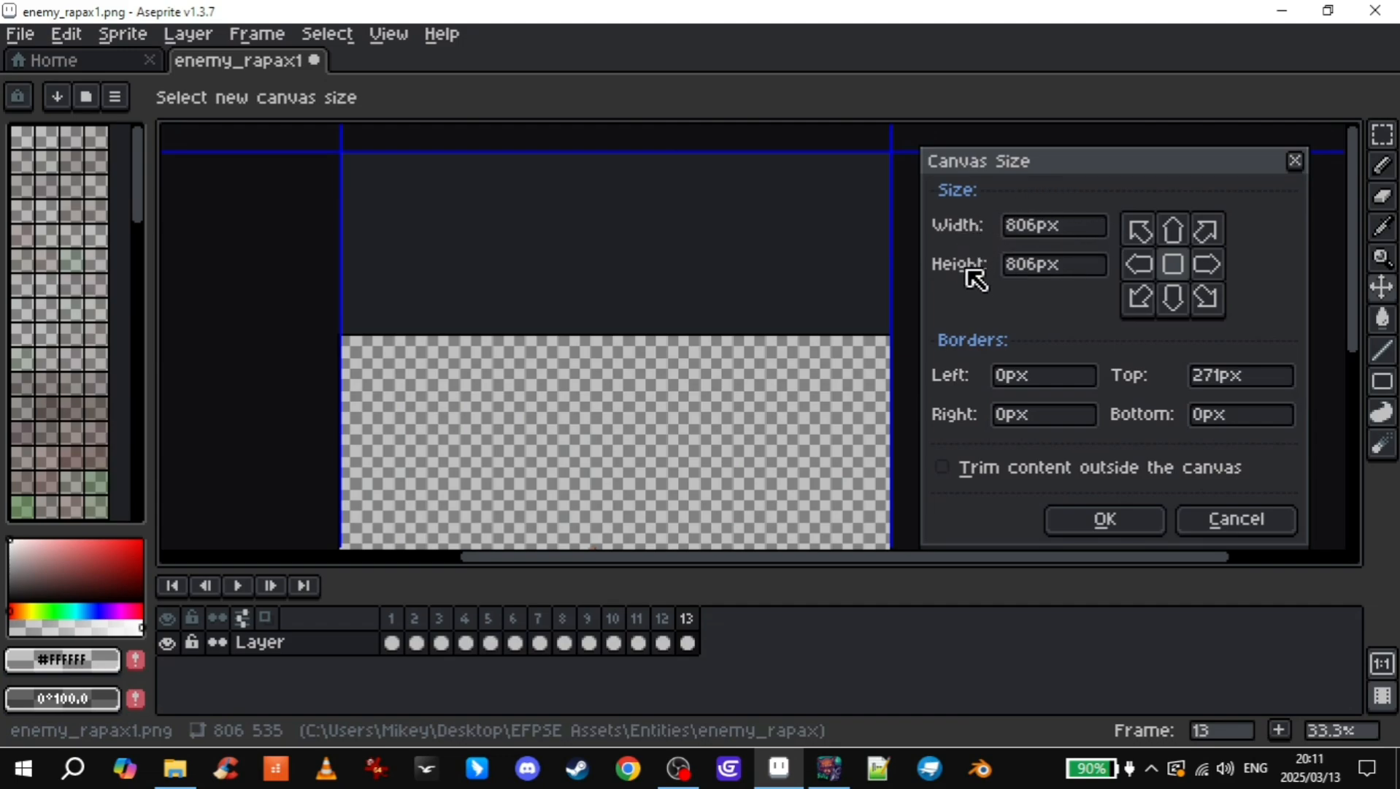
pyautogui.moveTo(1100, 409)
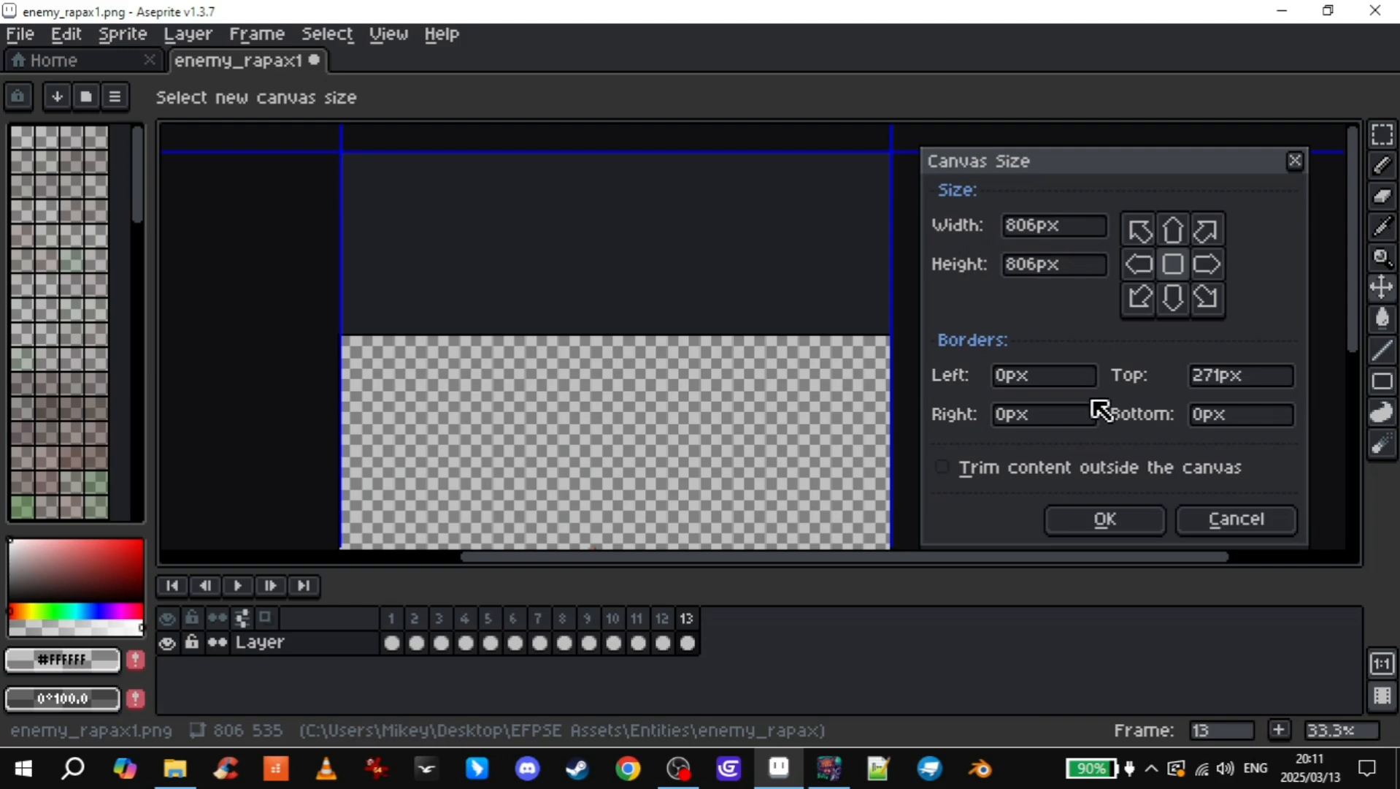
pyautogui.click(1103, 520)
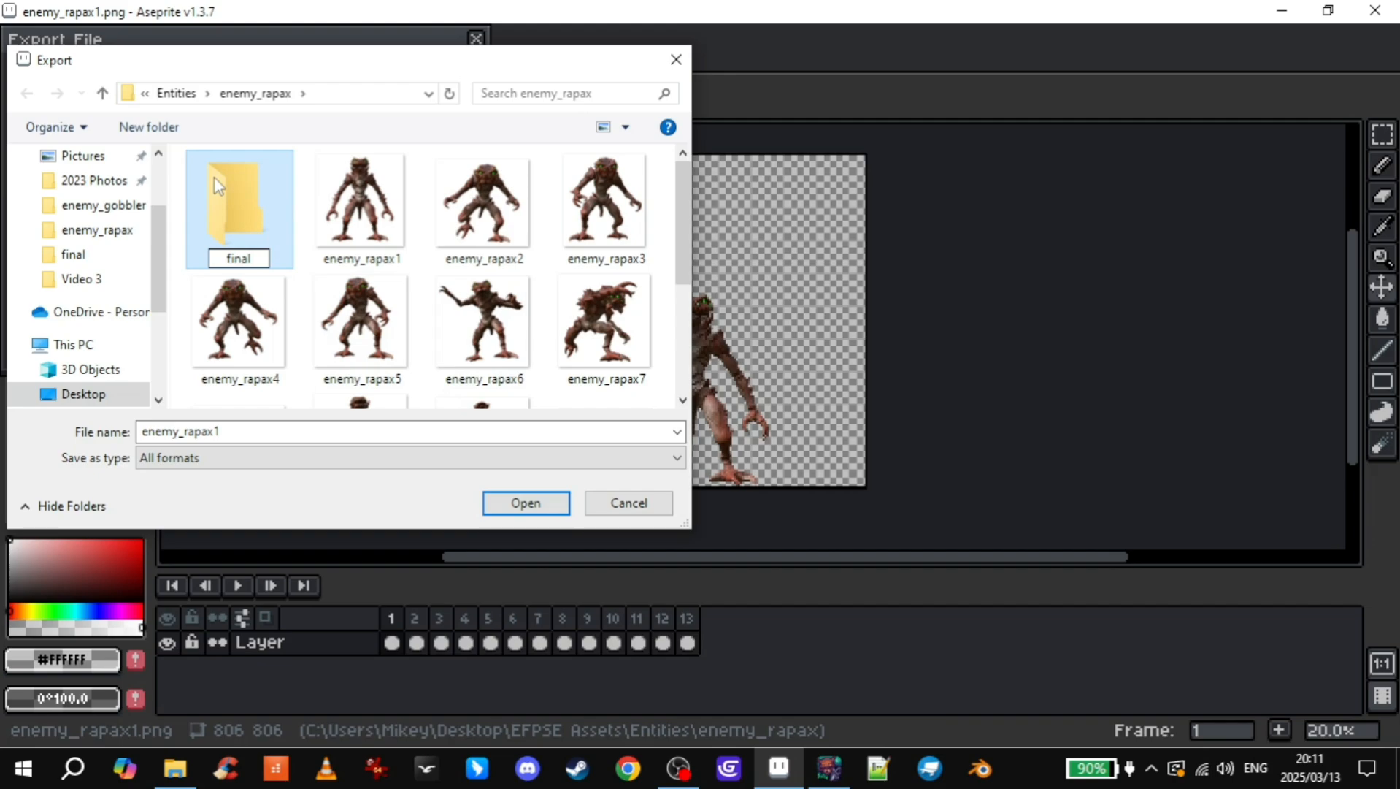
# - Export the Rapax frames as PNG files into enemy_rapax's final folder
pyautogui.doubleClick(239, 201)
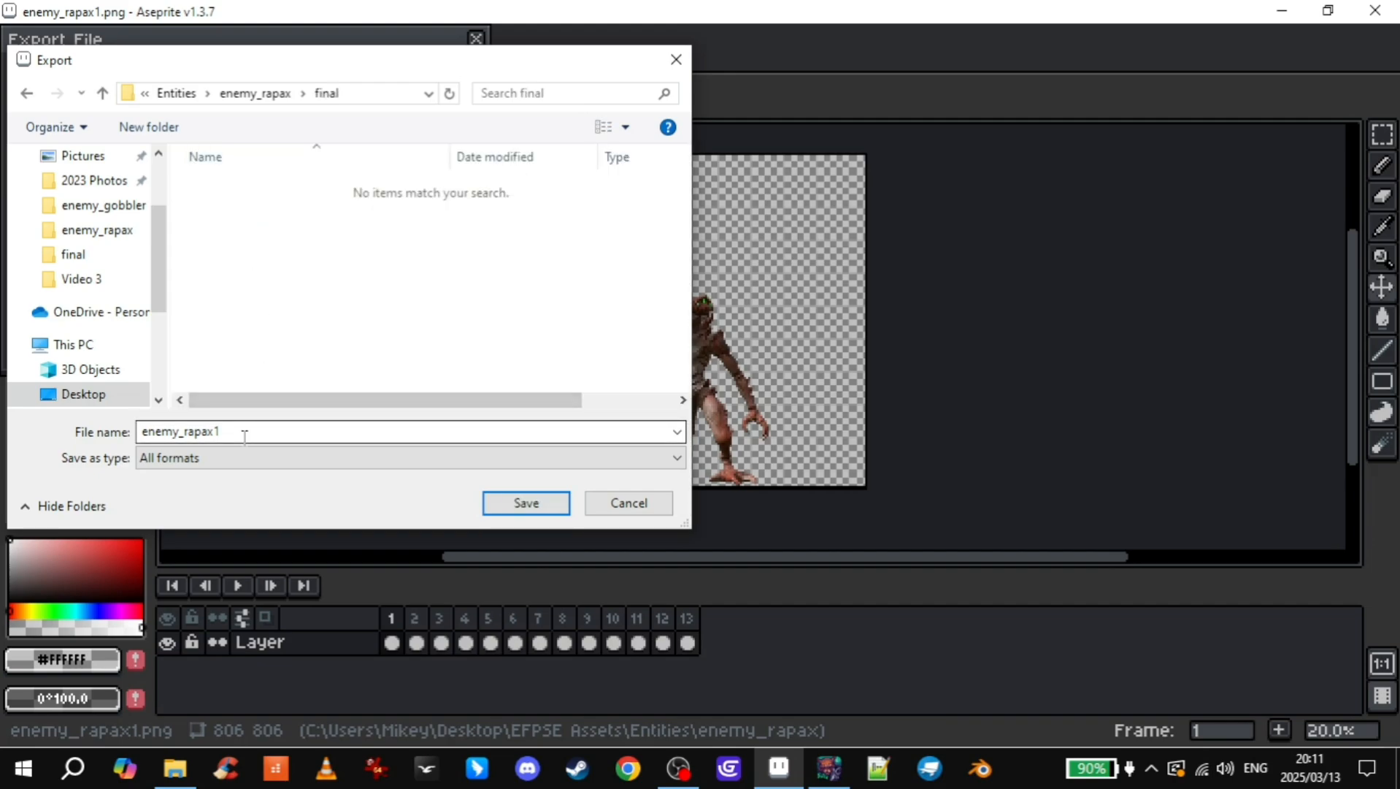
pyautogui.click(407, 457)
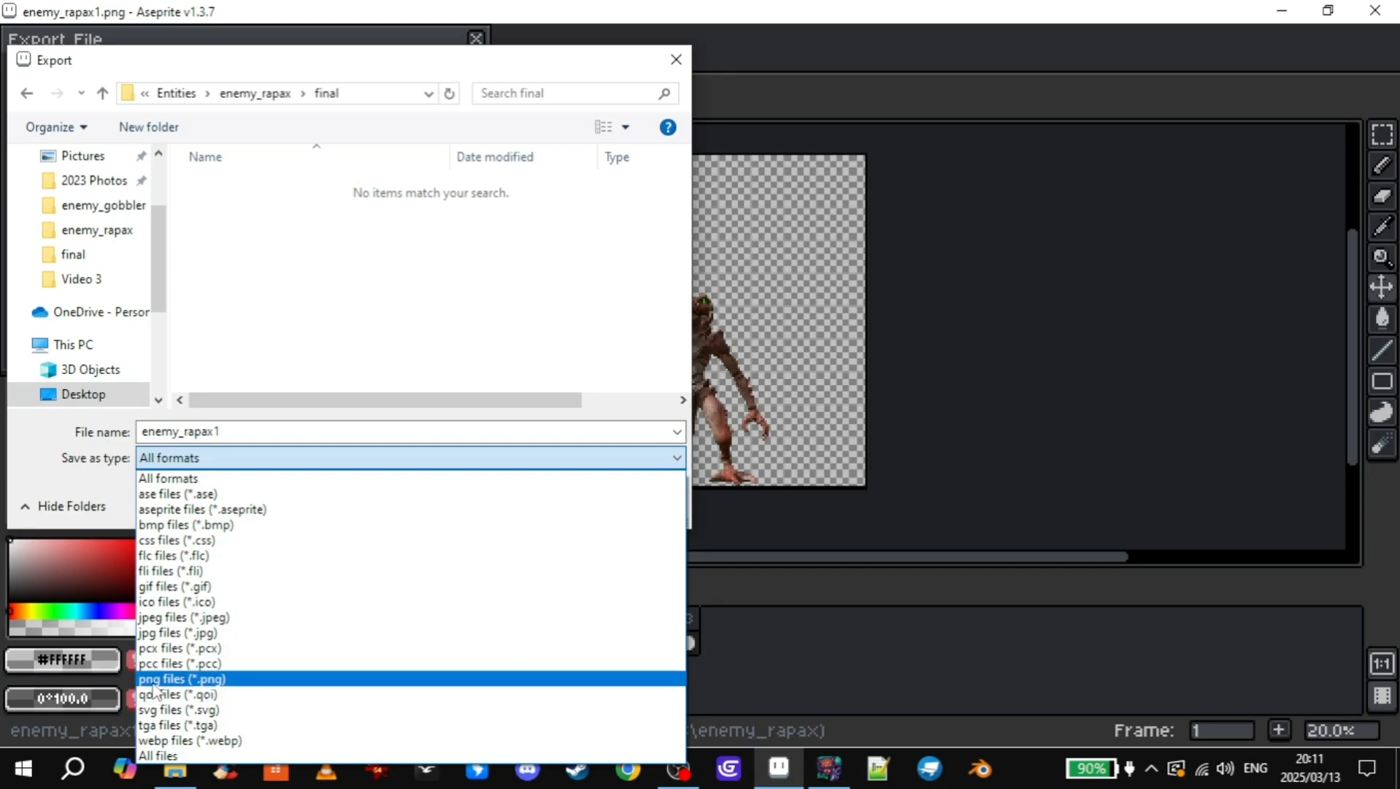
pyautogui.click(181, 679)
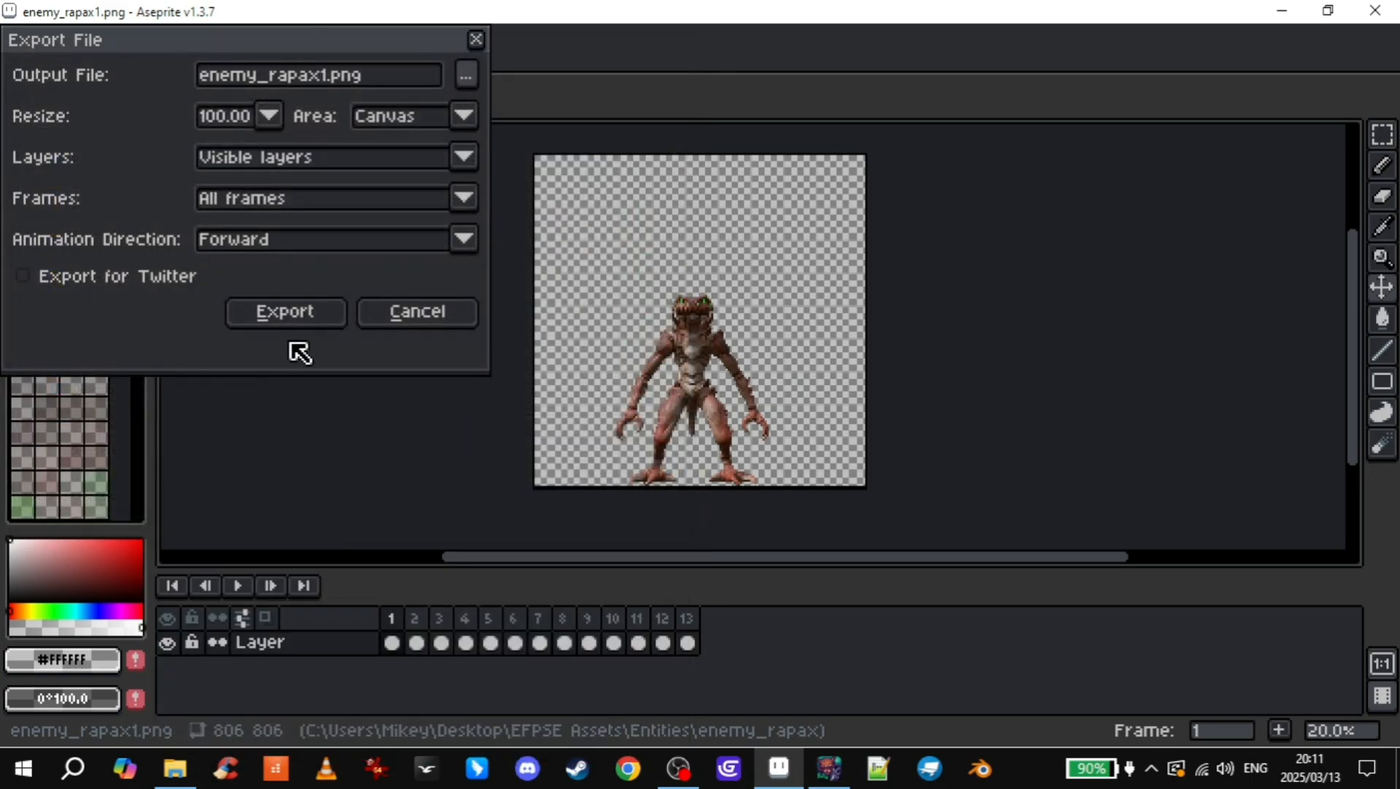
pyautogui.click(285, 312)
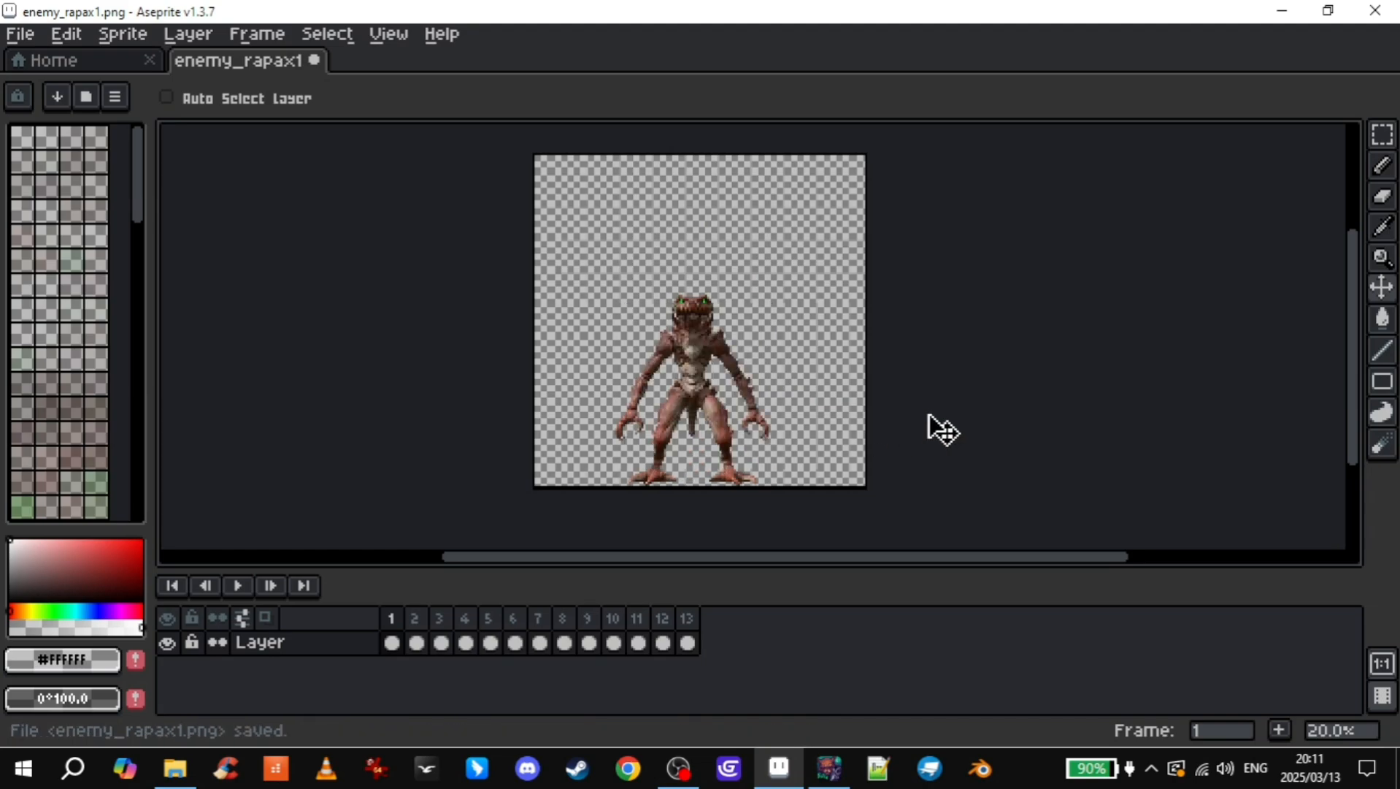
pyautogui.click(828, 768)
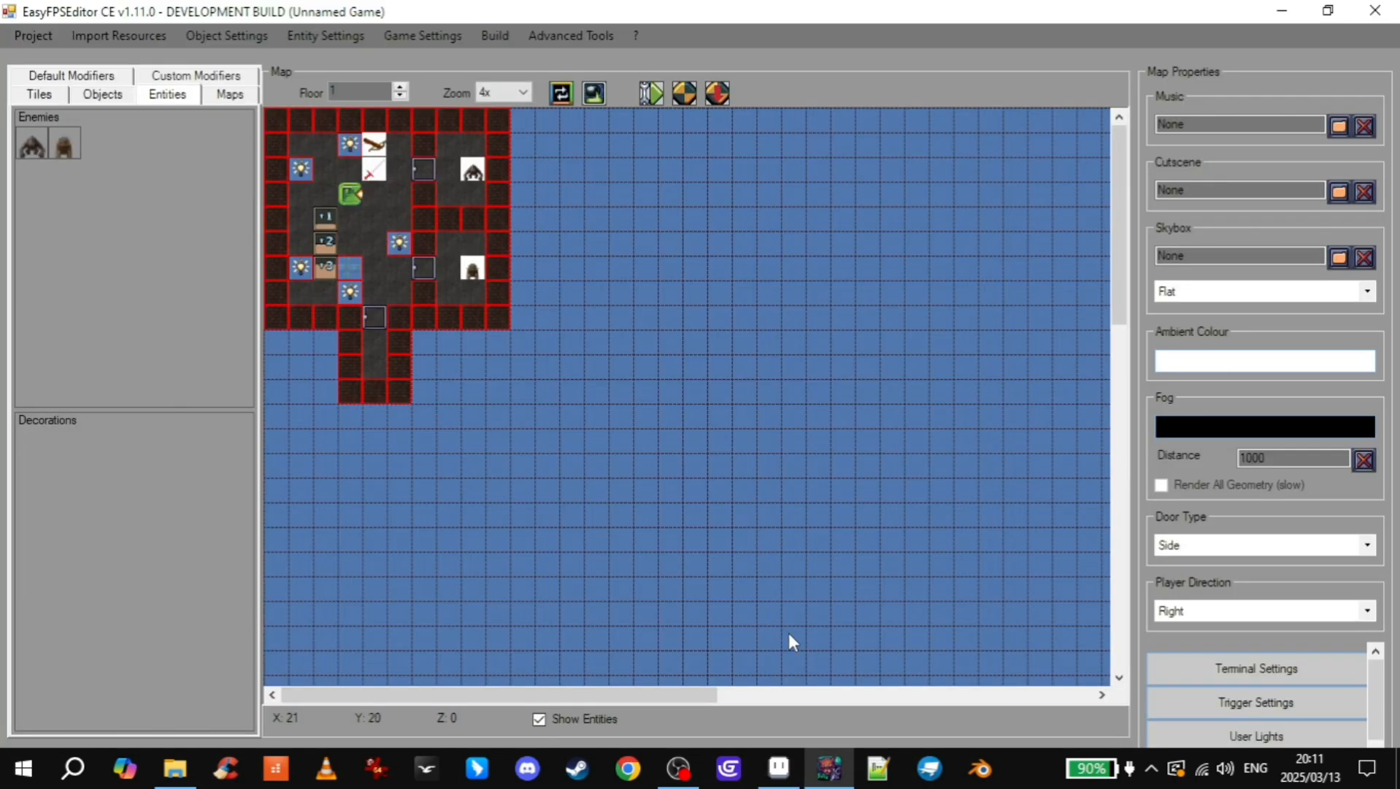
pyautogui.moveTo(373, 148)
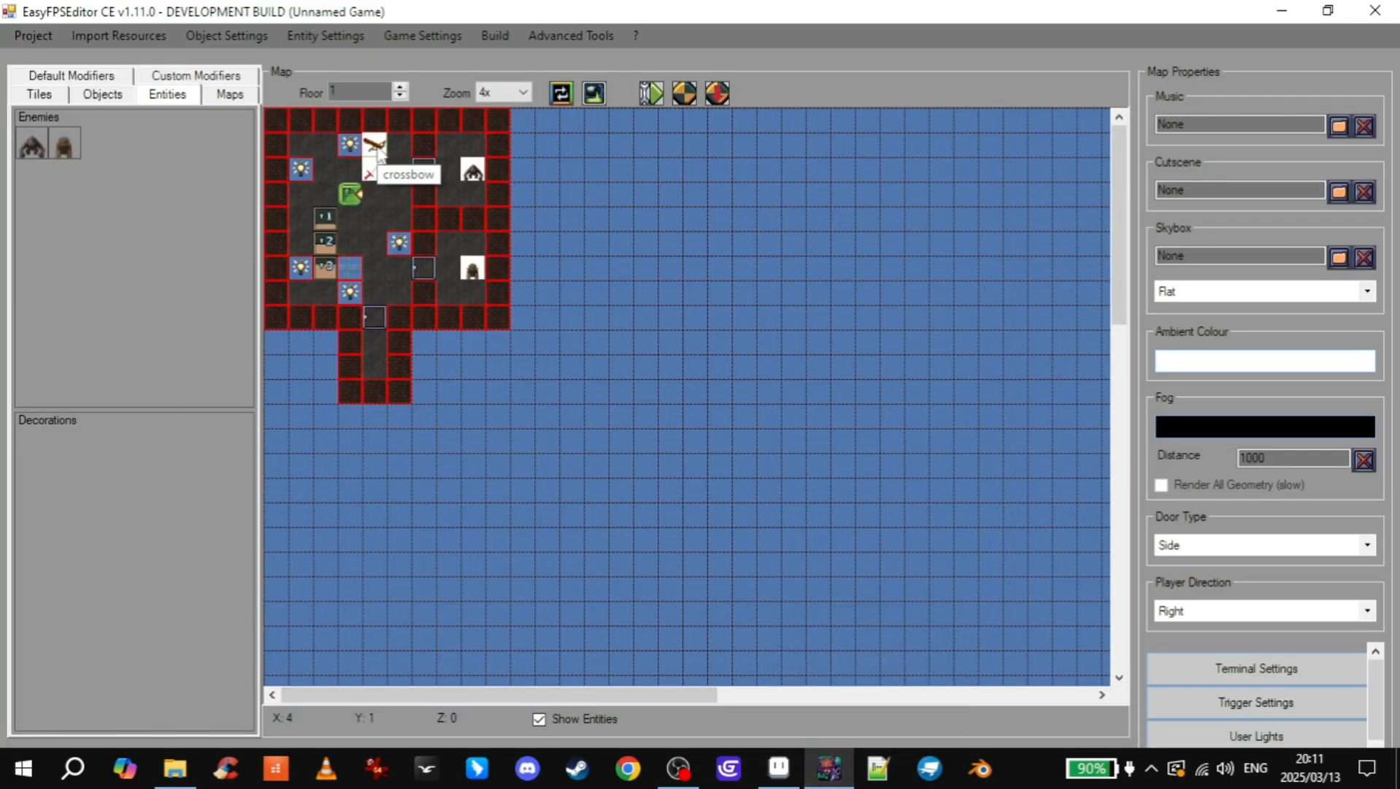
# - Add a new enemy named 'rapax' in Enemy Settings and bring up Import Sprites
pyautogui.click(325, 36)
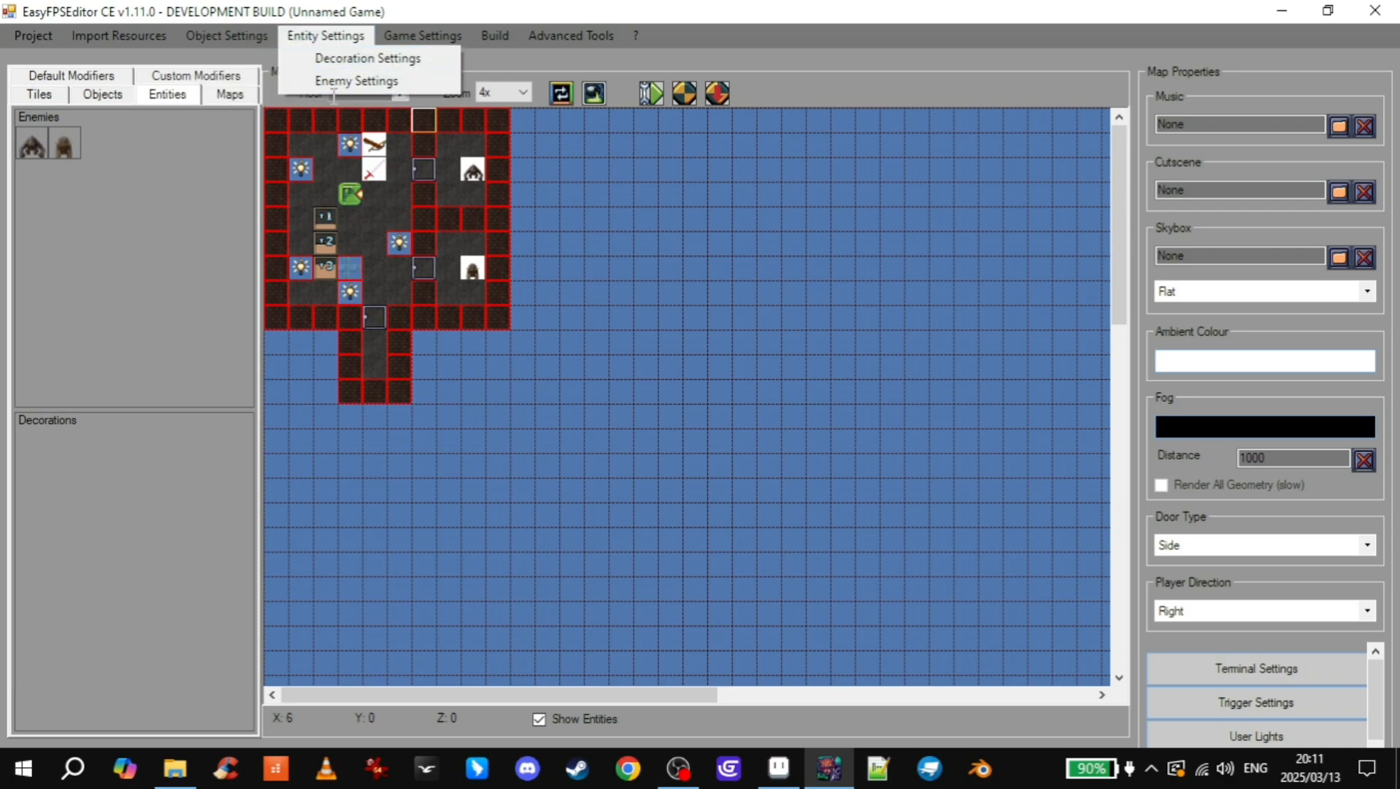
pyautogui.click(356, 80)
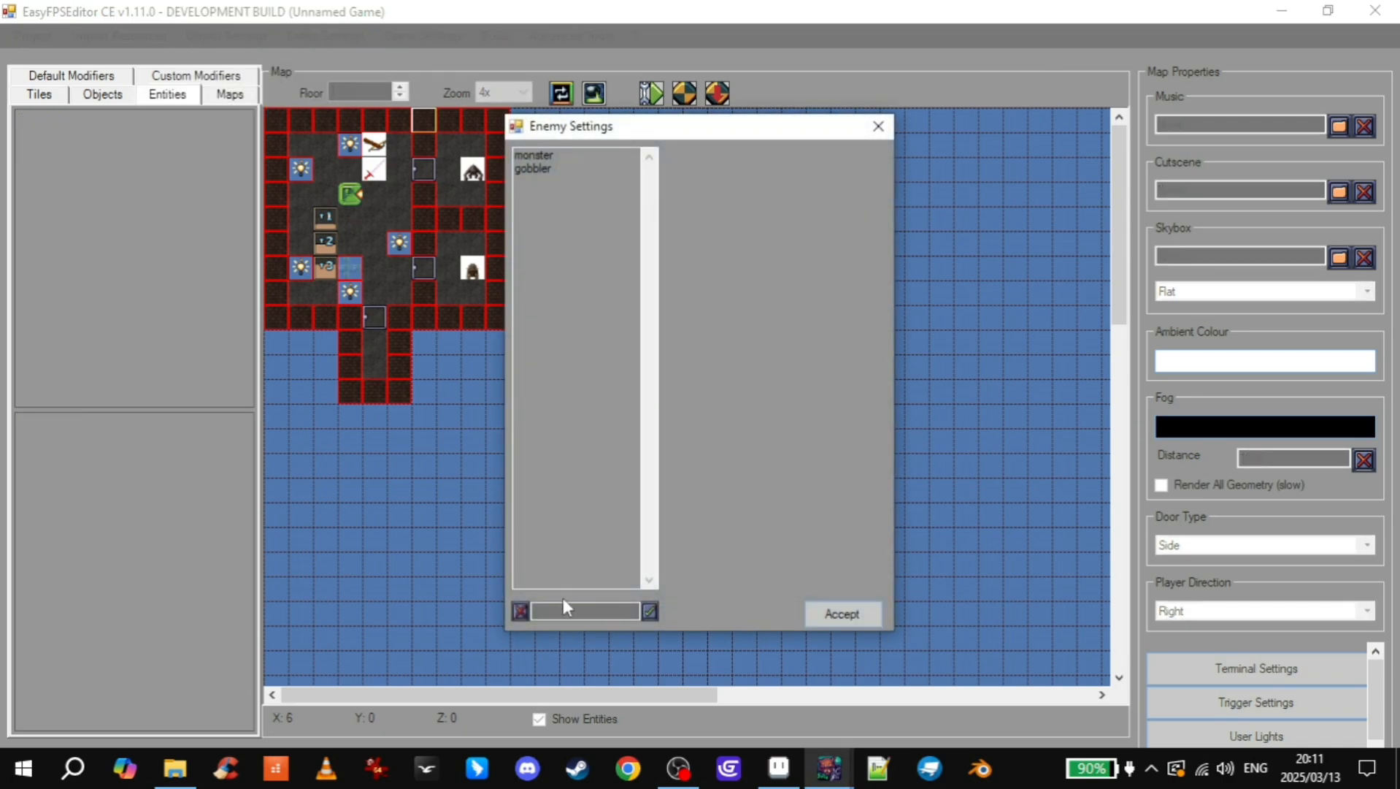
pyautogui.write('ra')
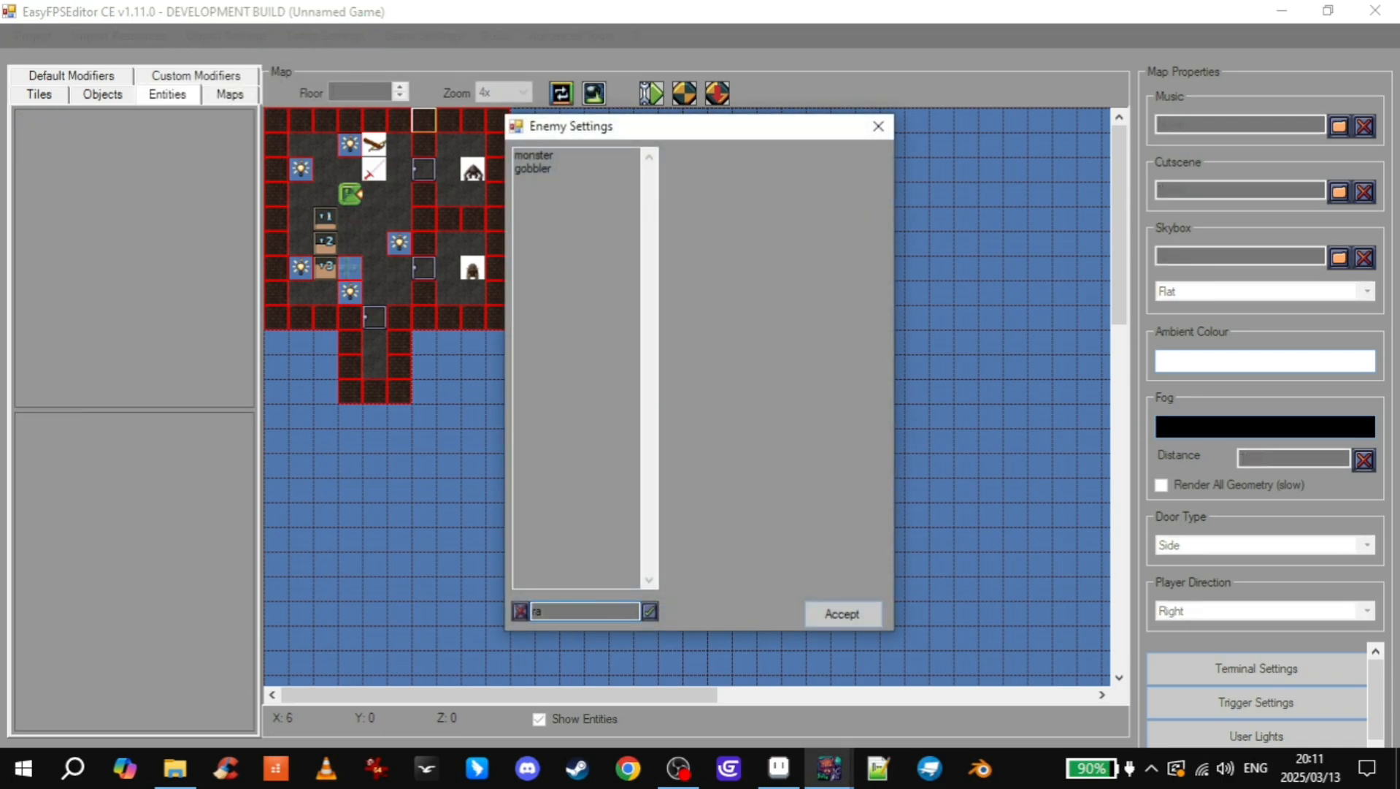
pyautogui.write('rapax')
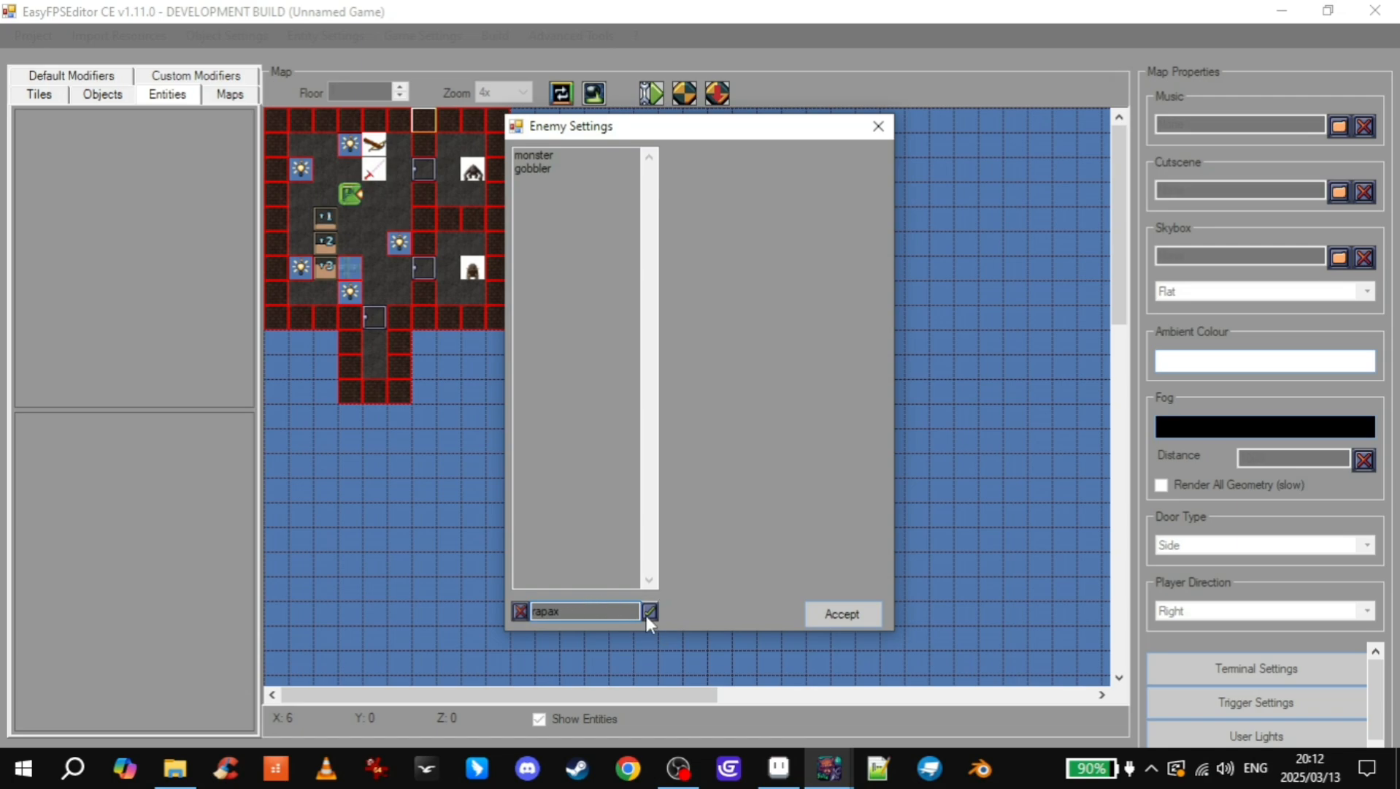
pyautogui.click(650, 612)
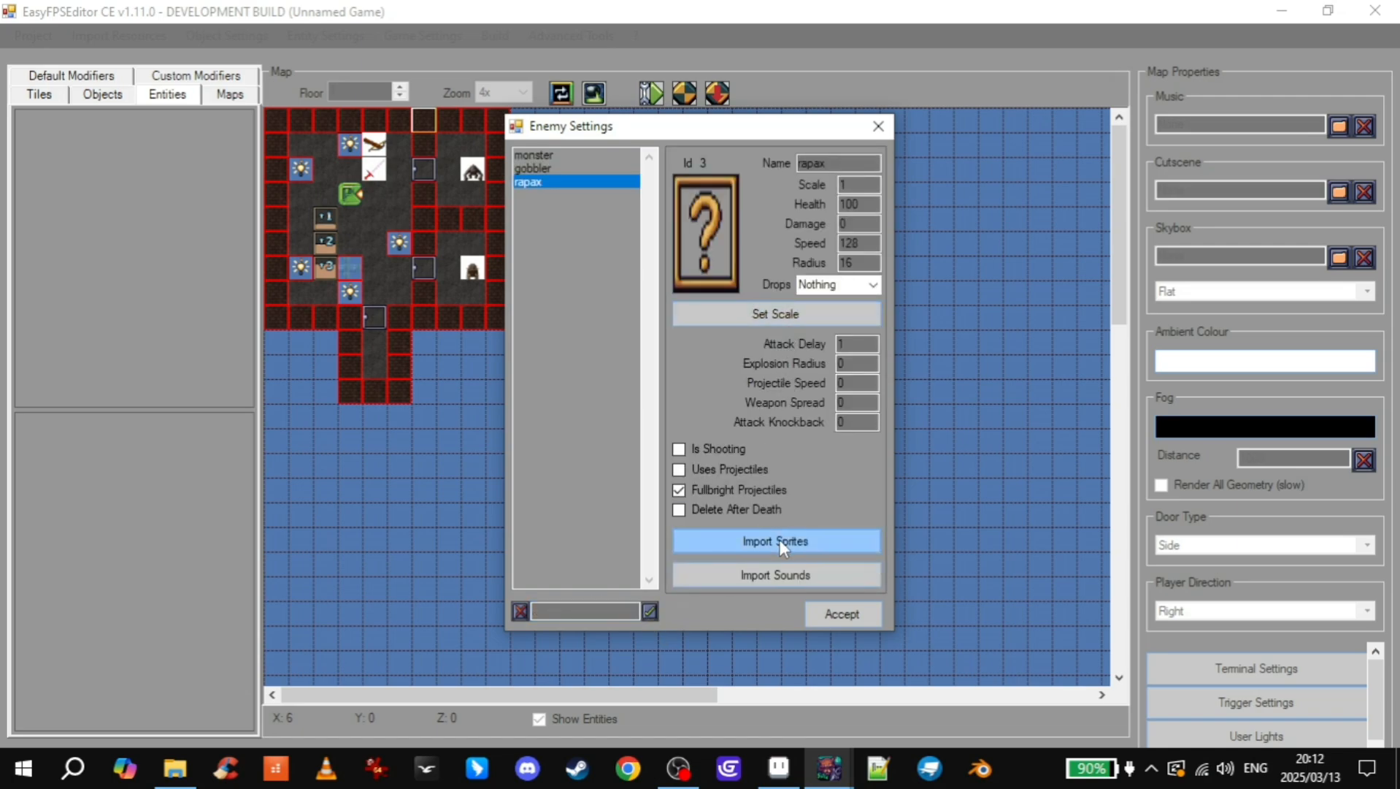
pyautogui.click(773, 540)
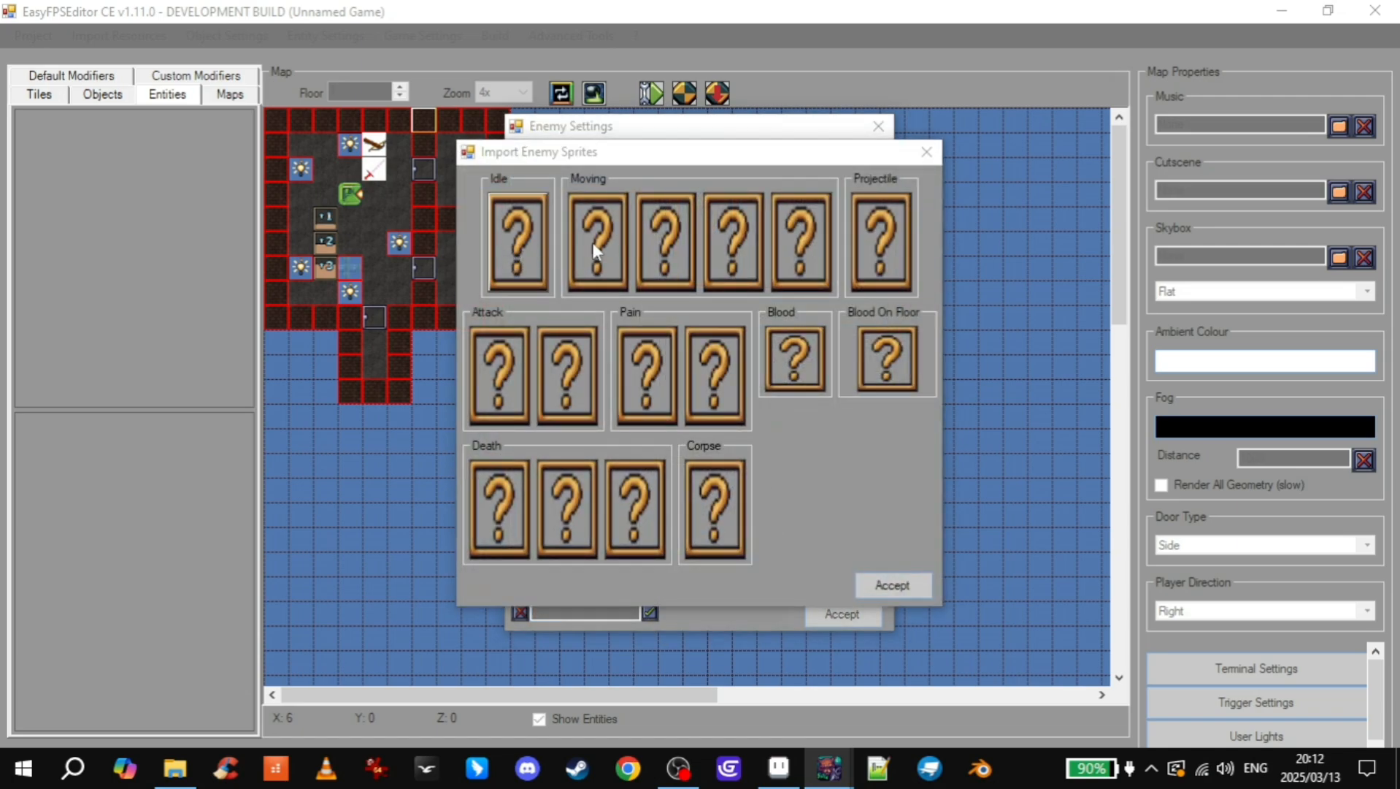
# - Load a Rapax frame from the enemy_rapax folder into the first moving slot
pyautogui.click(593, 245)
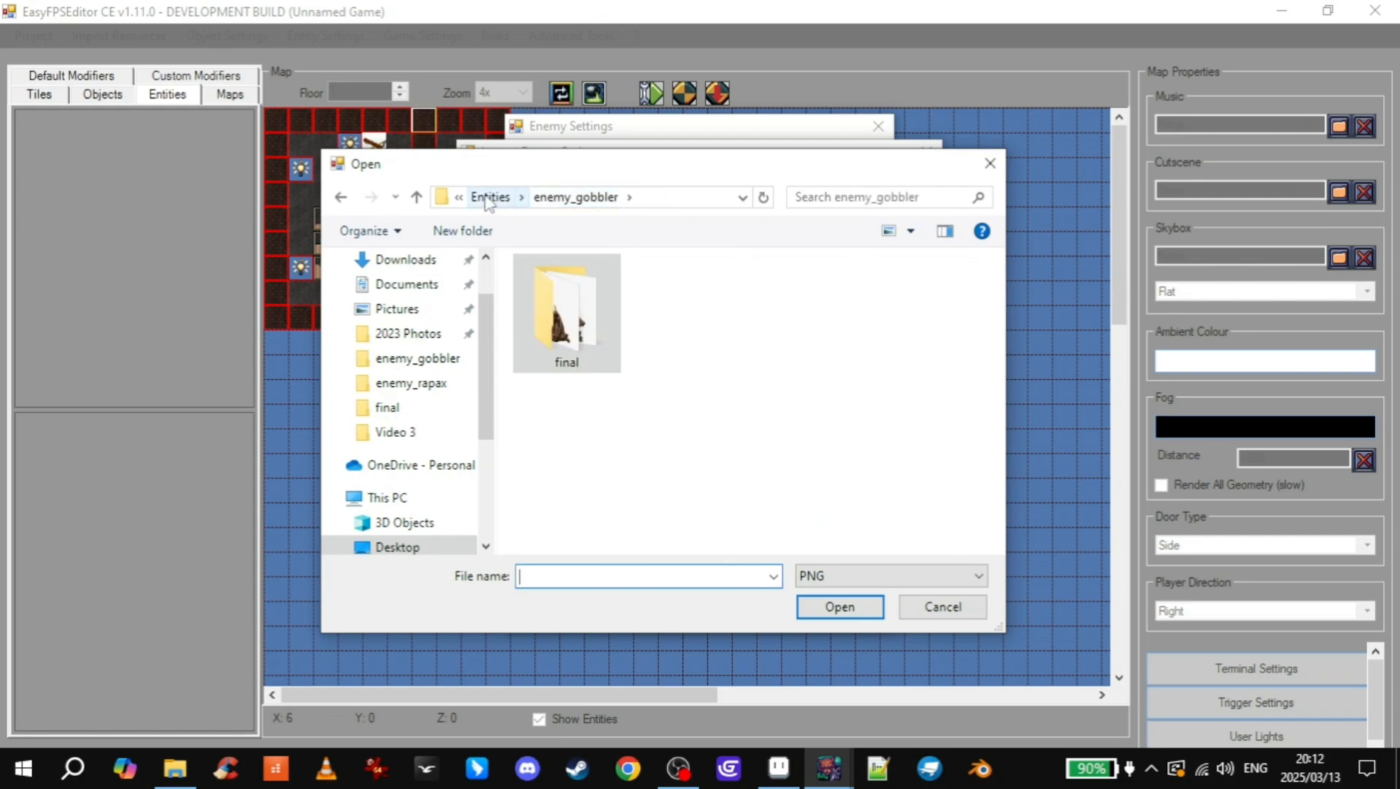
pyautogui.click(489, 196)
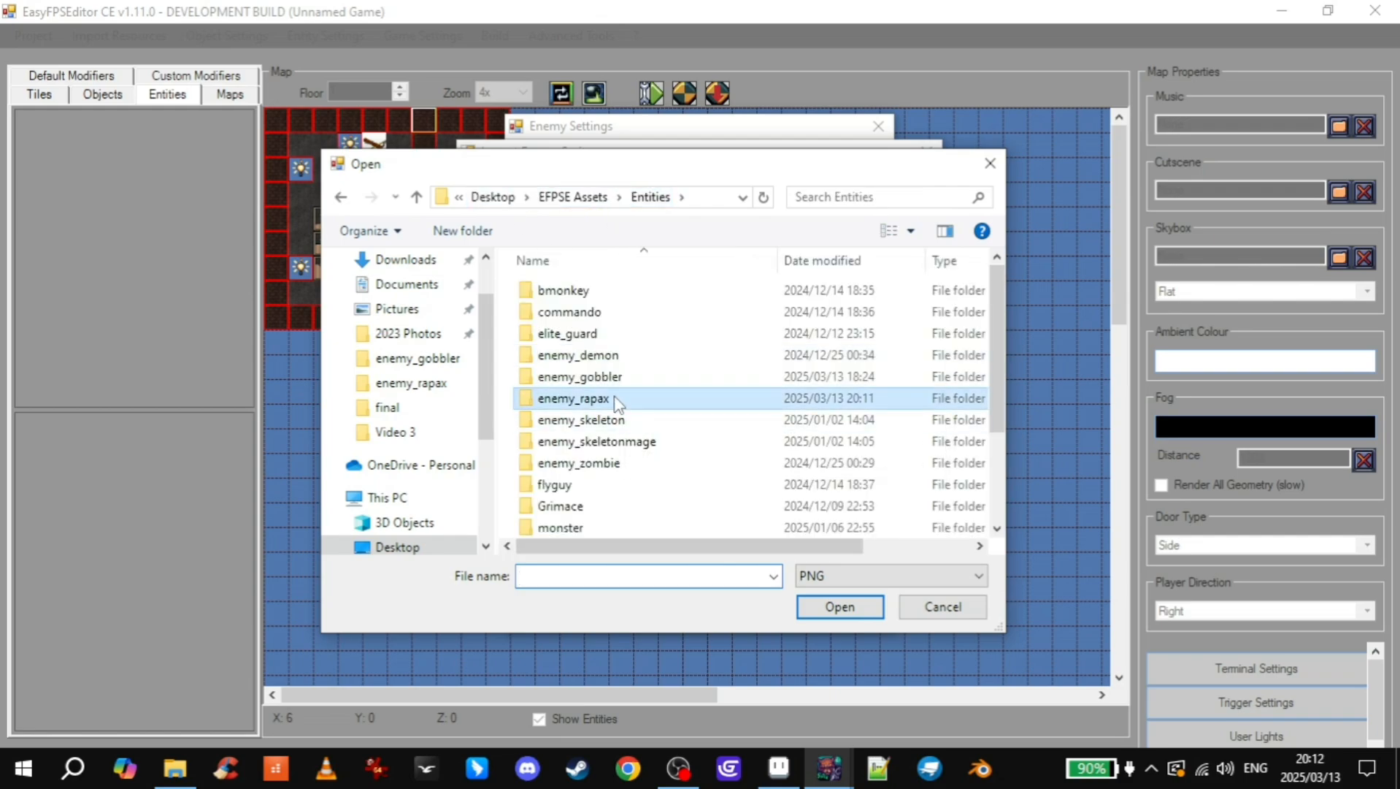
pyautogui.doubleClick(571, 397)
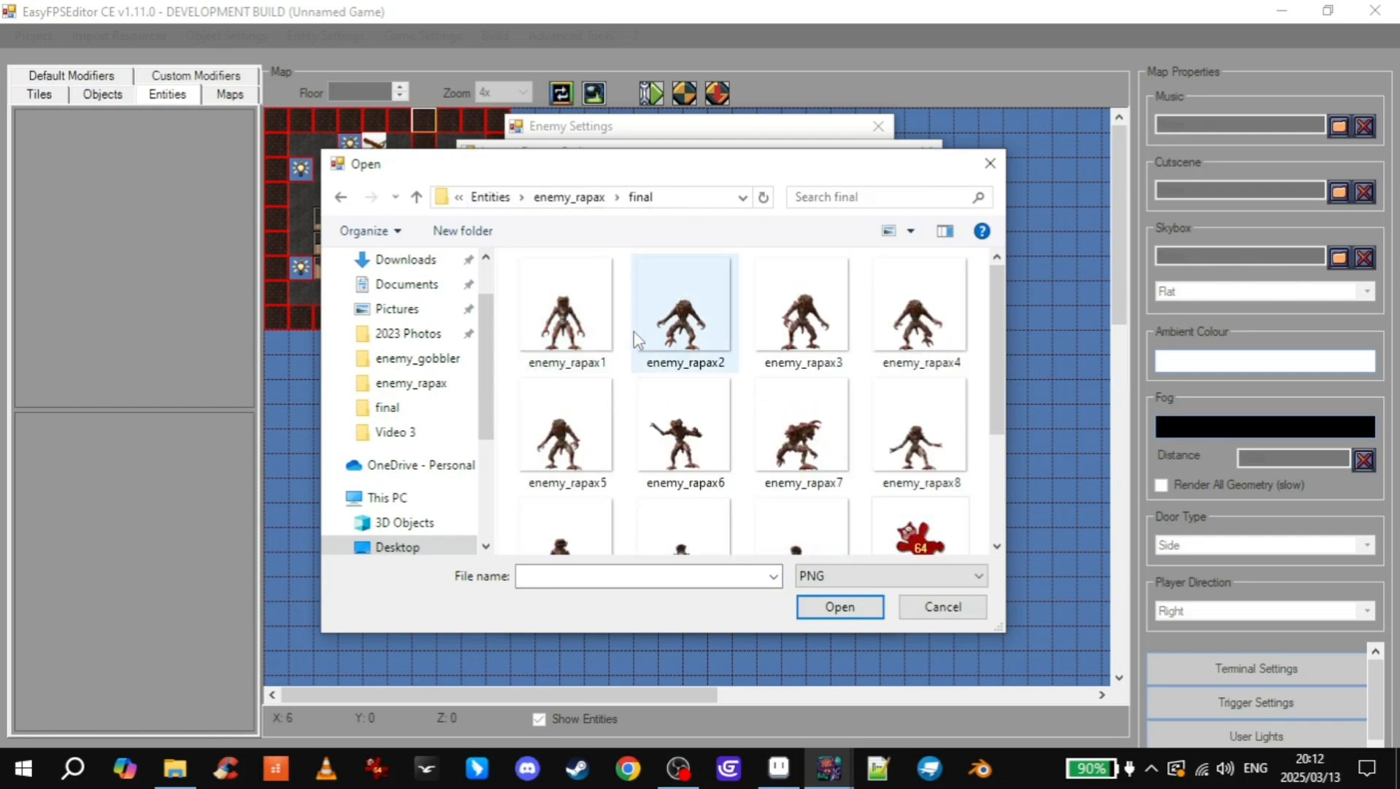
pyautogui.click(800, 309)
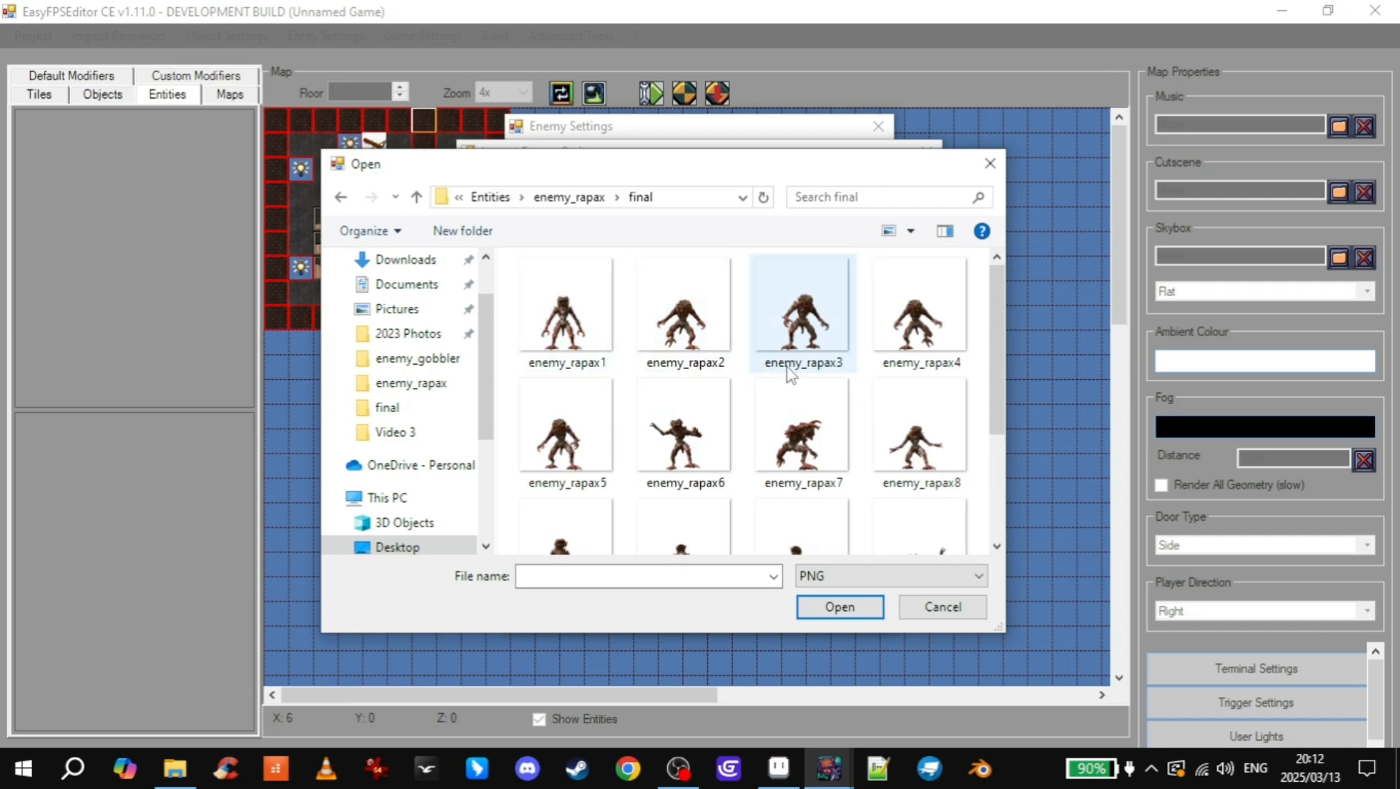
pyautogui.click(837, 606)
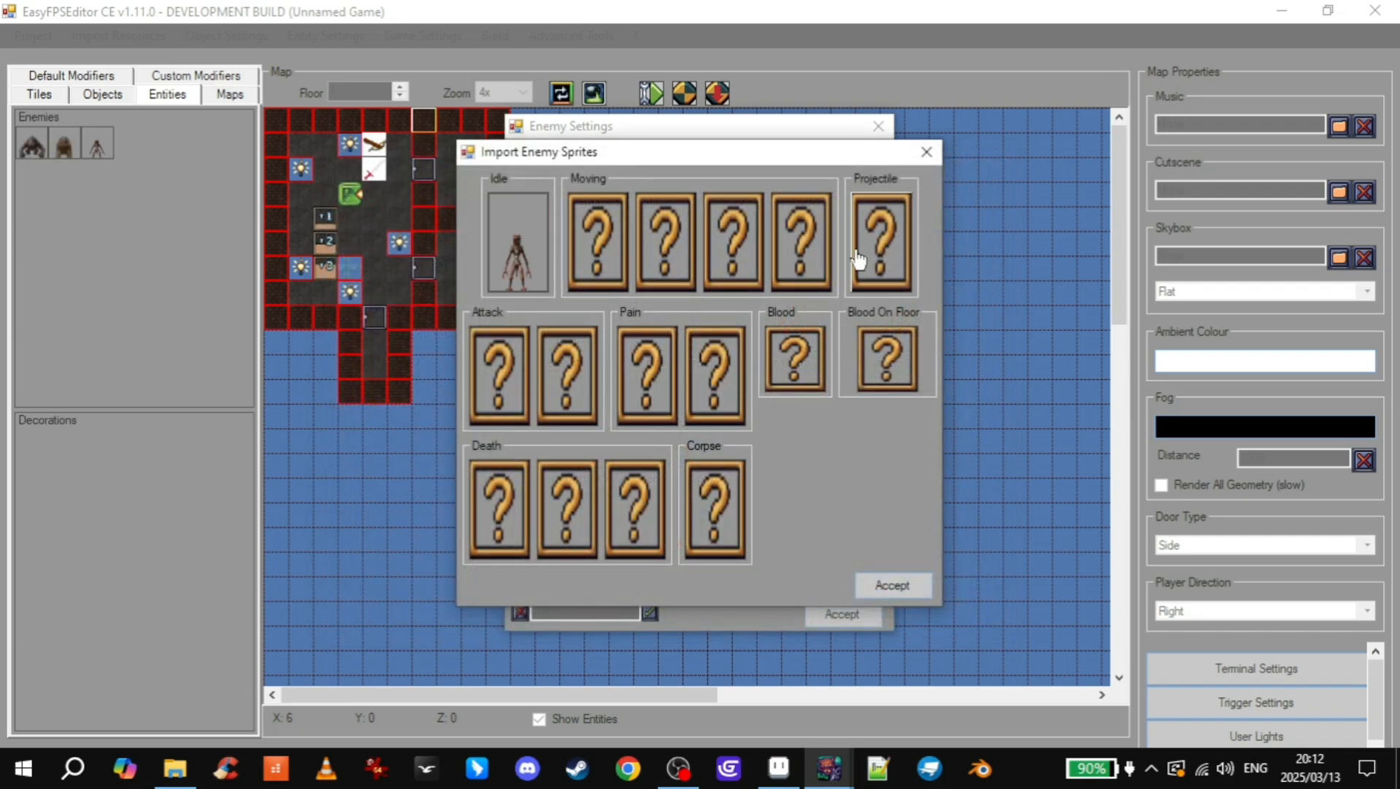
# - Fill the remaining slots, including enemy_rapax7, death and corpse frames, and accept
pyautogui.click(880, 239)
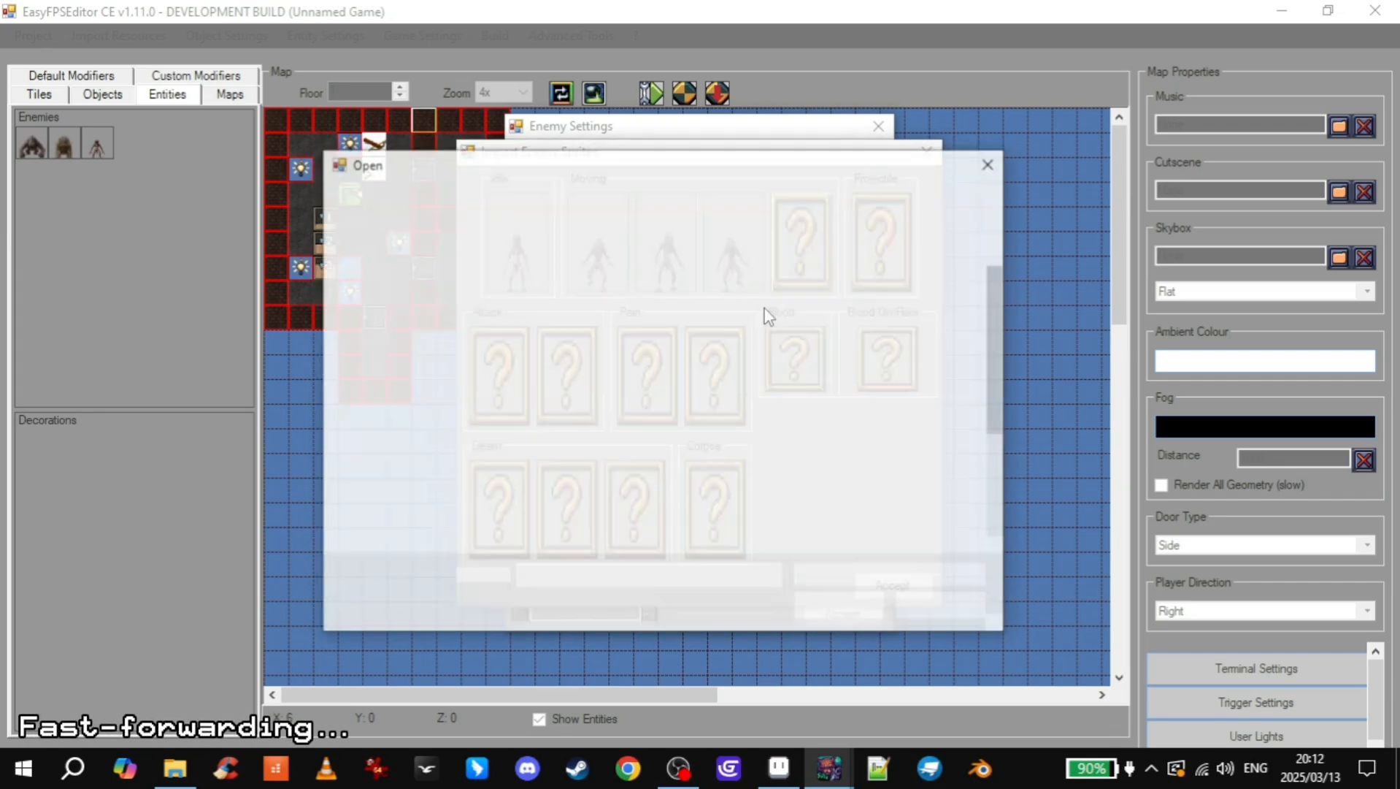
pyautogui.click(801, 433)
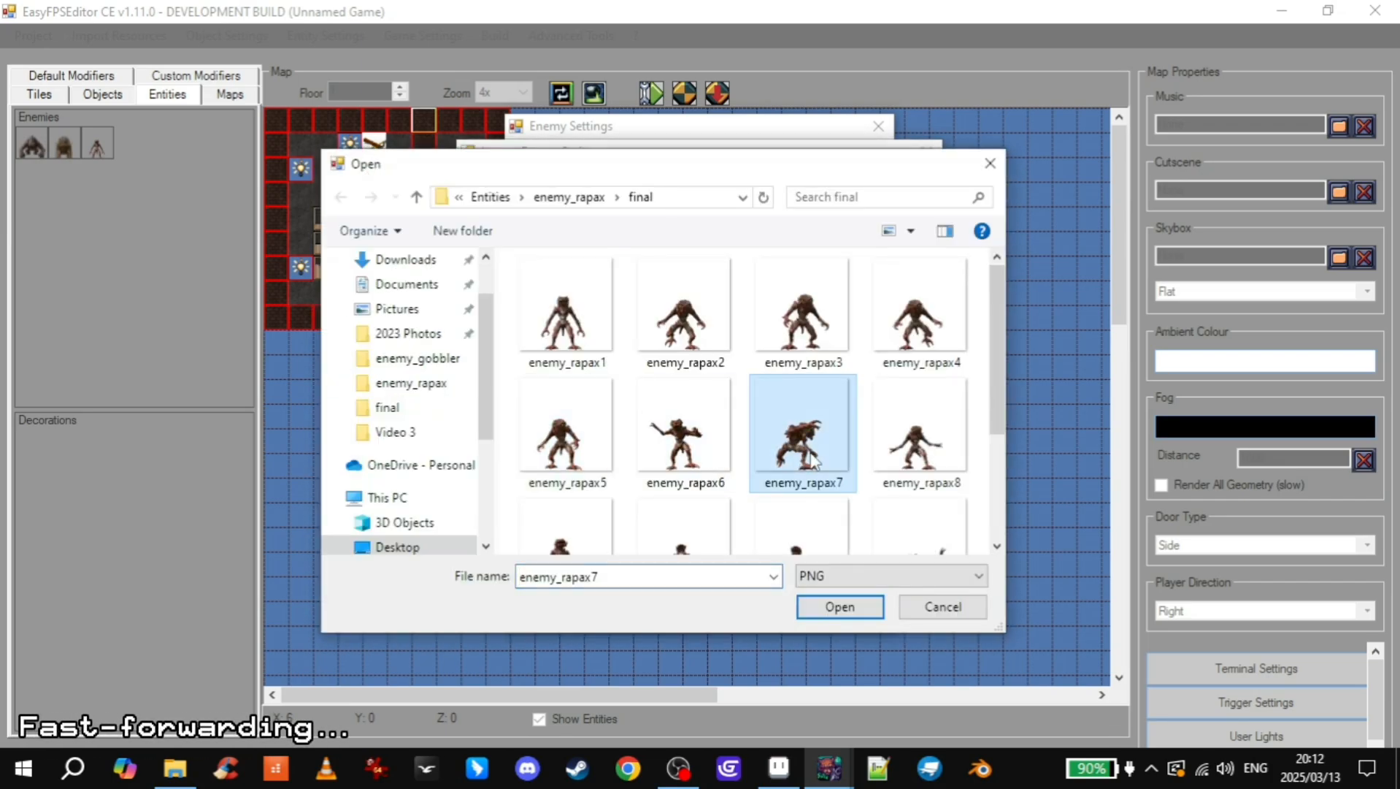
pyautogui.click(837, 606)
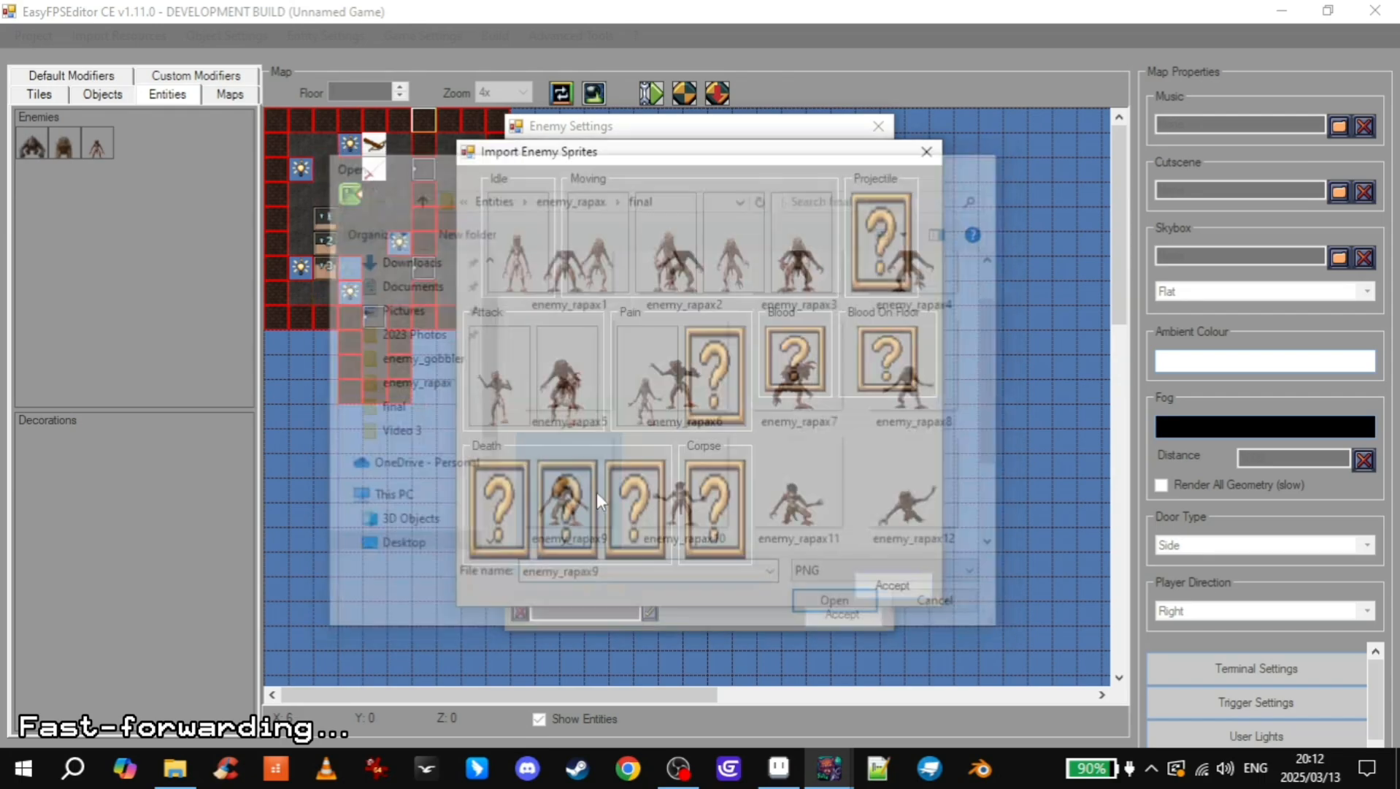
pyautogui.click(833, 600)
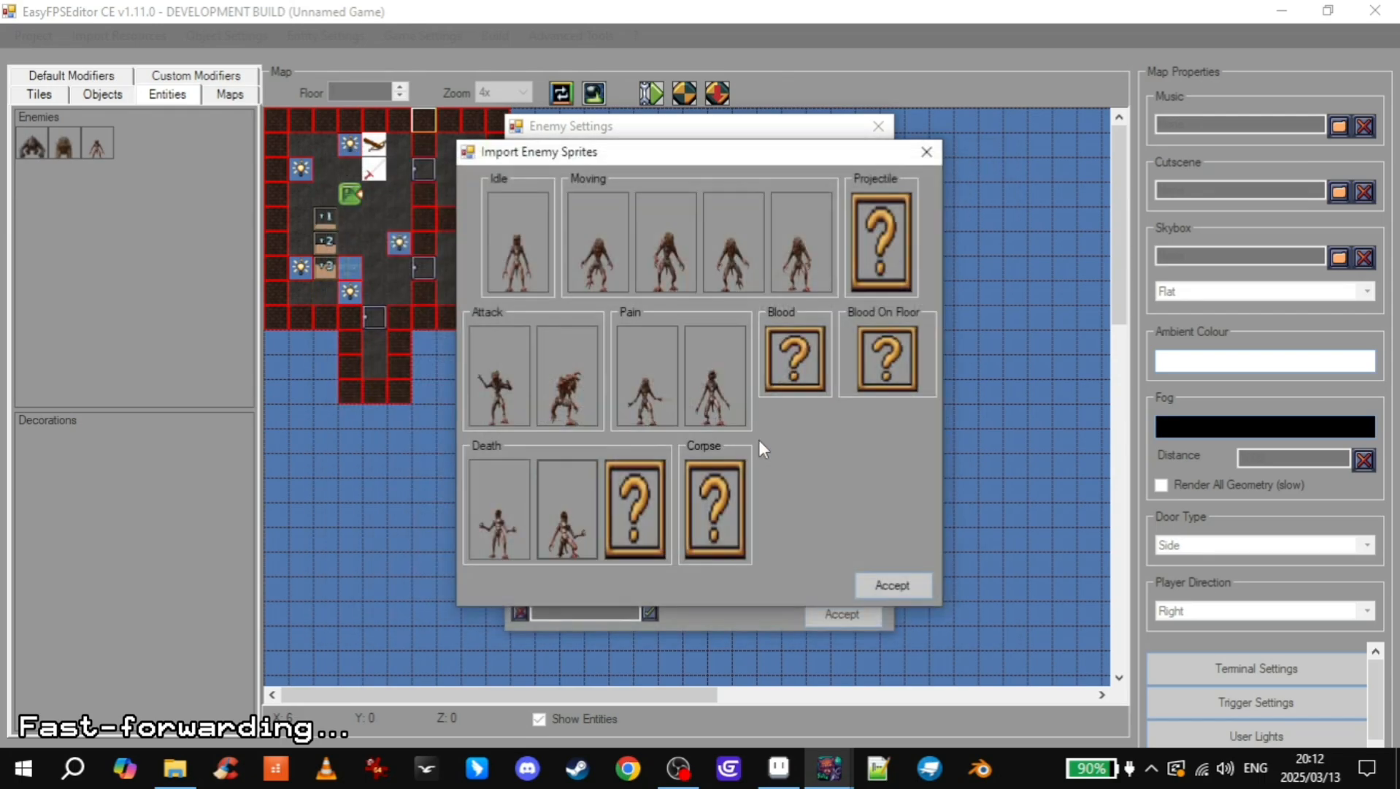
pyautogui.click(635, 509)
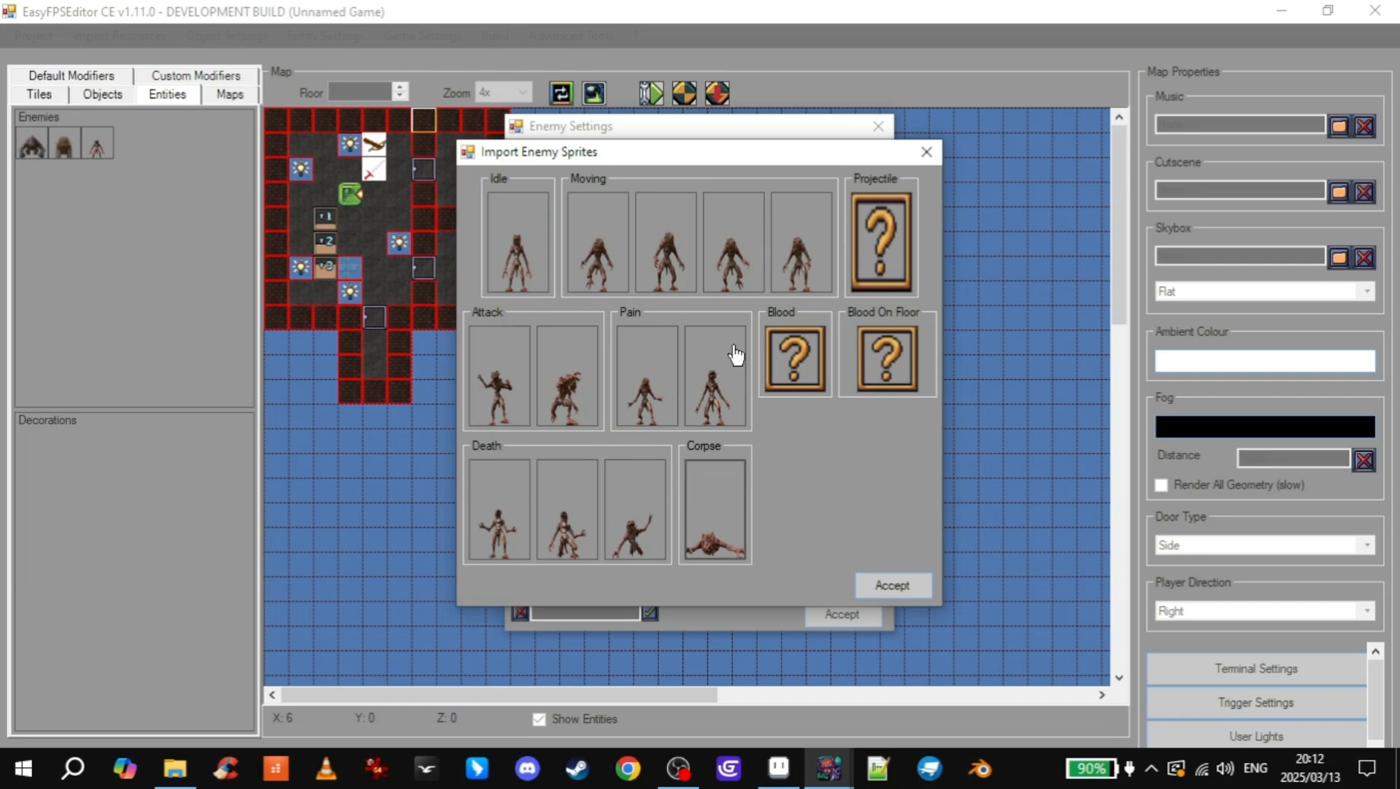
pyautogui.moveTo(879, 241)
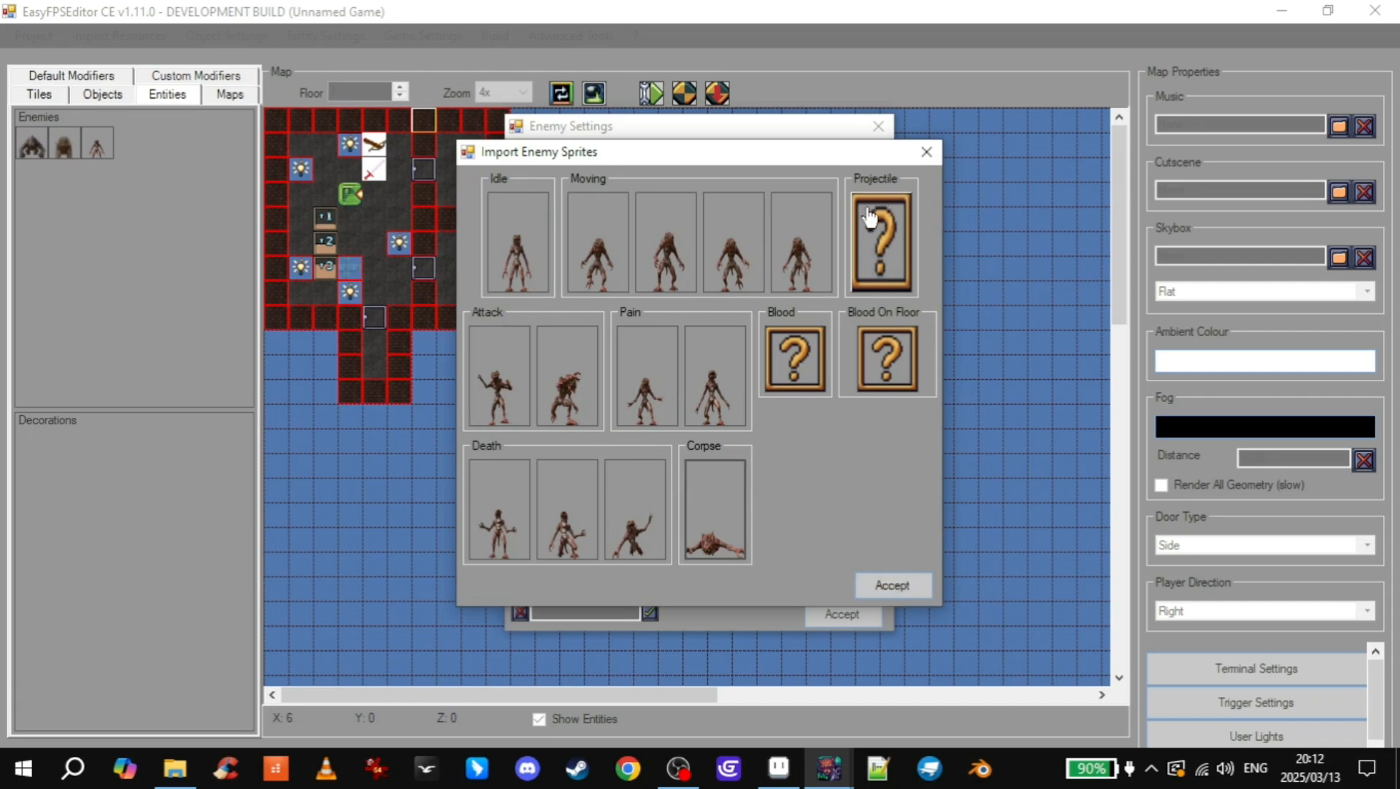
pyautogui.moveTo(822, 364)
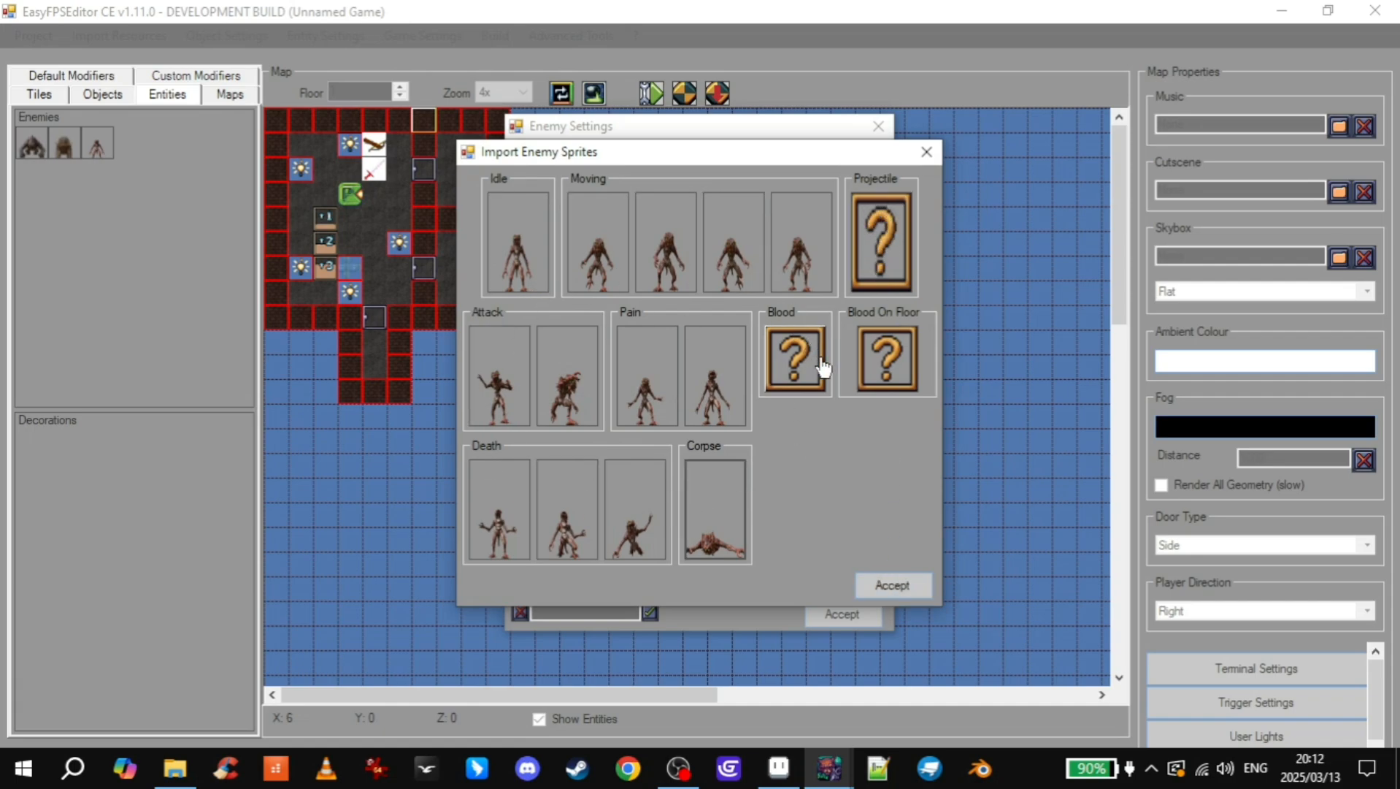
pyautogui.moveTo(188, 27)
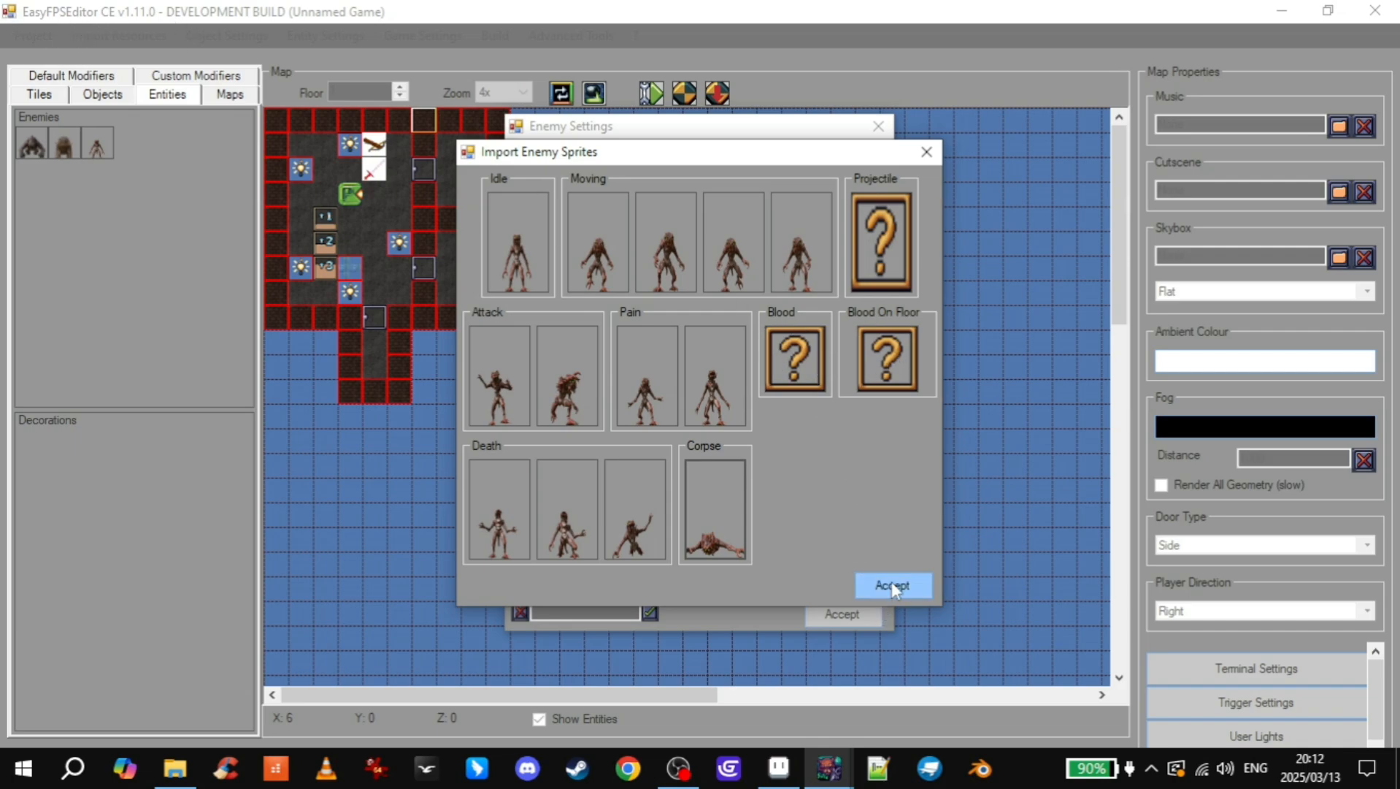
pyautogui.click(891, 585)
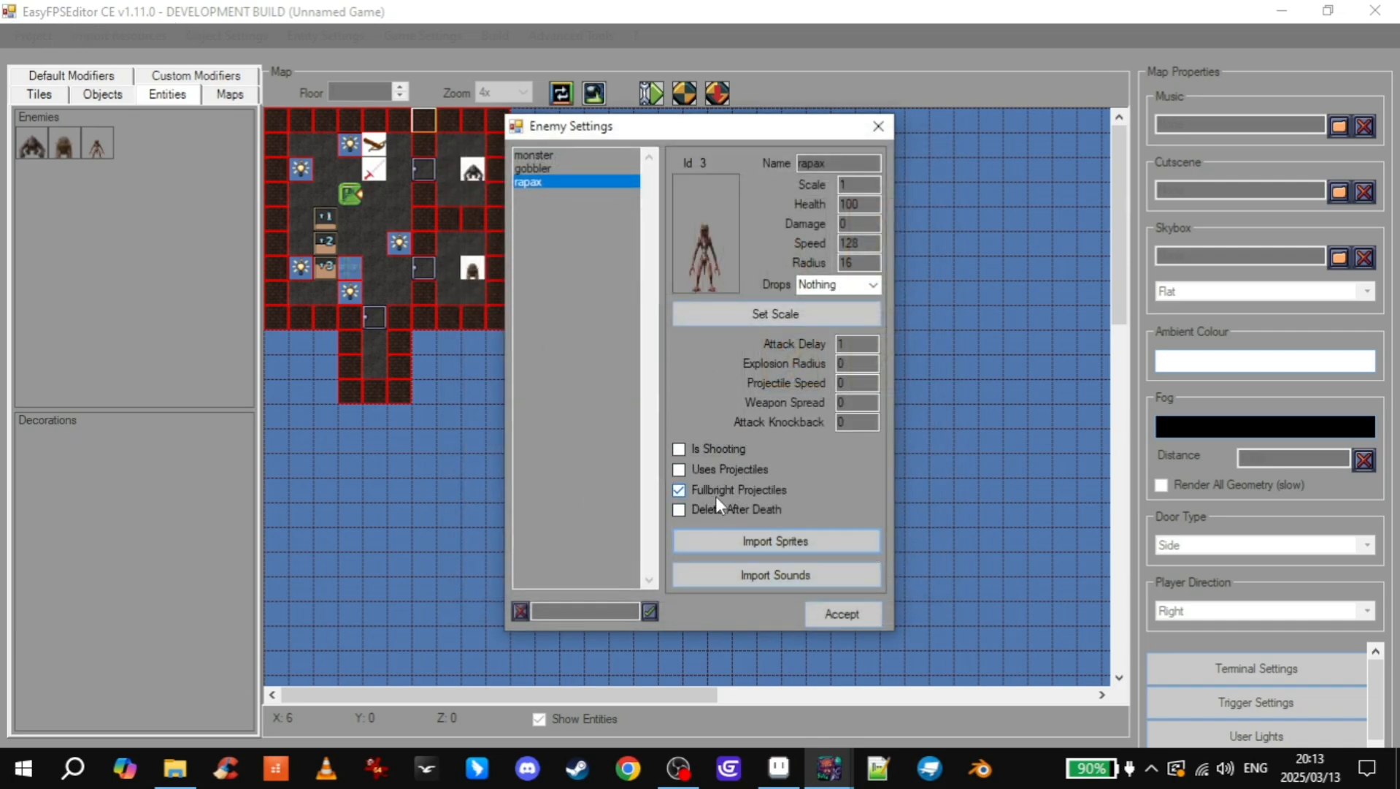
# - Disable fullbright projectiles and set attack delay 0.5, damage 10 and sprite scale 0.25
pyautogui.click(679, 489)
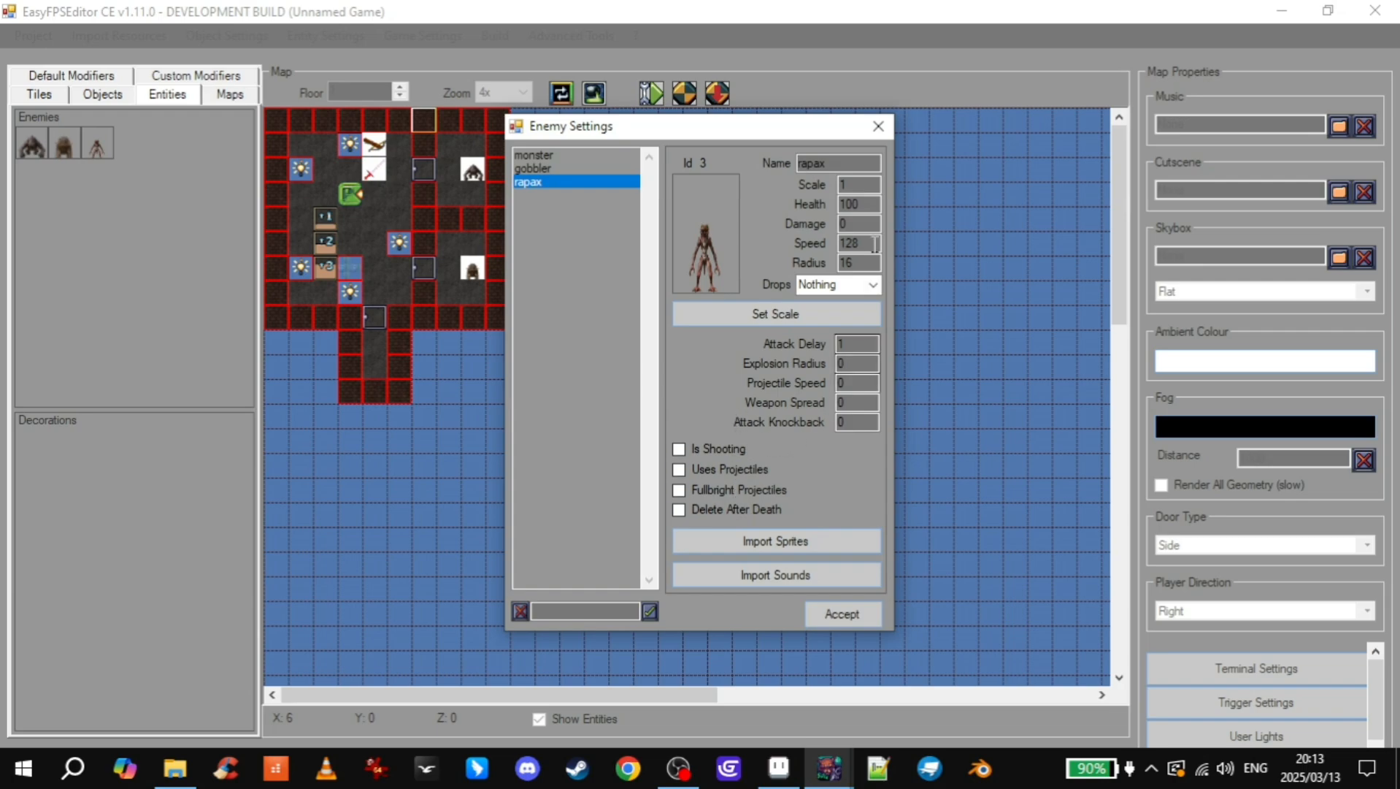
pyautogui.moveTo(863, 348)
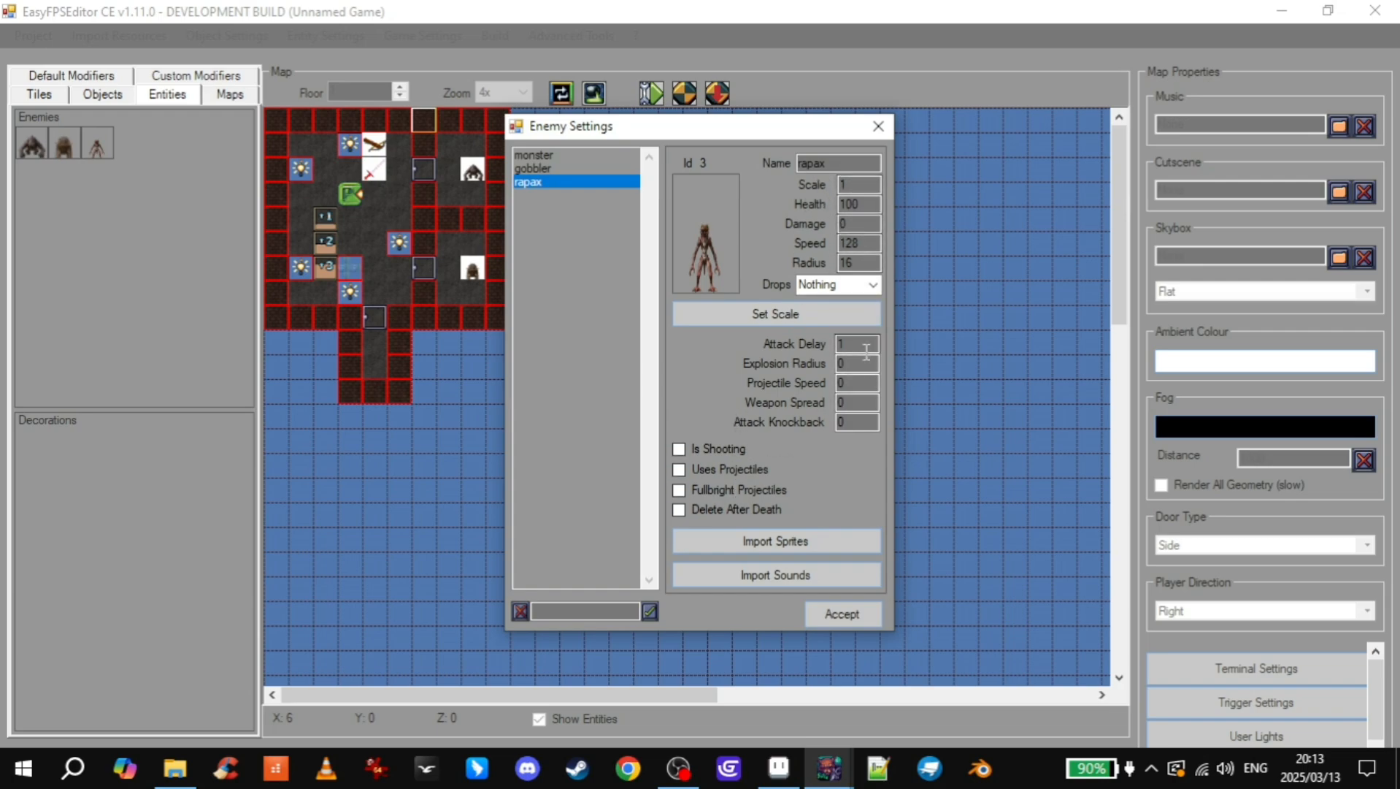
pyautogui.tripleClick(858, 343)
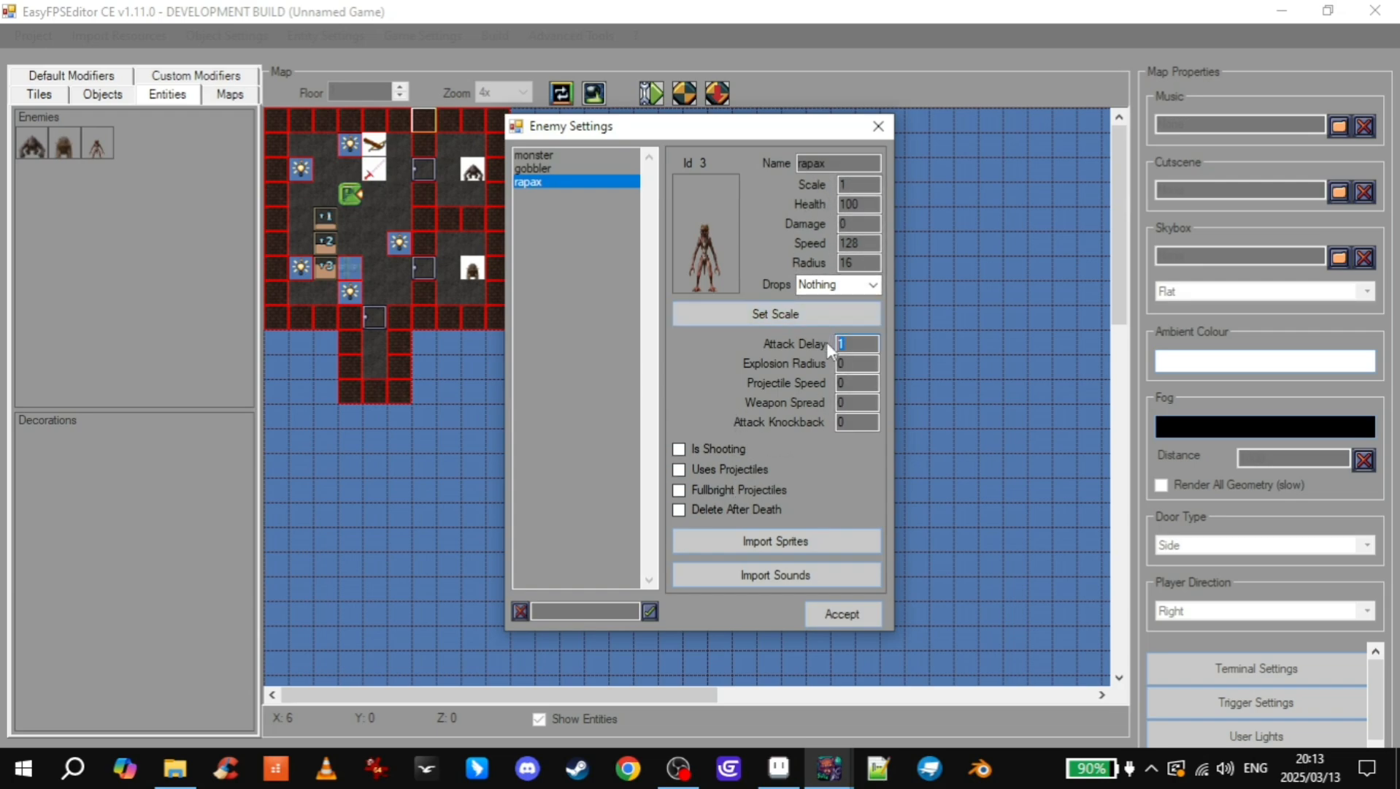
pyautogui.write('0.8')
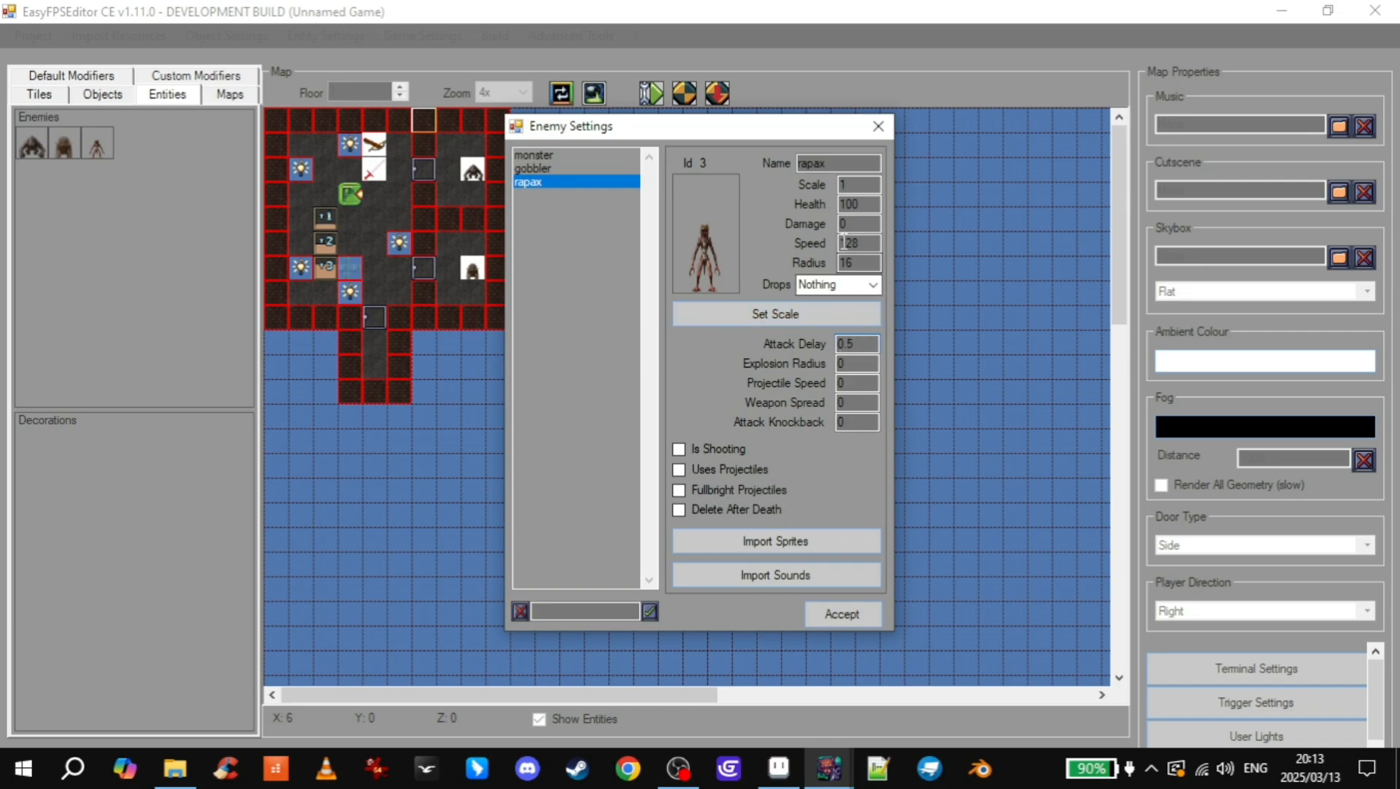
pyautogui.click(857, 223)
pyautogui.write('10')
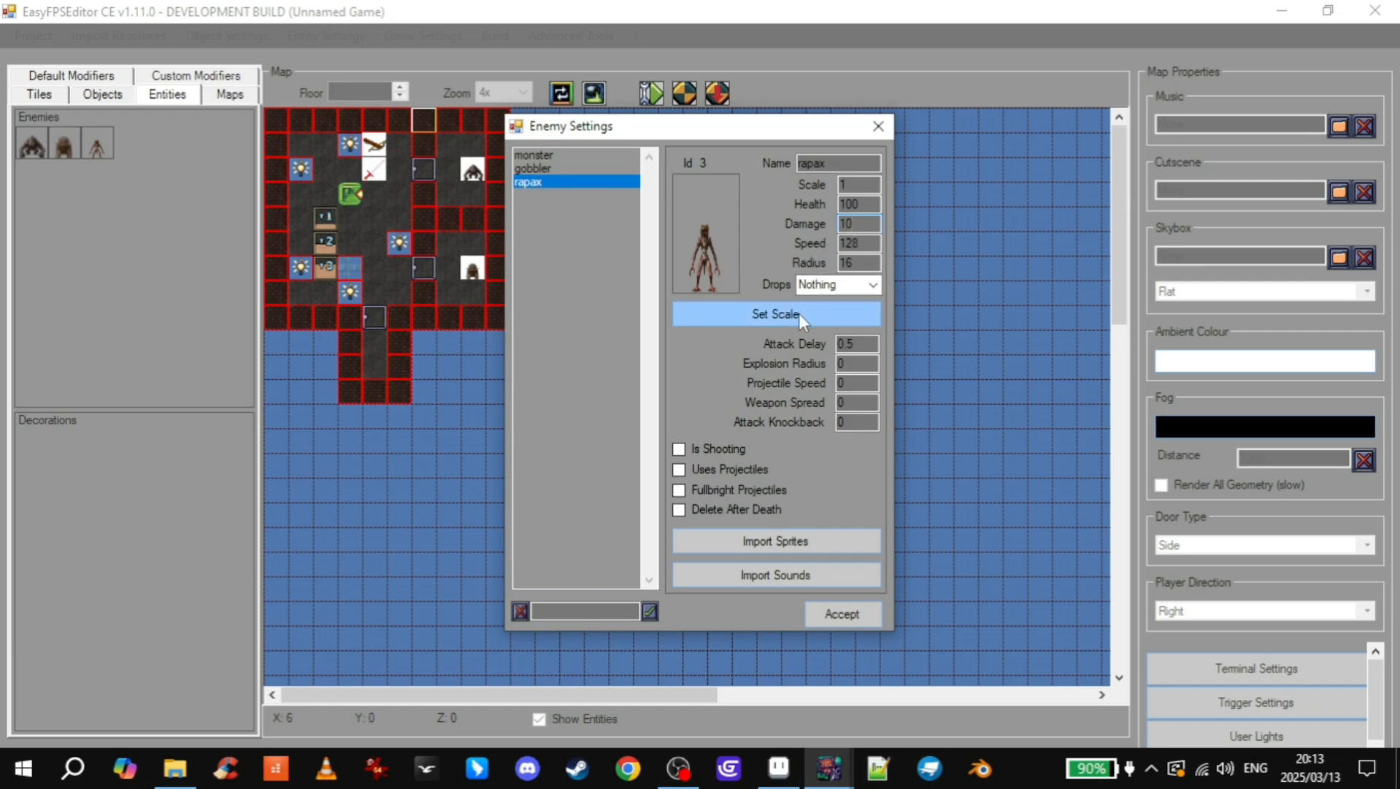
pyautogui.click(774, 313)
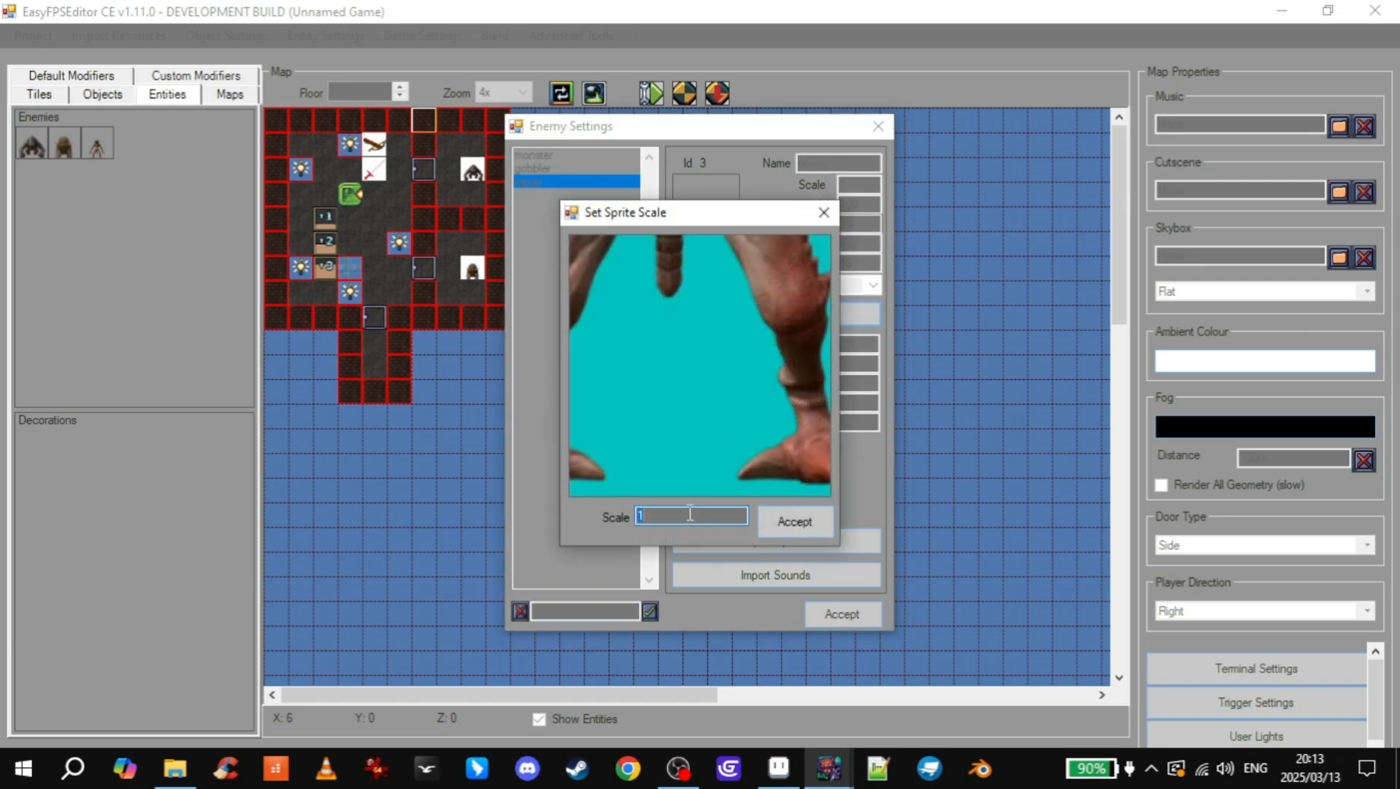
pyautogui.write('0.25')
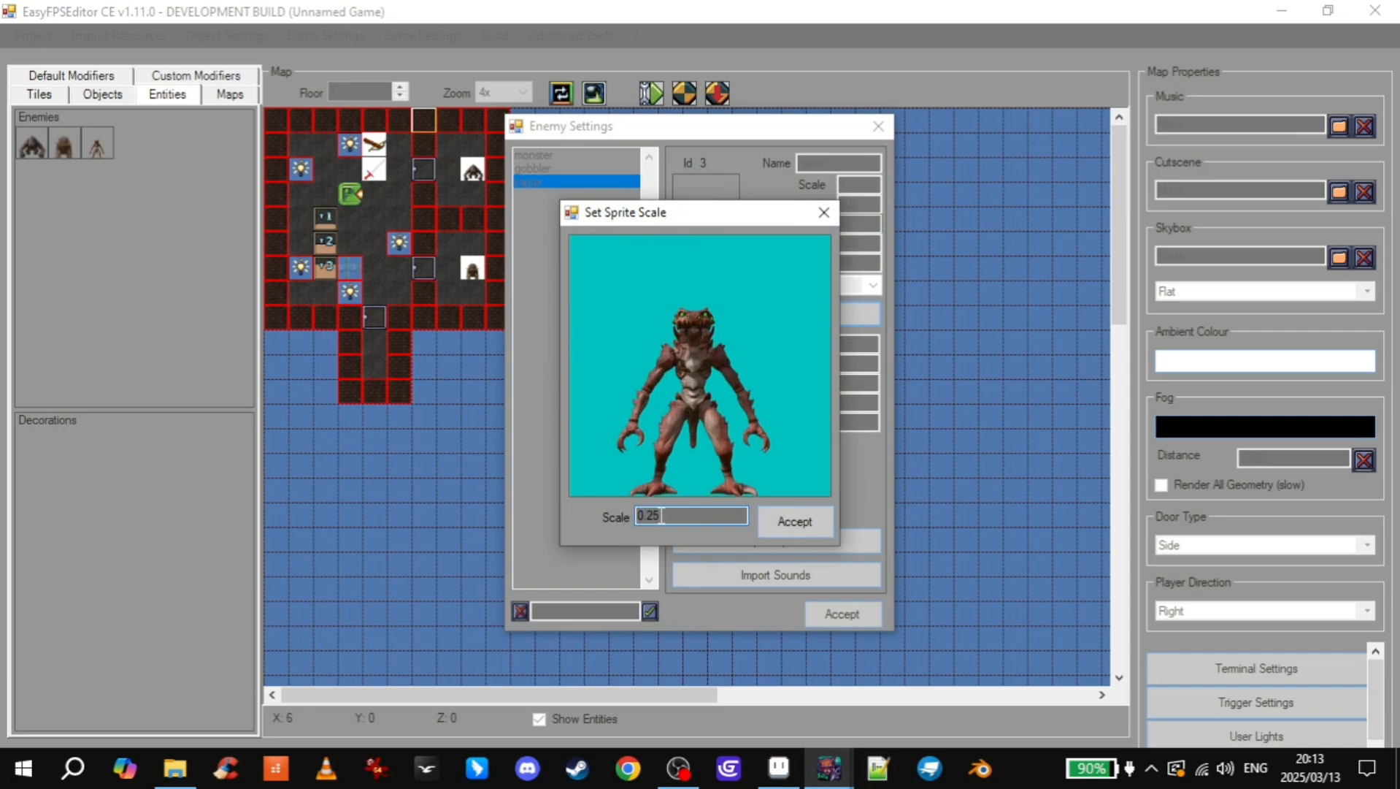
pyautogui.click(793, 520)
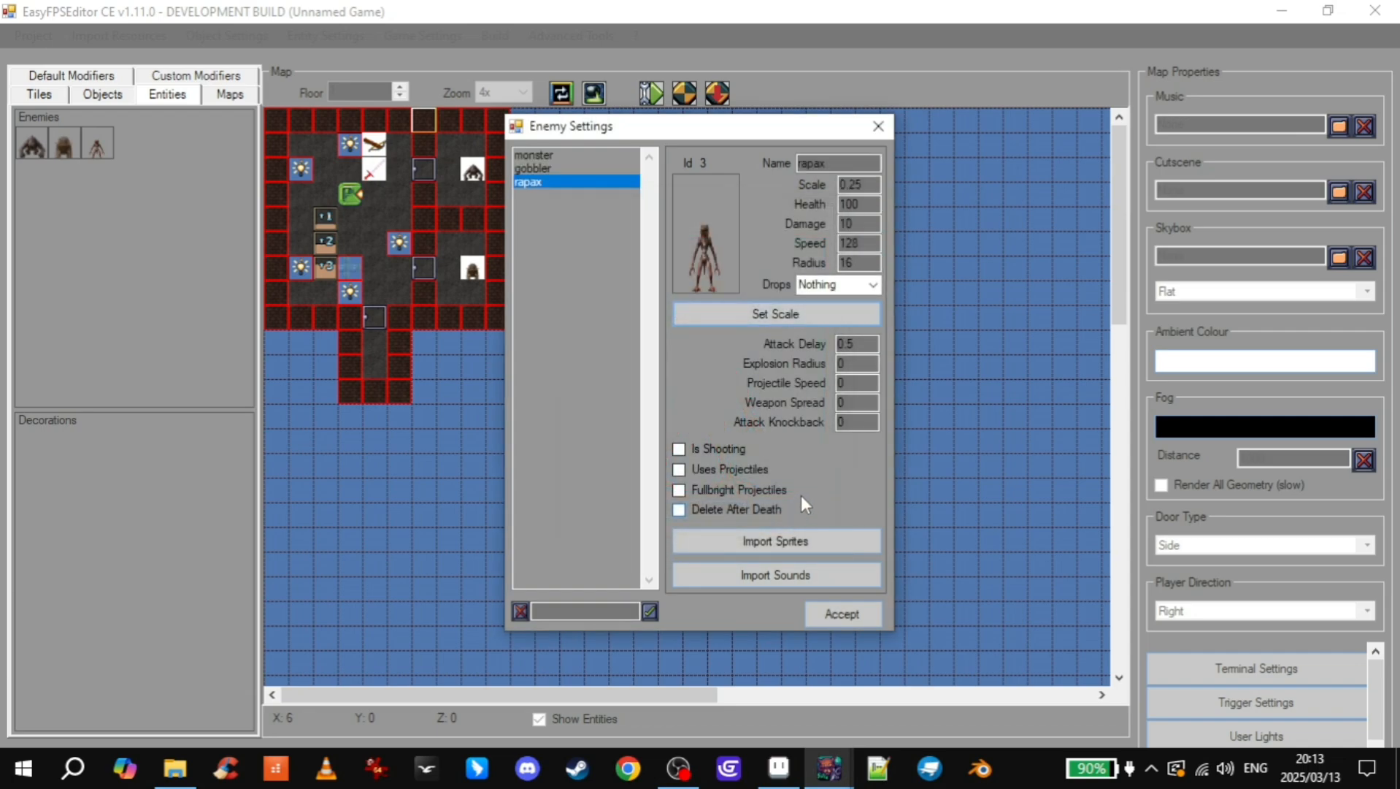
# - Accept the Enemy Settings window to keep the rapax enemy's configuration
pyautogui.click(839, 613)
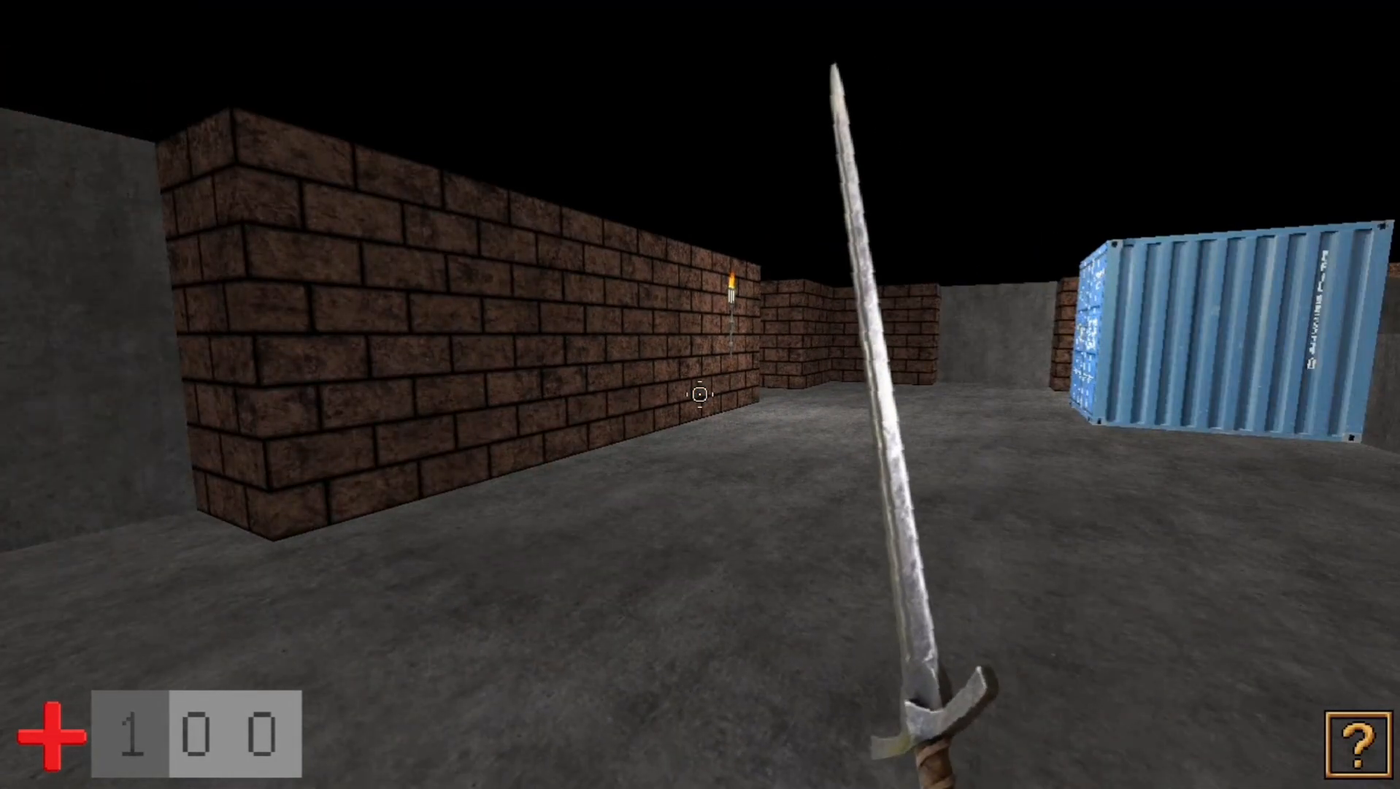
pyautogui.moveTo(700, 393)
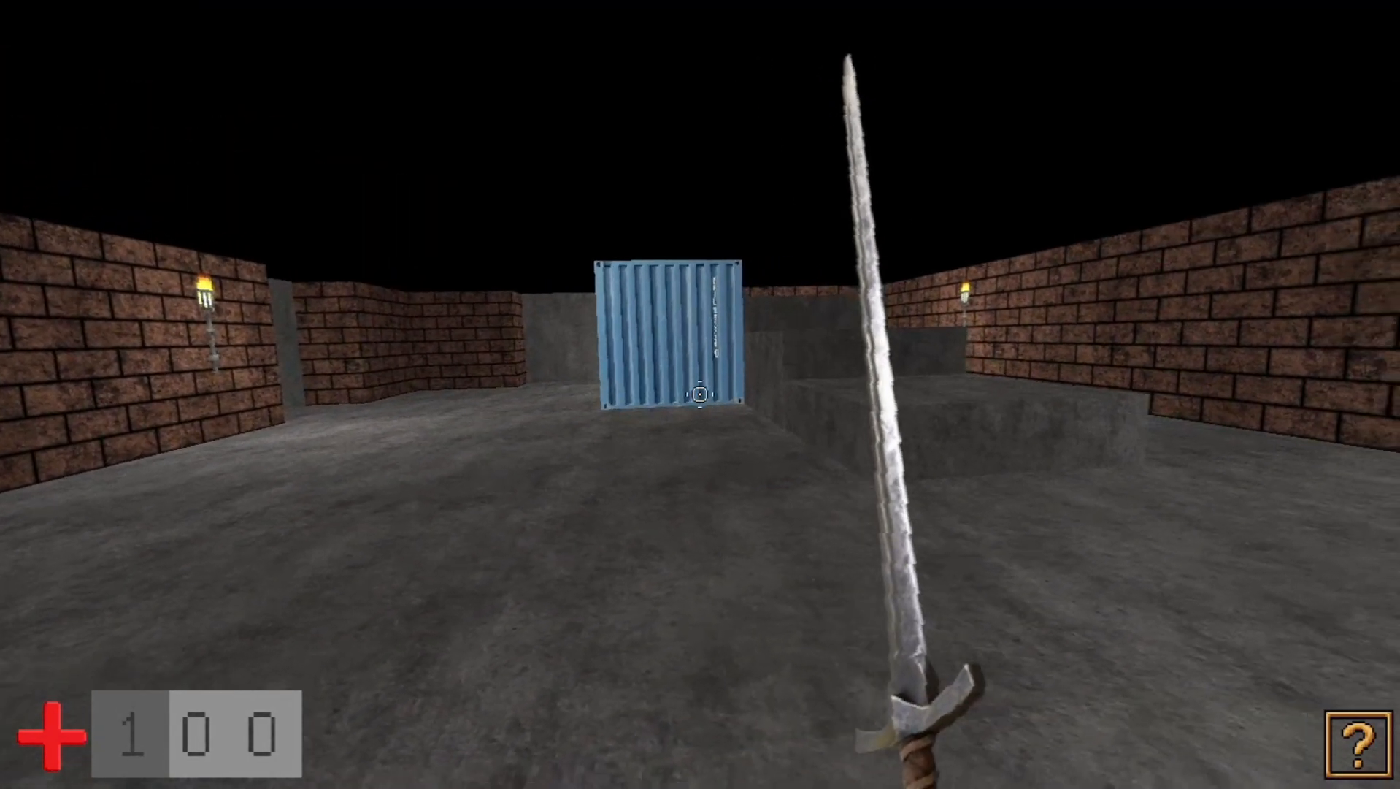
pyautogui.moveTo(700, 394)
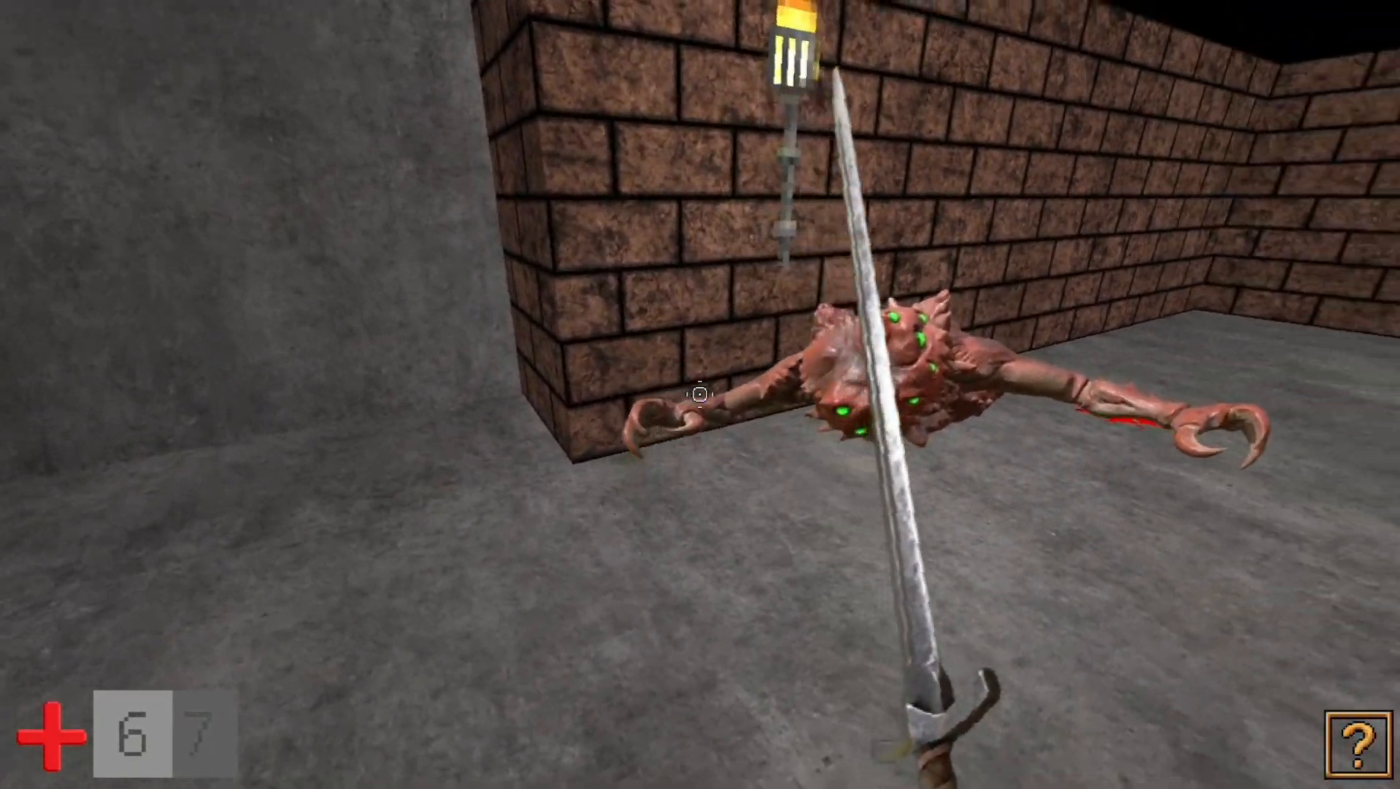
pyautogui.moveTo(700, 393)
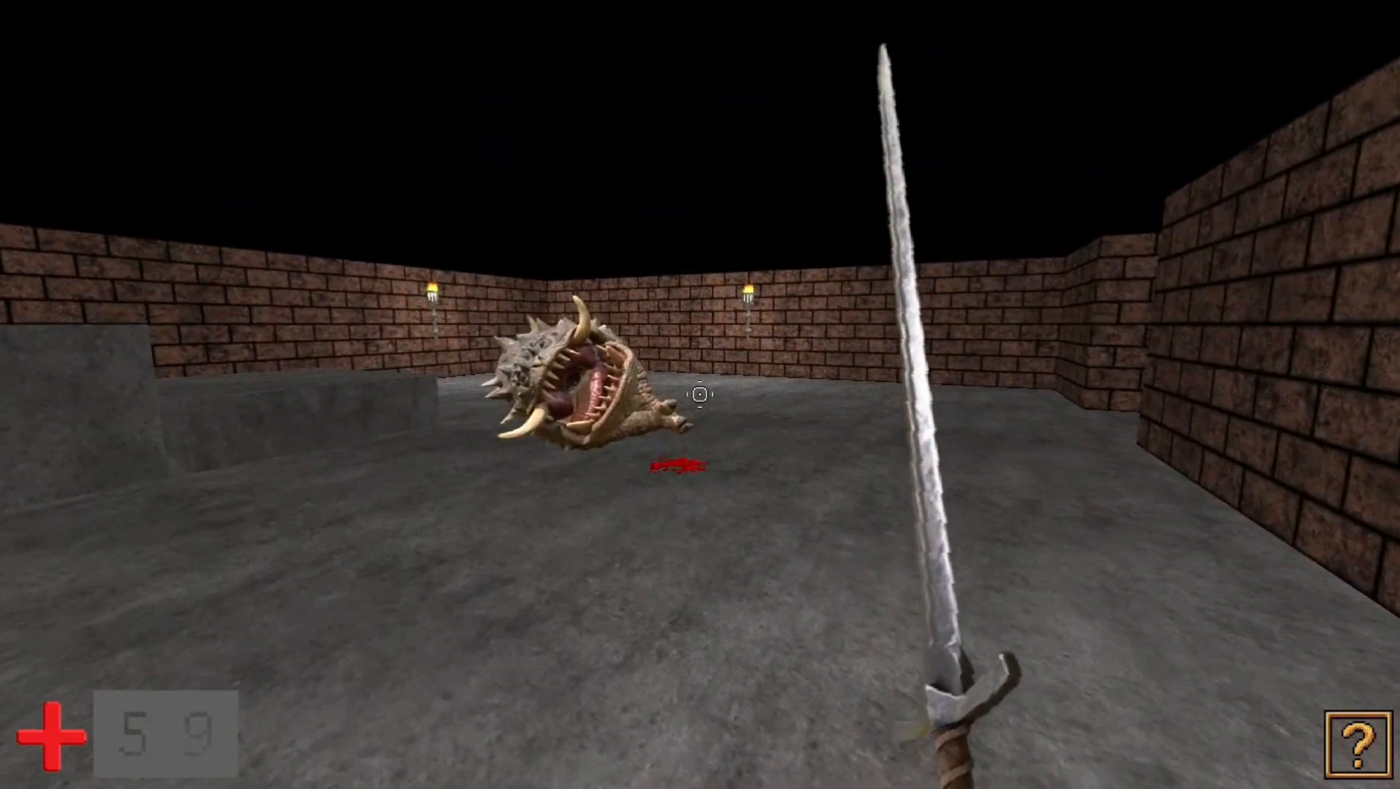
pyautogui.moveTo(701, 393)
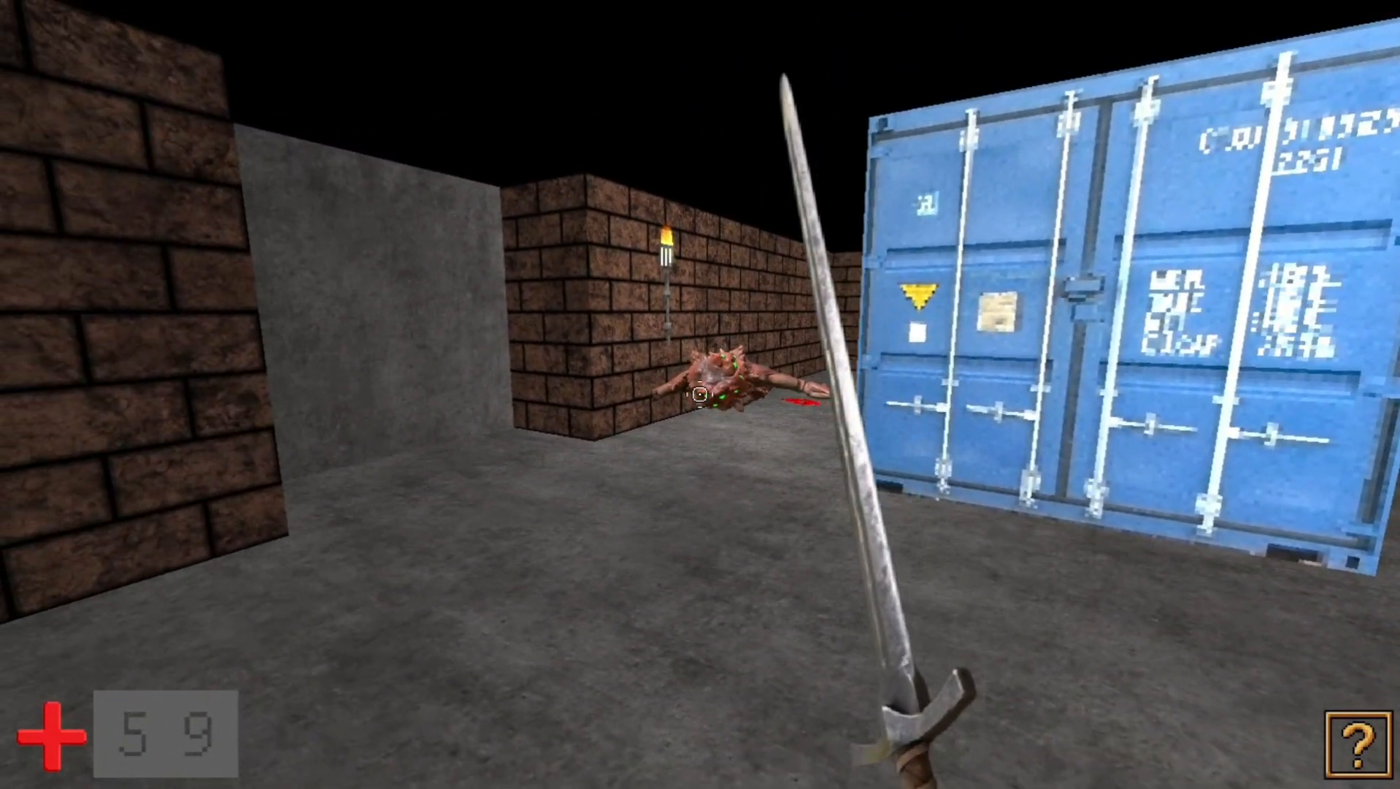